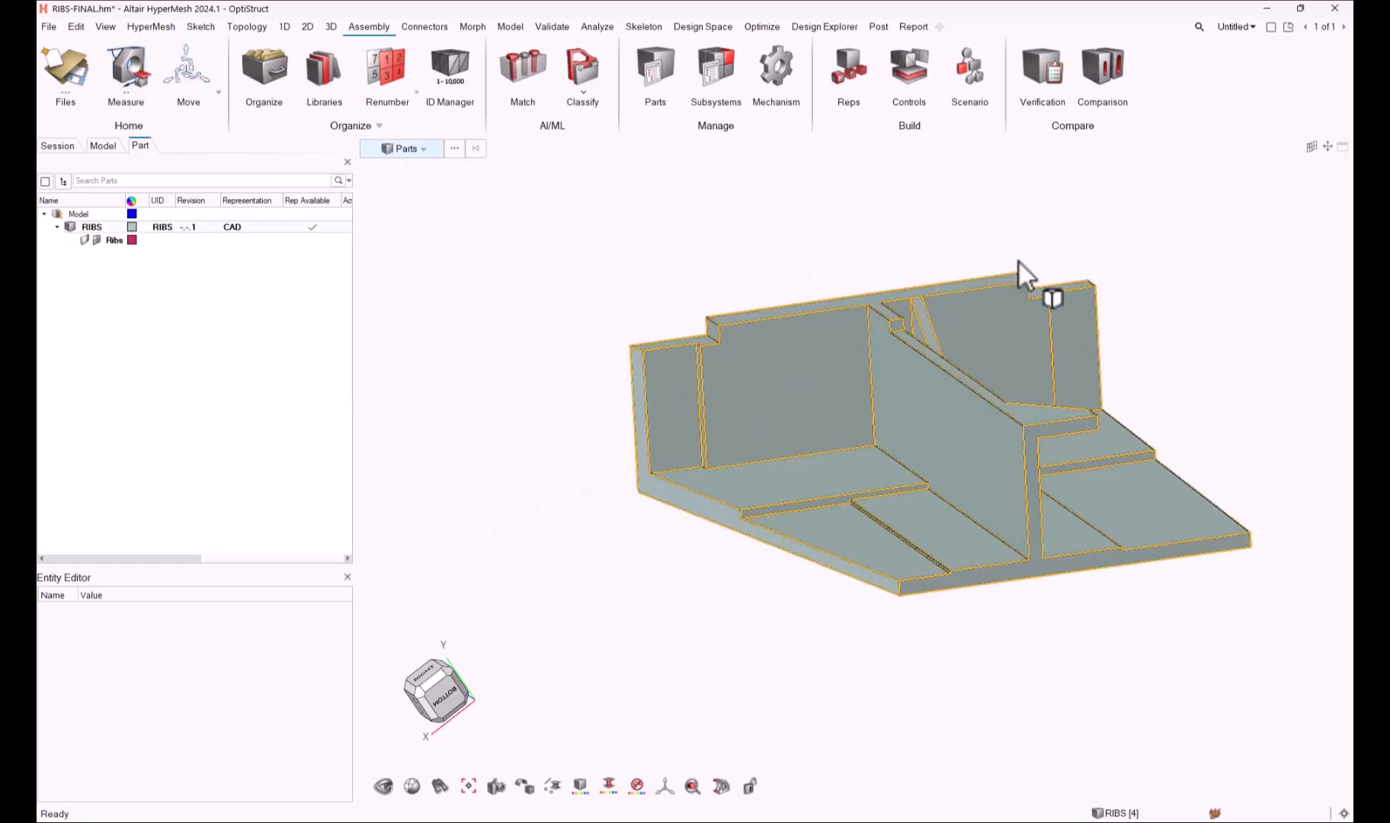
# Review the representation types, then add a Midmesh representation to the RIBS part.
pyautogui.click(909, 75)
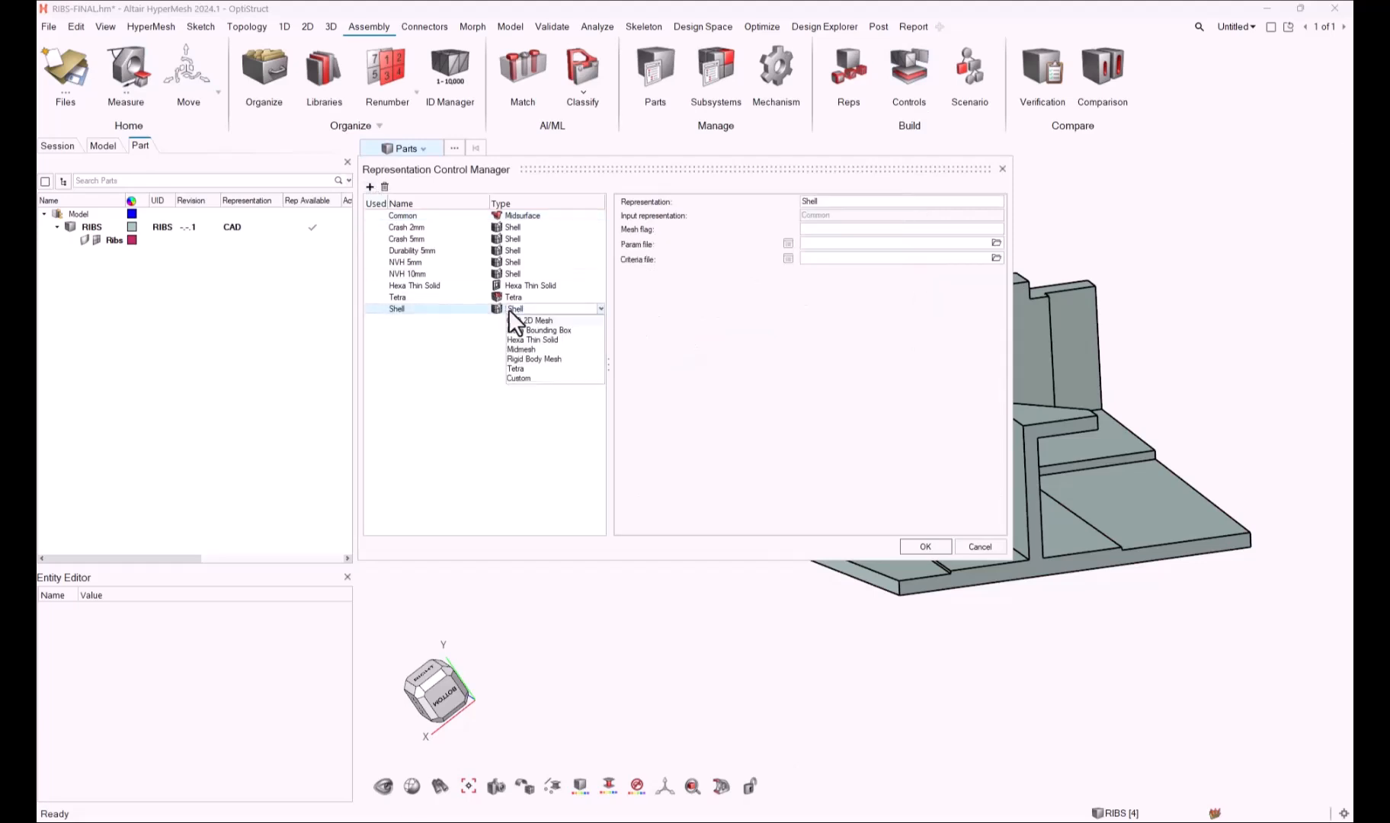
pyautogui.click(521, 349)
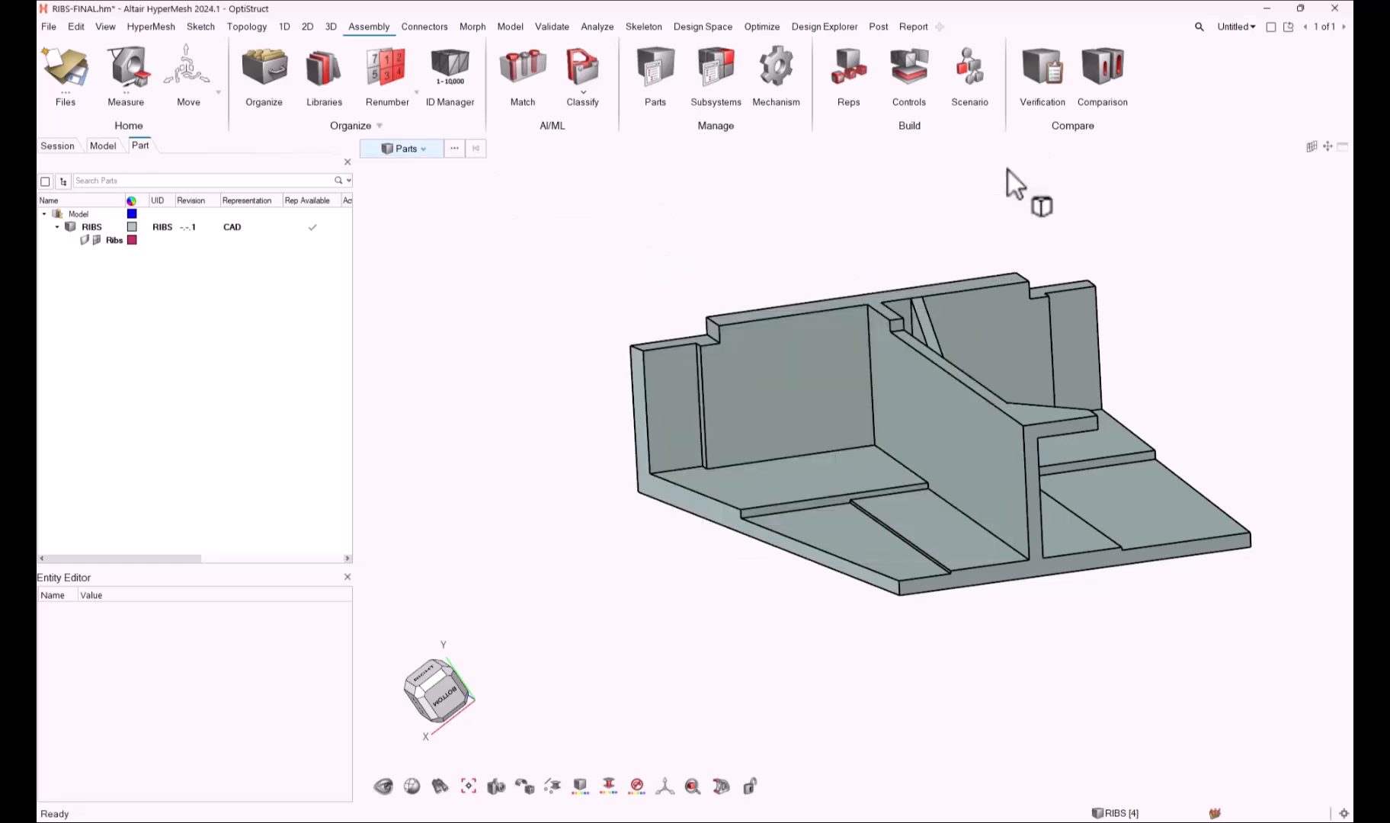
pyautogui.moveTo(838, 262)
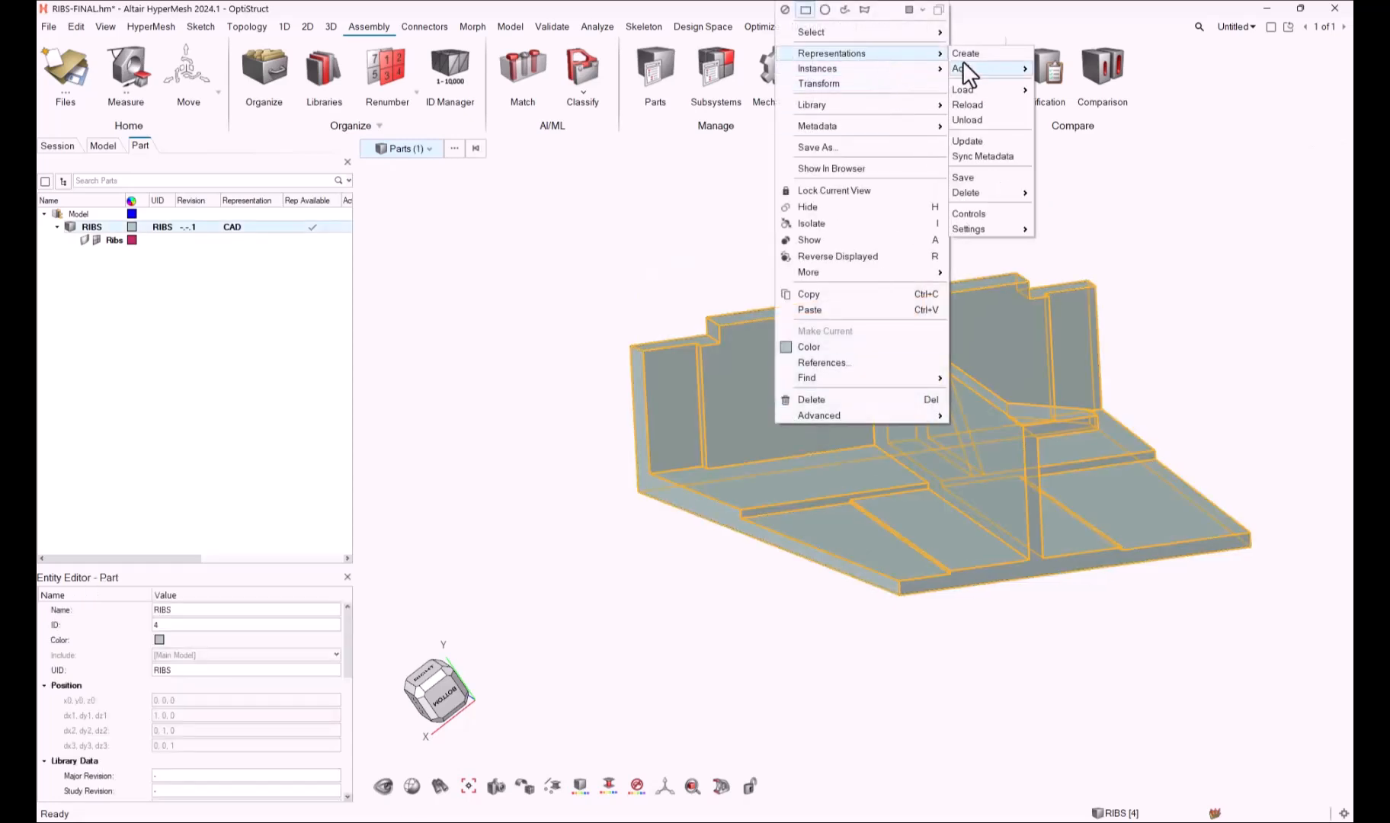
pyautogui.click(965, 53)
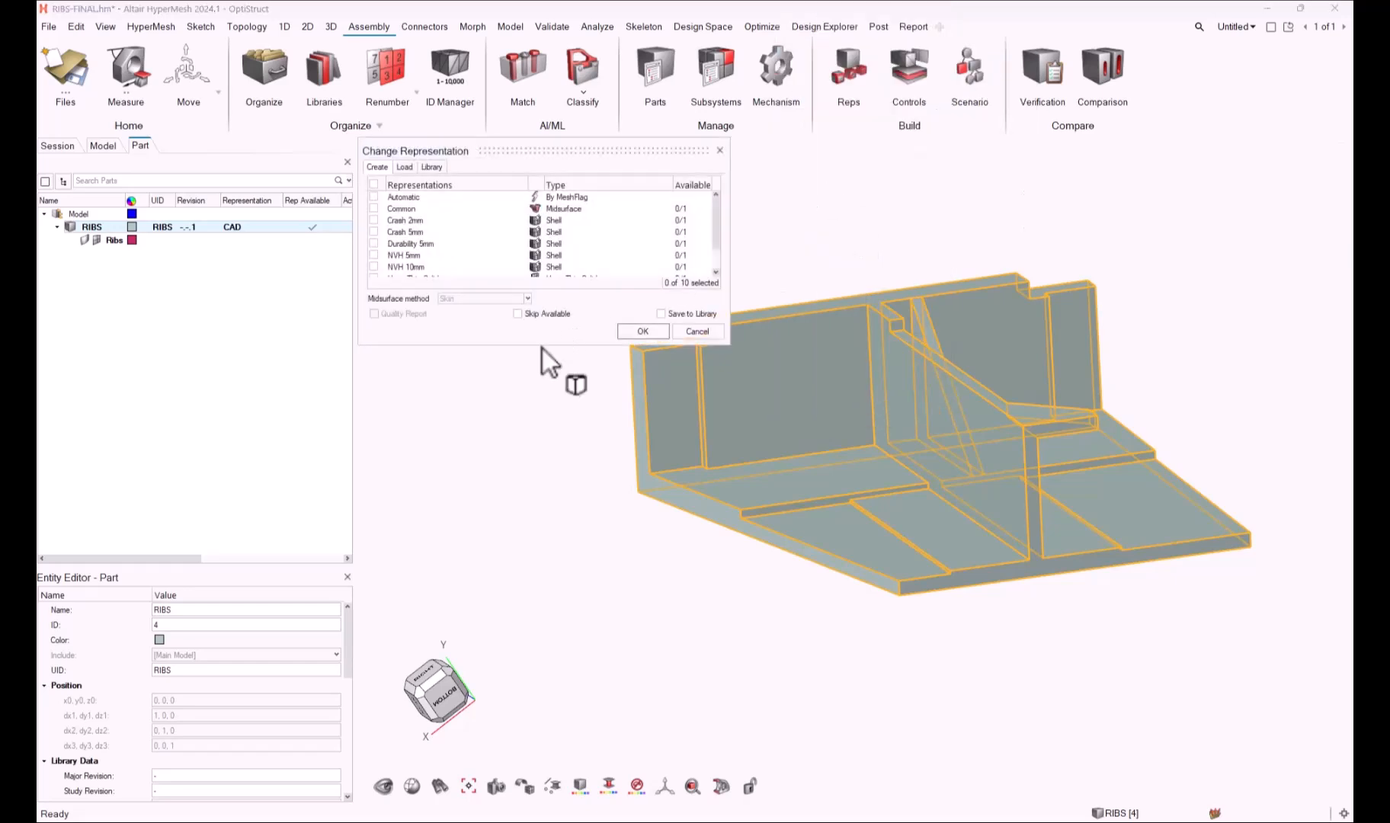
pyautogui.click(374, 302)
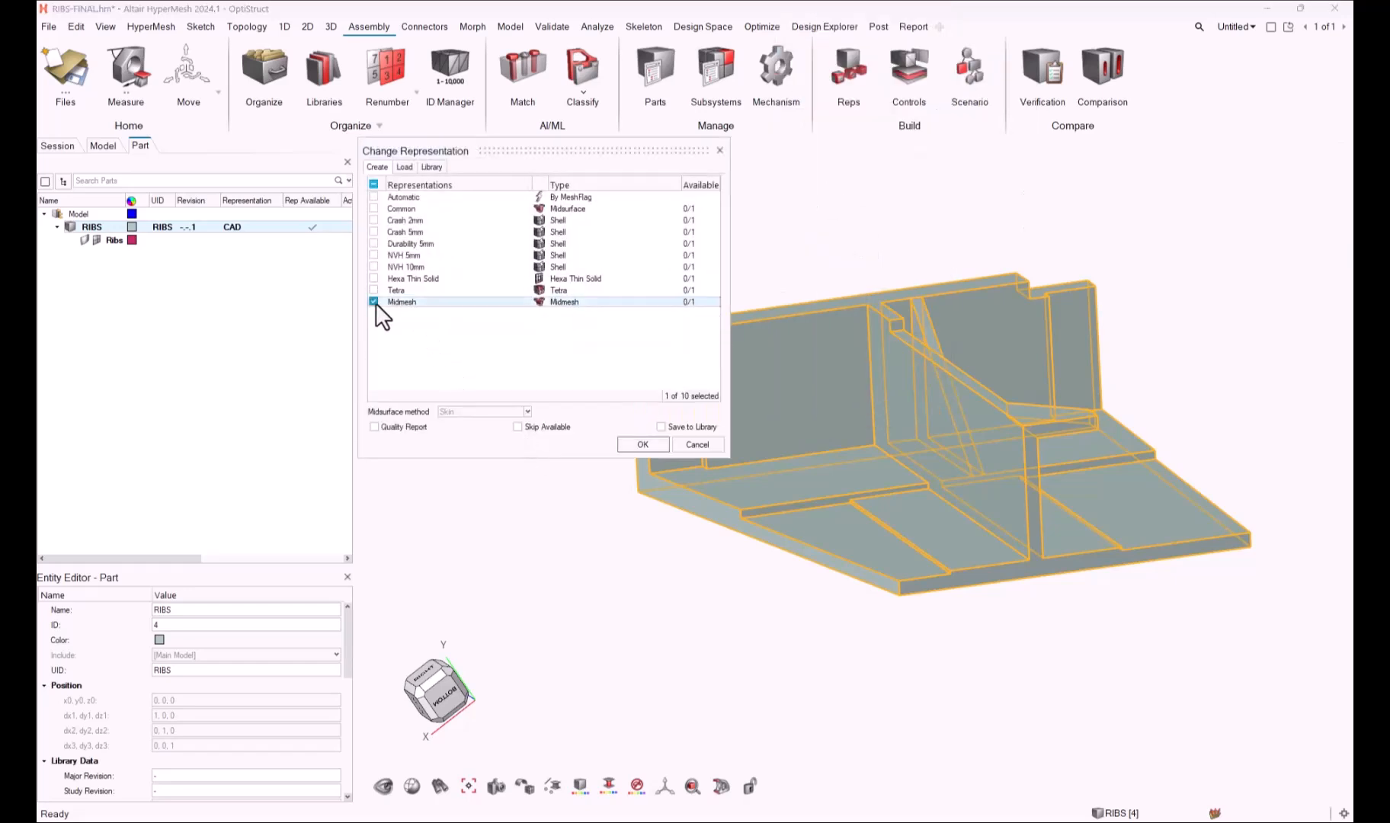
pyautogui.click(643, 445)
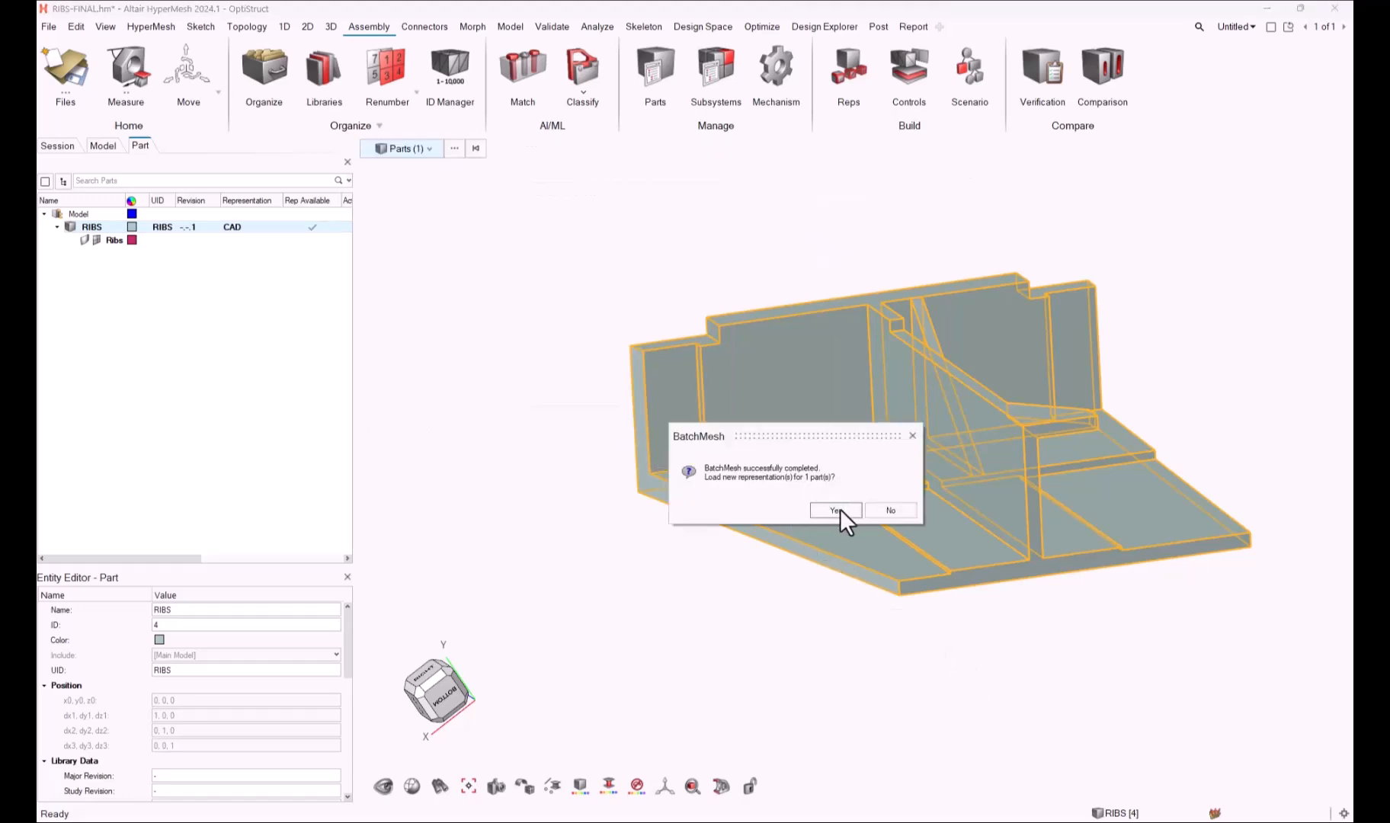
# Load the new midmesh into the model and list its shell properties with thicknesses.
pyautogui.click(834, 511)
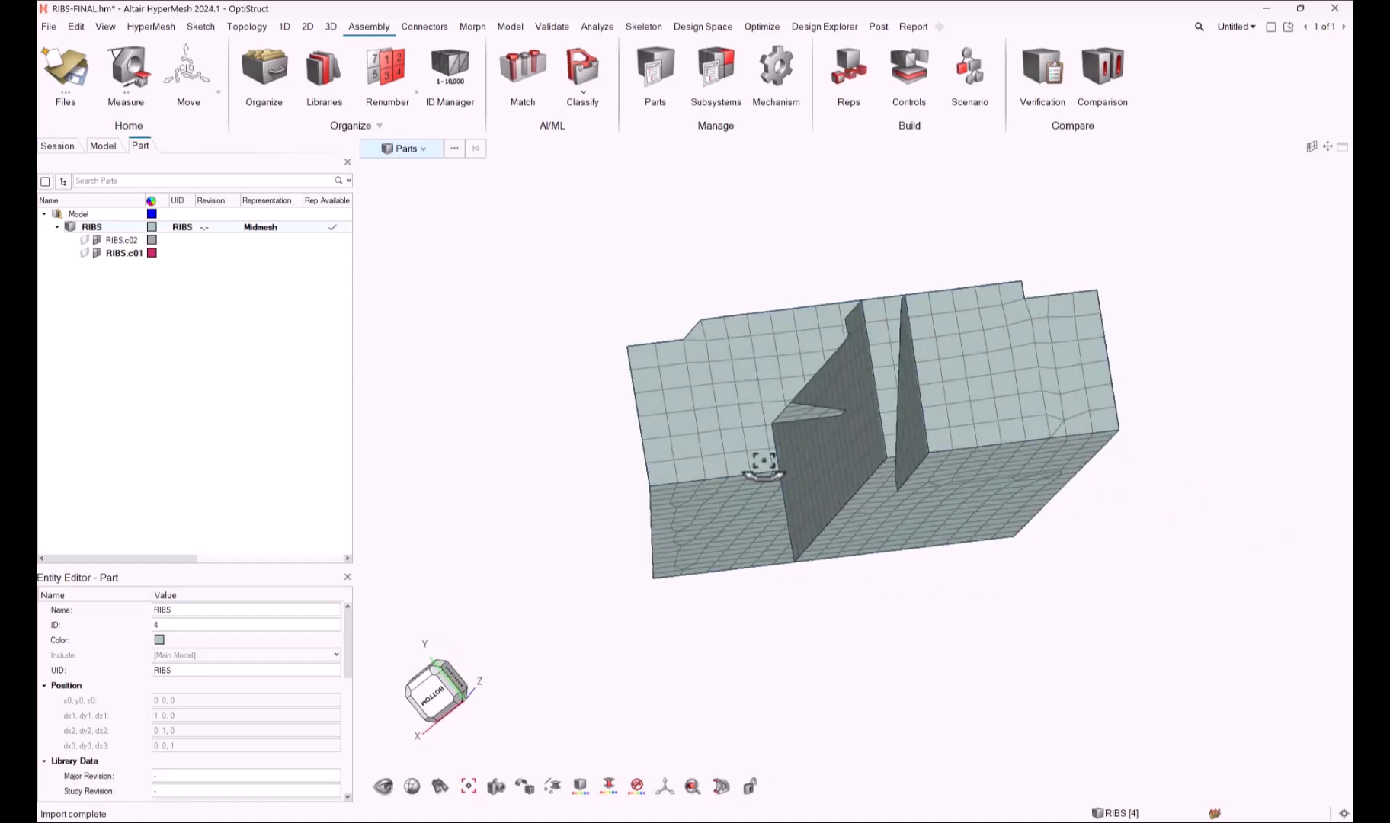
pyautogui.click(102, 145)
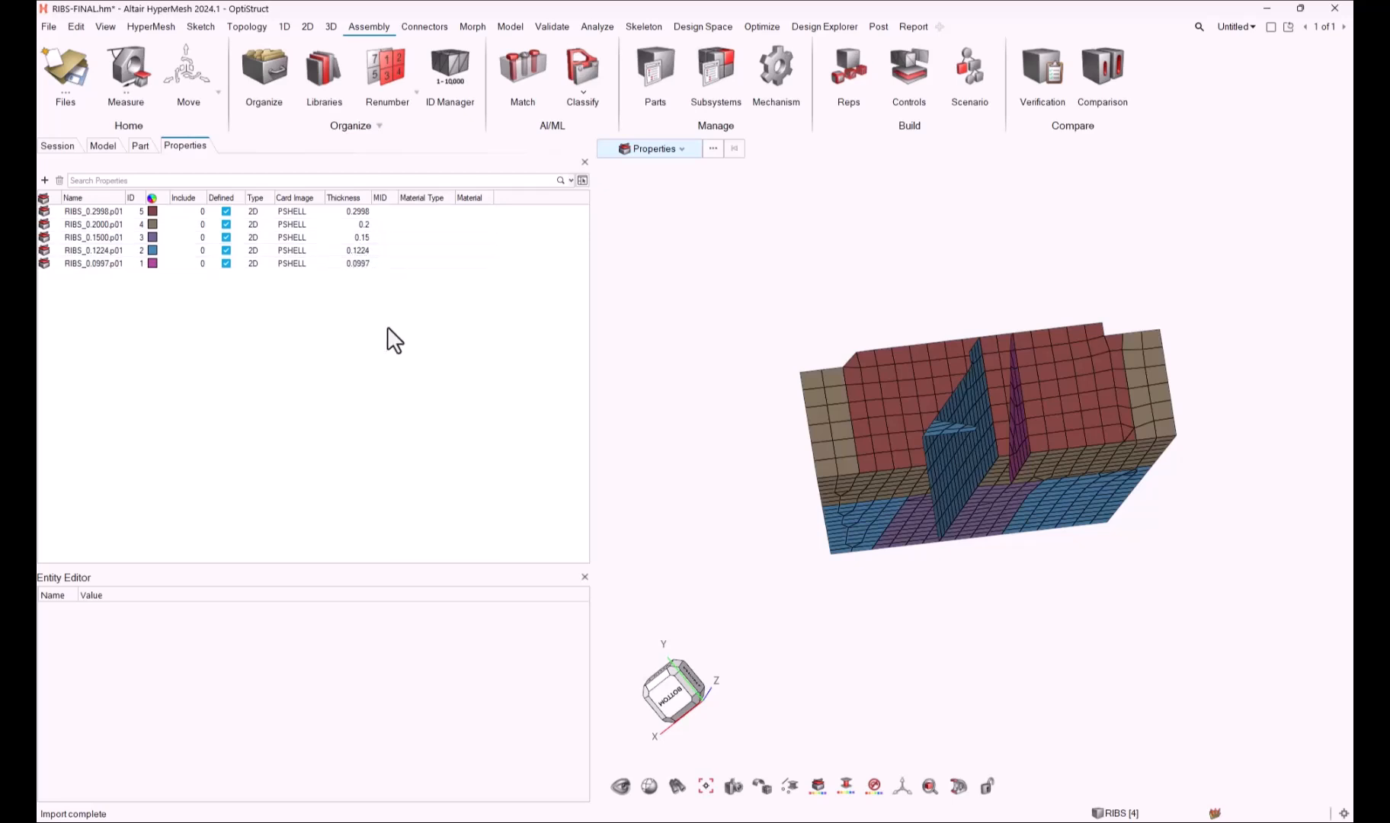
# Load the CAD geometry representation back onto the RIBS part.
pyautogui.click(139, 145)
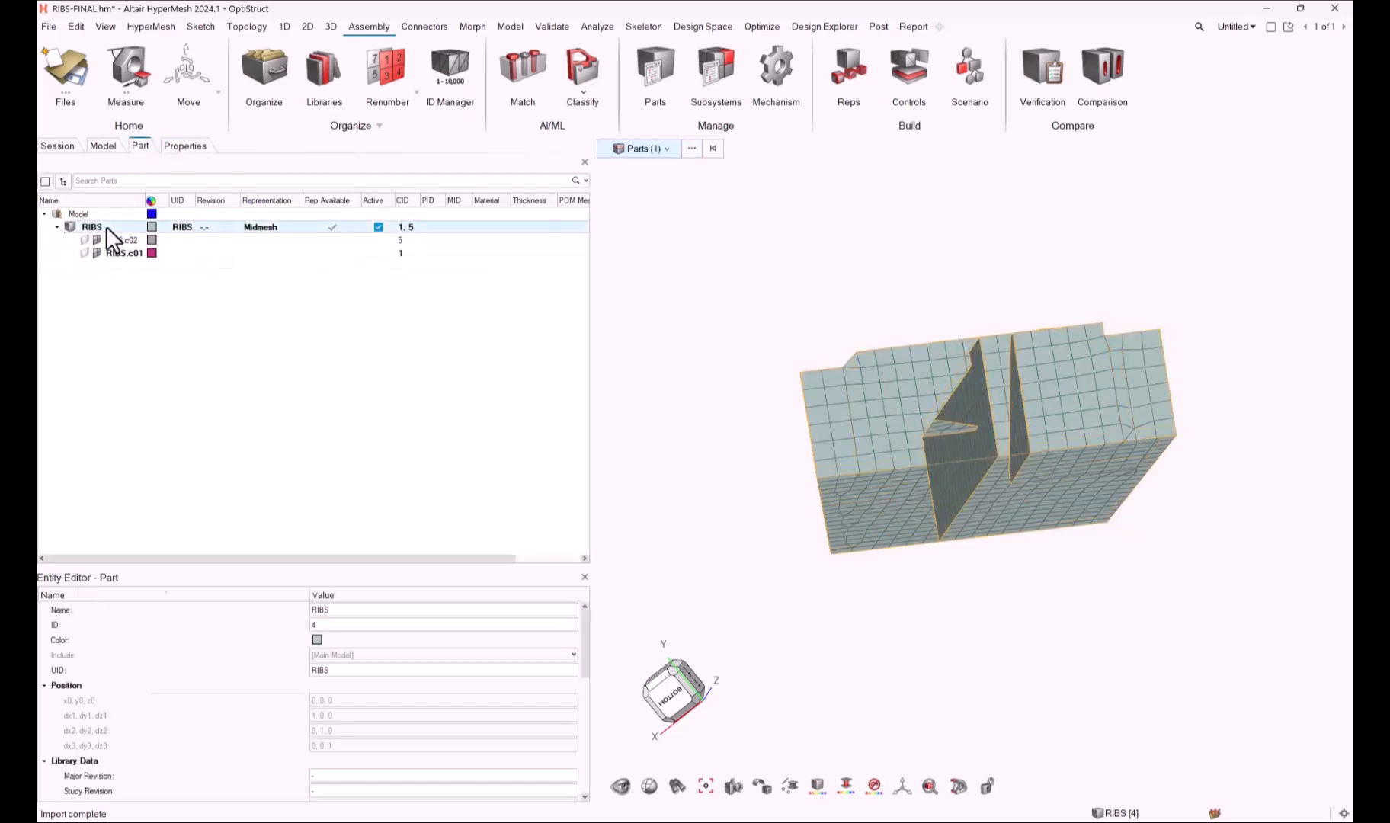
pyautogui.rightClick(91, 225)
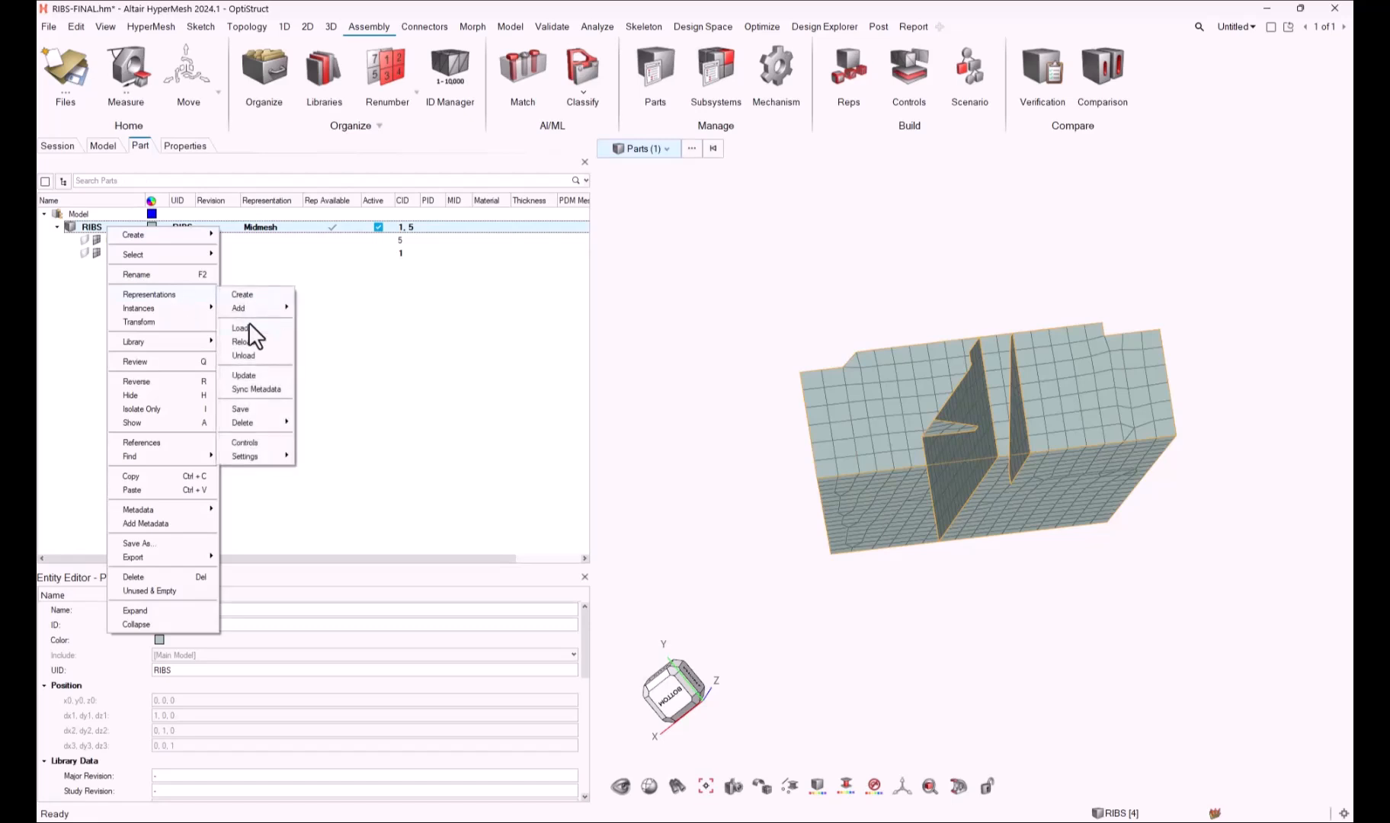
pyautogui.click(239, 328)
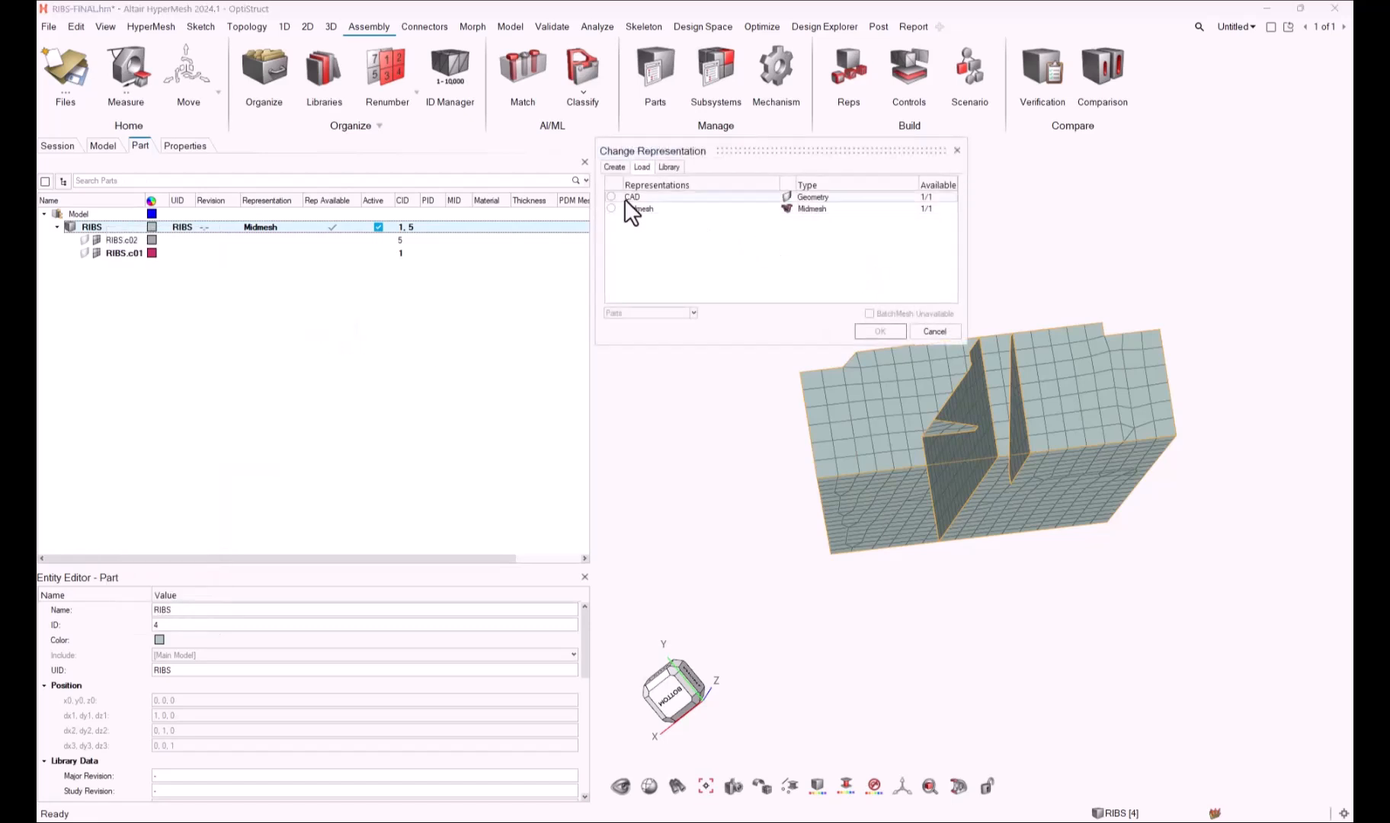
pyautogui.click(933, 331)
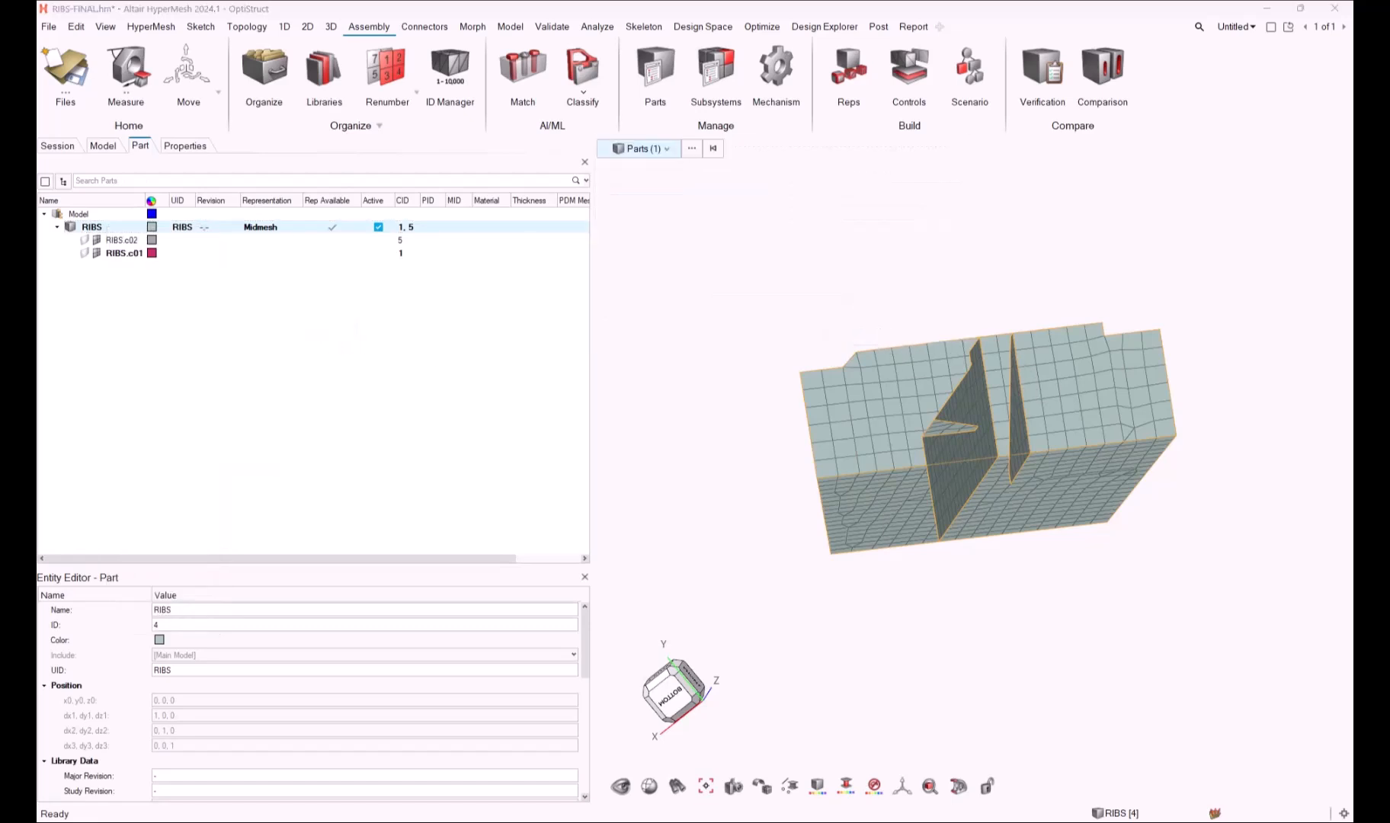
# Set the Midmesh control's thickness interval method to Fixed interval with value 0.0.
pyautogui.click(910, 68)
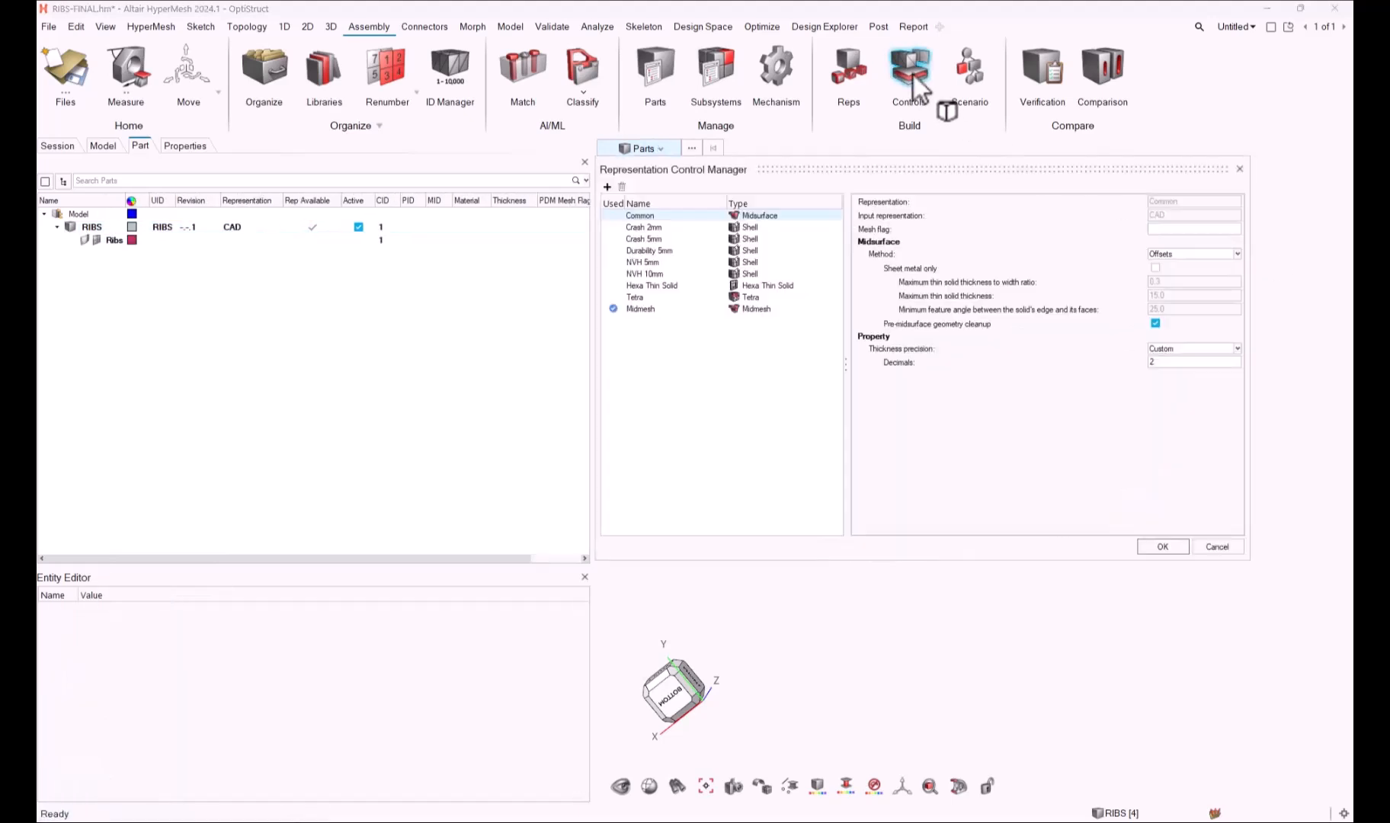
pyautogui.click(642, 308)
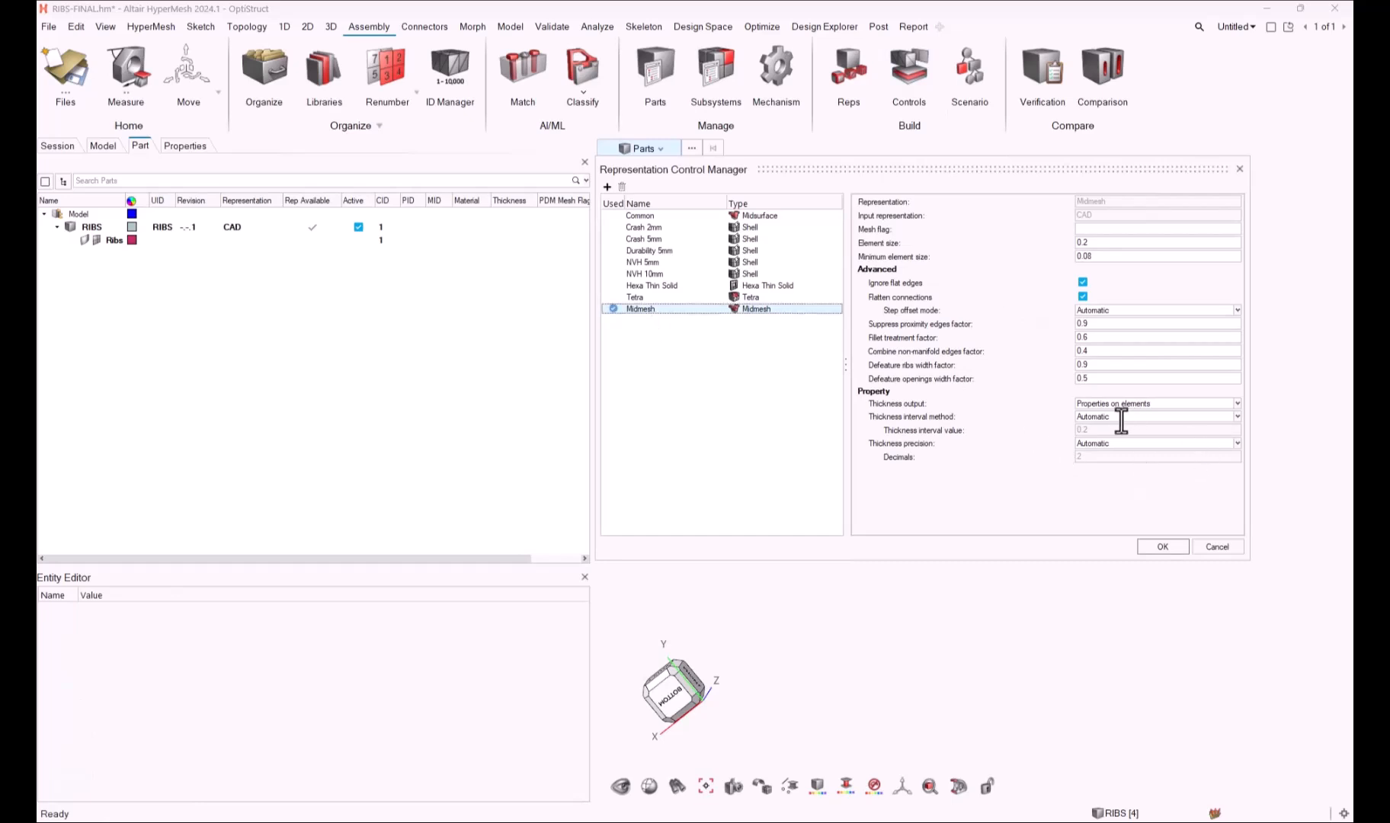
pyautogui.click(1236, 417)
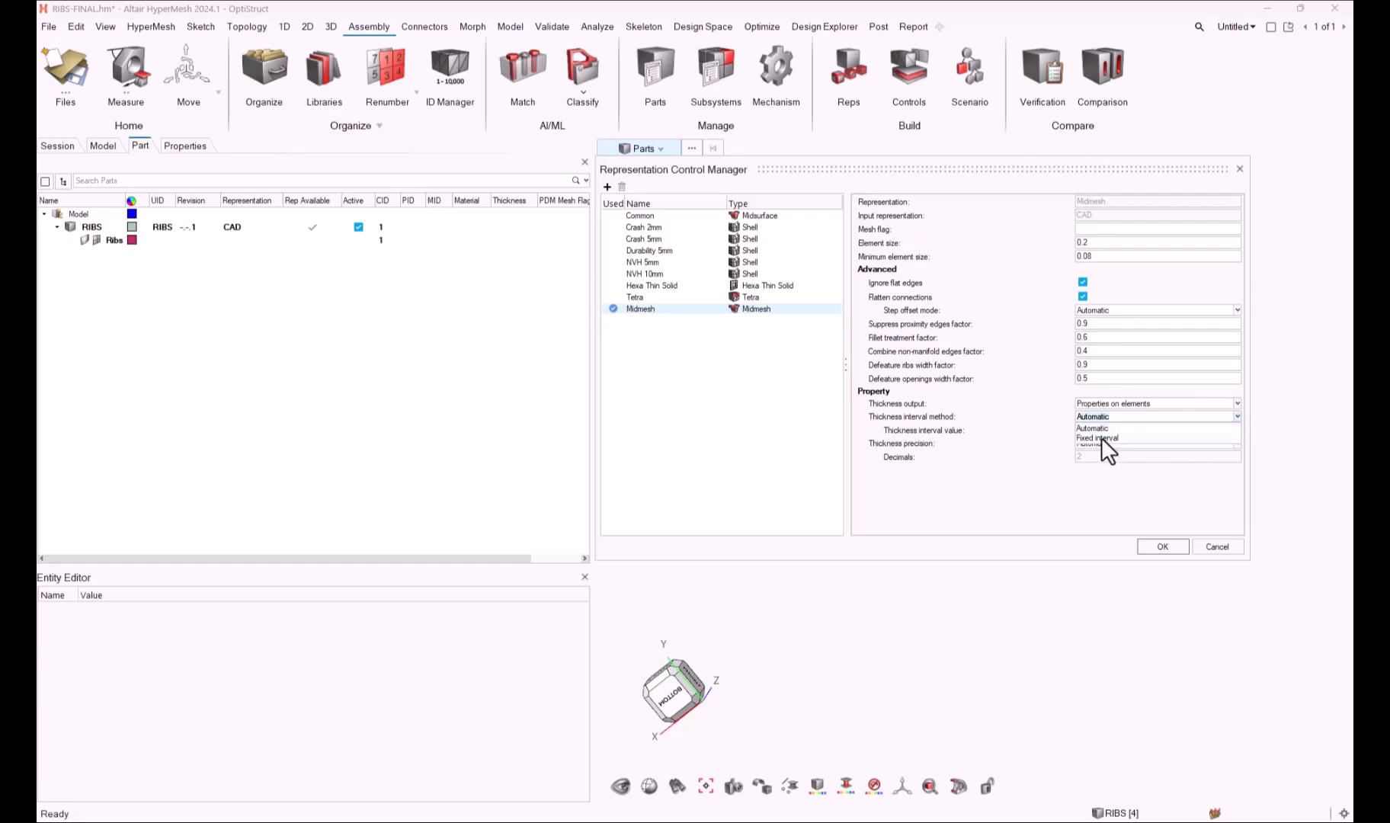
pyautogui.click(1096, 438)
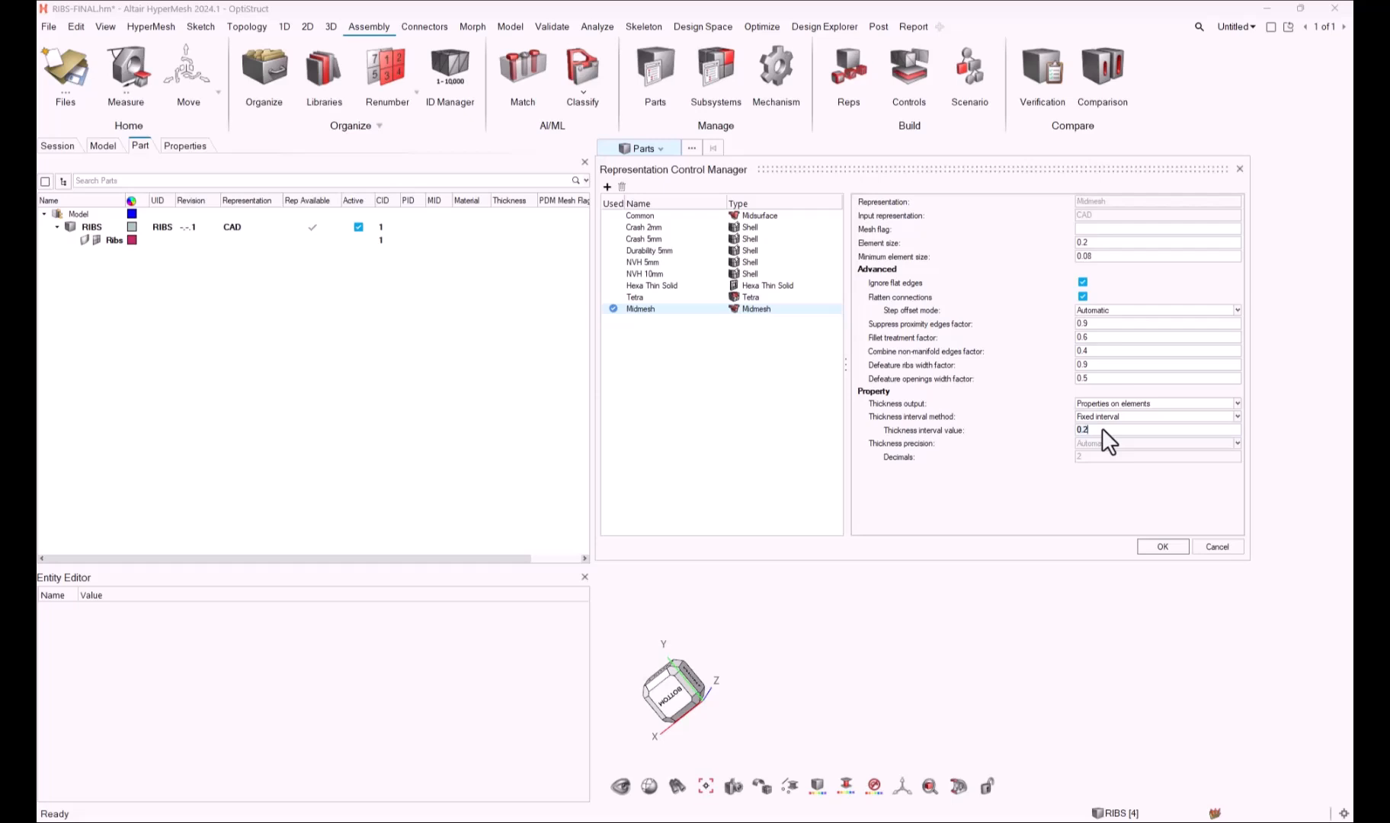
pyautogui.write('0.0')
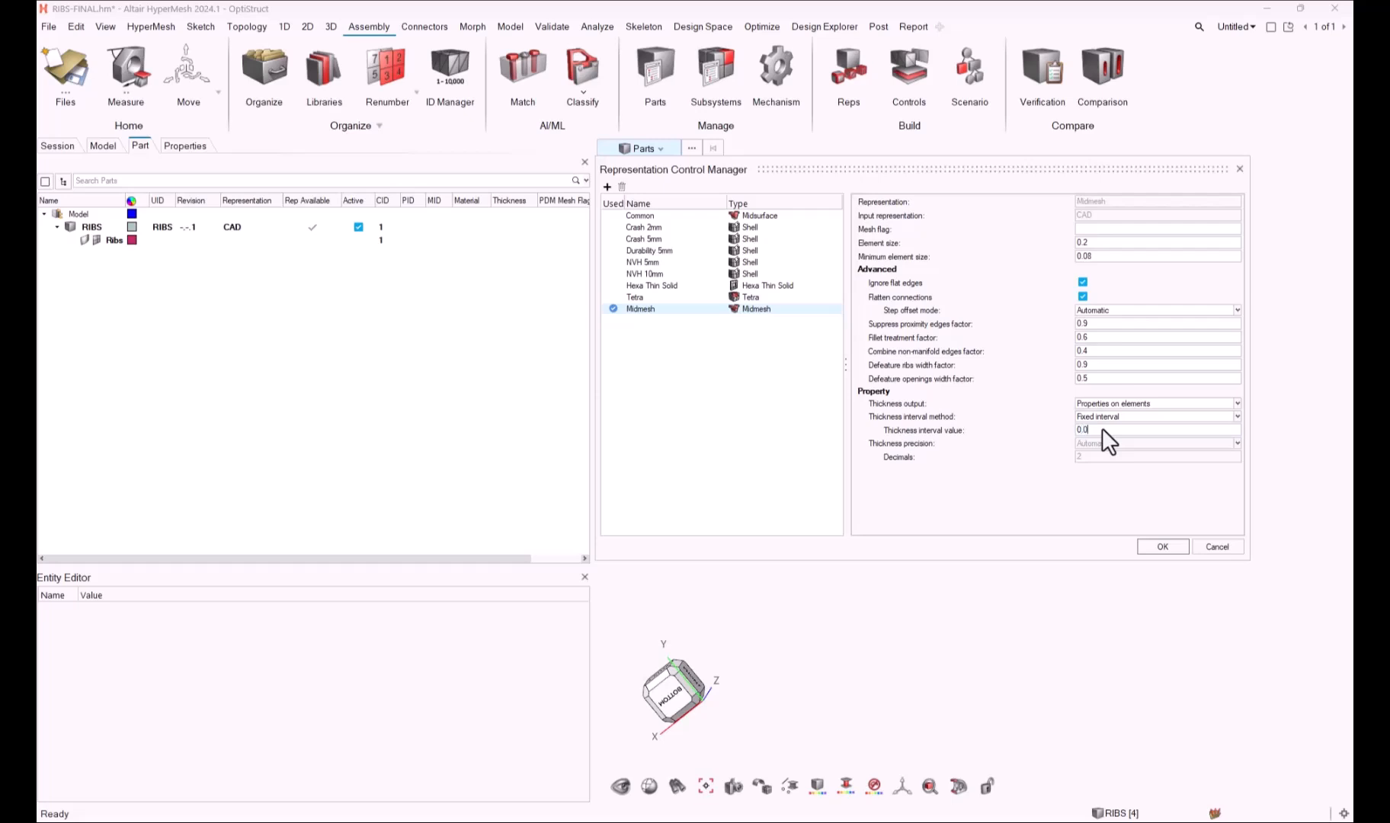
pyautogui.click(1163, 546)
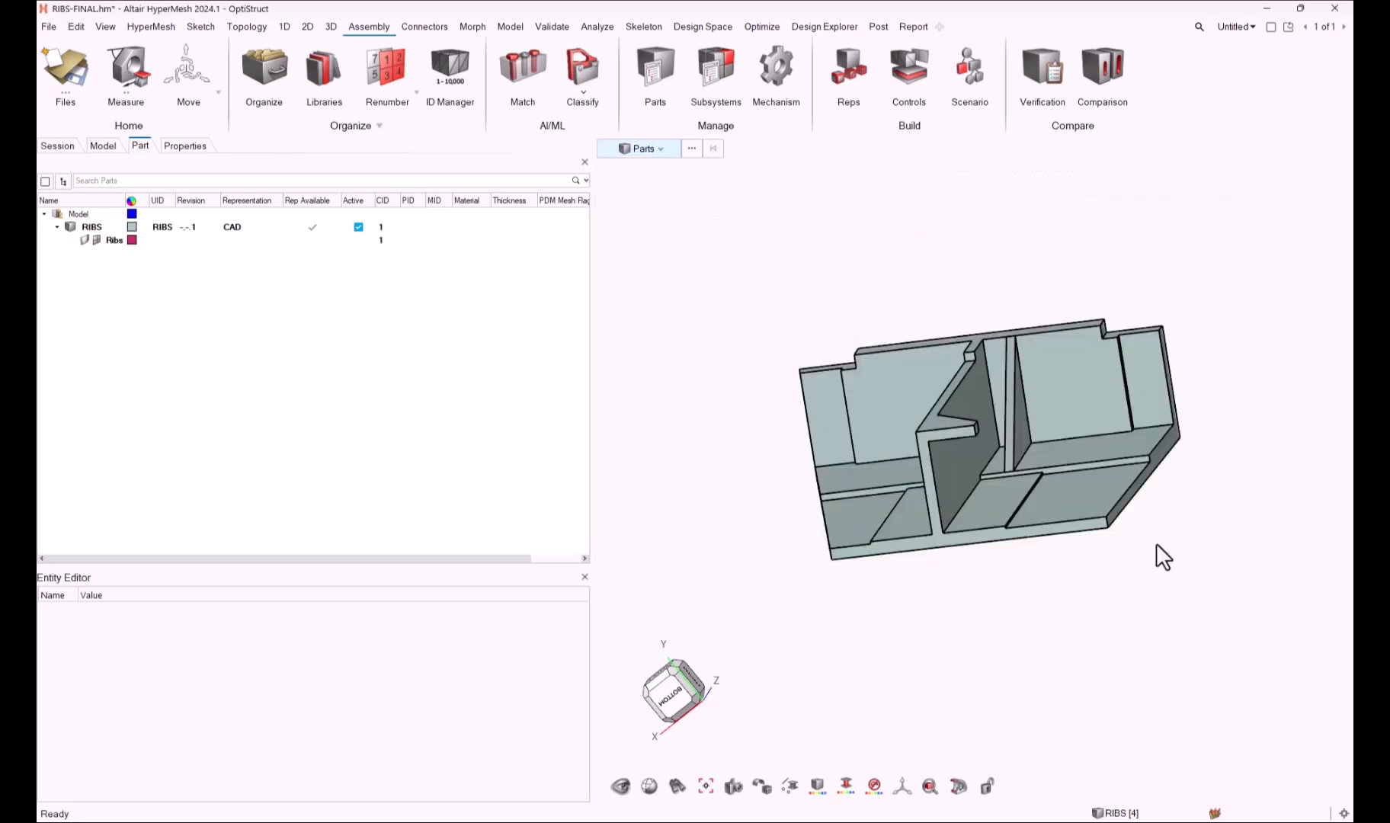
# Regenerate and load the RIBS midmesh, then list the shell properties with rounded thicknesses.
pyautogui.rightClick(92, 228)
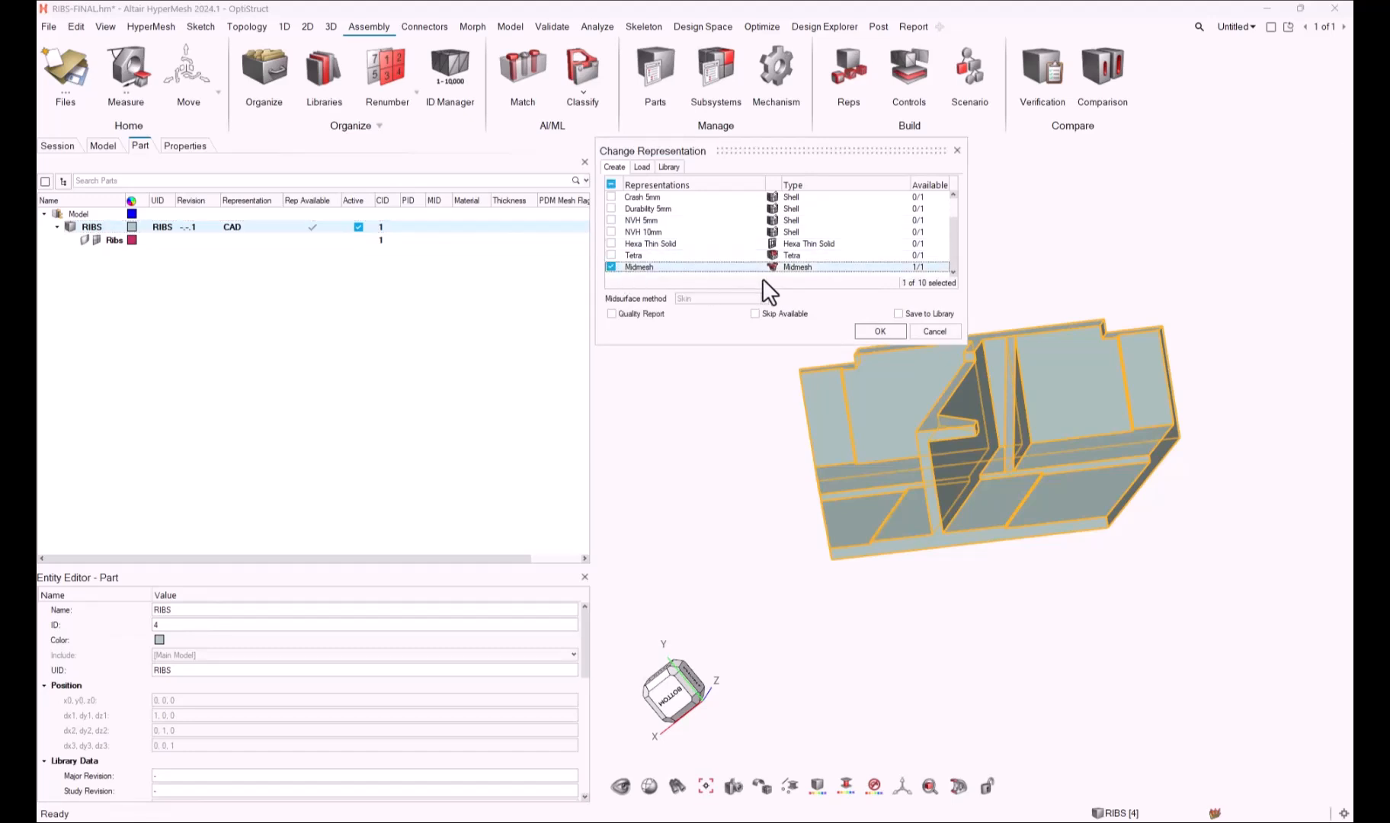
pyautogui.click(878, 331)
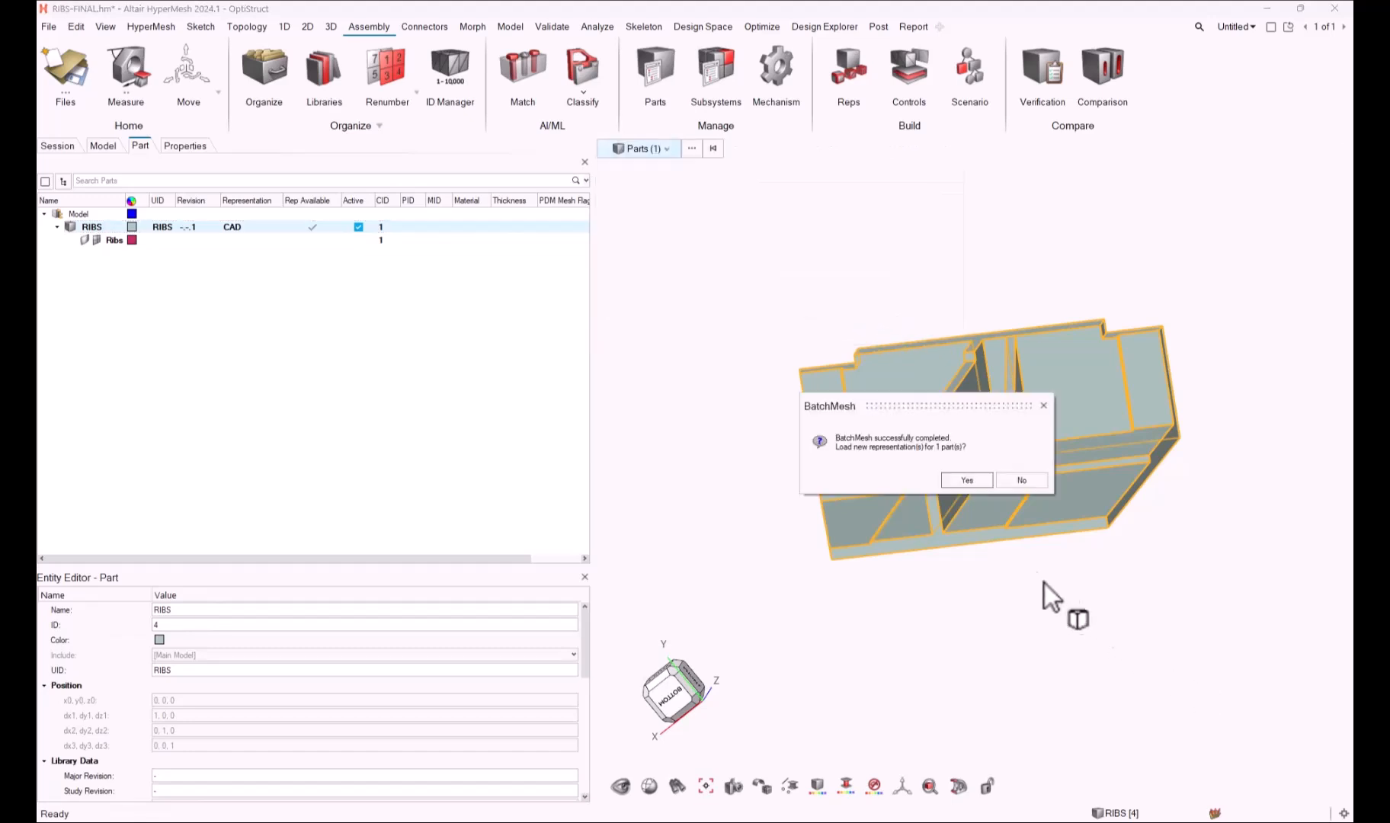
pyautogui.click(965, 480)
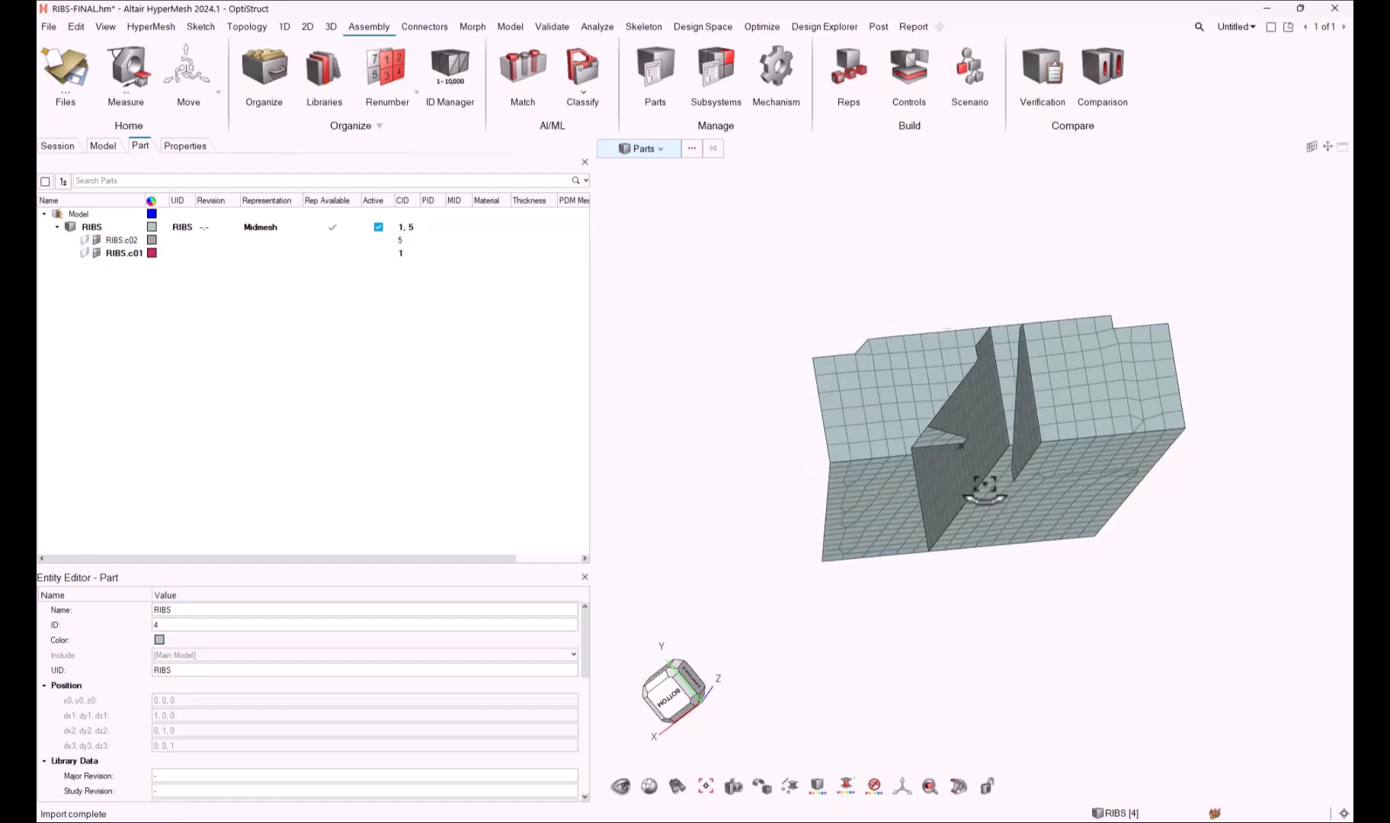
pyautogui.click(184, 144)
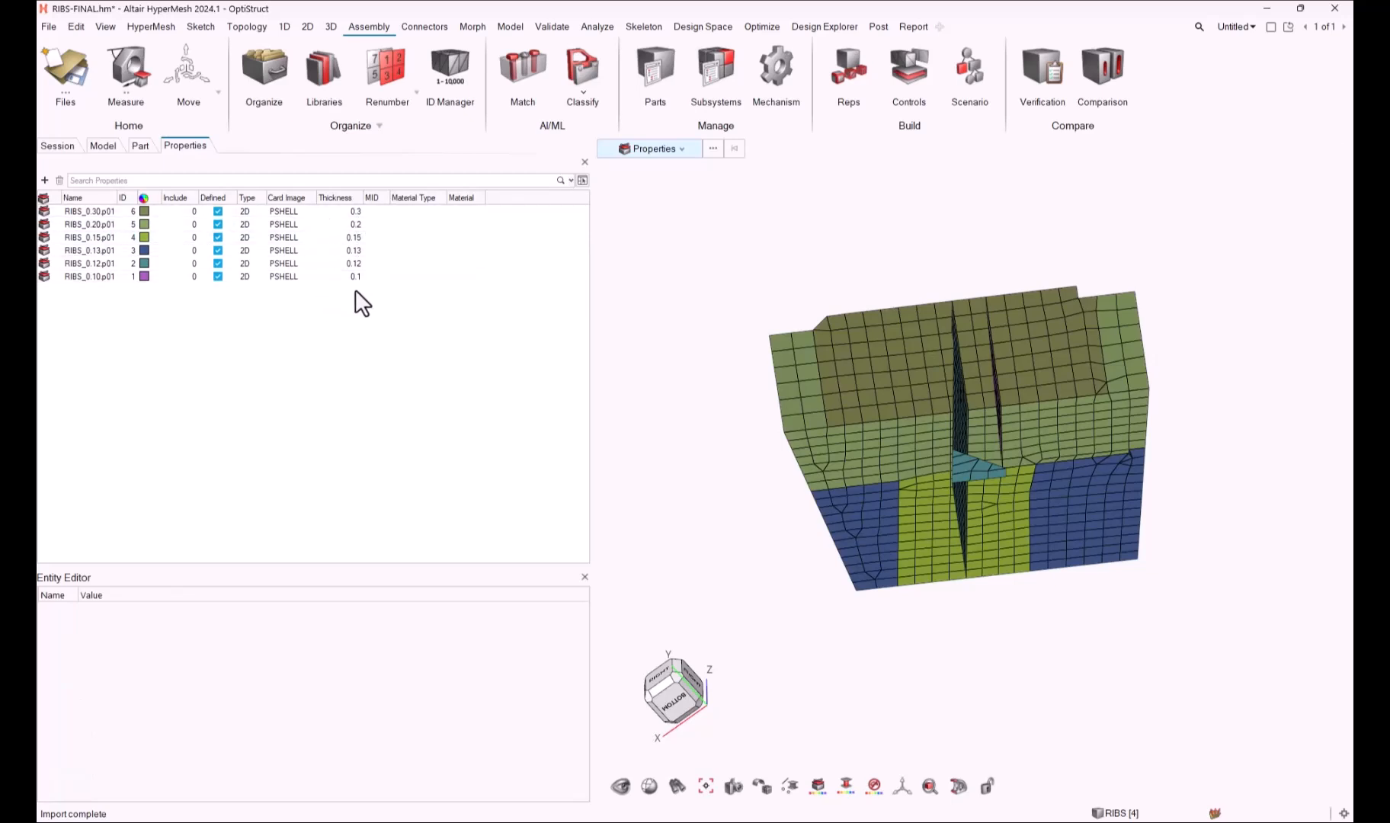
pyautogui.moveTo(394, 328)
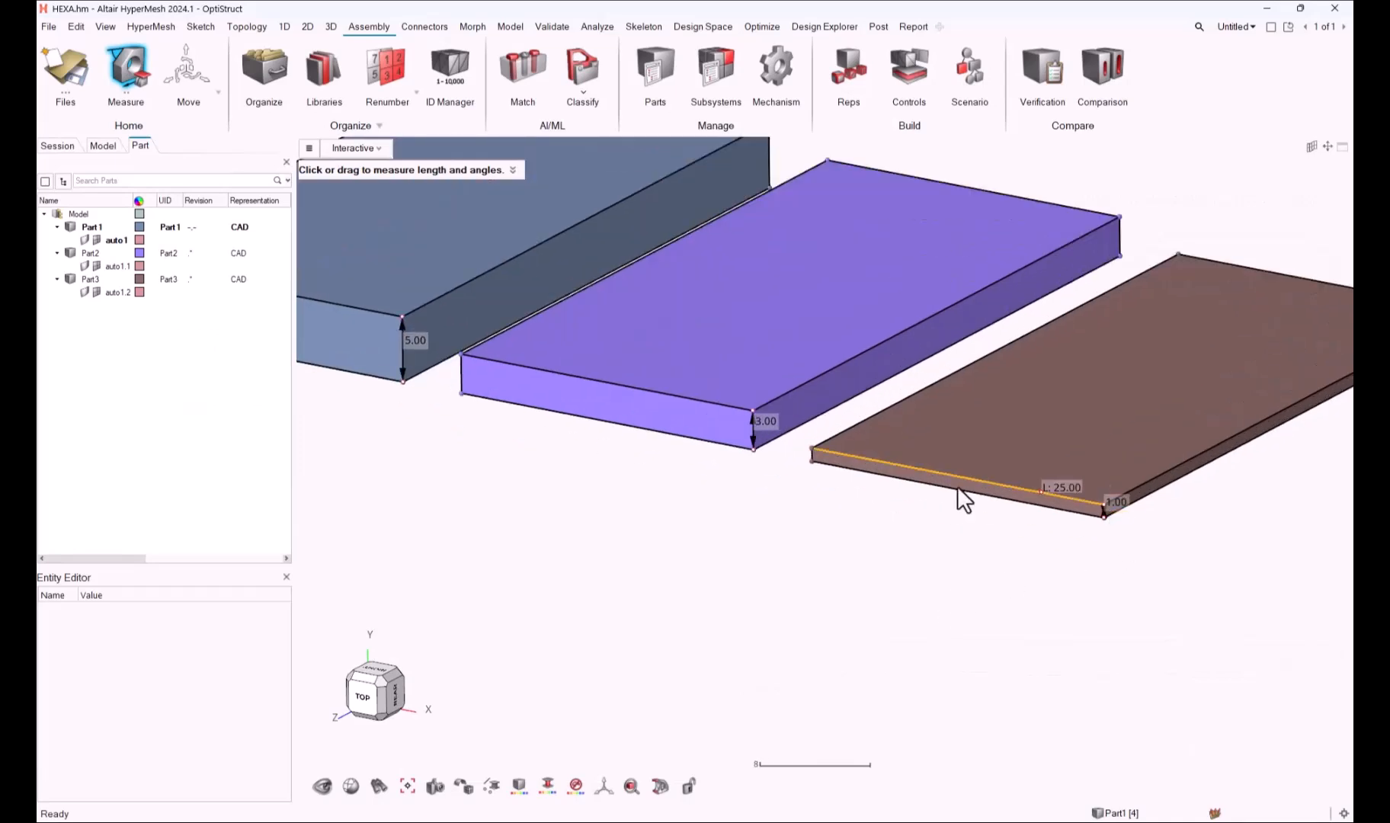
# Bring up the Hexa Thin Solid settings in the Representation Control Manager.
pyautogui.moveTo(962, 499); pyautogui.dragTo(634, 468)
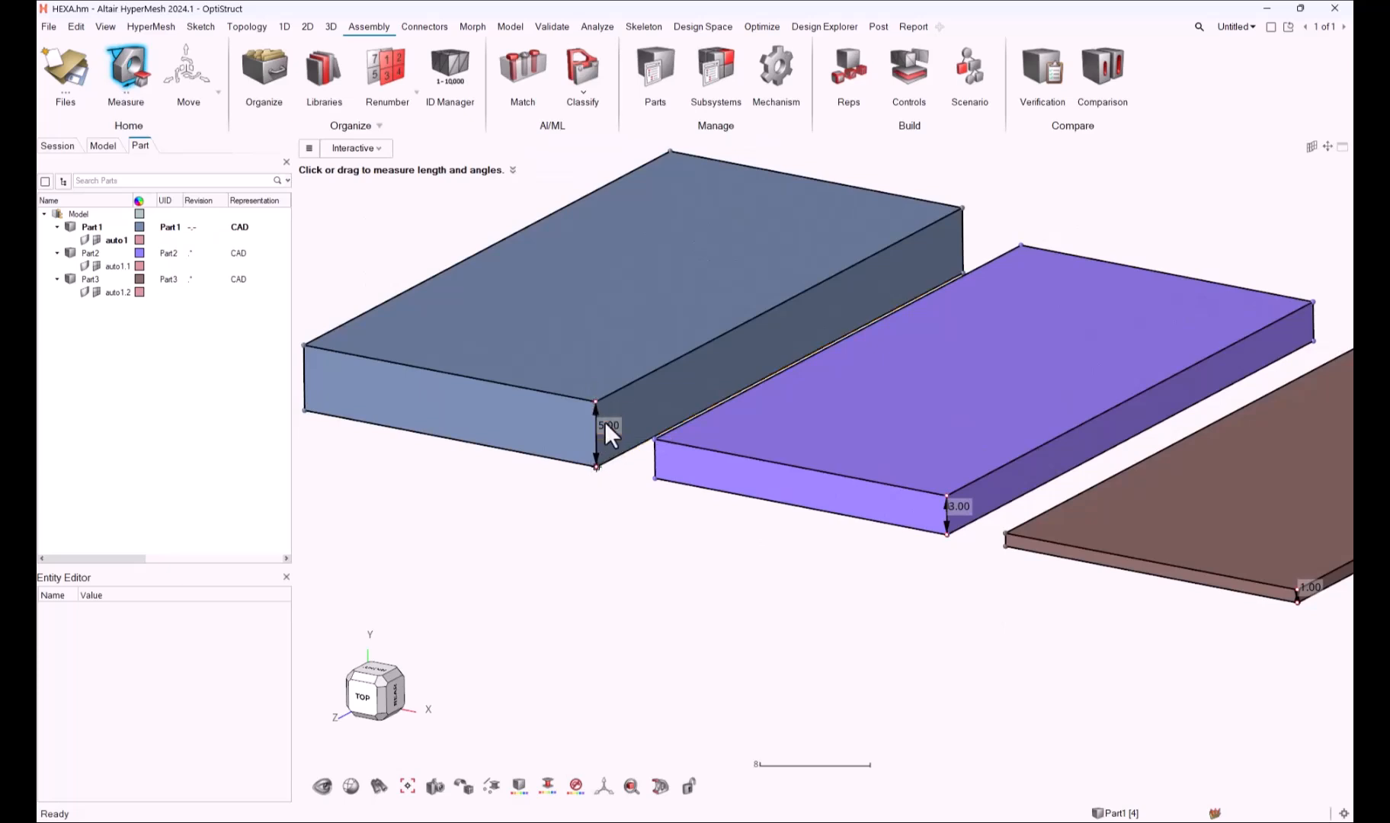
pyautogui.scroll(-3)
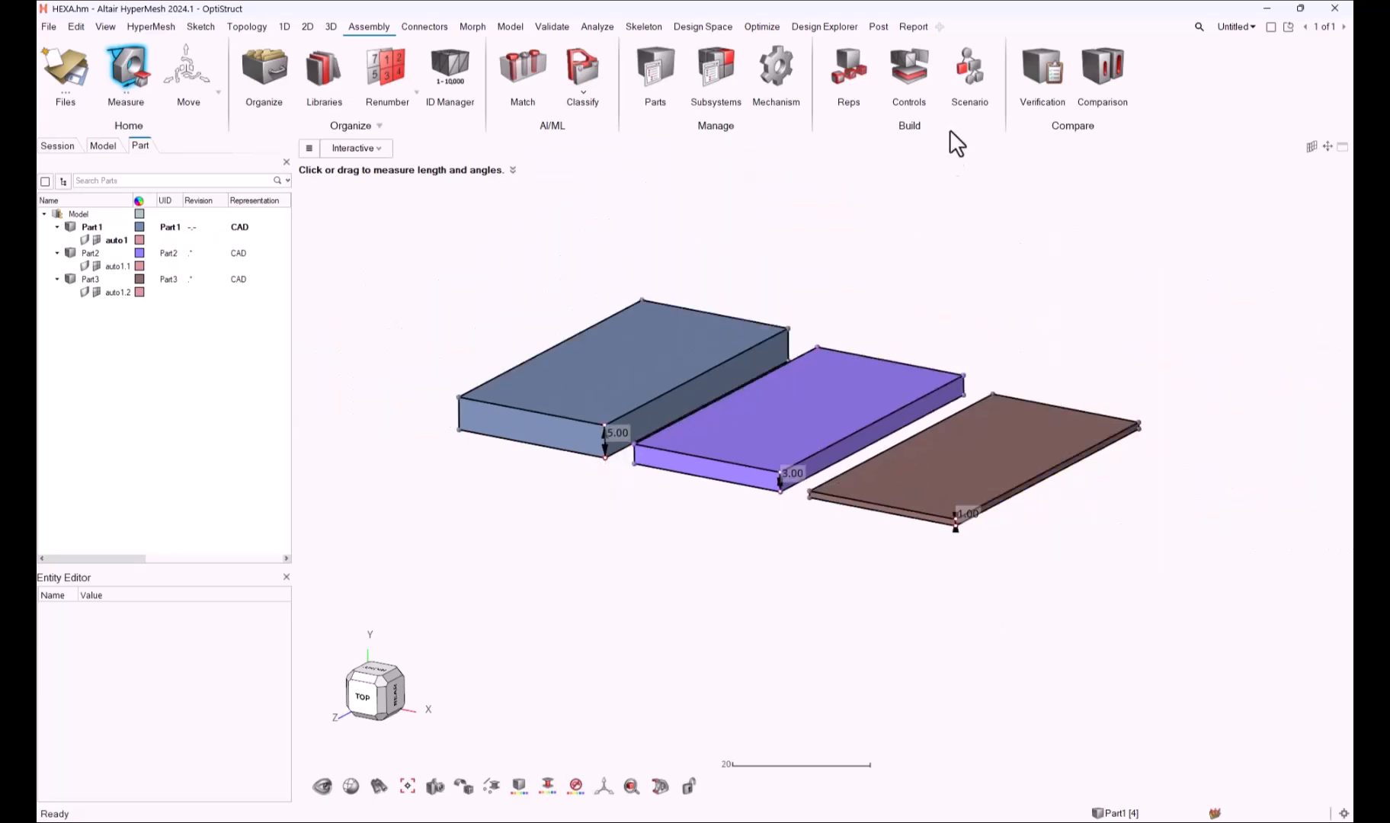
pyautogui.click(909, 69)
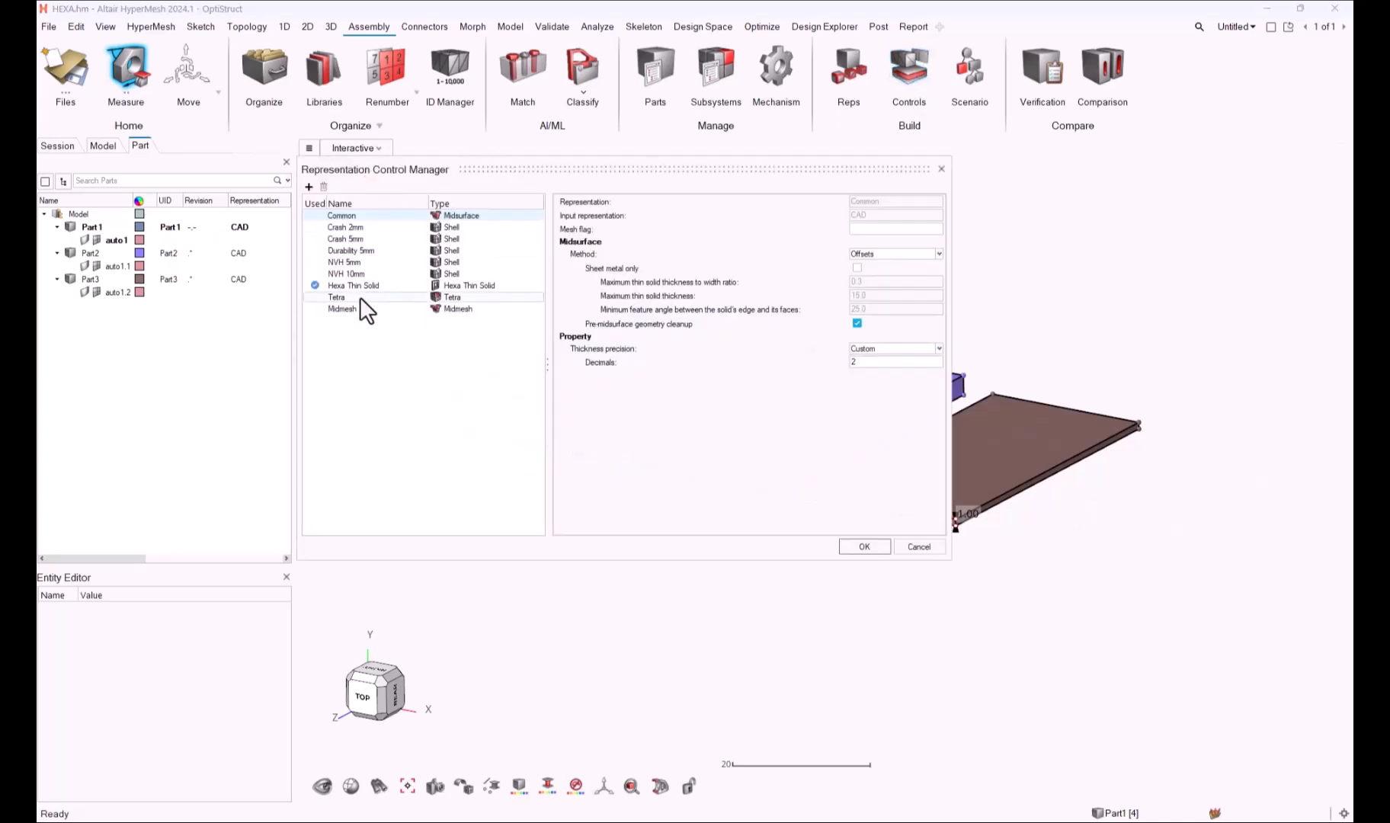
pyautogui.click(354, 285)
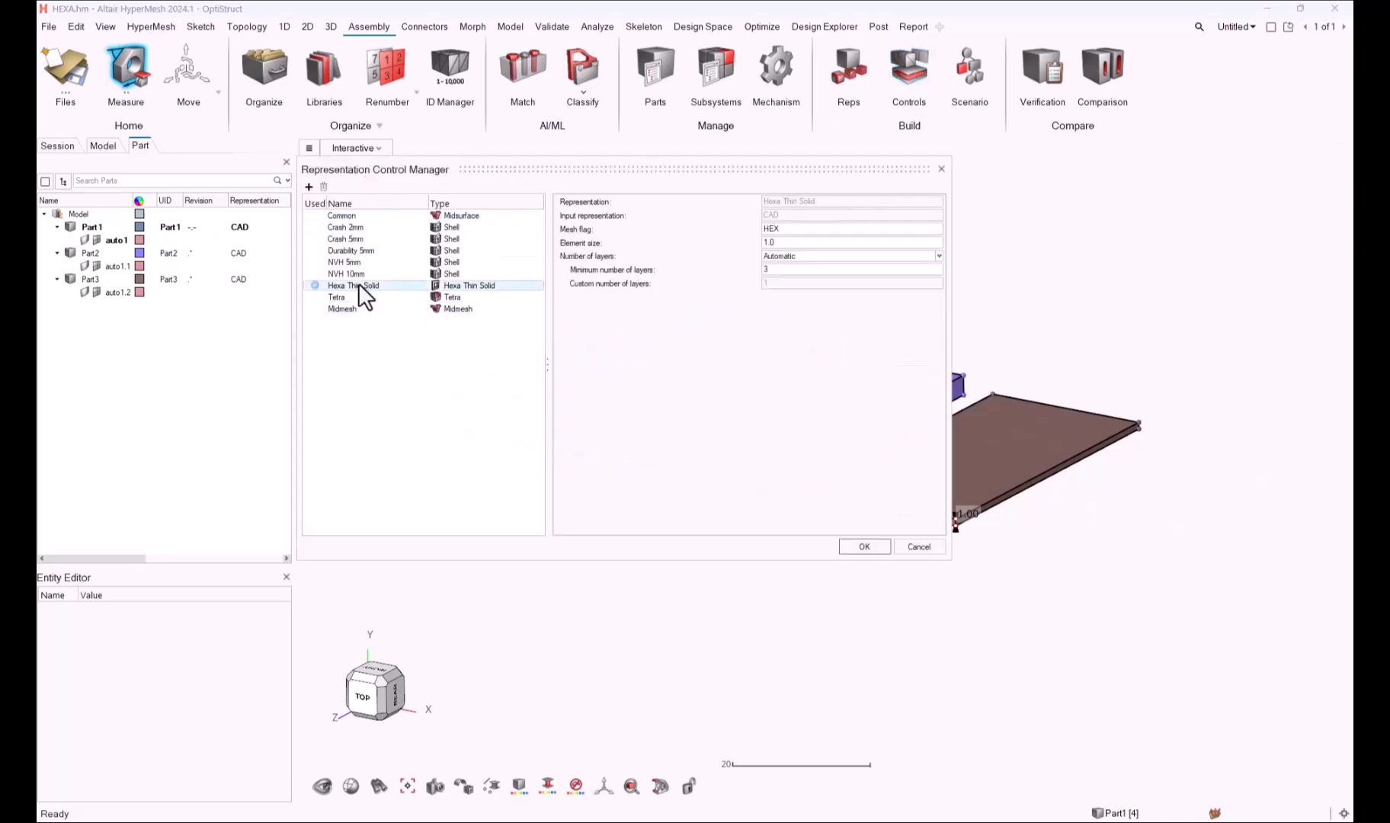
pyautogui.click(314, 285)
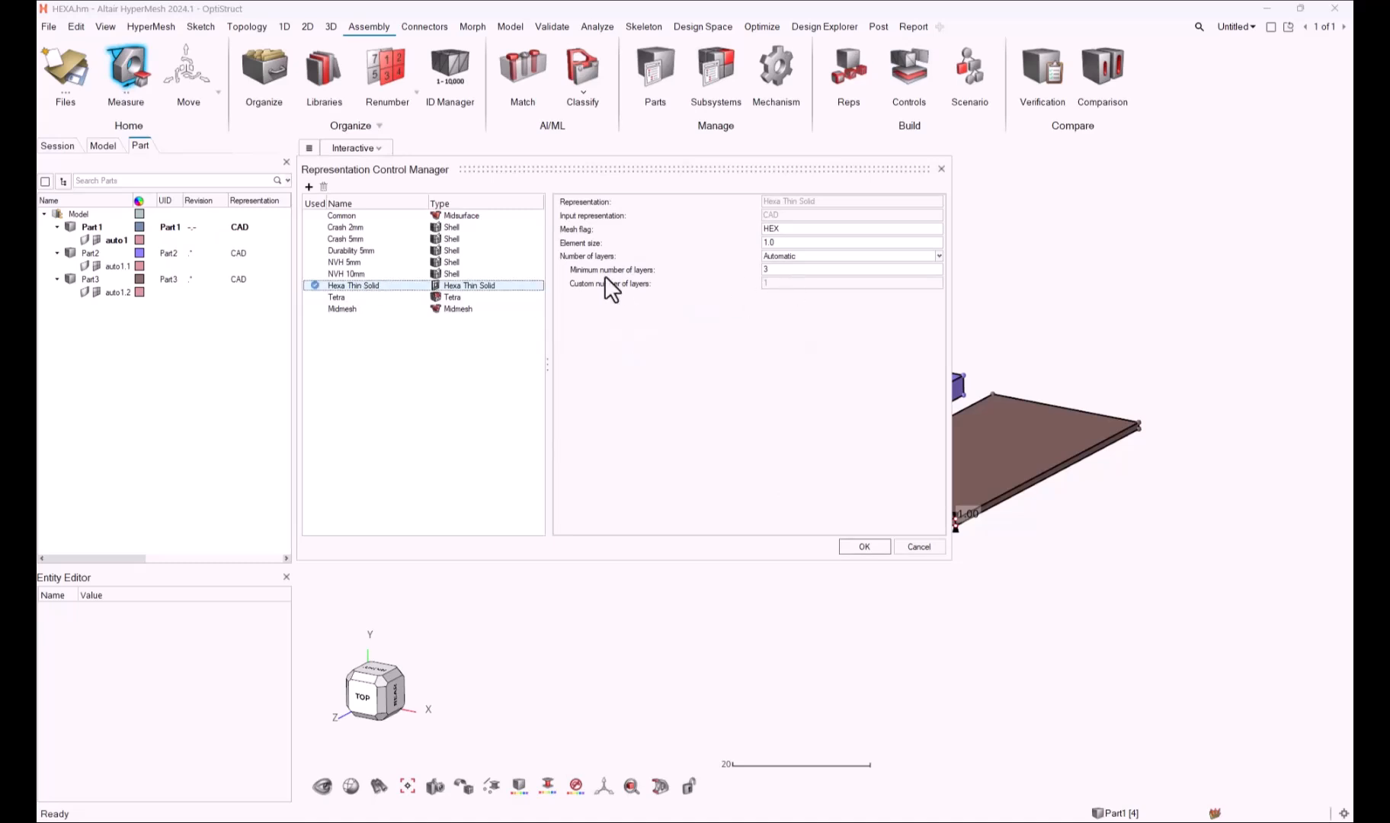
pyautogui.moveTo(777, 288)
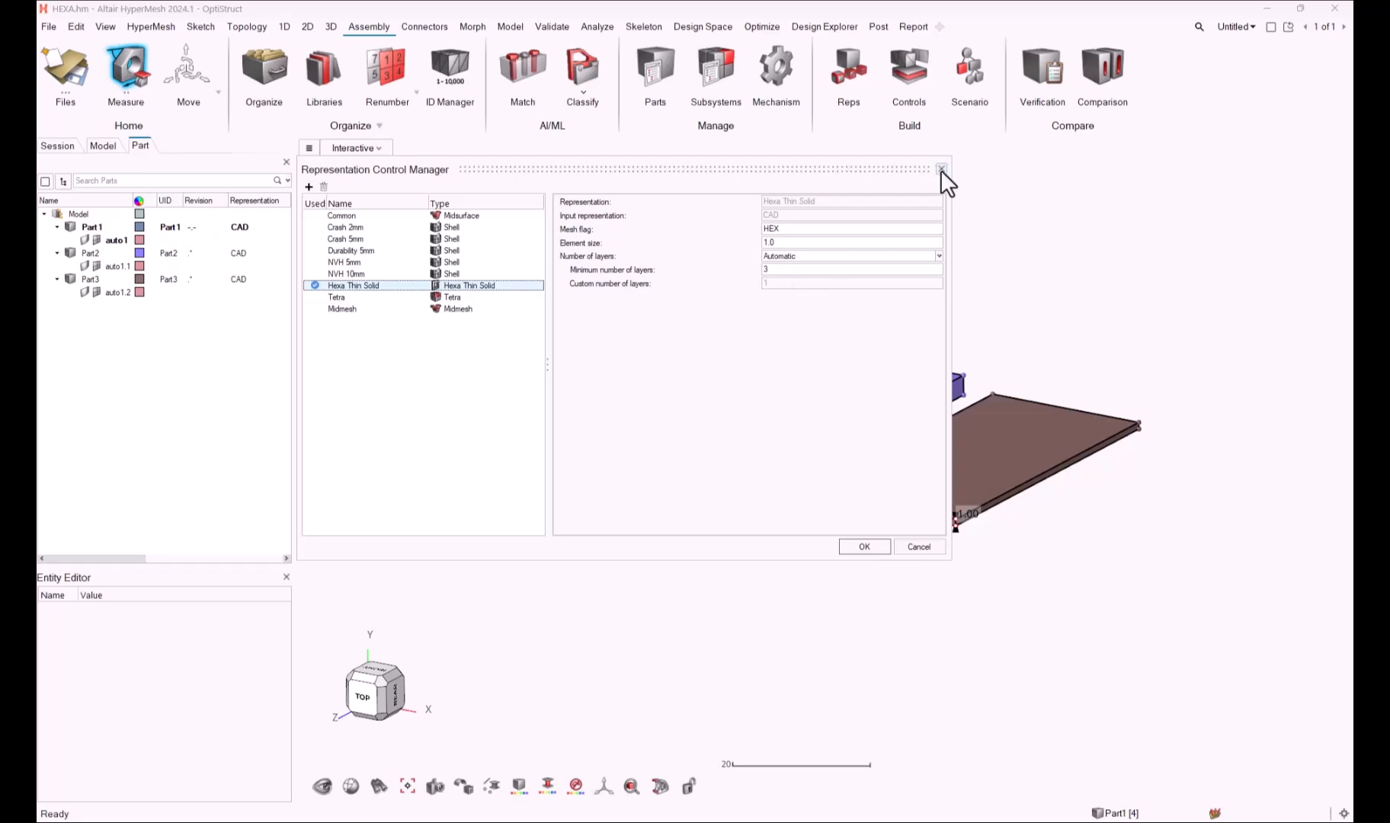
# Change the three plate parts to the Hexa Thin Solid representation.
pyautogui.click(942, 170)
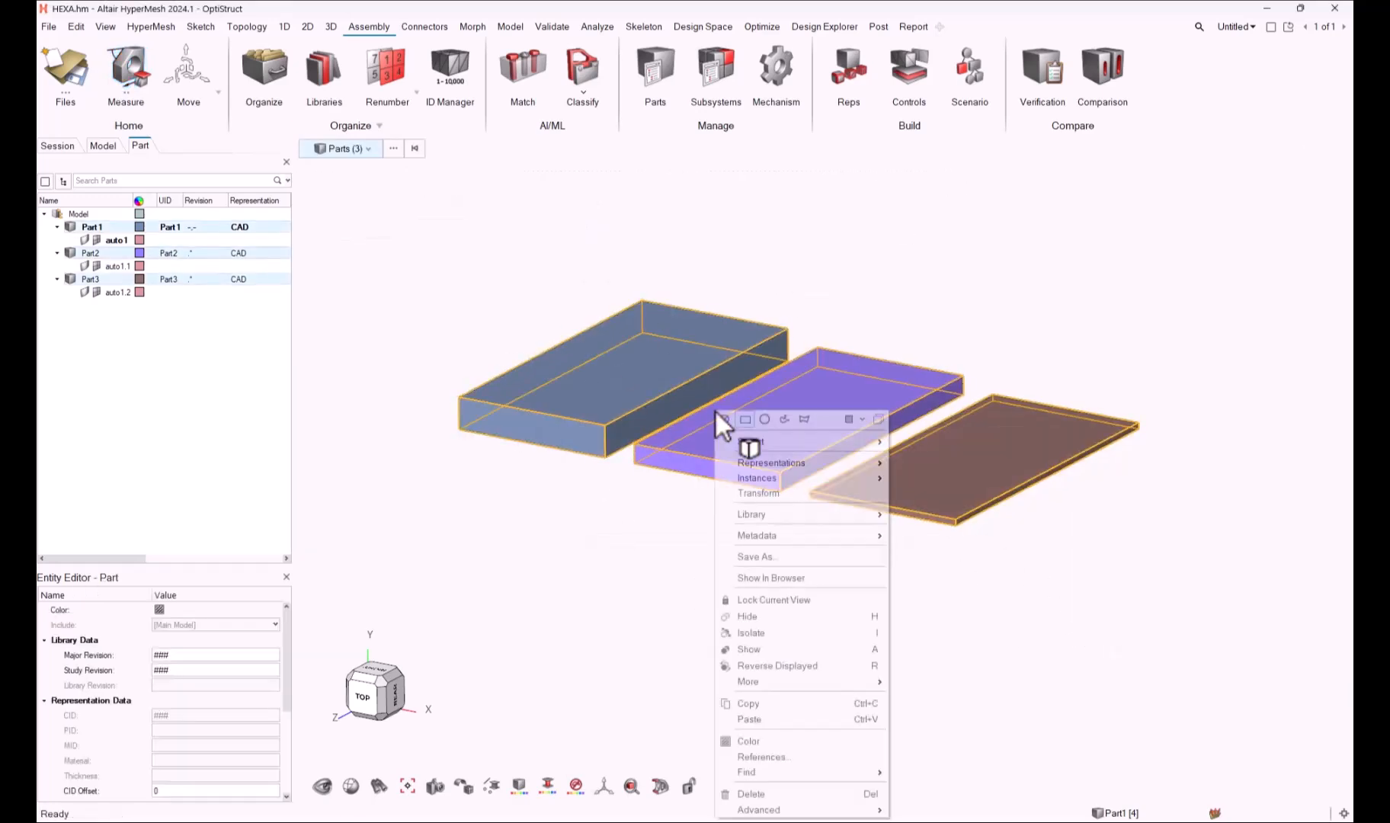
pyautogui.moveTo(770, 462)
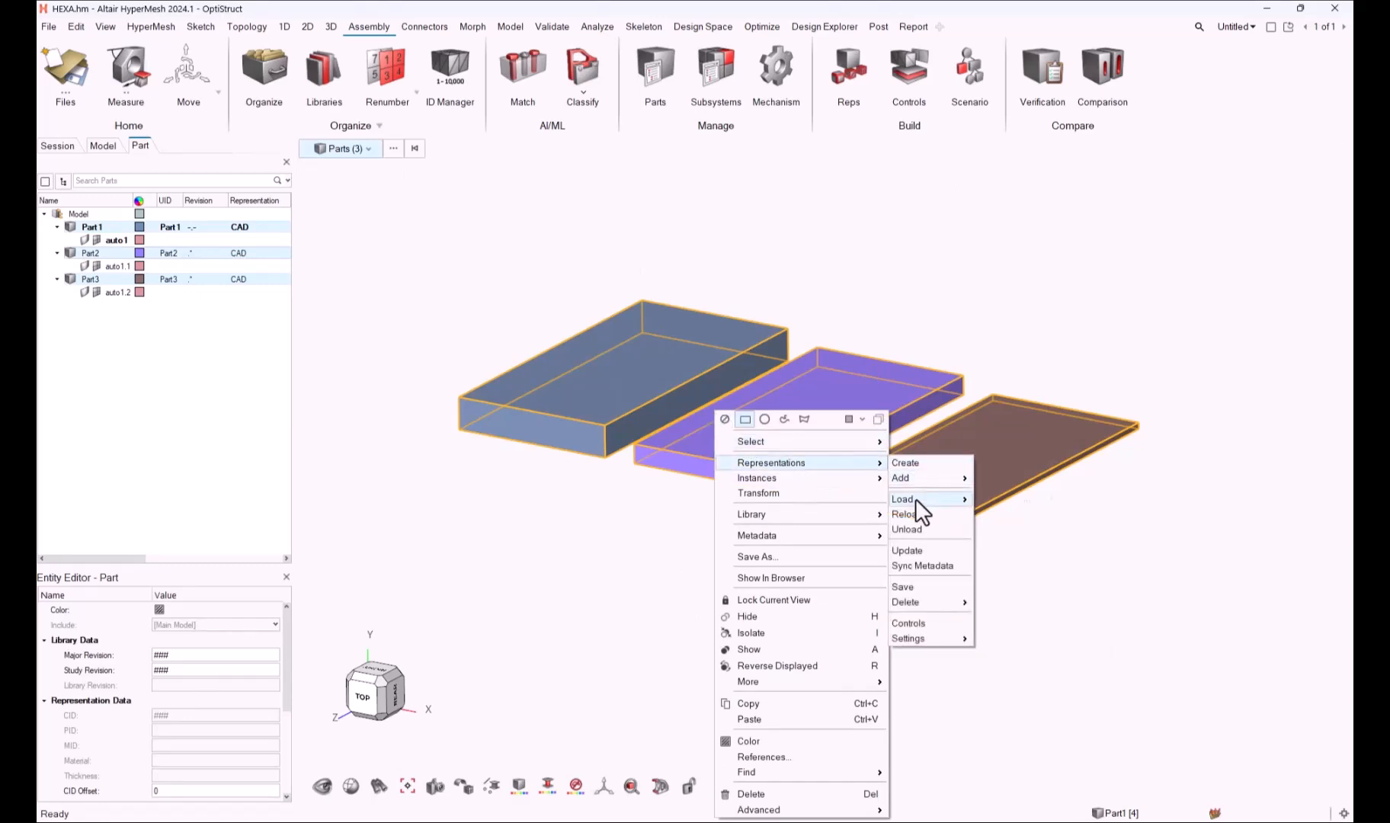
pyautogui.click(902, 498)
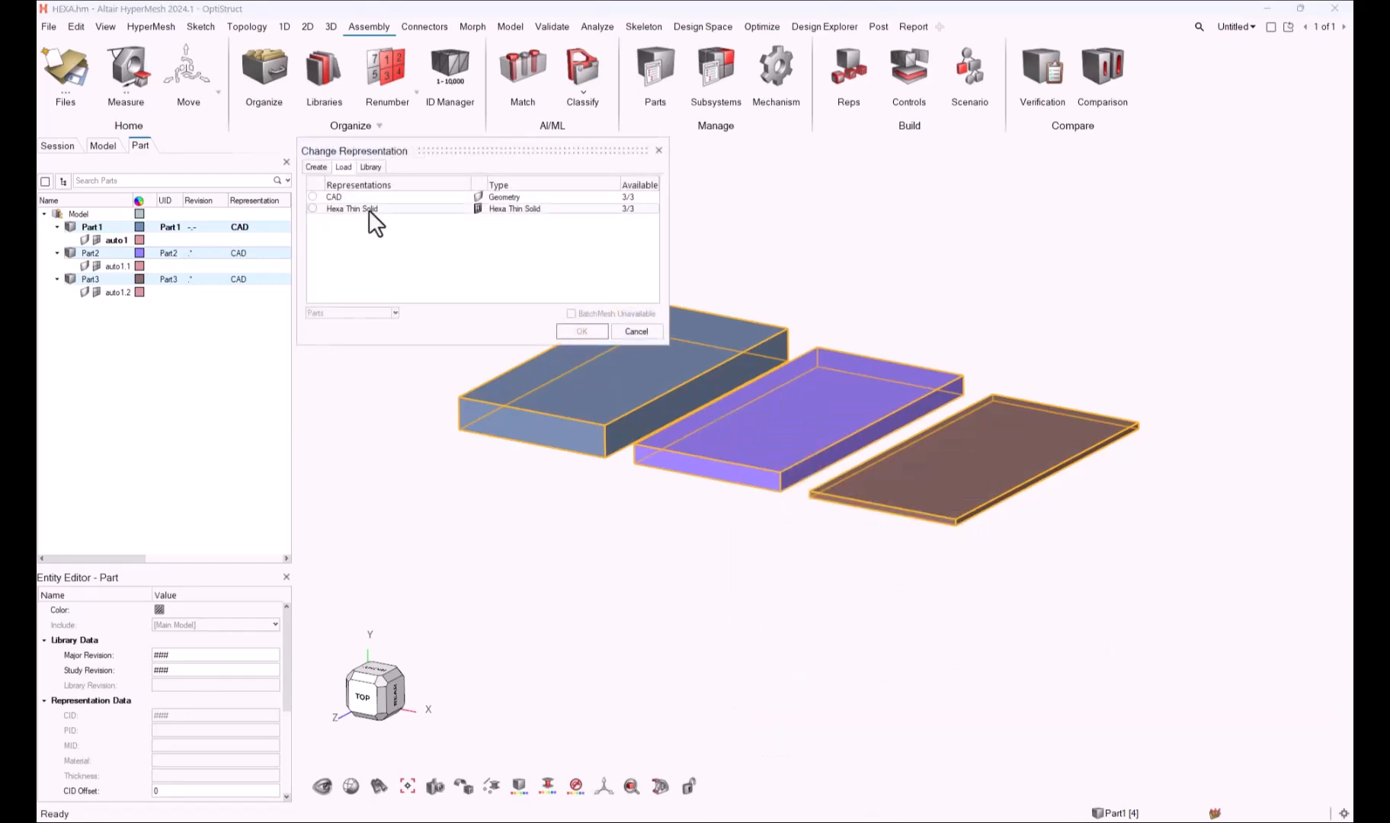
pyautogui.click(351, 208)
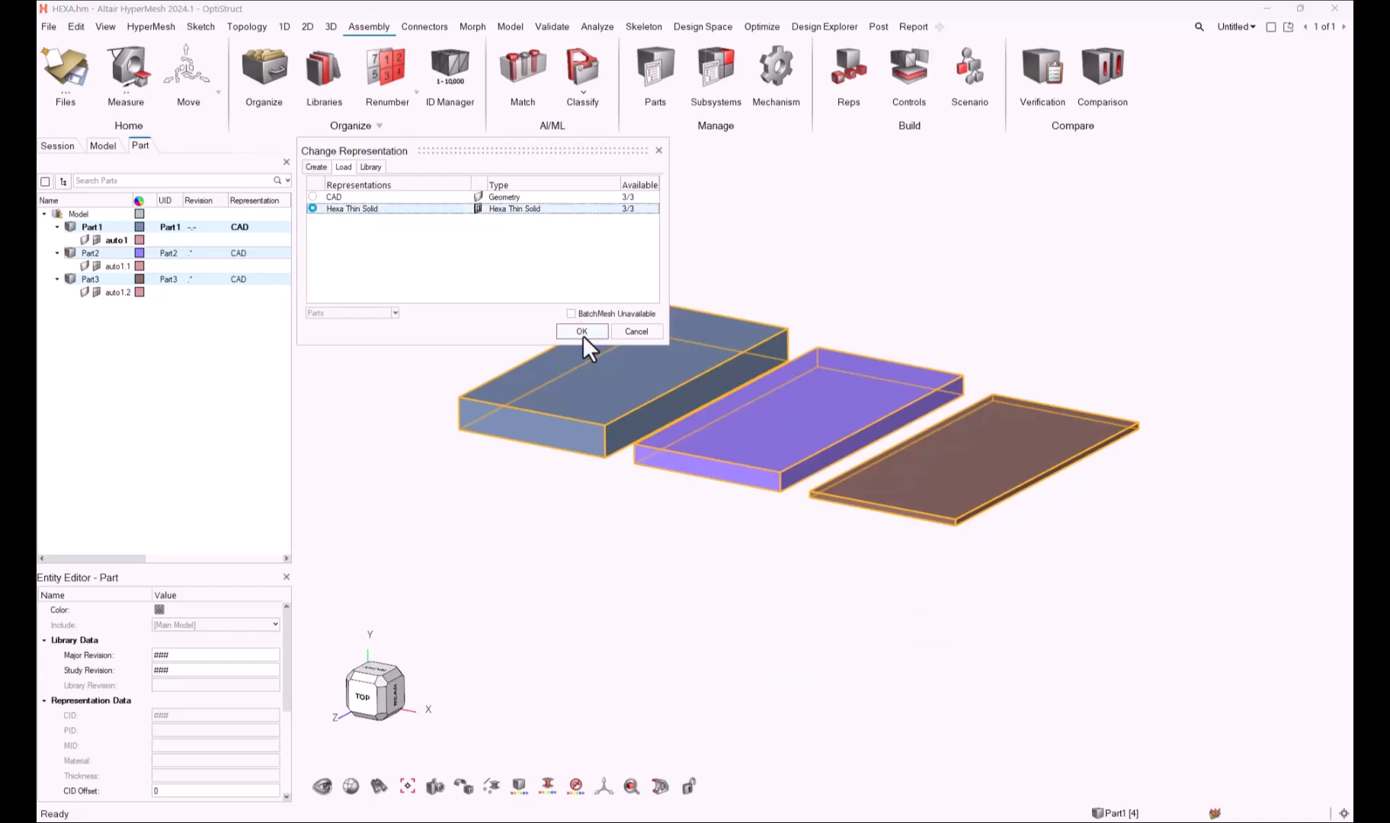
pyautogui.click(582, 331)
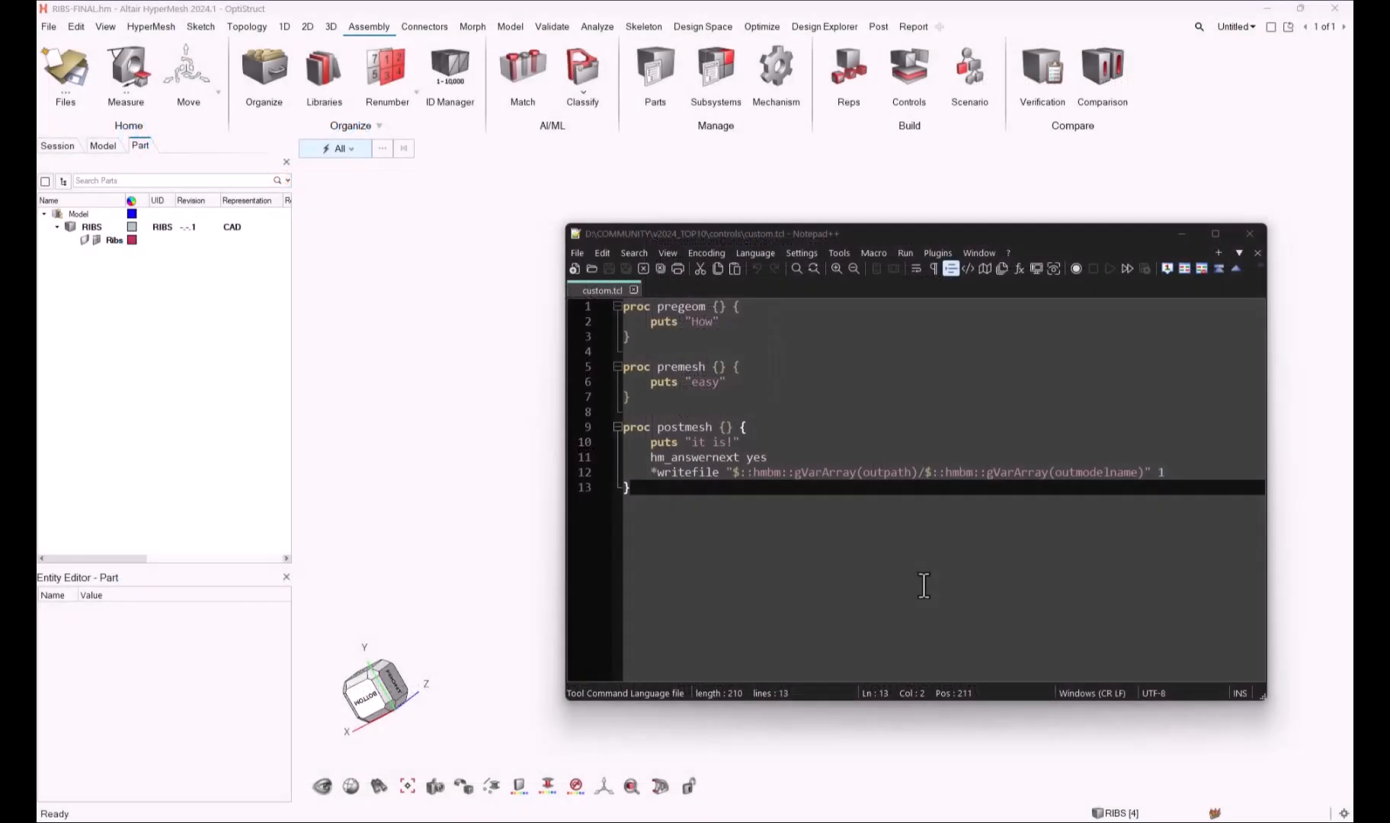
pyautogui.moveTo(638, 313)
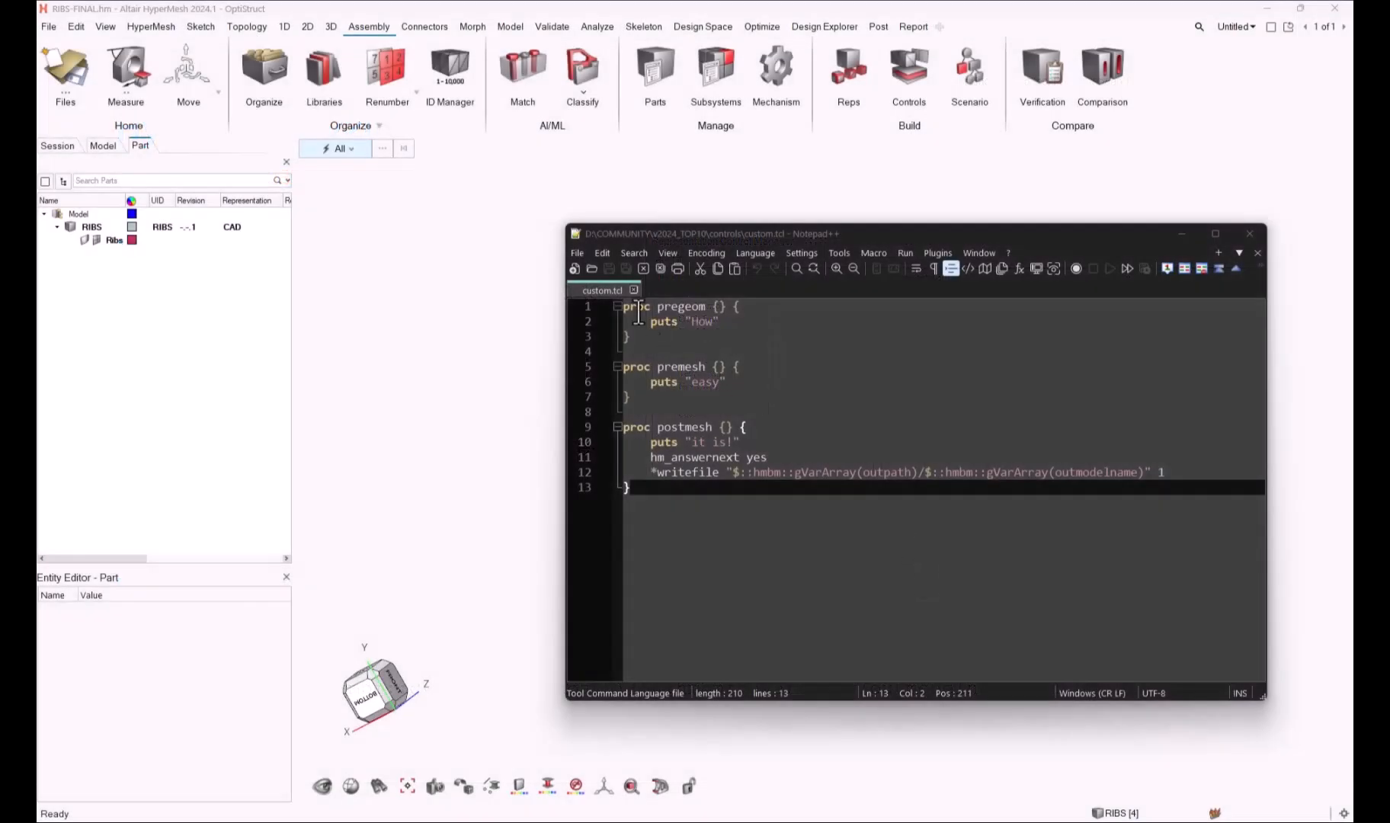
pyautogui.moveTo(602, 289)
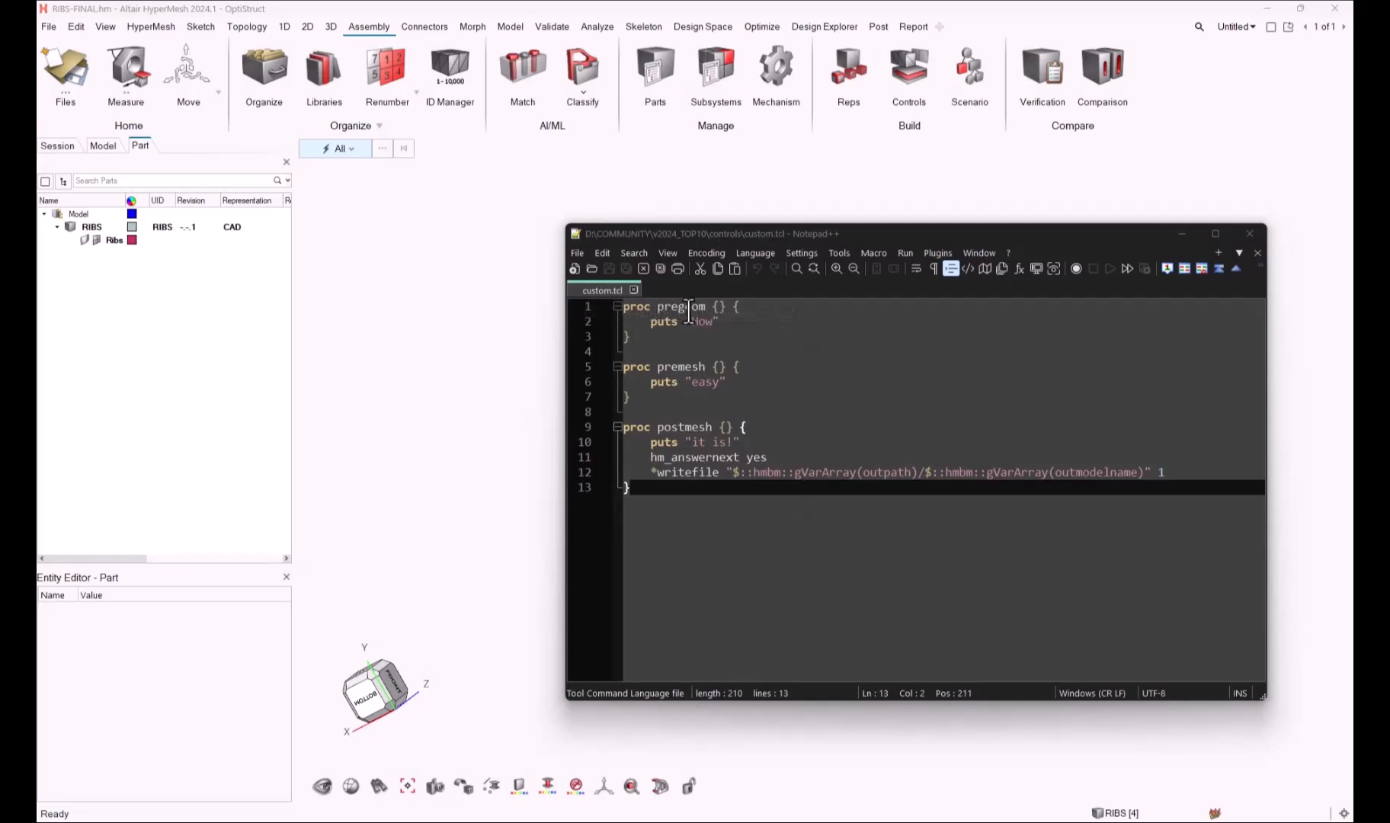
pyautogui.doubleClick(680, 366)
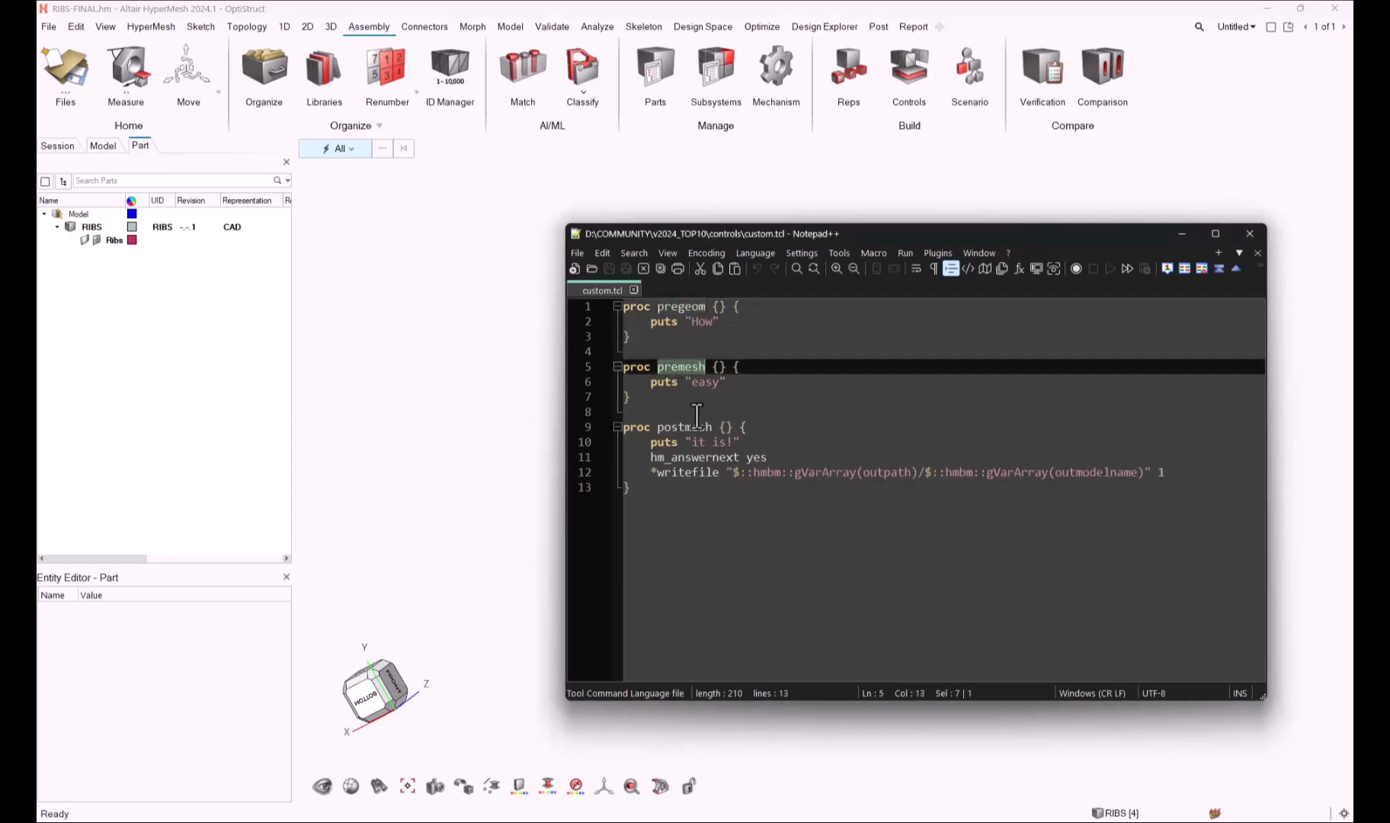
pyautogui.doubleClick(683, 427)
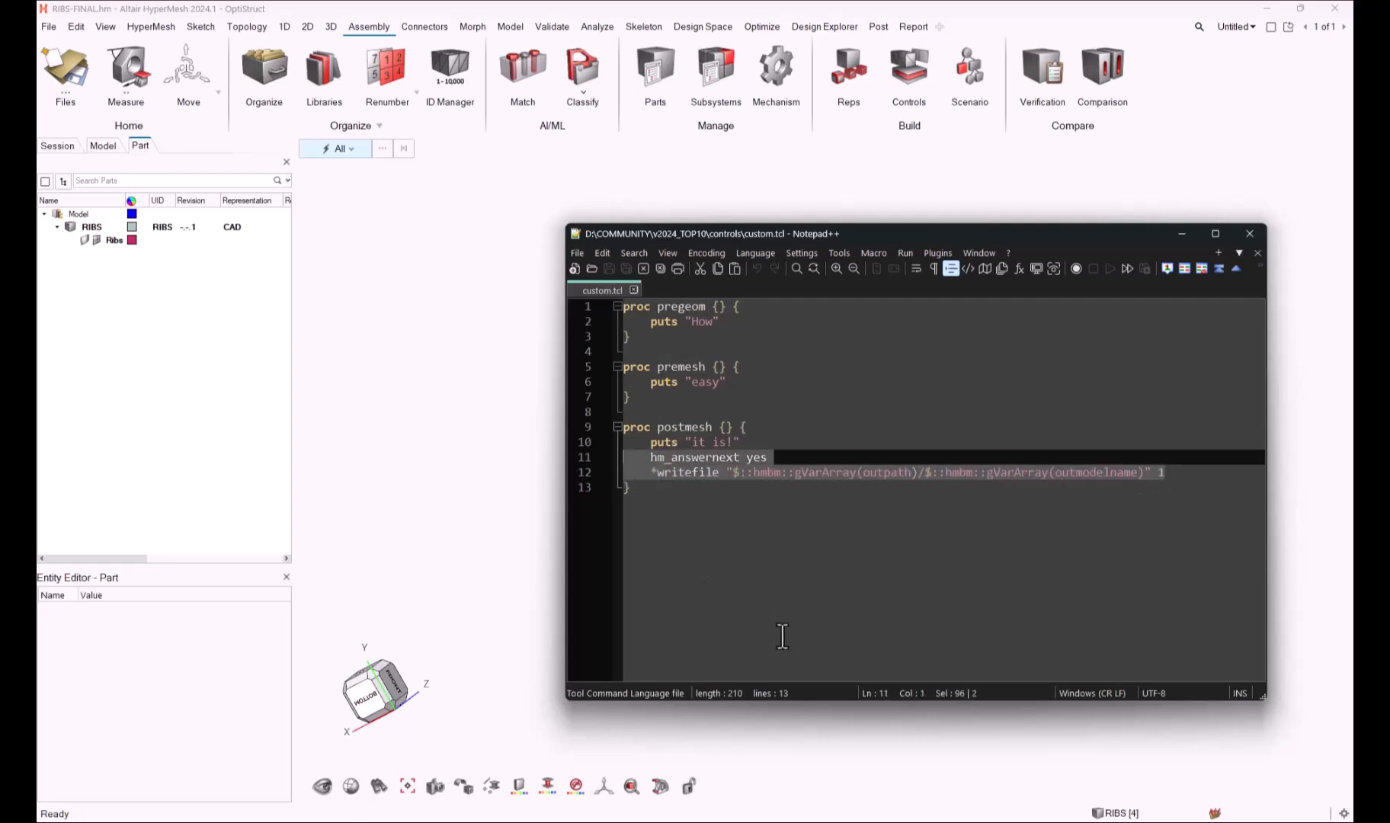
pyautogui.moveTo(786, 637)
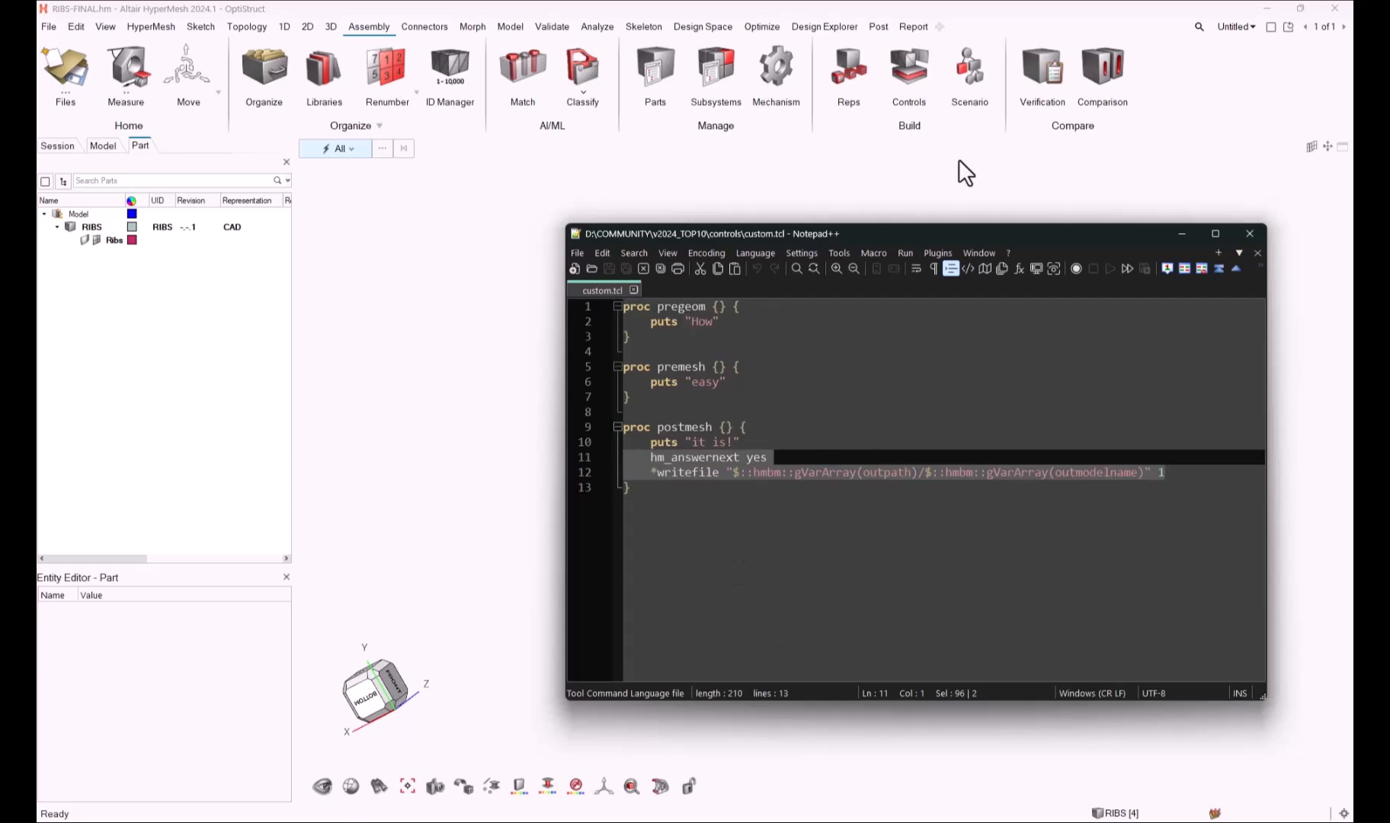
pyautogui.click(908, 72)
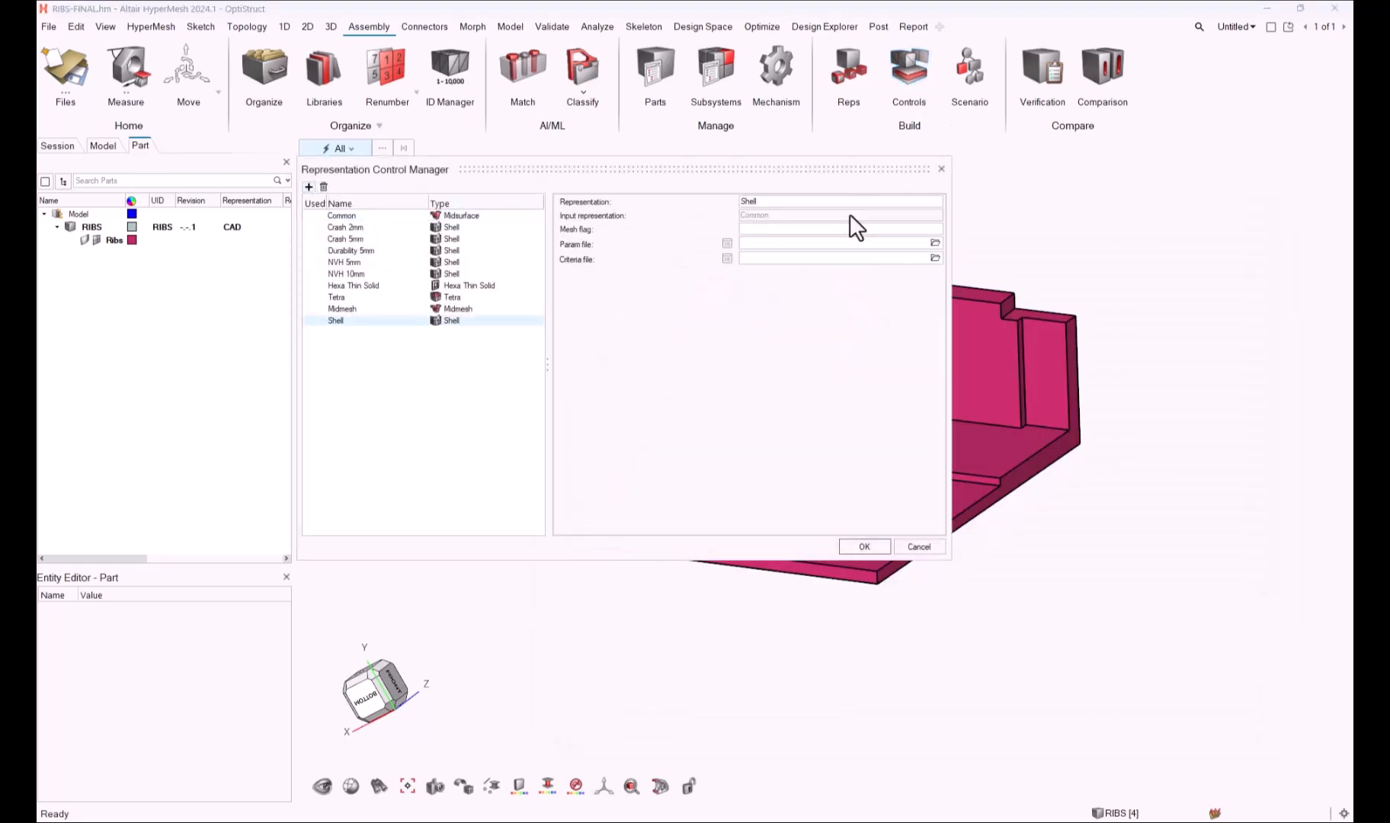
# Make the representation Custom type and link custom.tcl as its script.
pyautogui.click(339, 320)
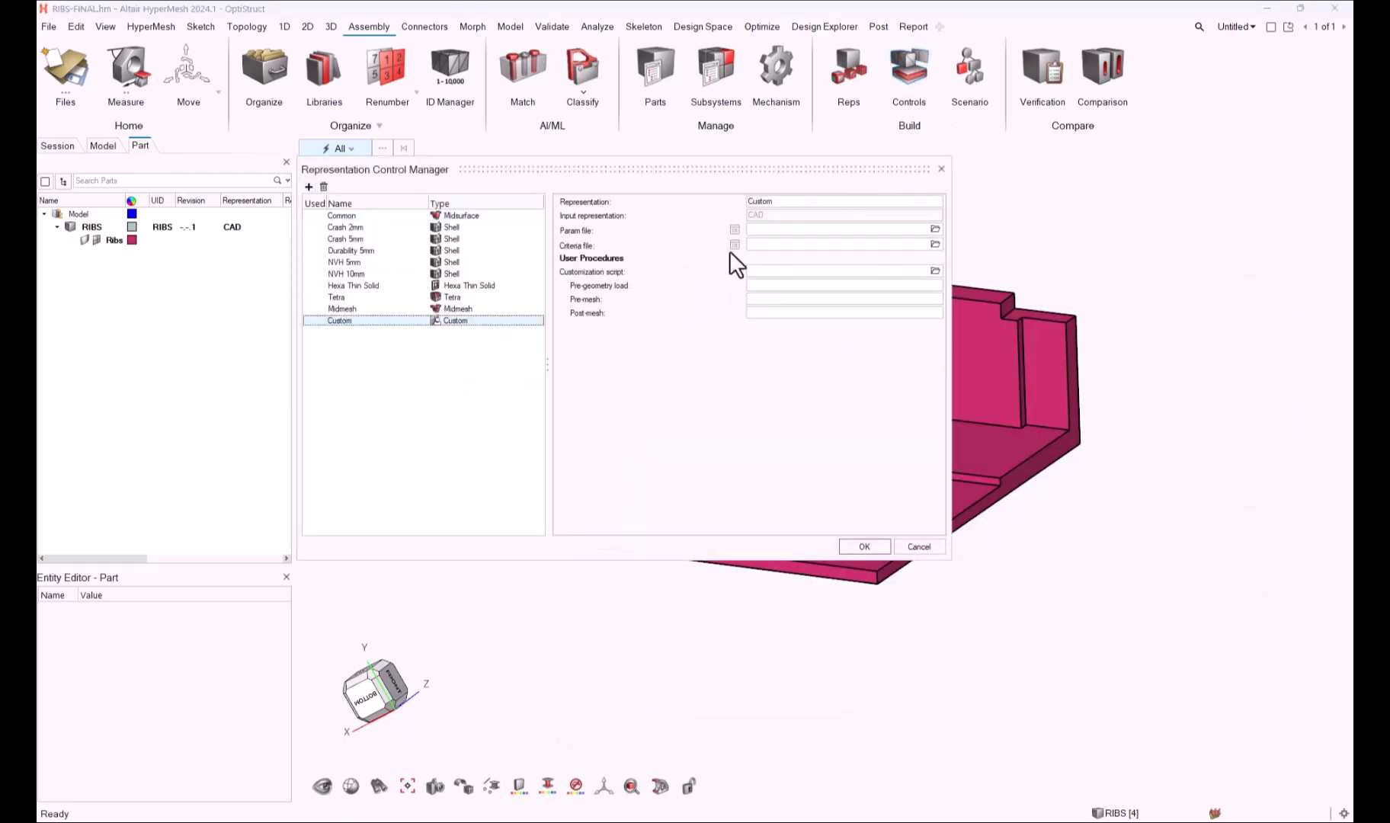
pyautogui.click(839, 271)
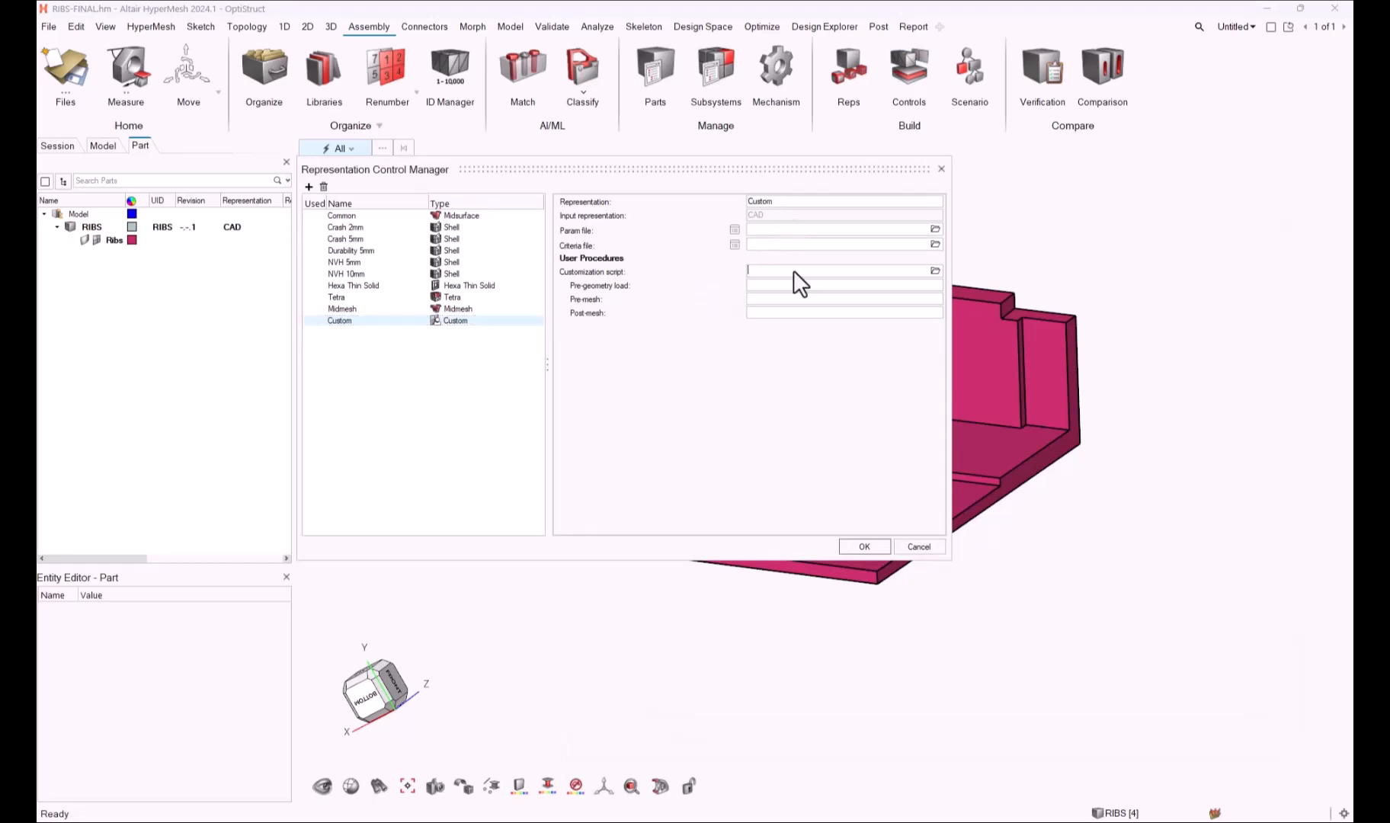
pyautogui.click(936, 271)
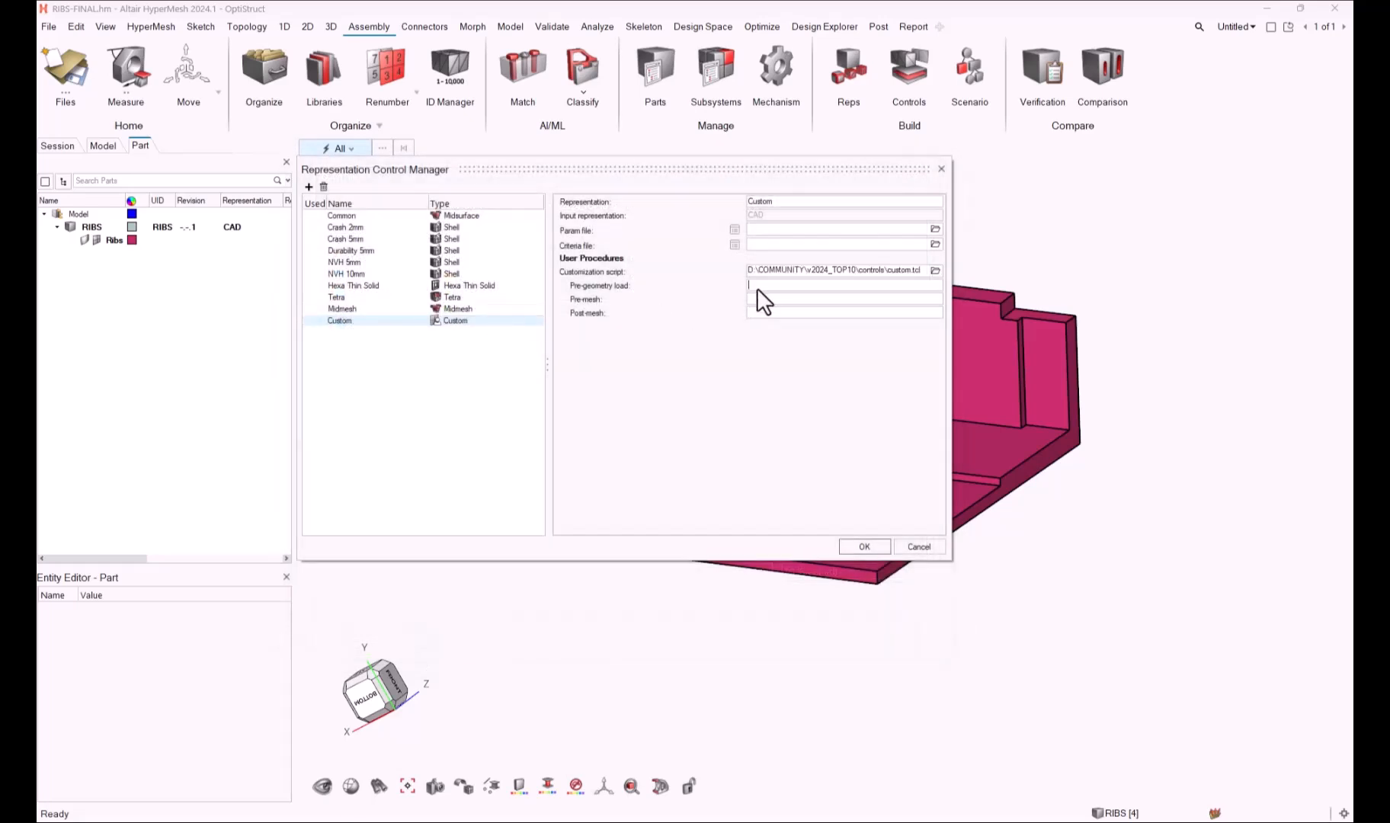
# Enter pregeom, premesh and postmesh as the procedures and save the settings.
pyautogui.write('pregeom')
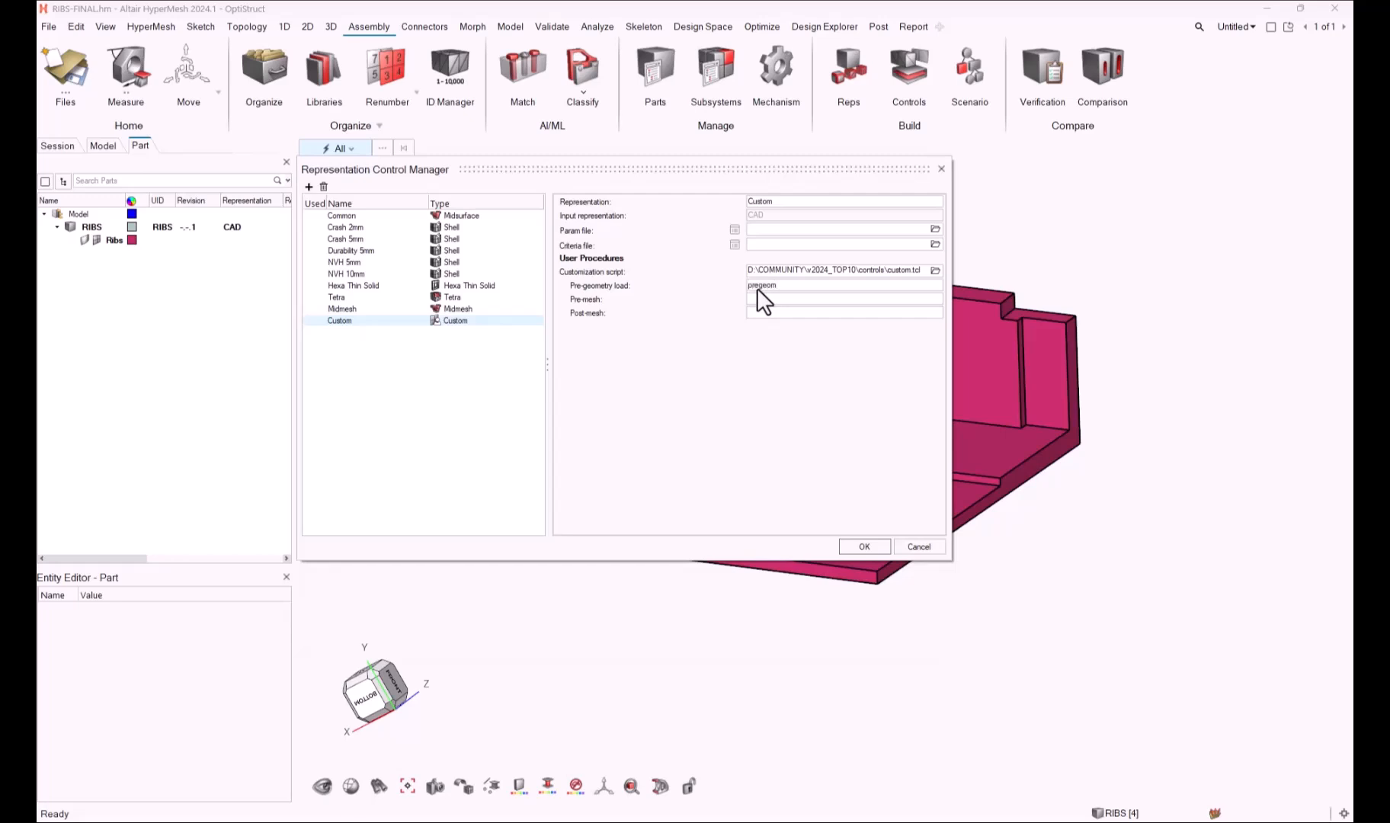
pyautogui.write('premesh')
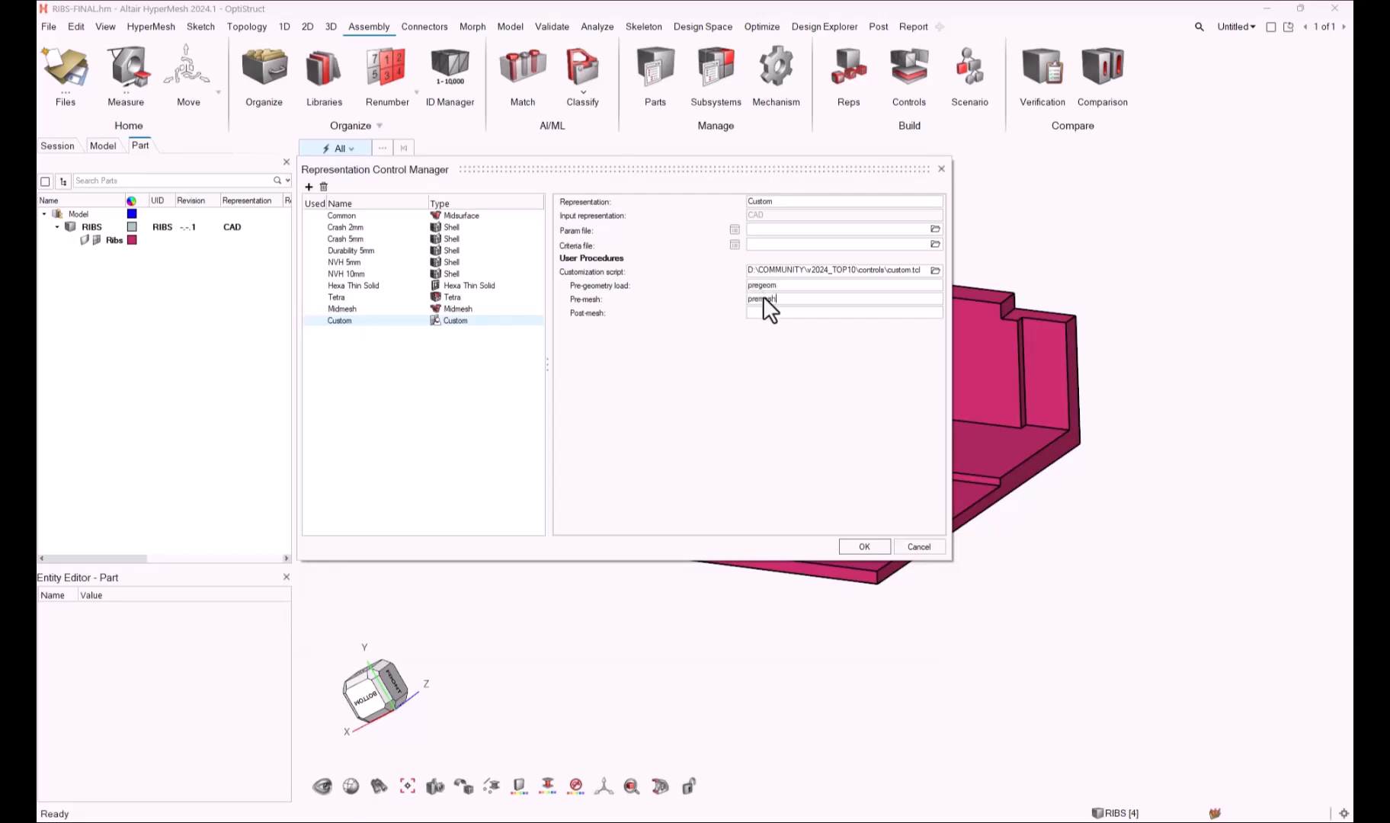
pyautogui.write('postmesh')
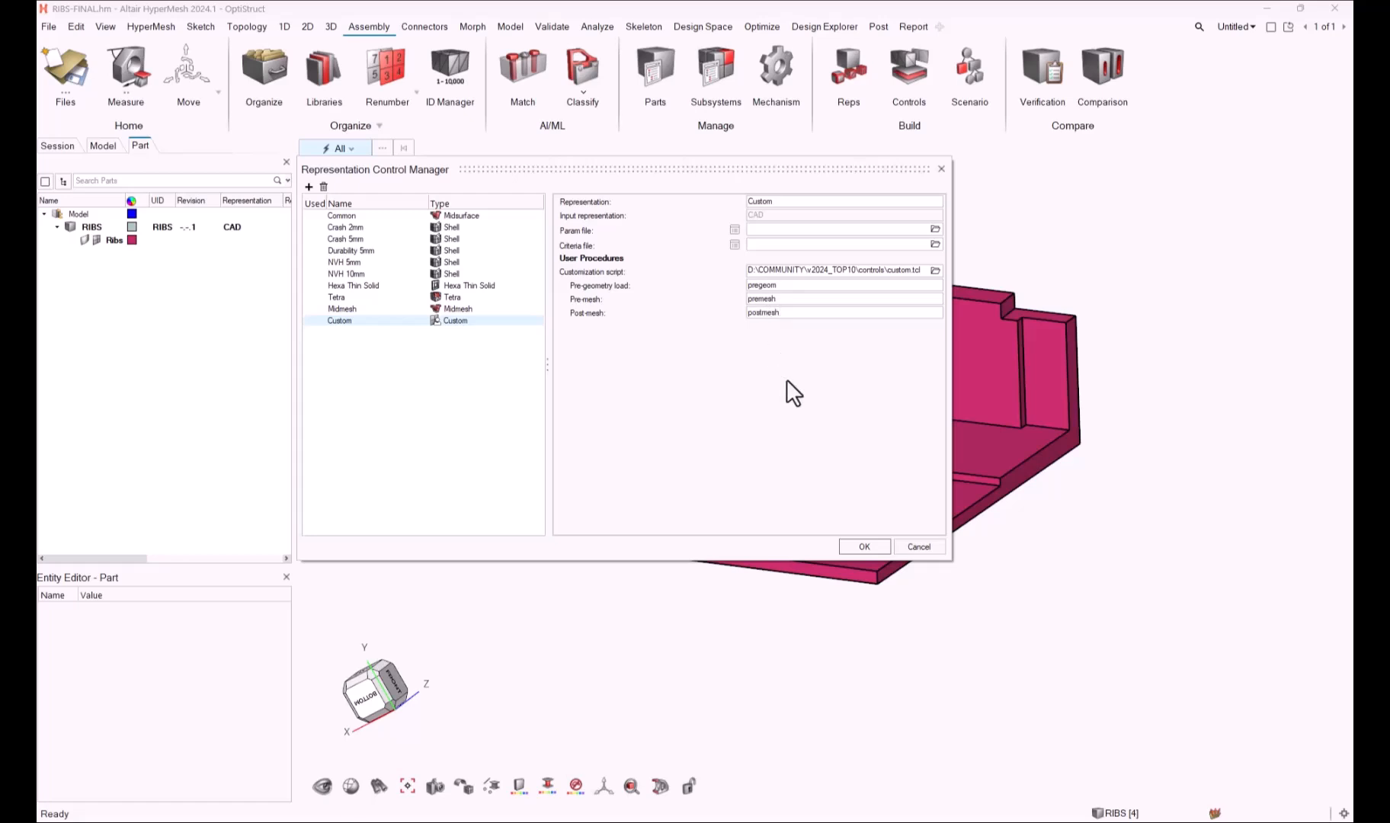
pyautogui.click(863, 545)
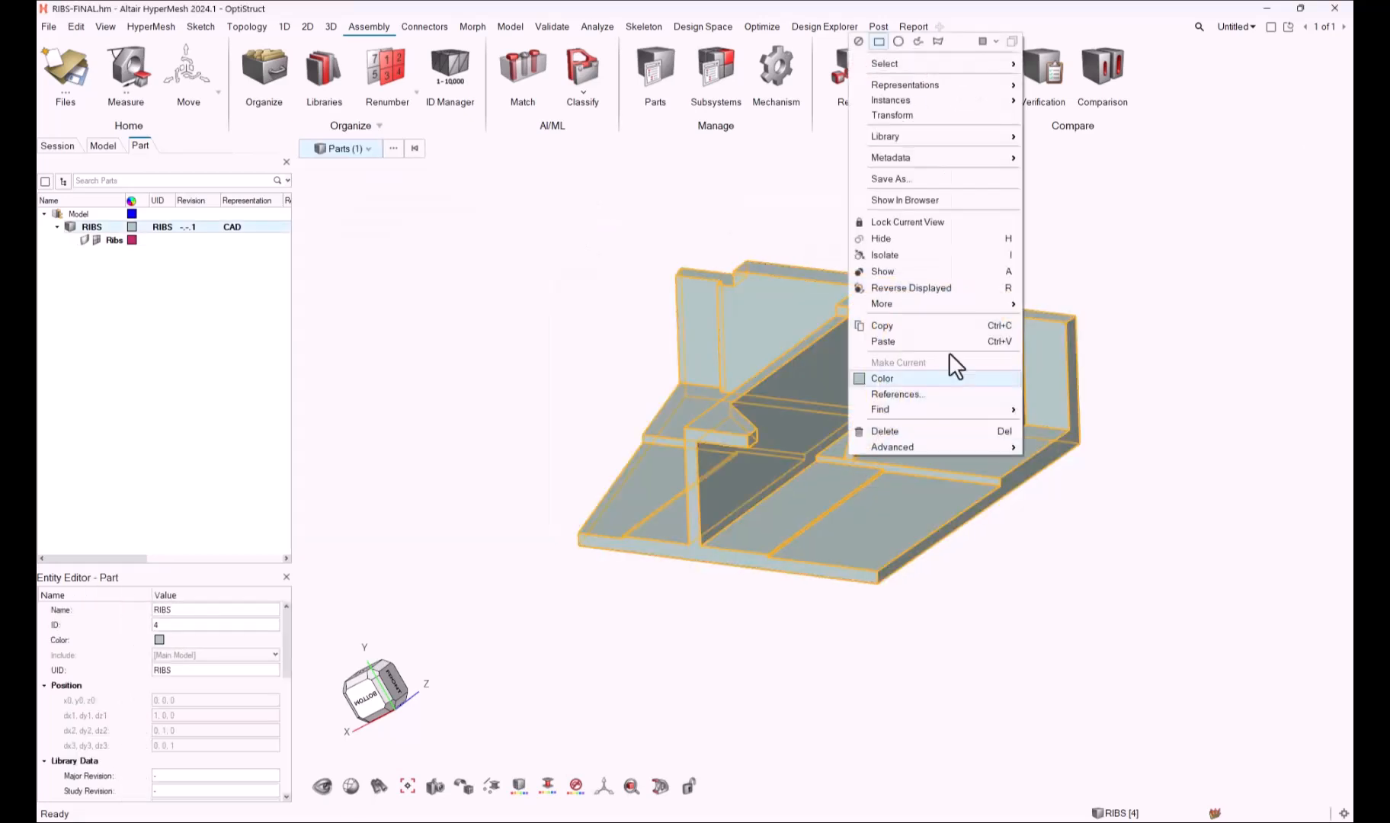
pyautogui.moveTo(904, 83)
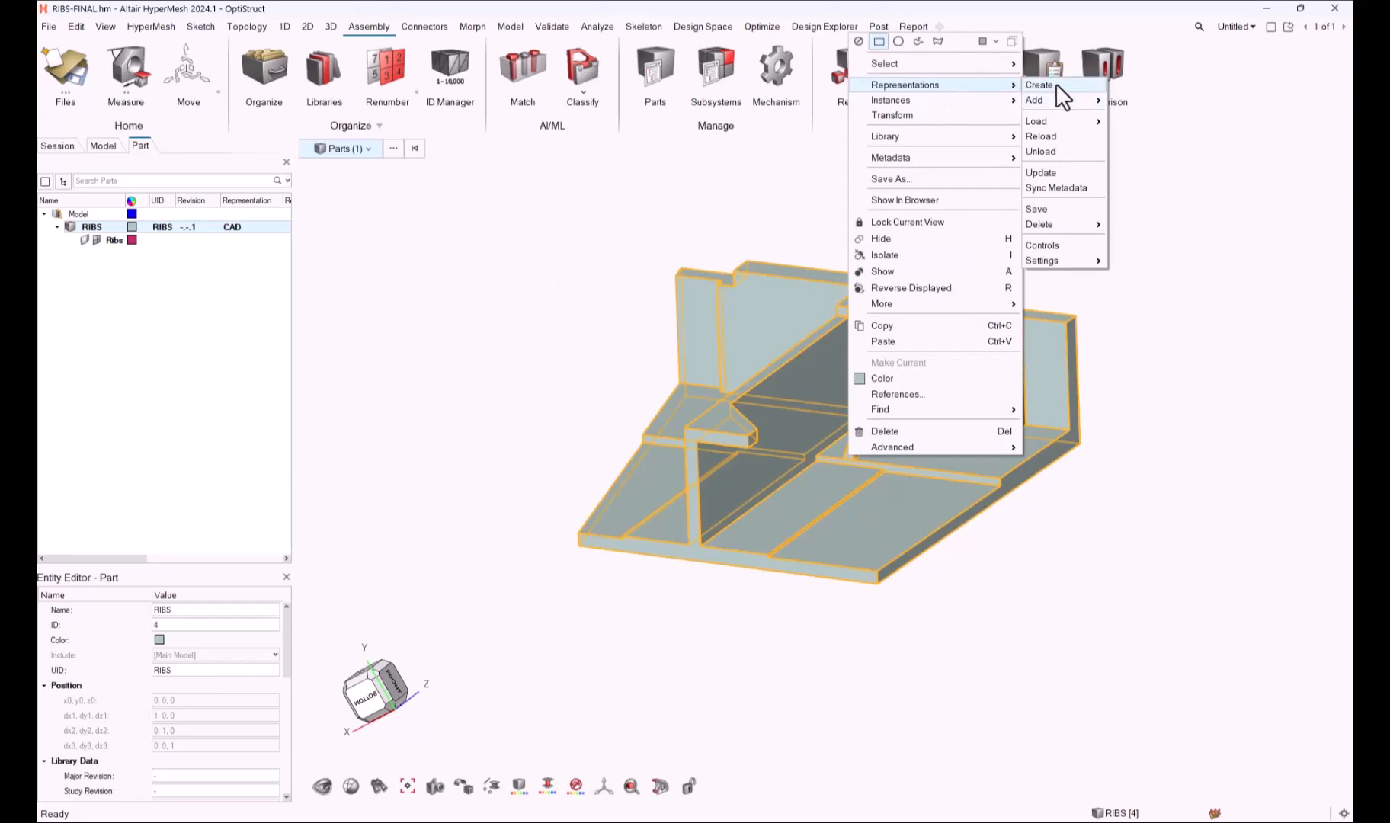
# Create the Custom representation for the RIBS part.
pyautogui.click(1040, 85)
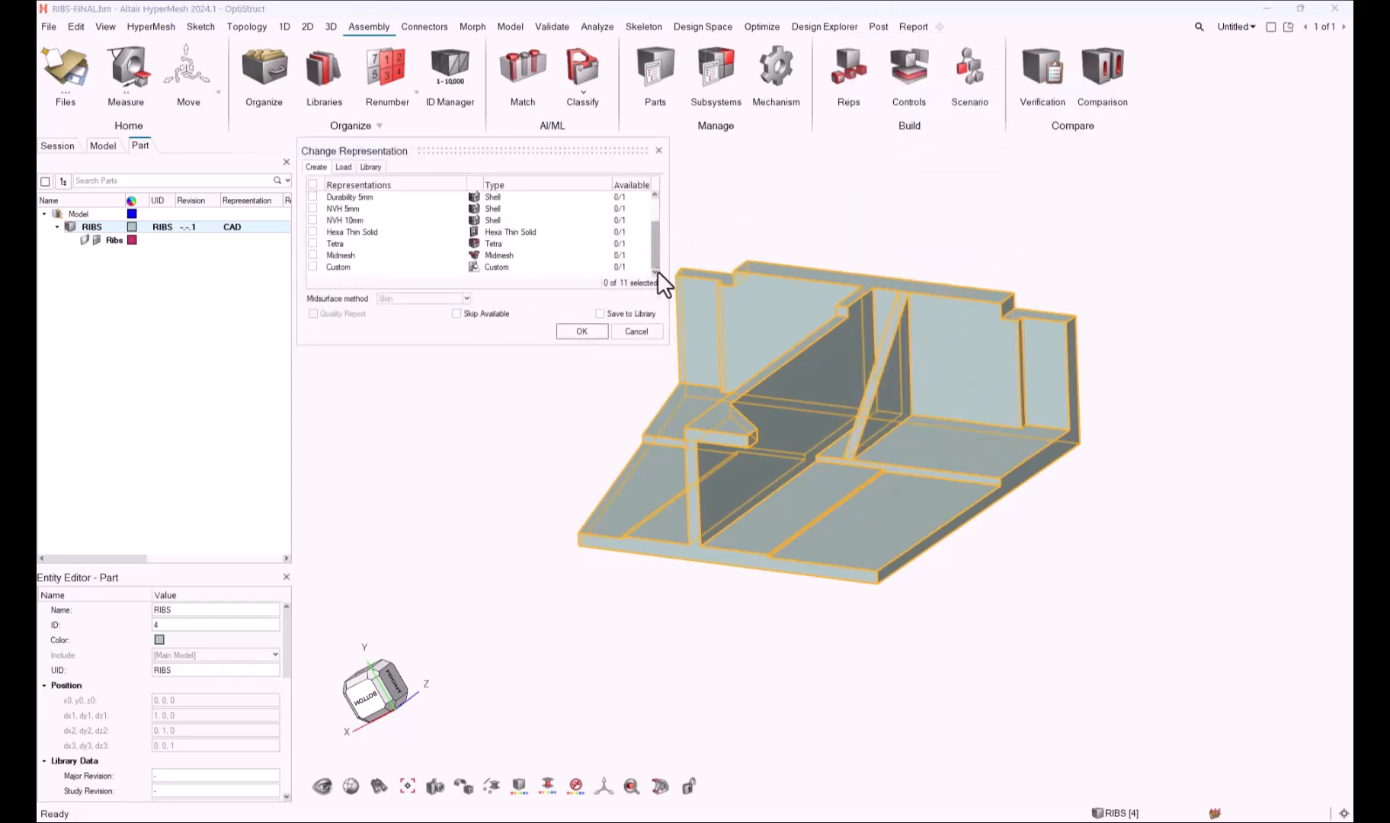
pyautogui.click(583, 330)
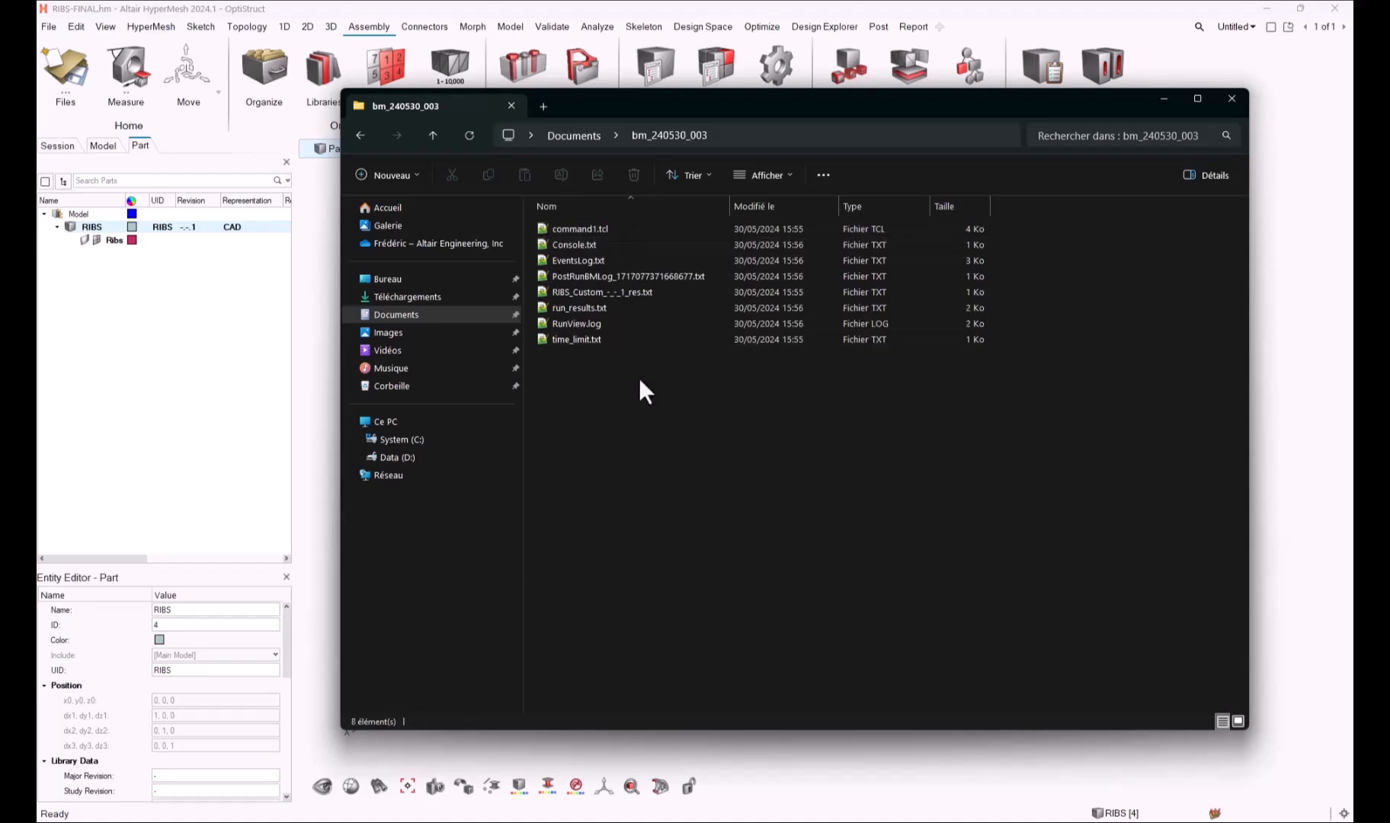
# Open the run's Console.txt in Notepad++ and highlight the postmesh print line in custom.tcl.
pyautogui.click(573, 246)
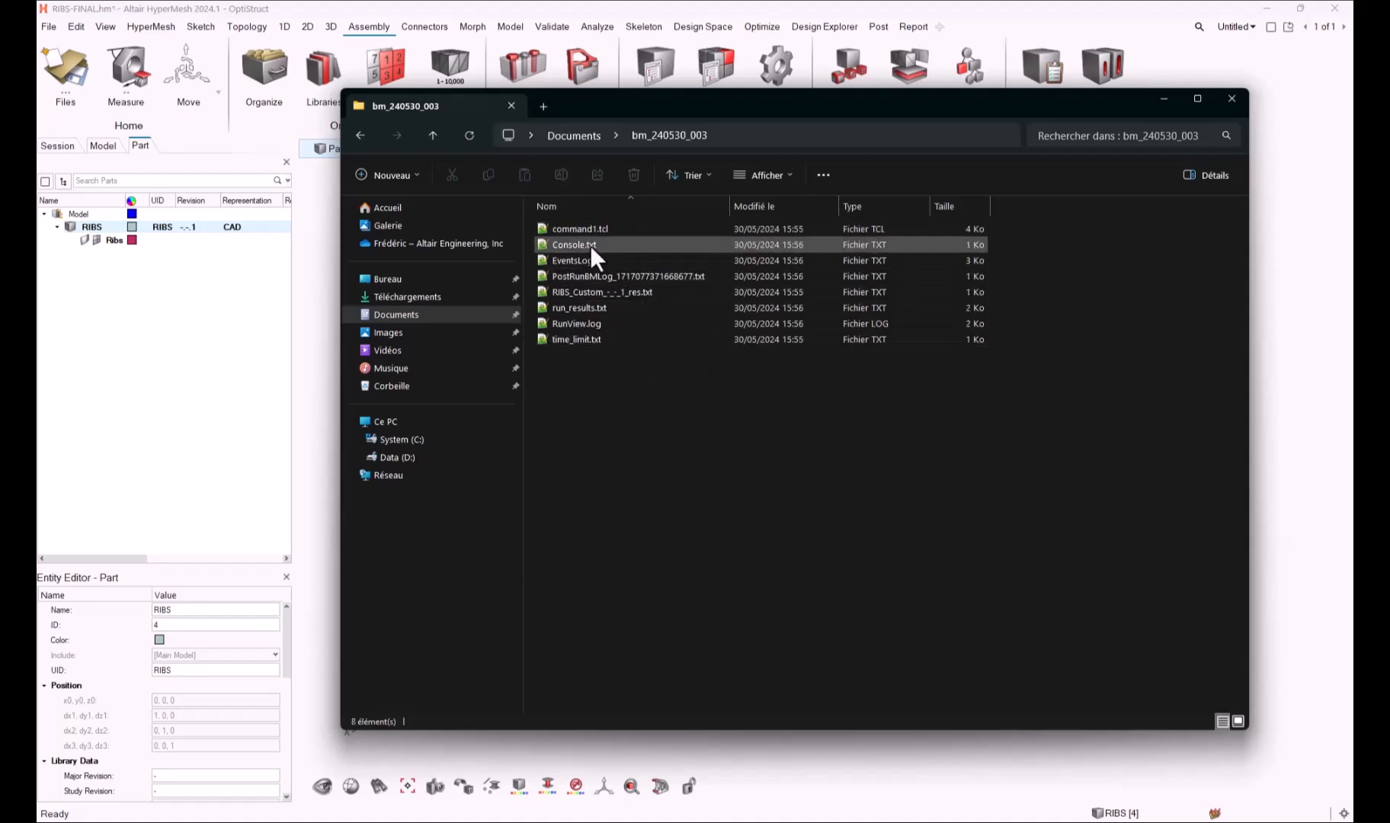
pyautogui.doubleClick(573, 245)
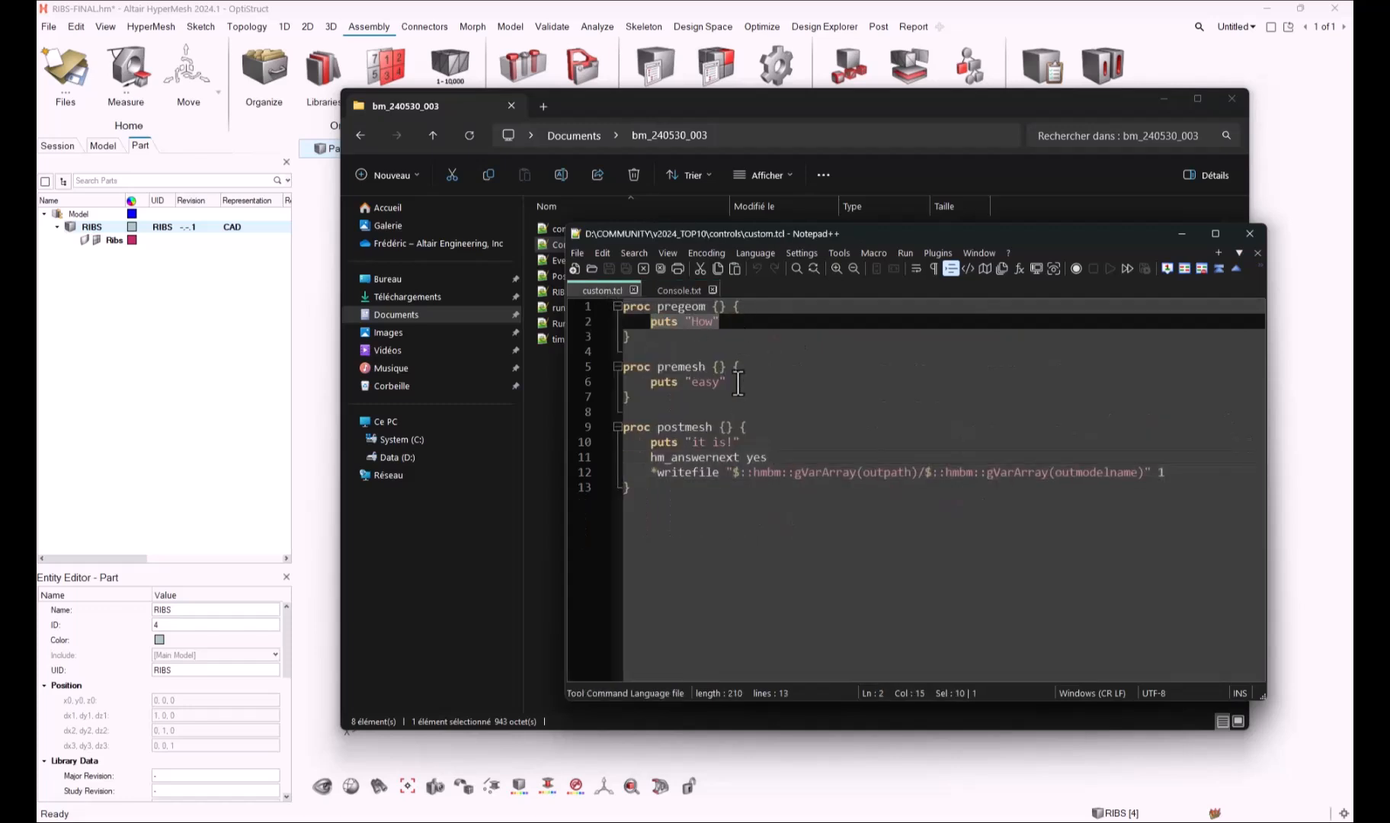
pyautogui.click(697, 442)
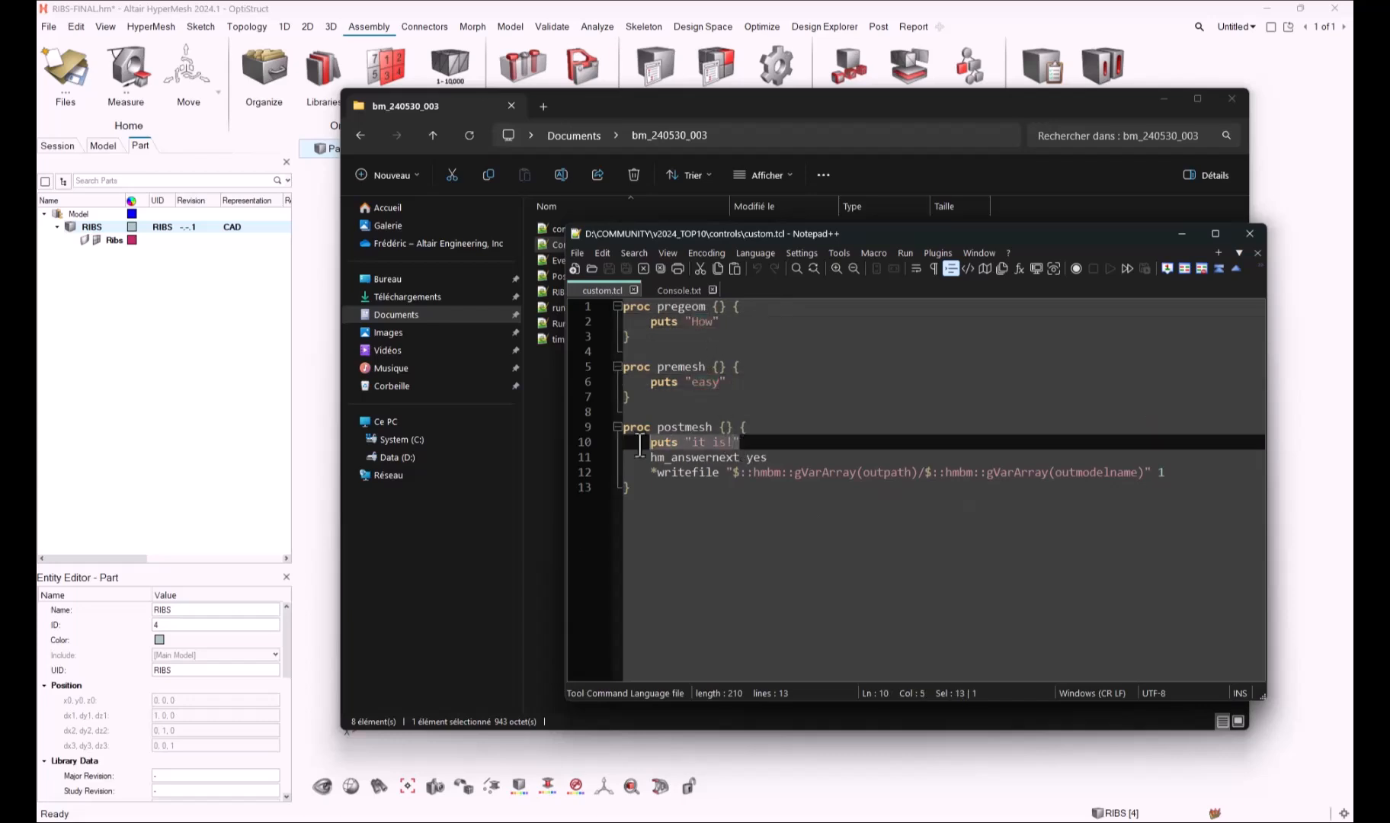
pyautogui.click(679, 290)
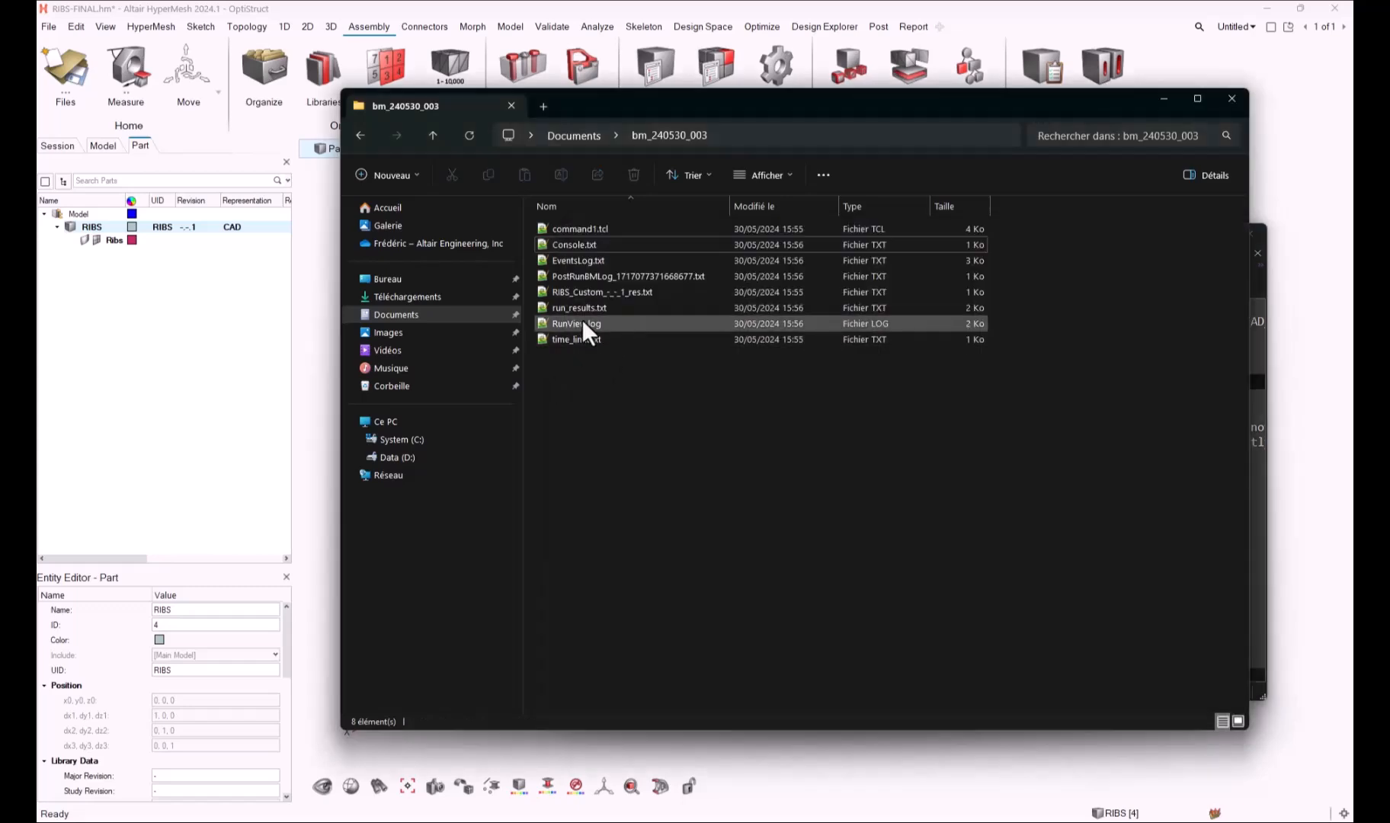
pyautogui.doubleClick(576, 323)
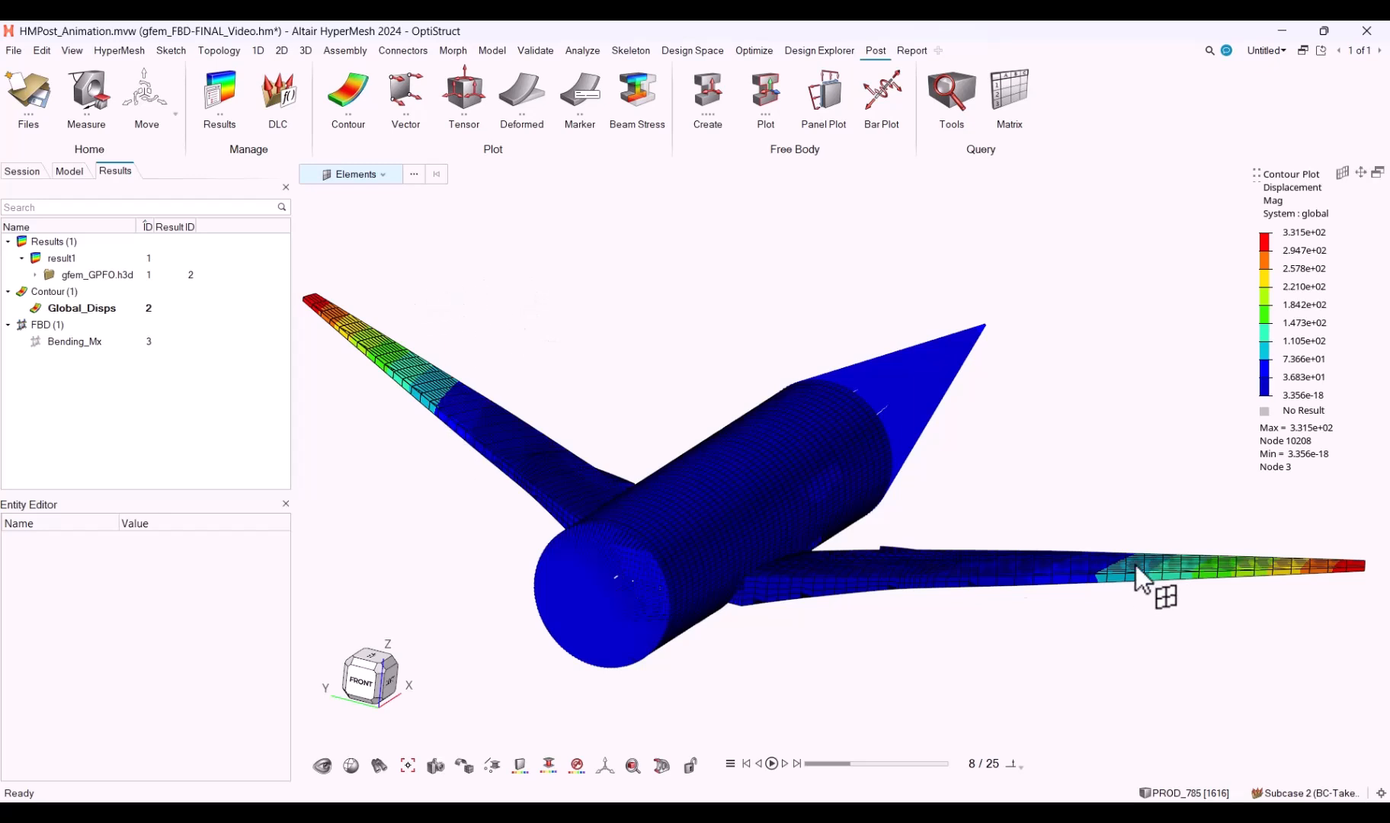
# Plot a deformed shape named 10x_Deformation with uniform scale 10.0 on the airplane results.
pyautogui.moveTo(1143, 581); pyautogui.dragTo(727, 421)
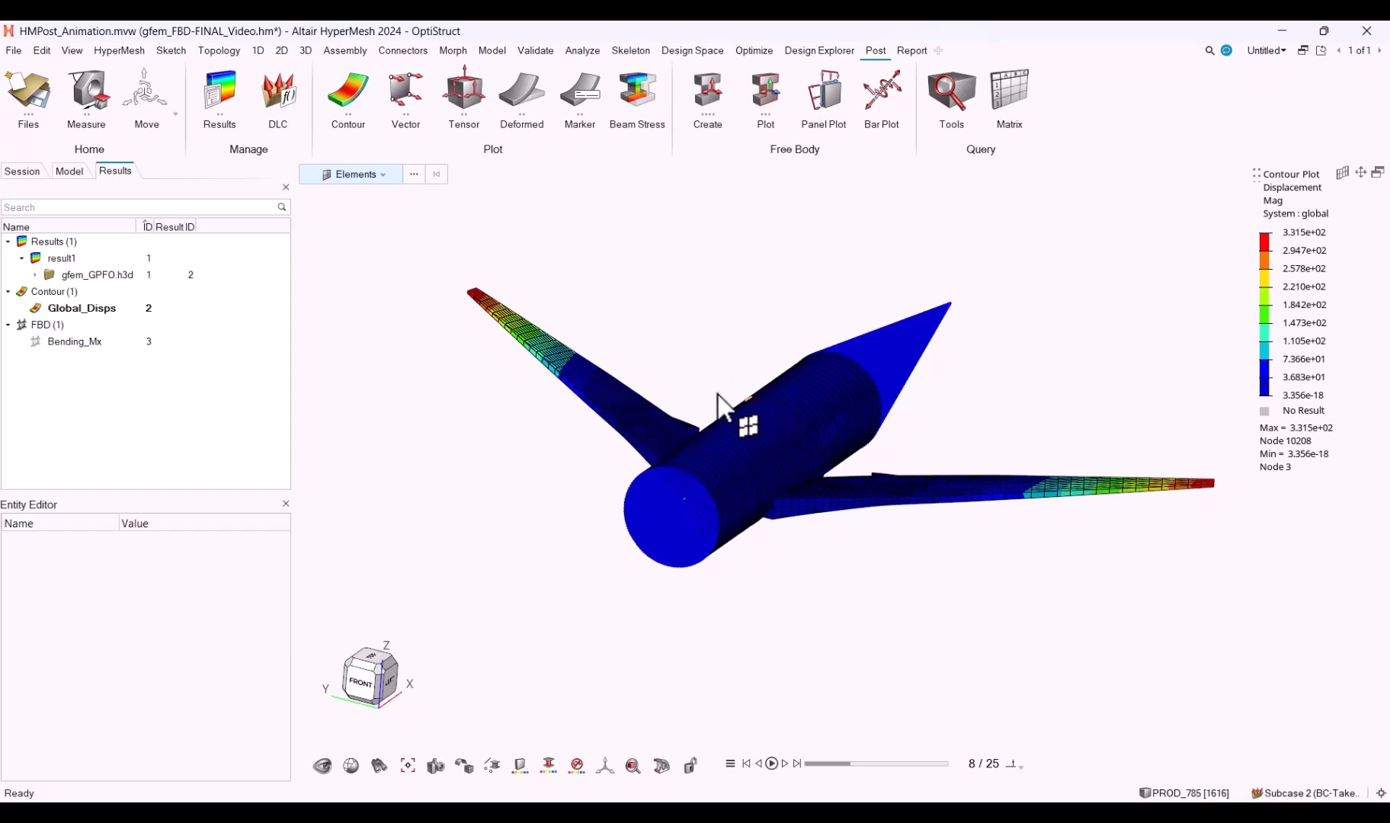
pyautogui.moveTo(555, 235)
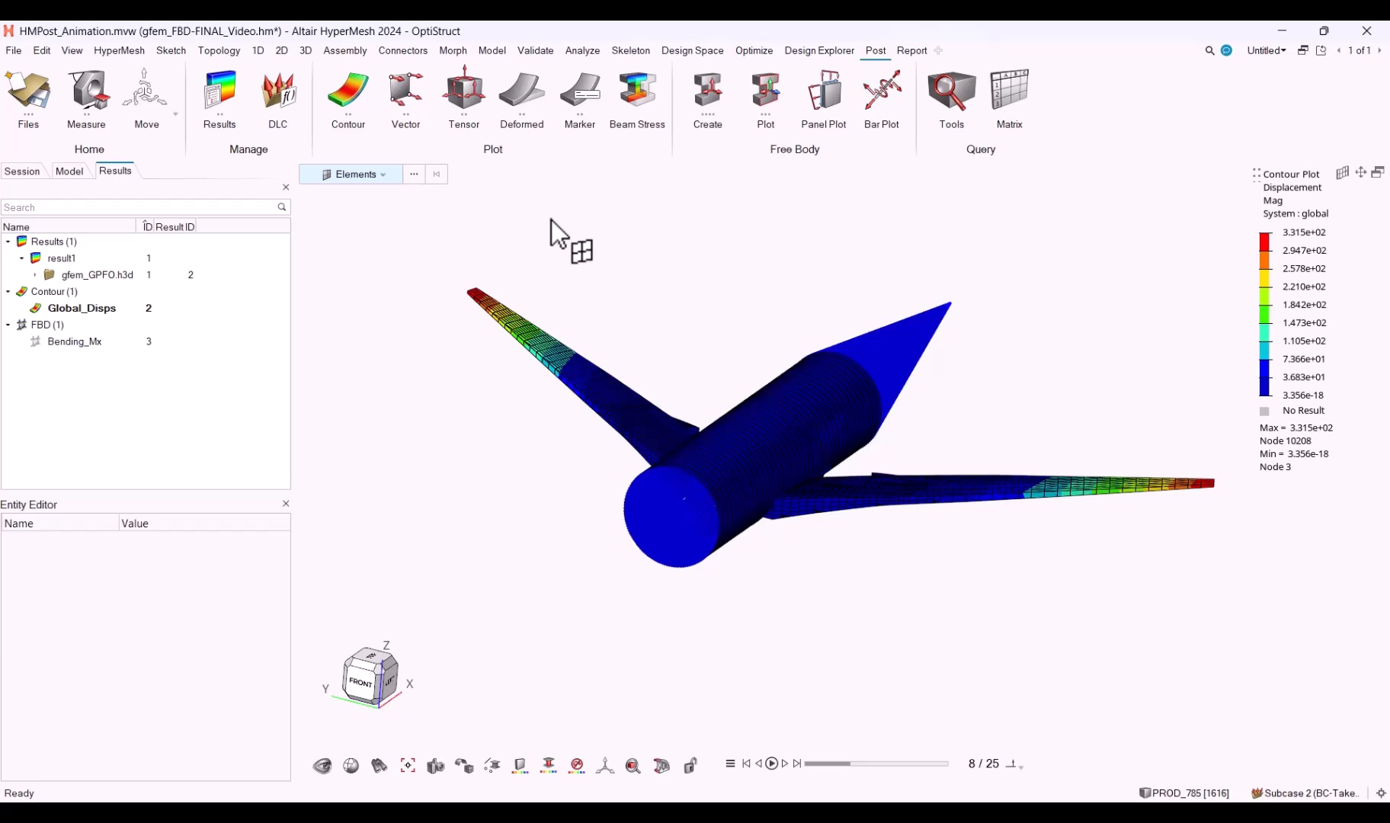
pyautogui.moveTo(523, 123)
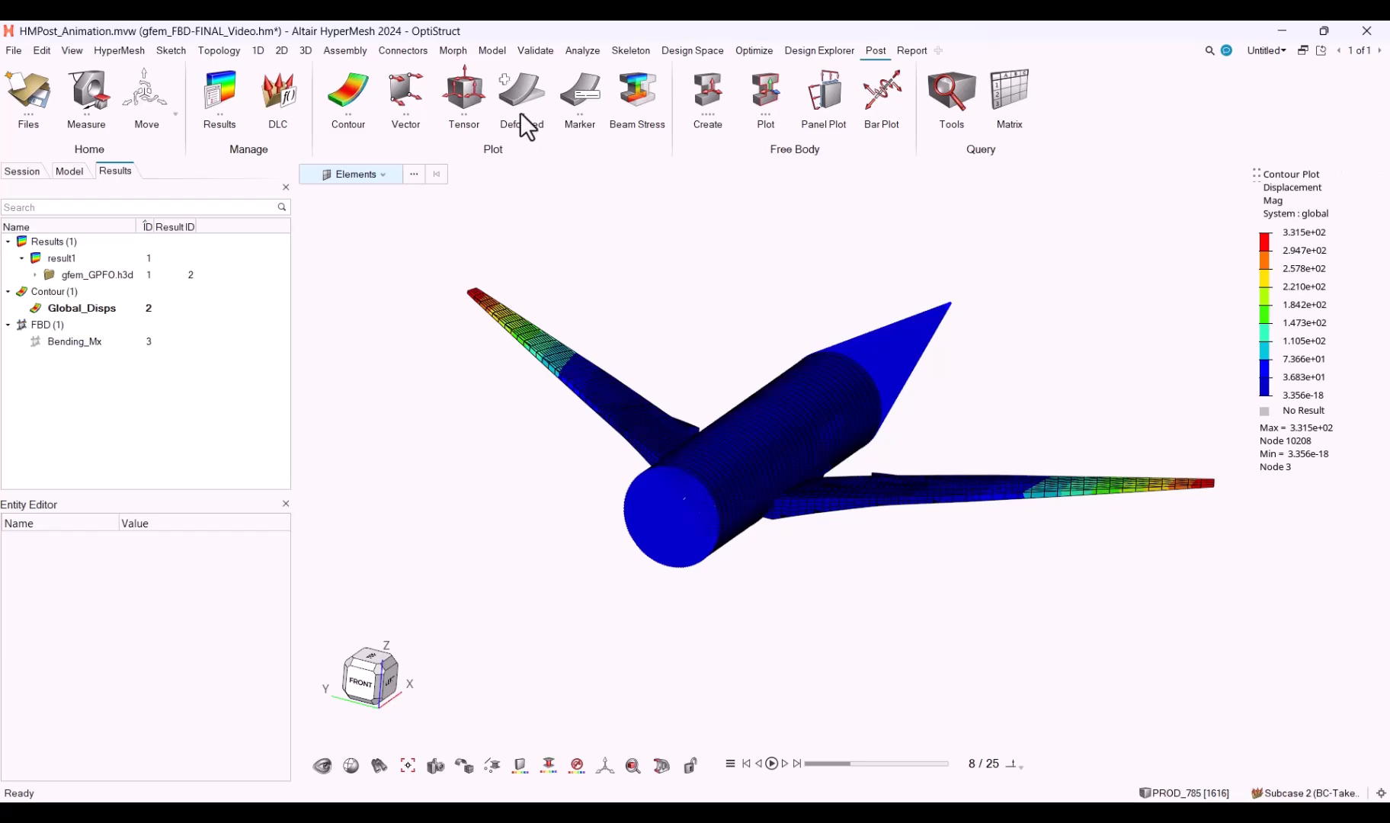
pyautogui.click(523, 98)
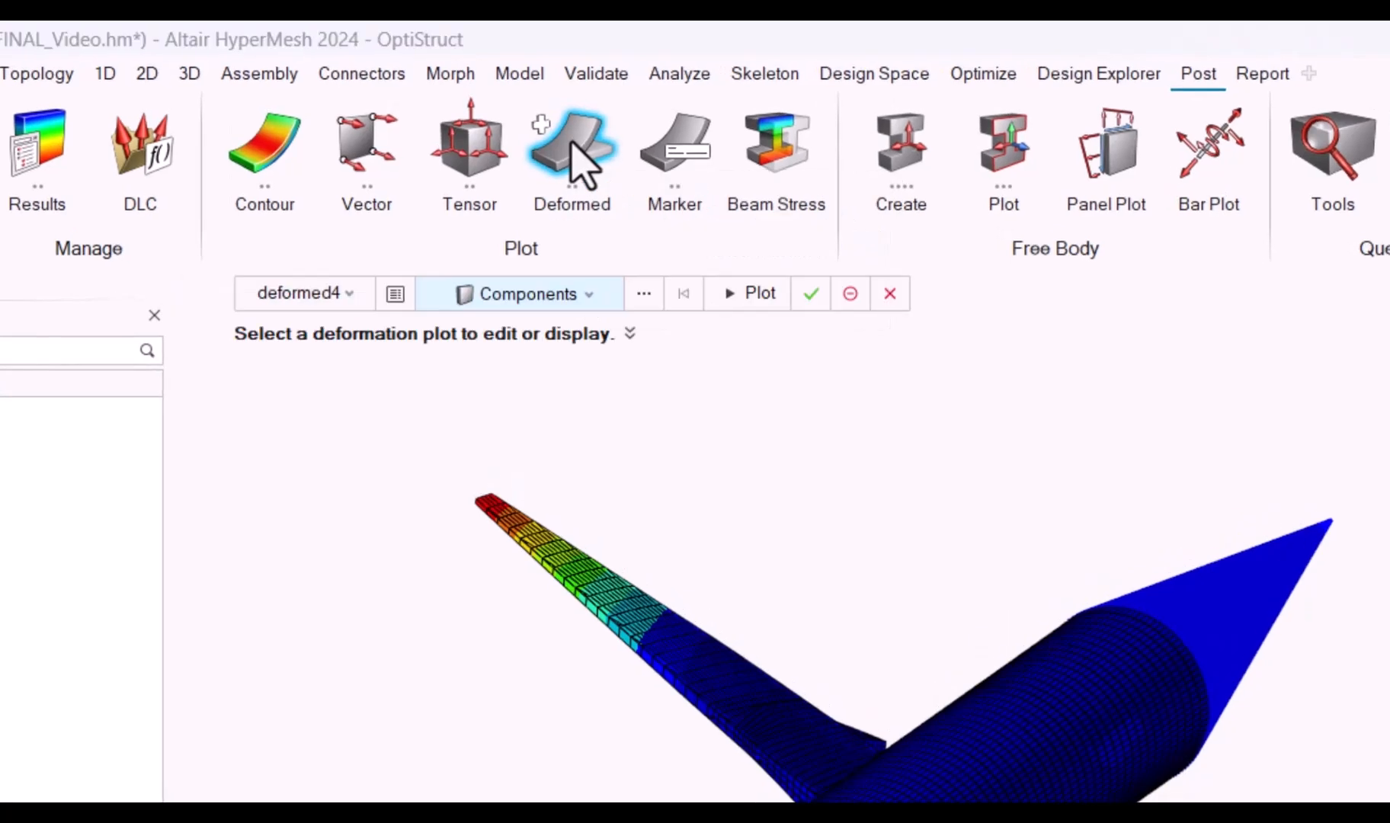
pyautogui.click(572, 146)
pyautogui.write('10x_De')
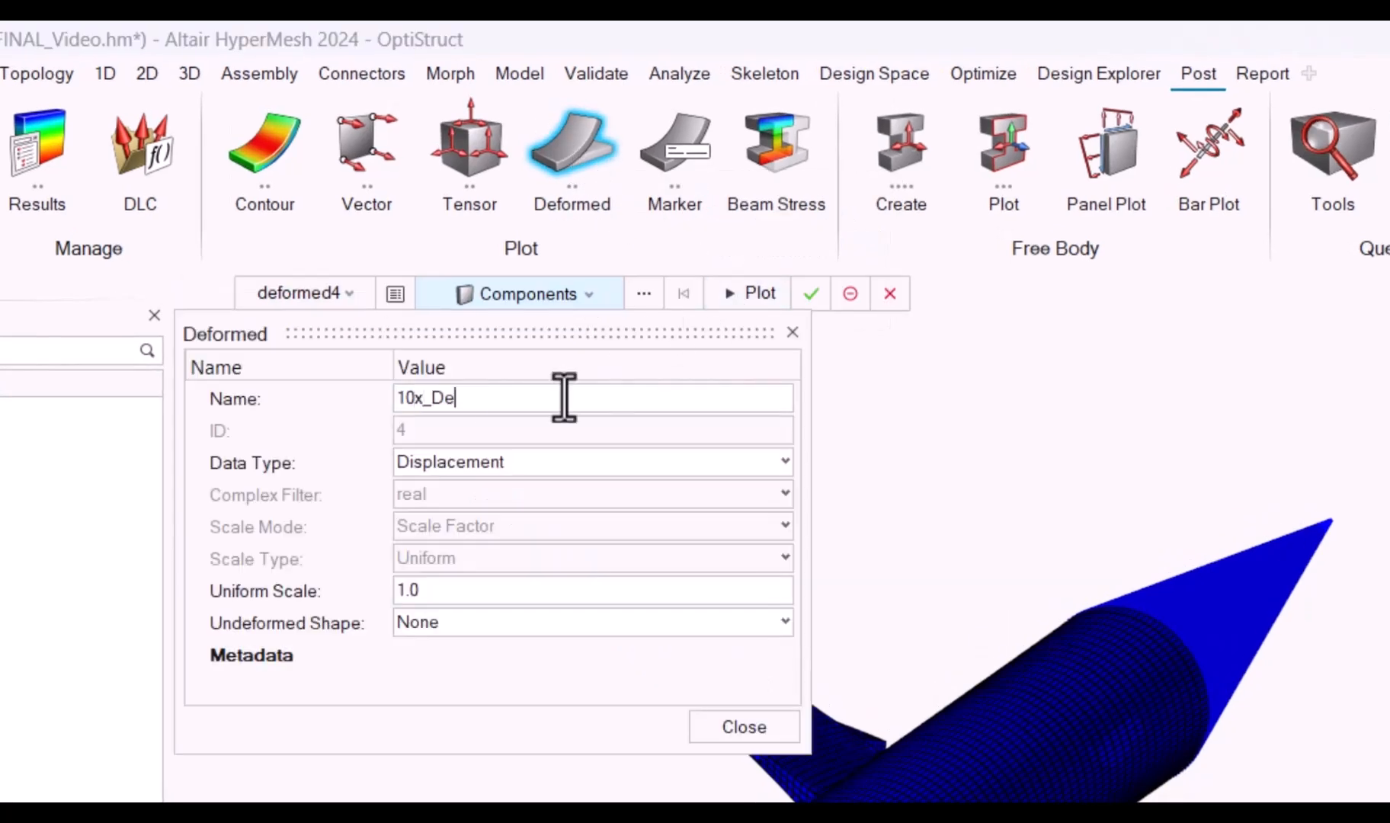
pyautogui.write('formation')
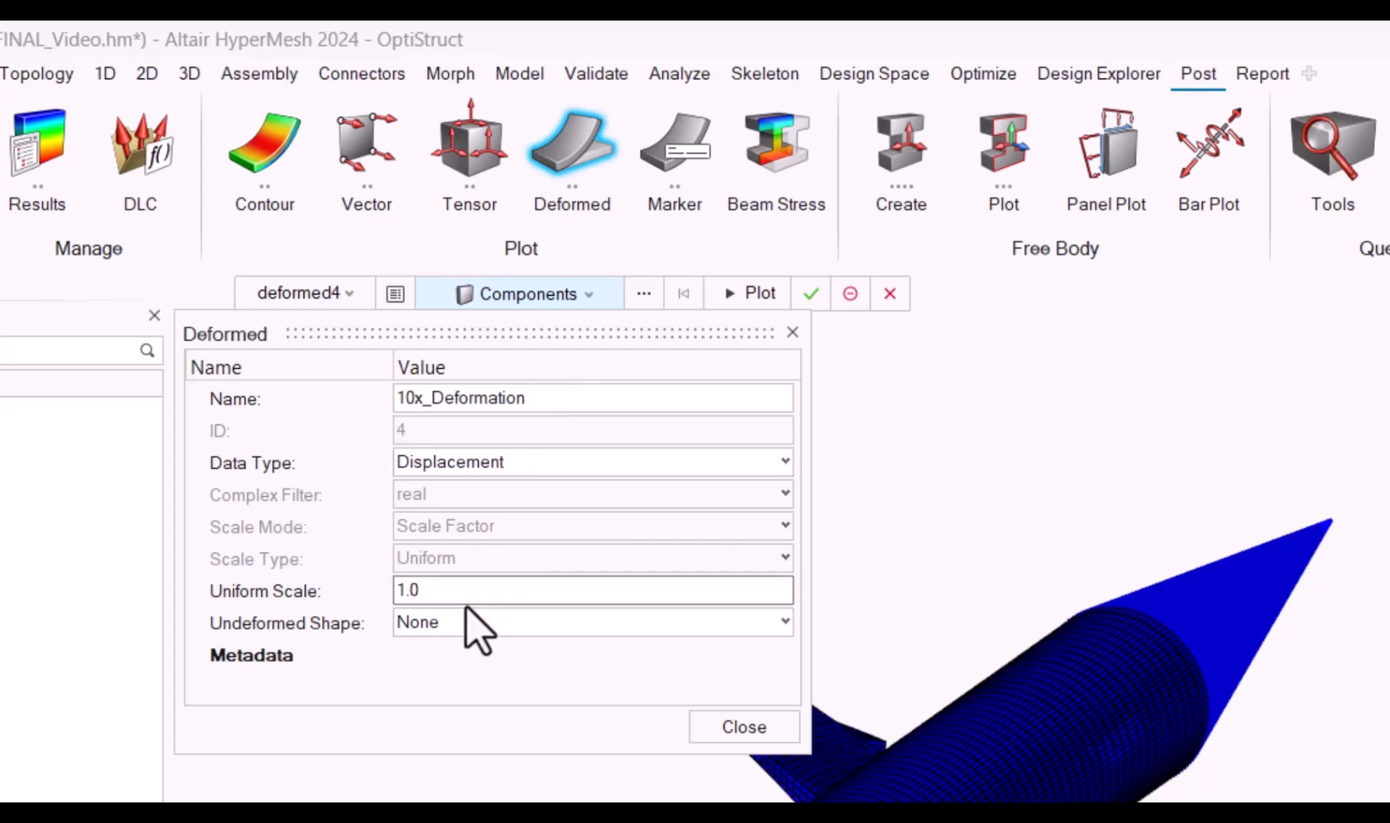
pyautogui.write('10.0')
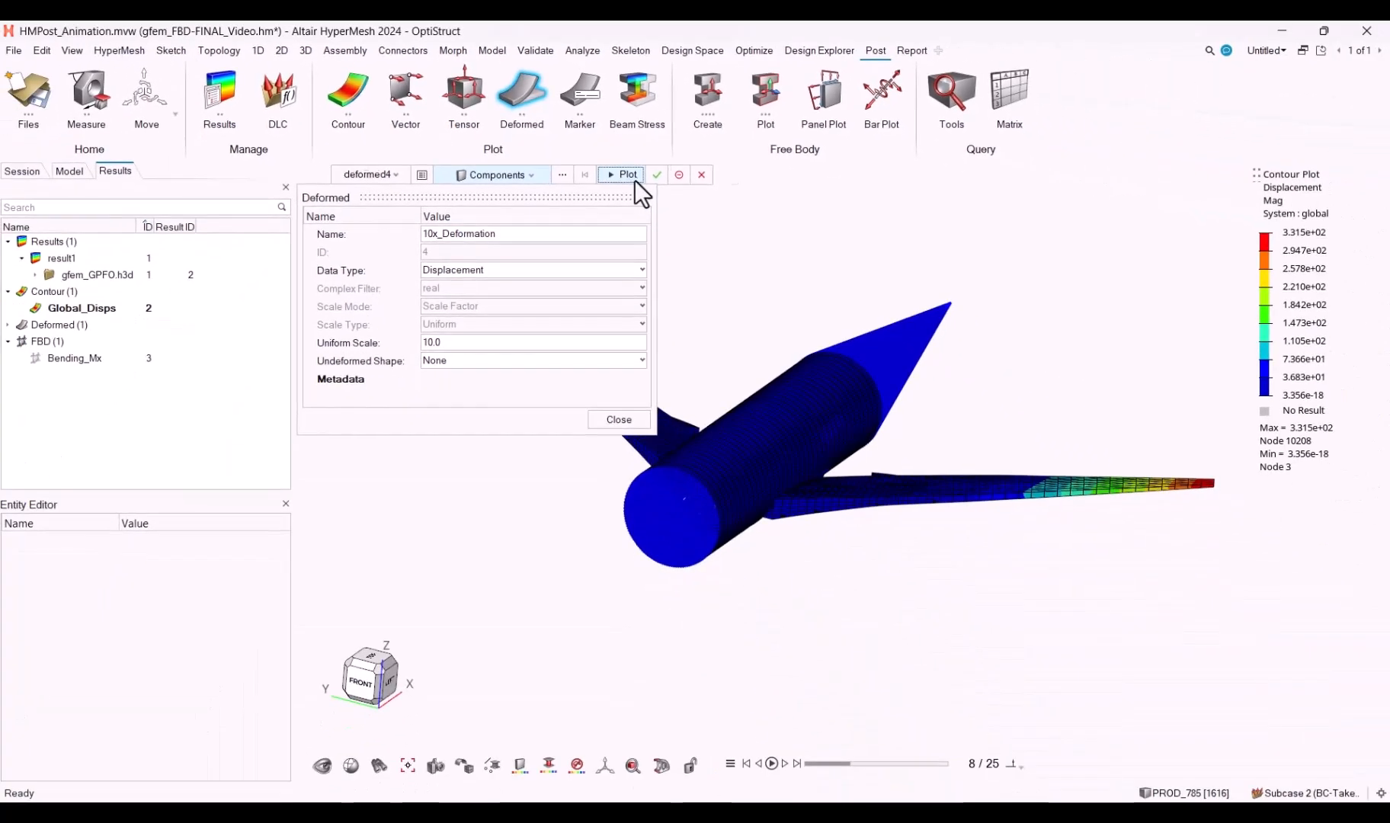
pyautogui.click(623, 174)
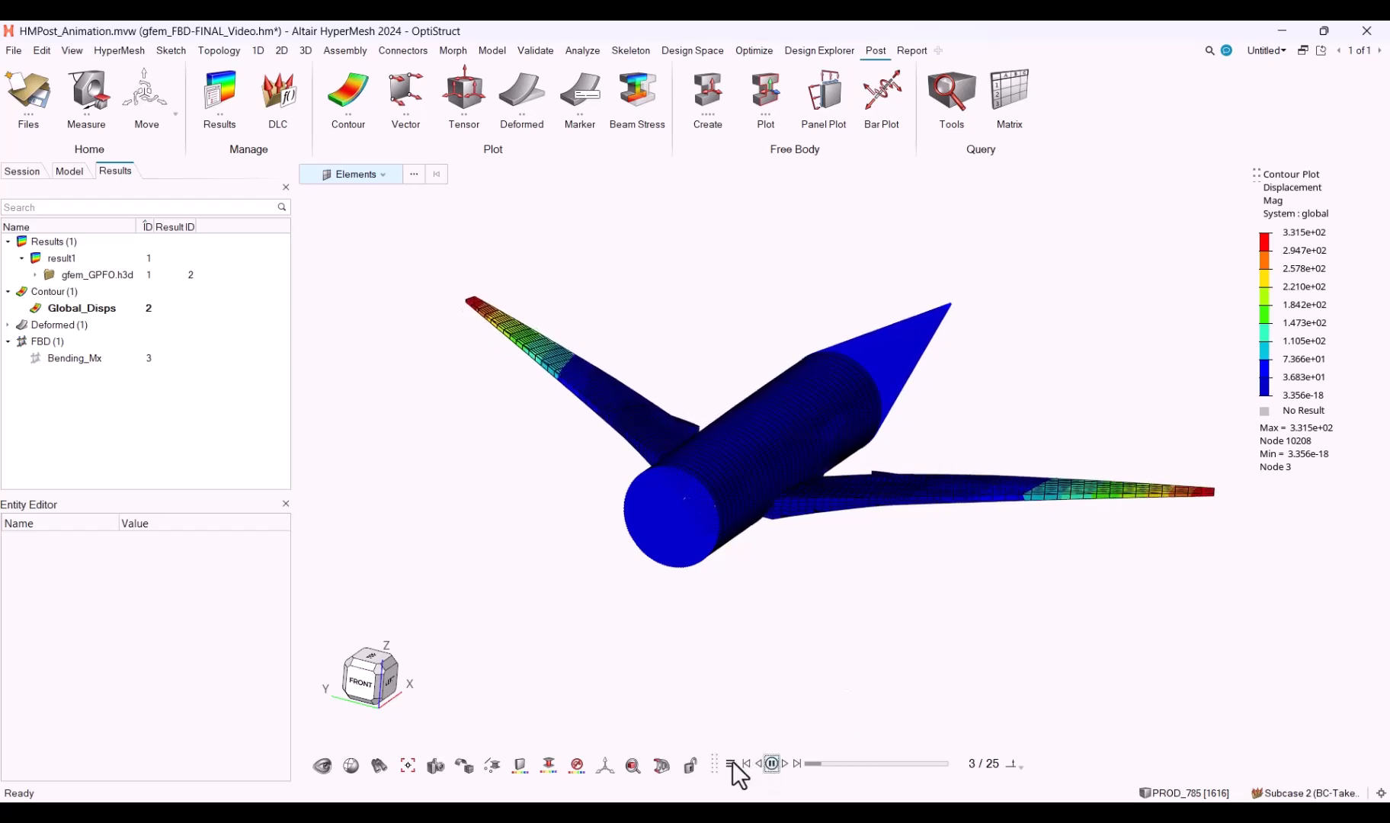
# Set animation playback to Bounce and adjust the speed in Animation Settings.
pyautogui.click(729, 764)
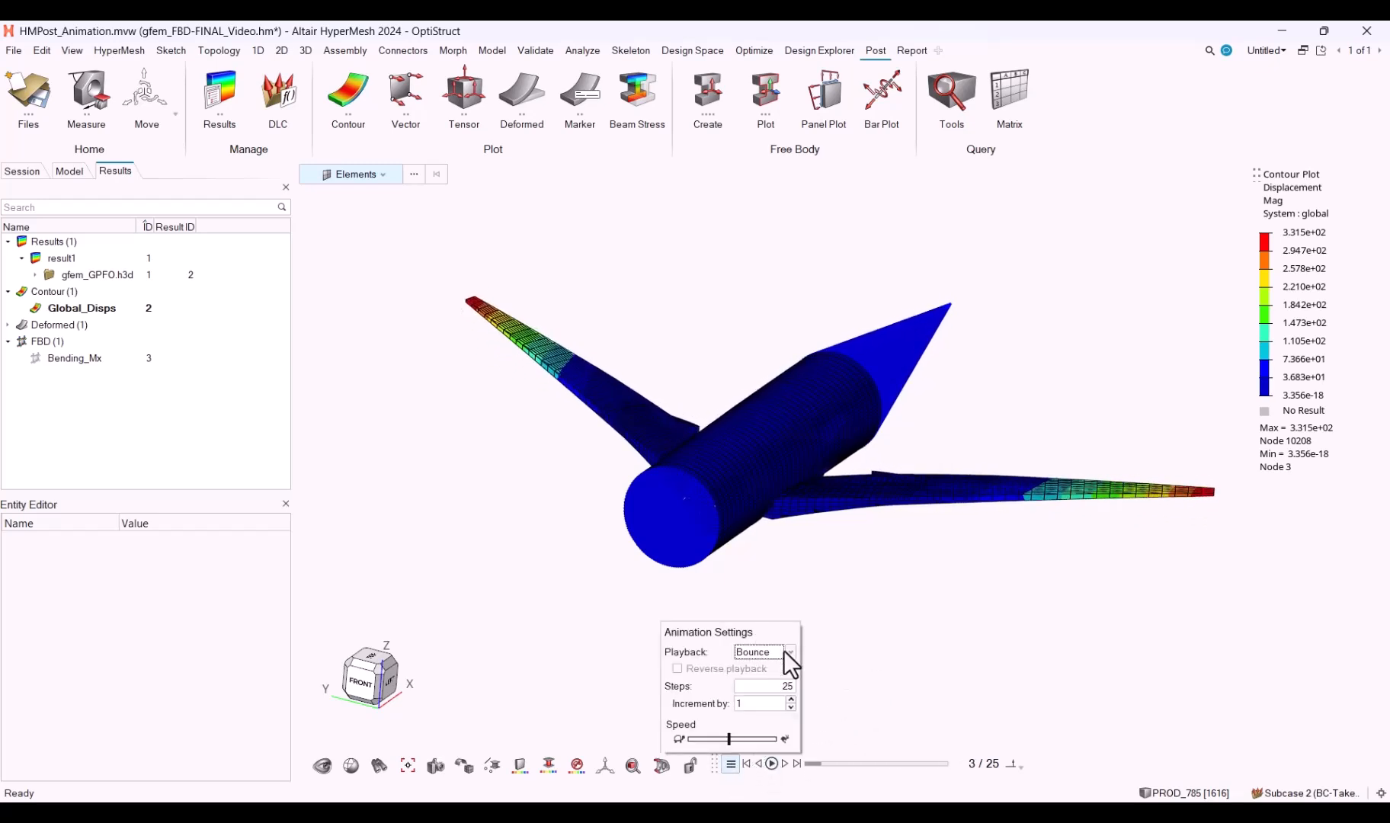
pyautogui.click(758, 652)
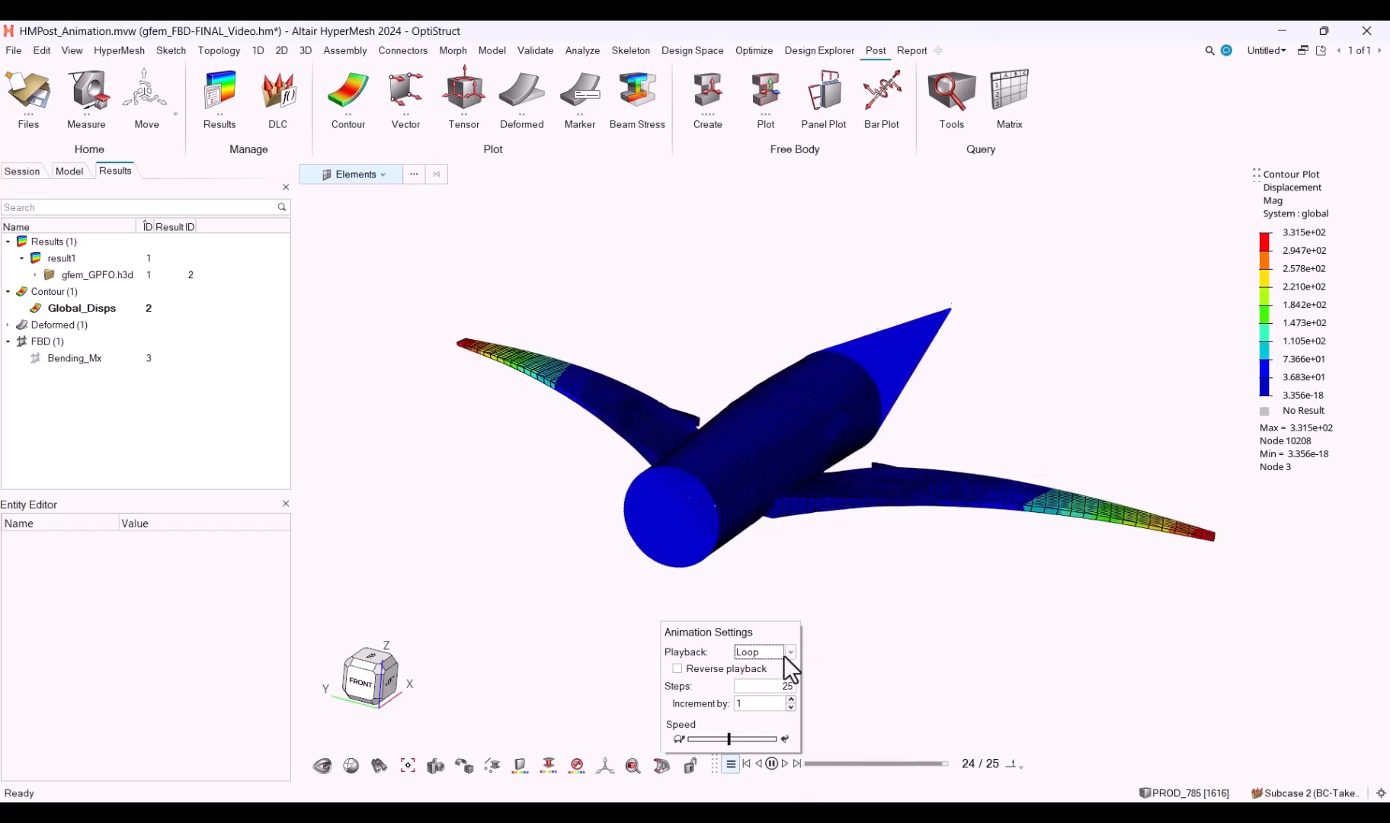
pyautogui.click(759, 653)
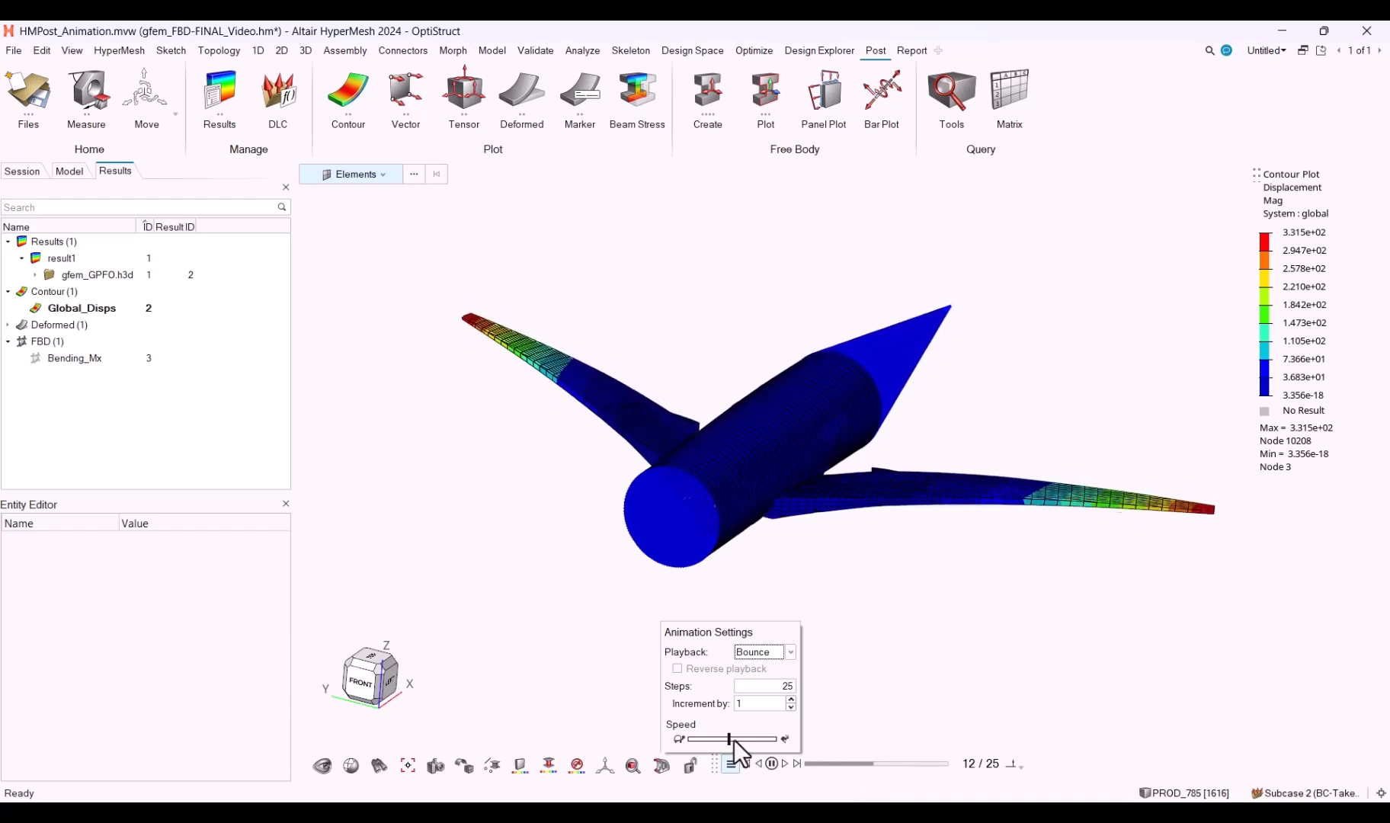
pyautogui.click(771, 764)
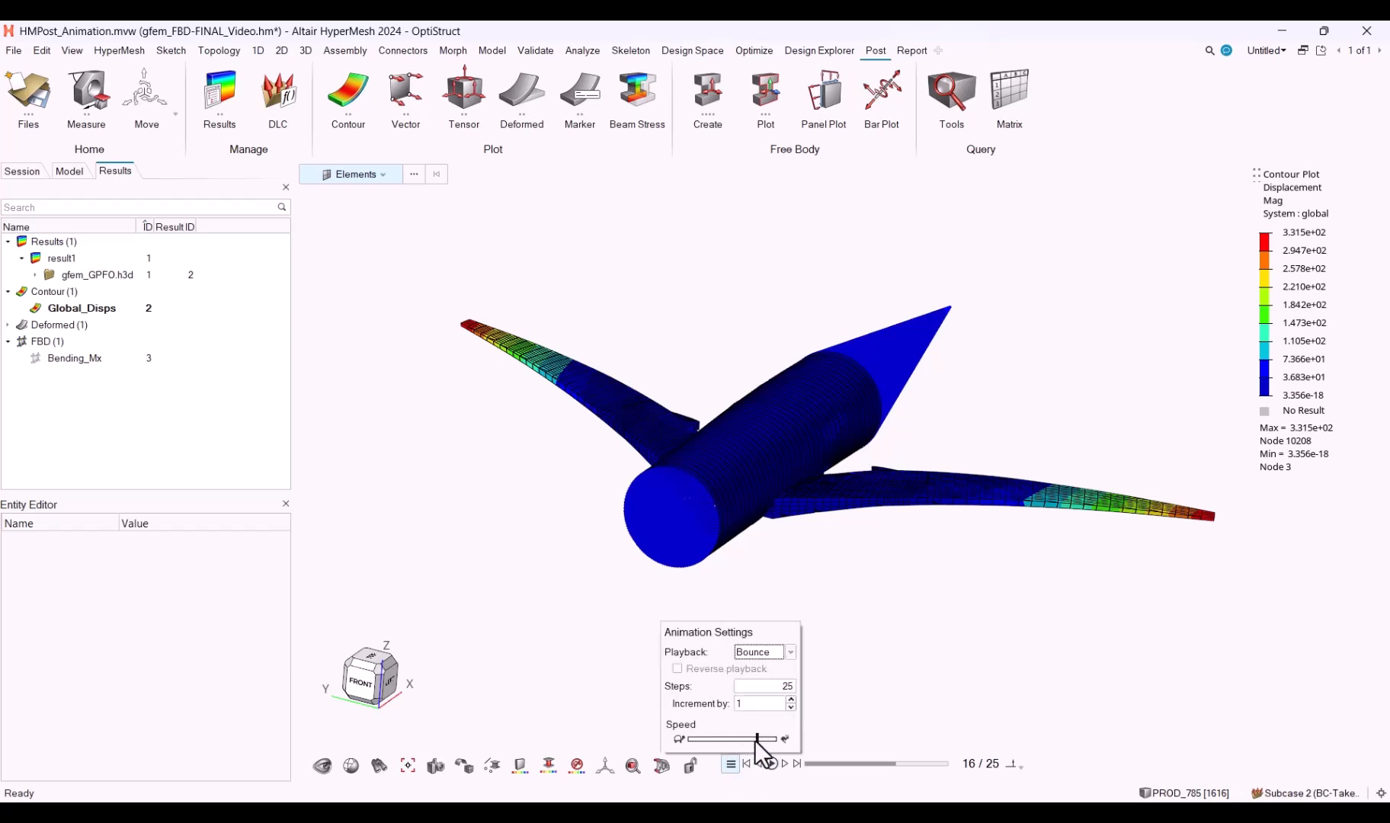
pyautogui.click(770, 764)
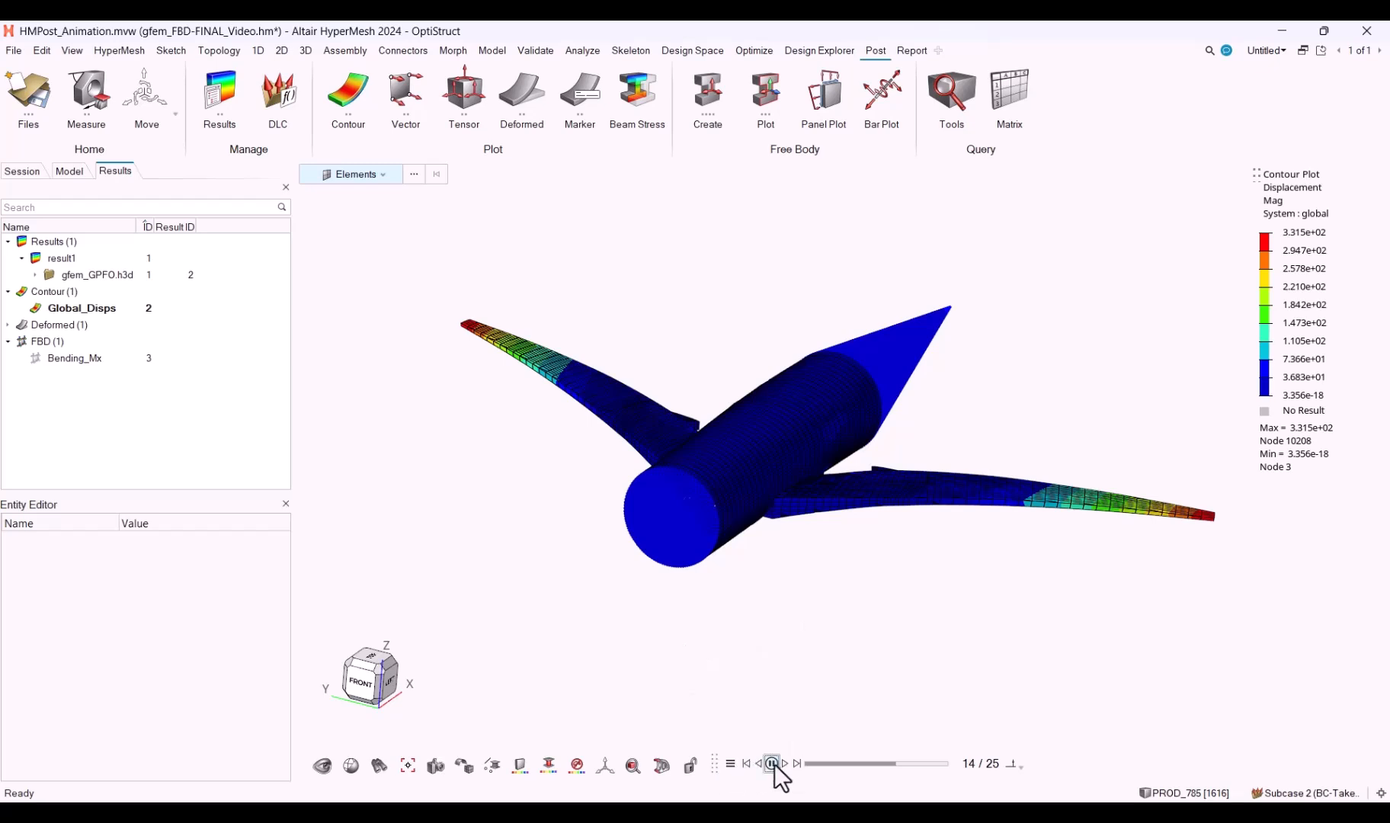
# Play the airplane deformation animation and then stop it.
pyautogui.click(770, 764)
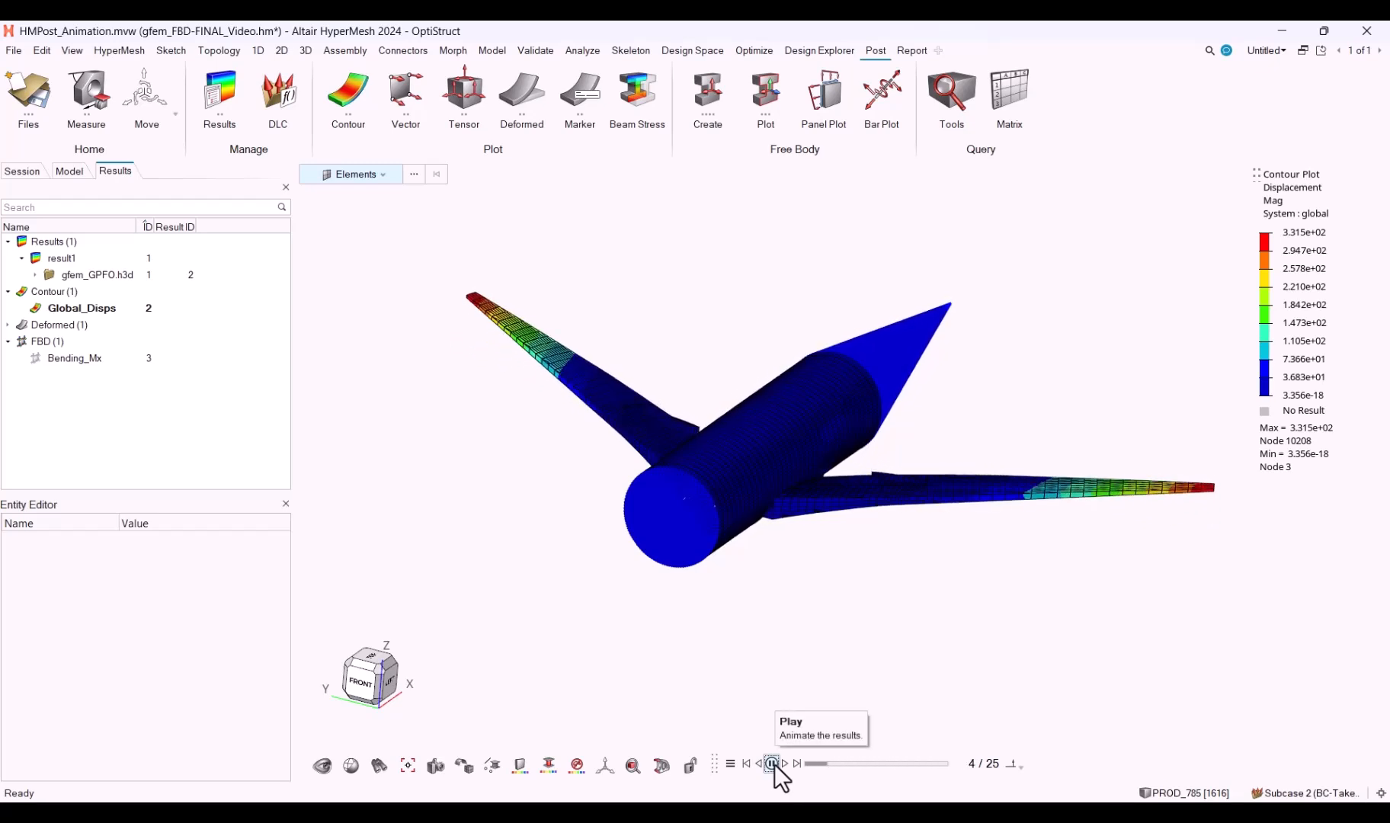
pyautogui.click(730, 764)
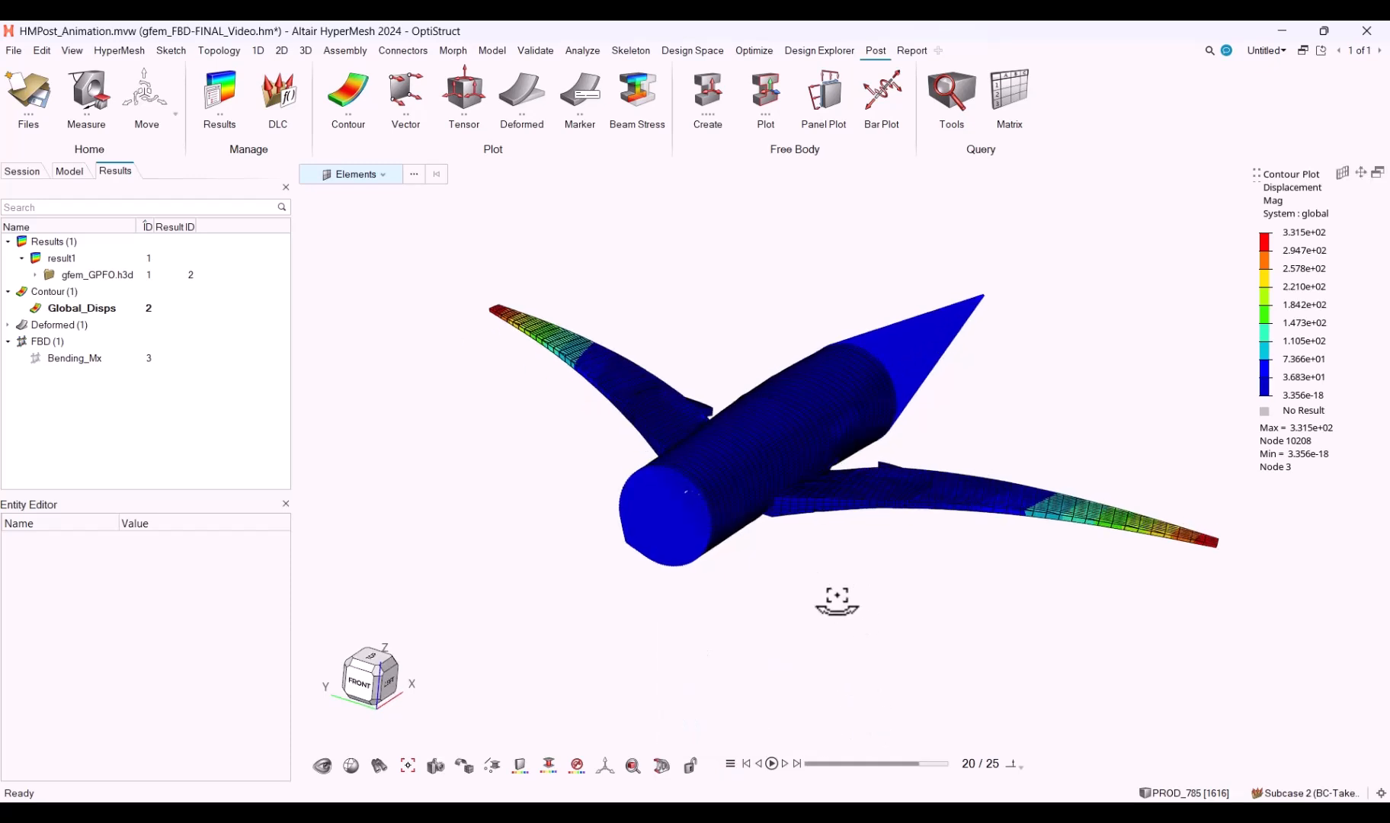
pyautogui.moveTo(797, 585)
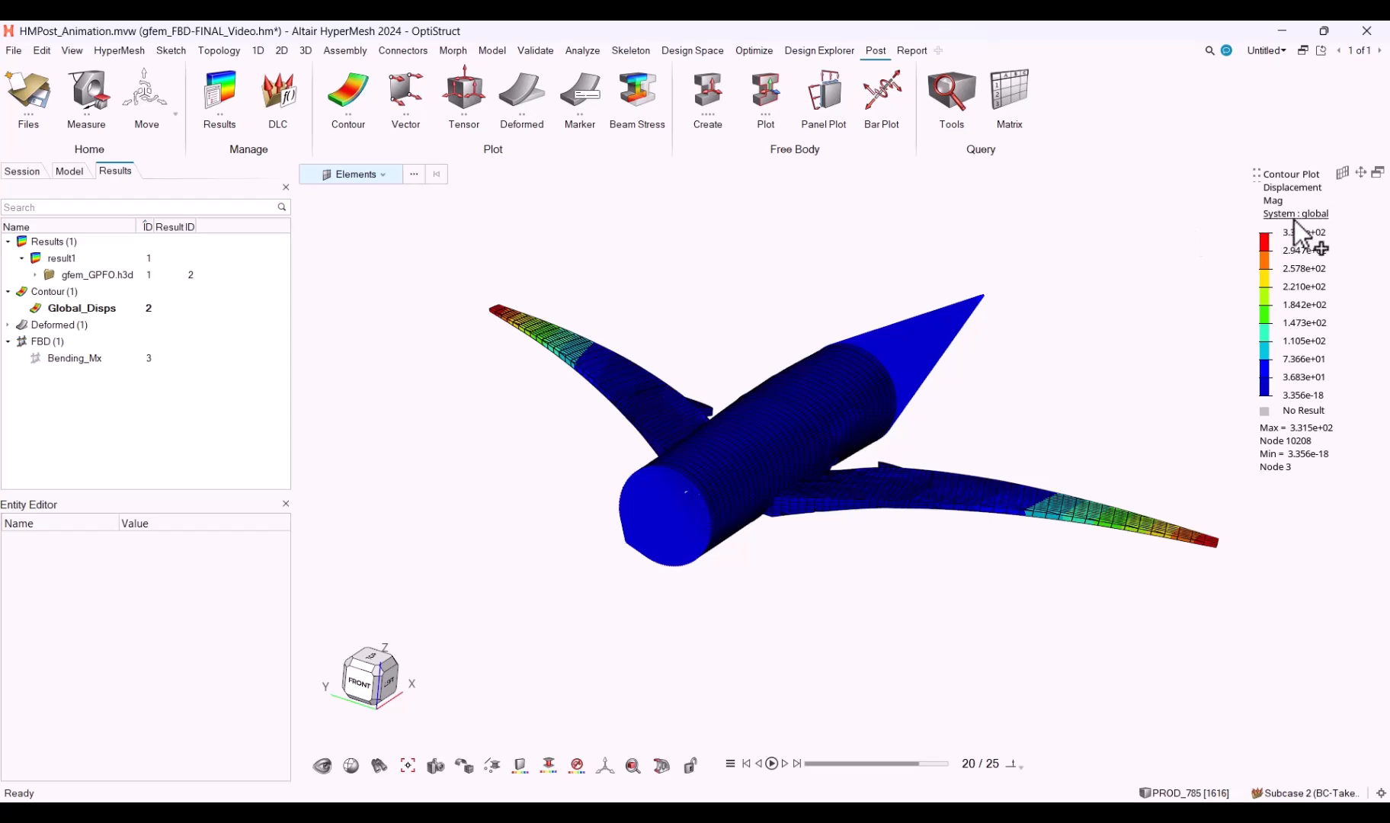
# Switch the airplane contour result type from displacement magnitude to Element Stresses (2D & 3D) von Mises.
pyautogui.click(81, 308)
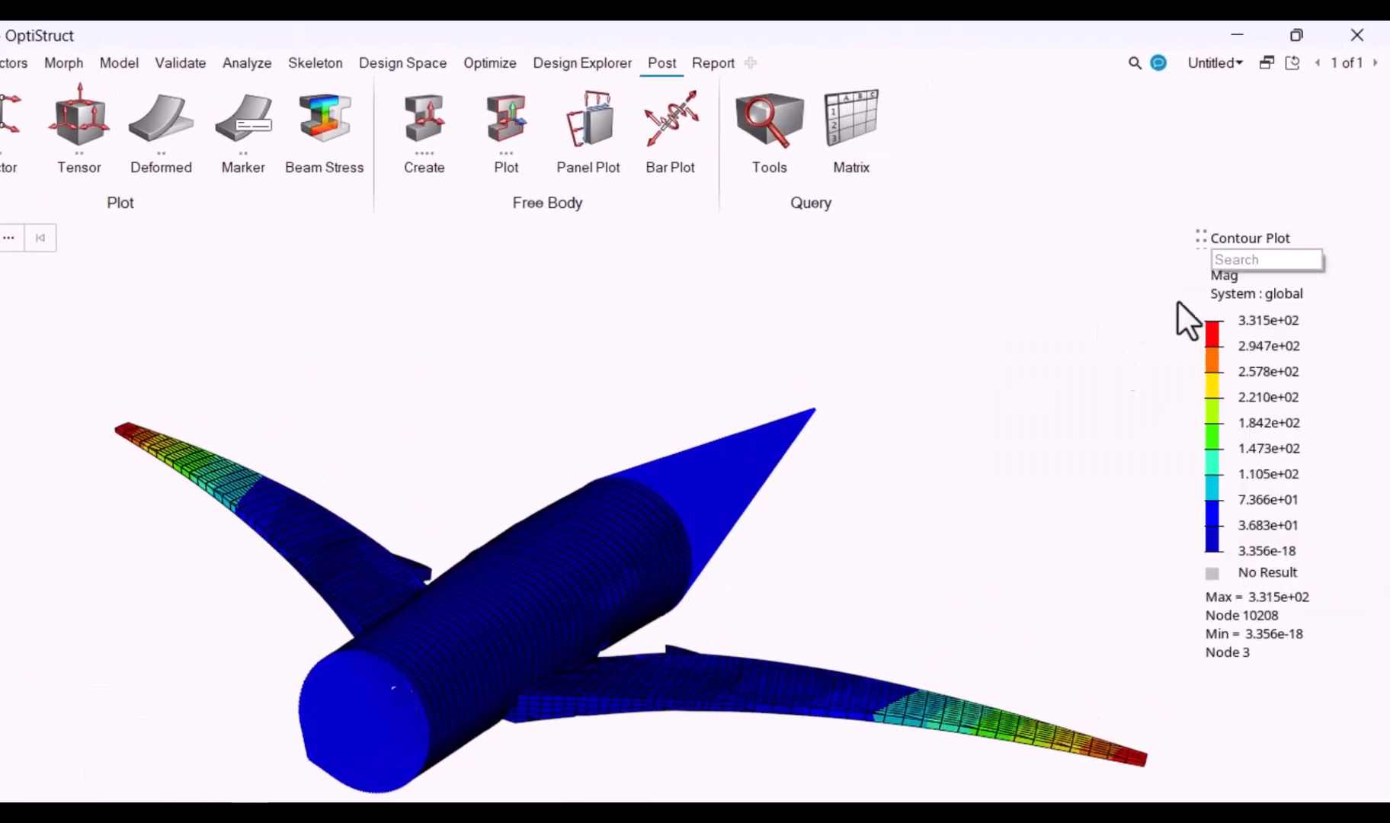
pyautogui.click(1250, 259)
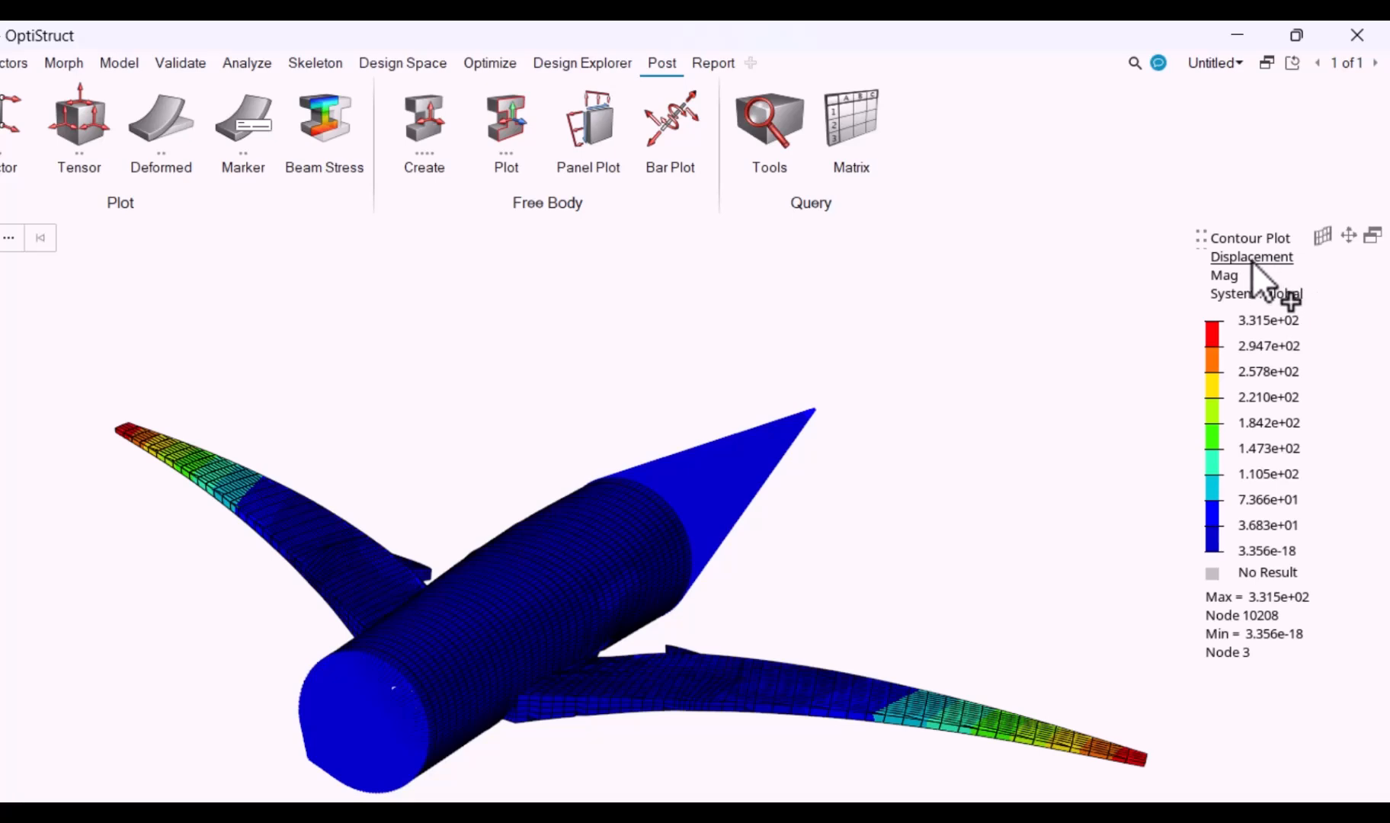
pyautogui.click(1251, 257)
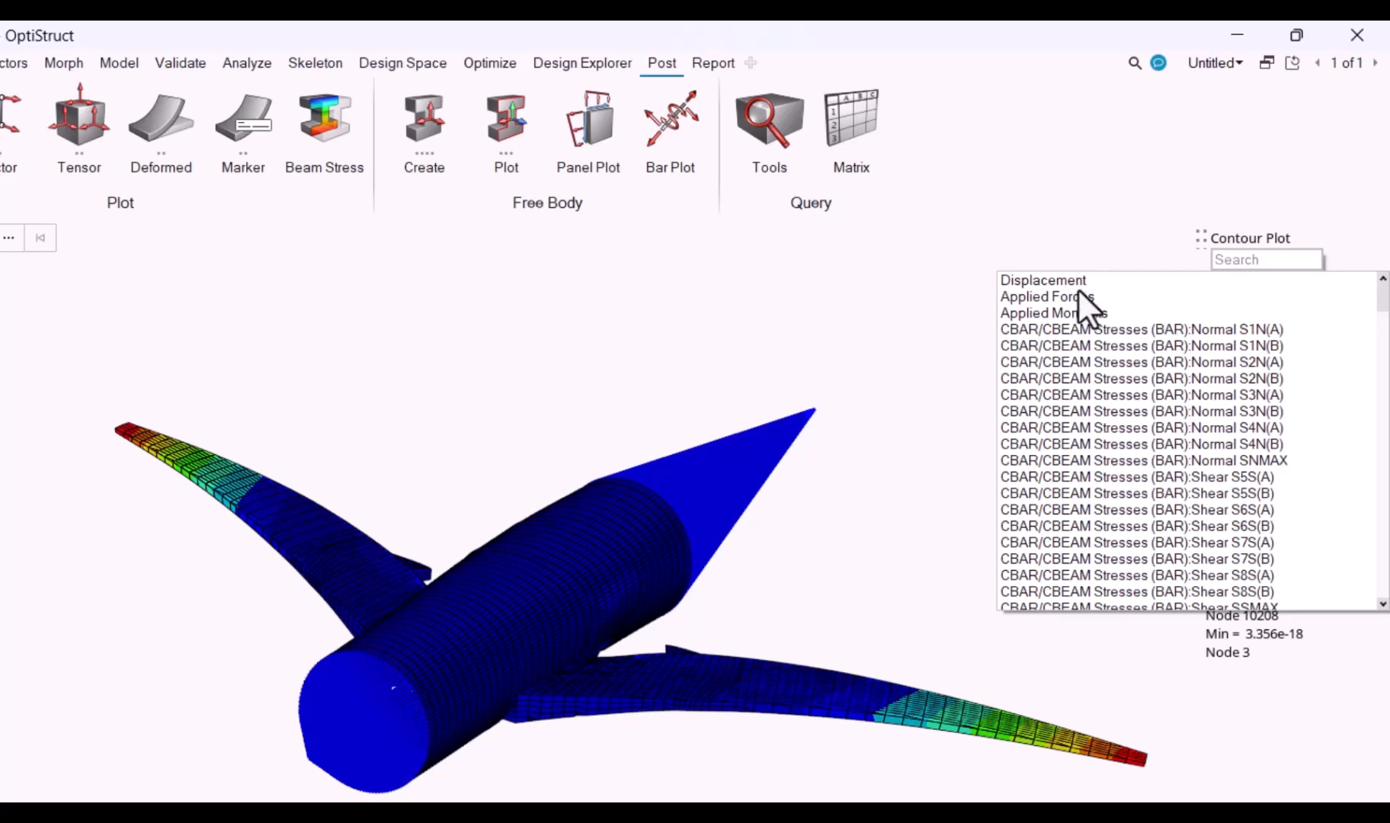
pyautogui.scroll(-3)
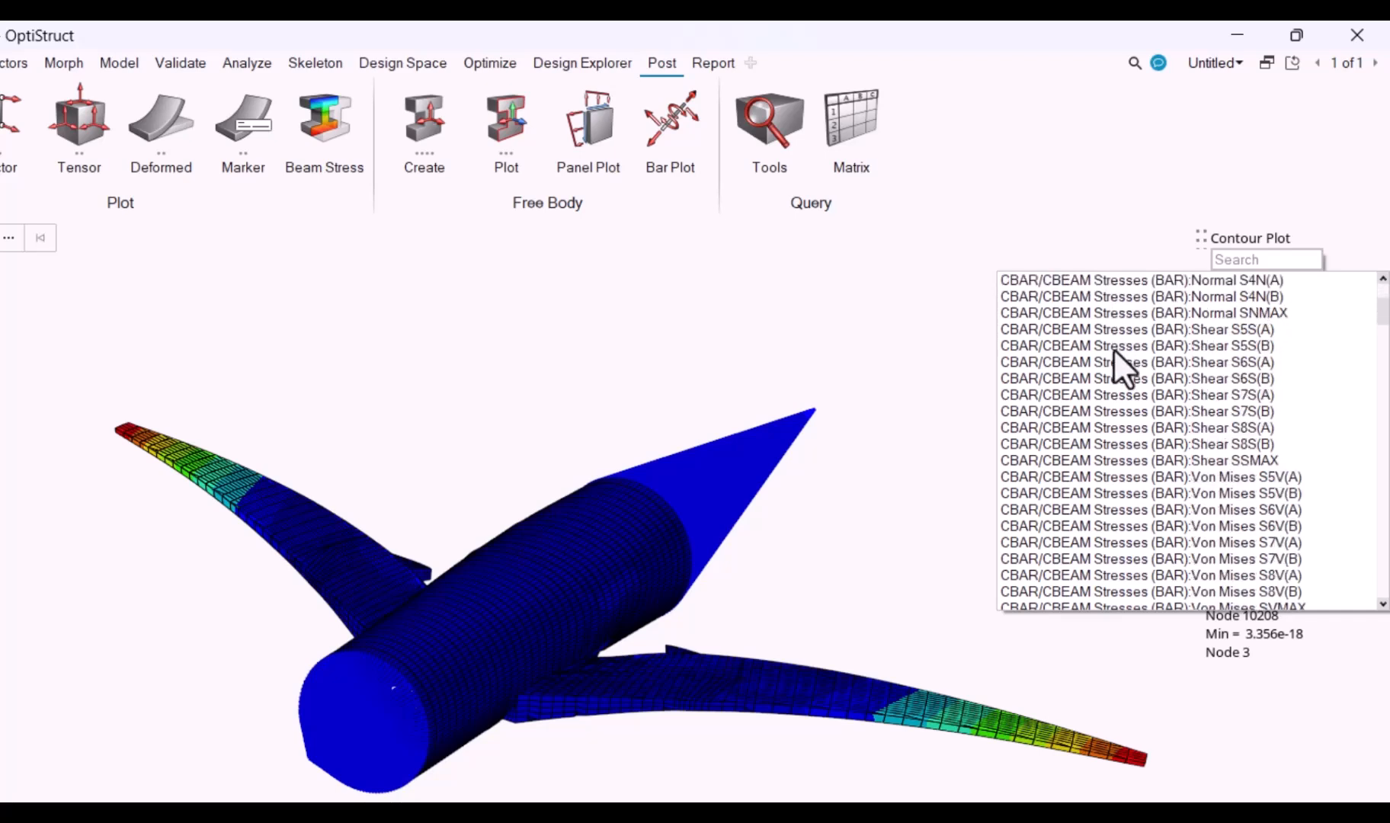
pyautogui.scroll(-3)
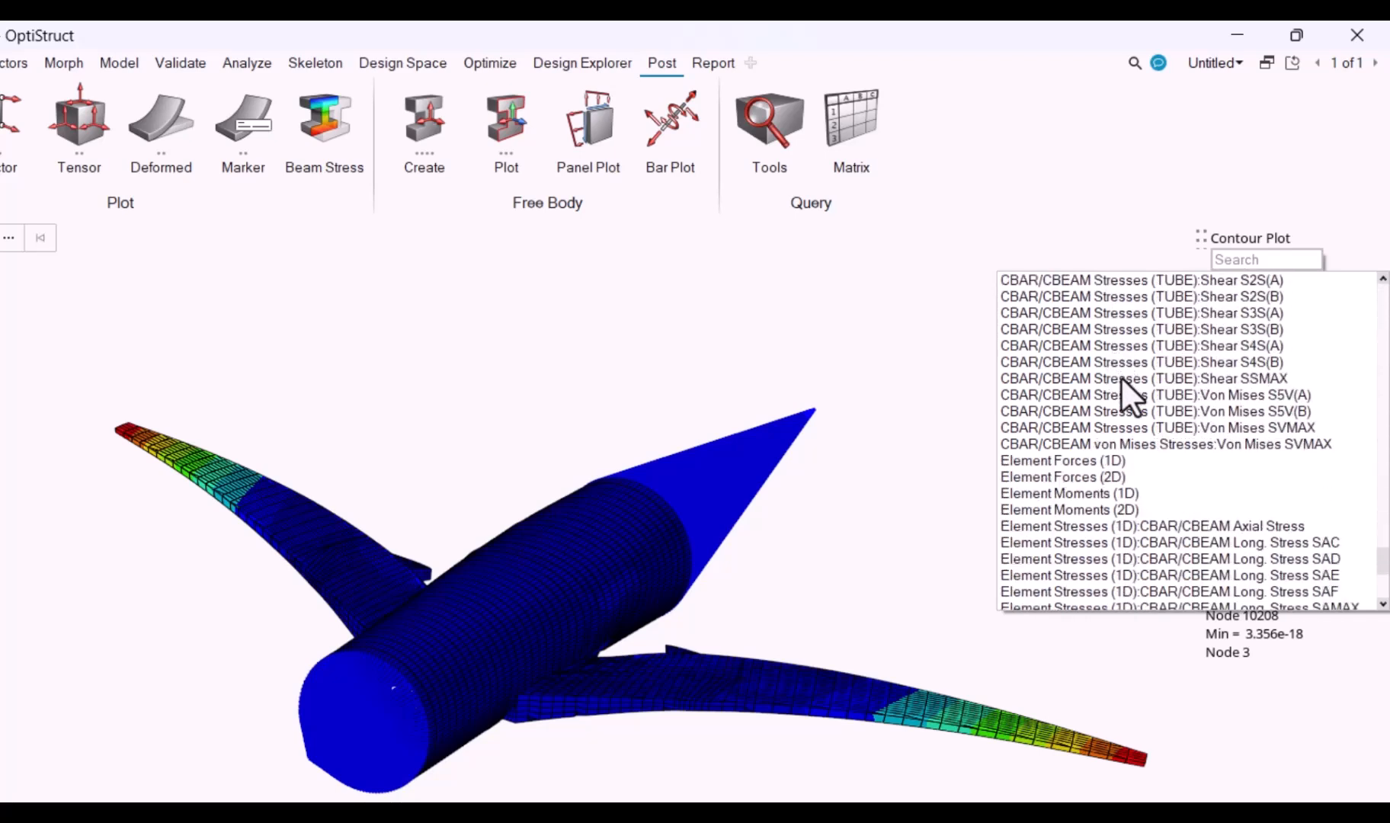
pyautogui.moveTo(1104, 501)
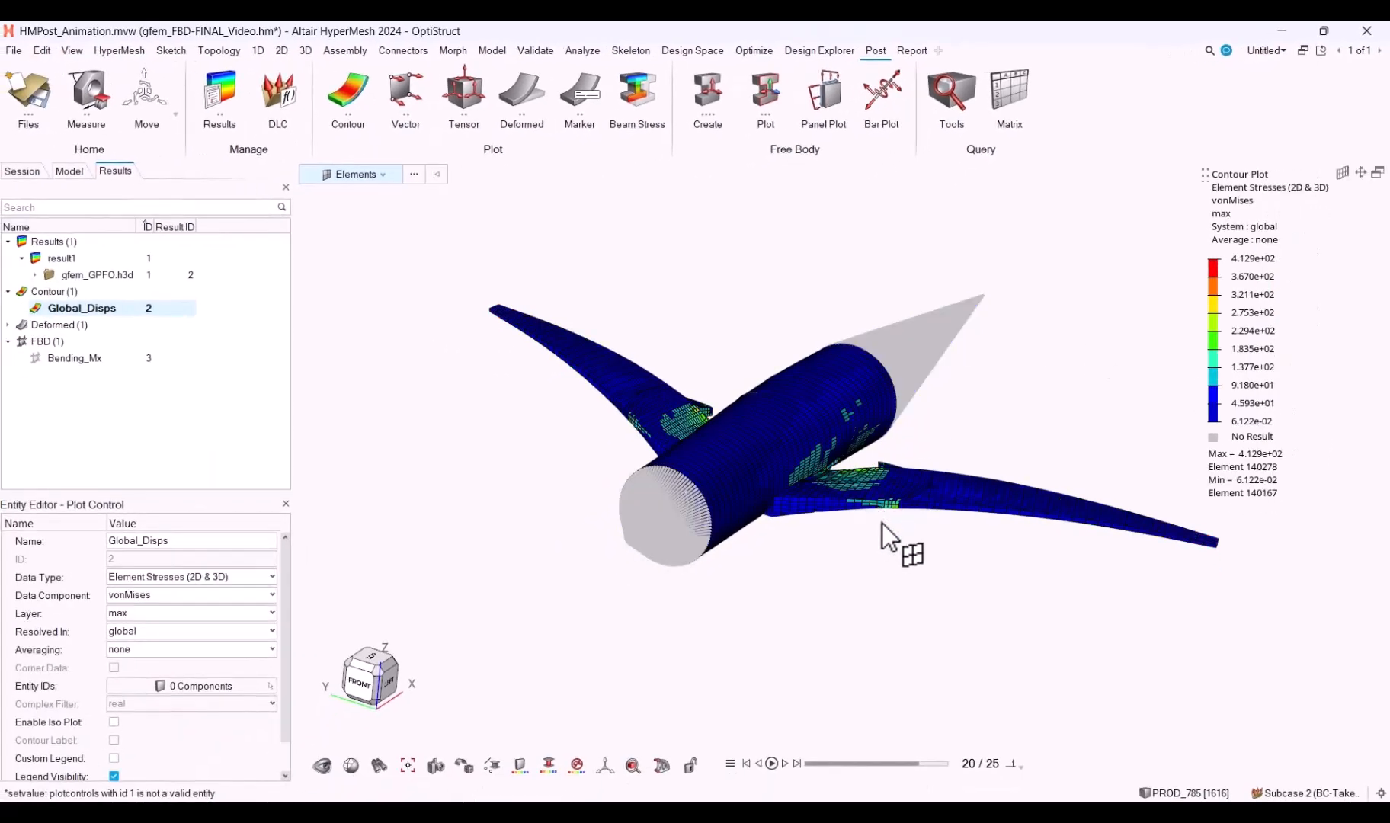
pyautogui.click(770, 762)
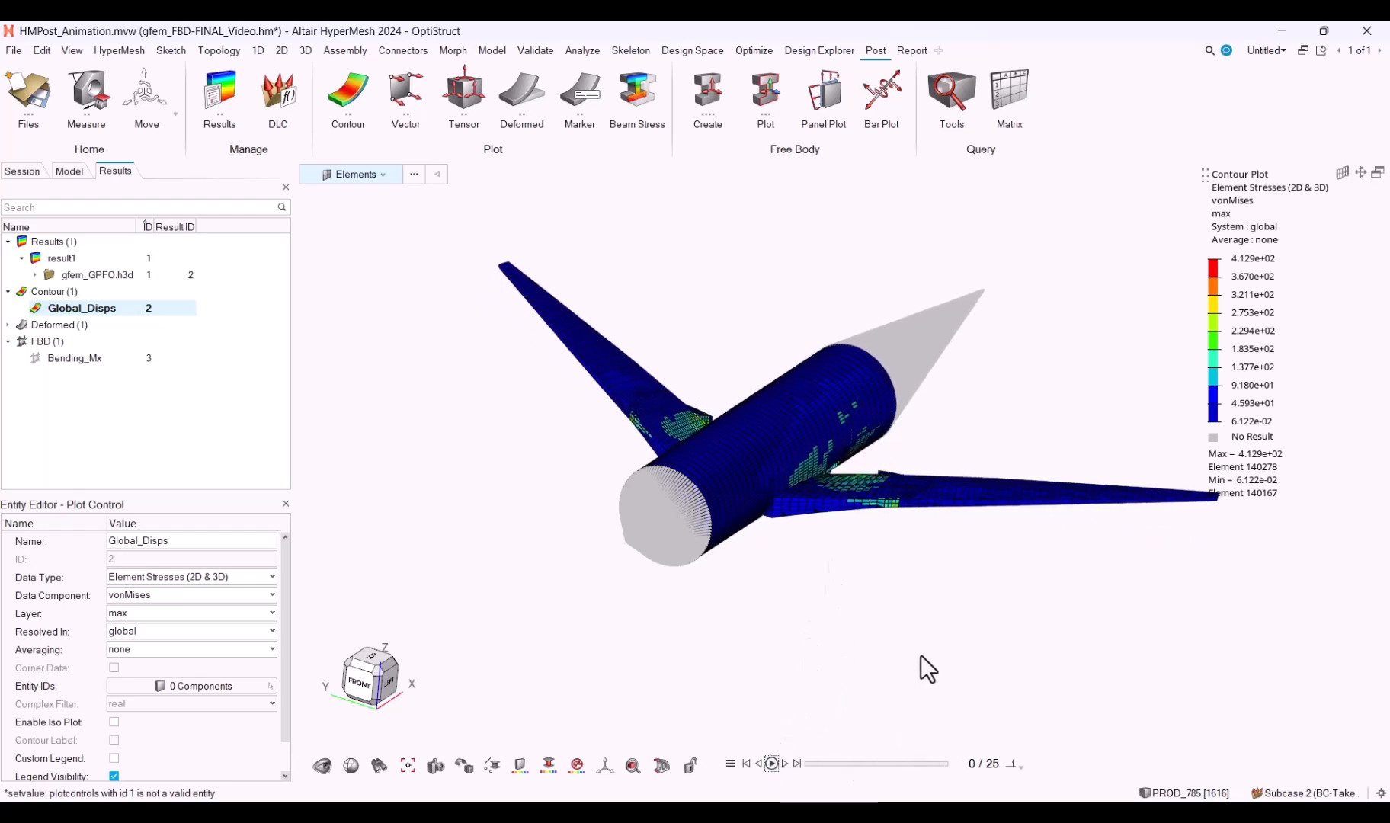
pyautogui.moveTo(1046, 426)
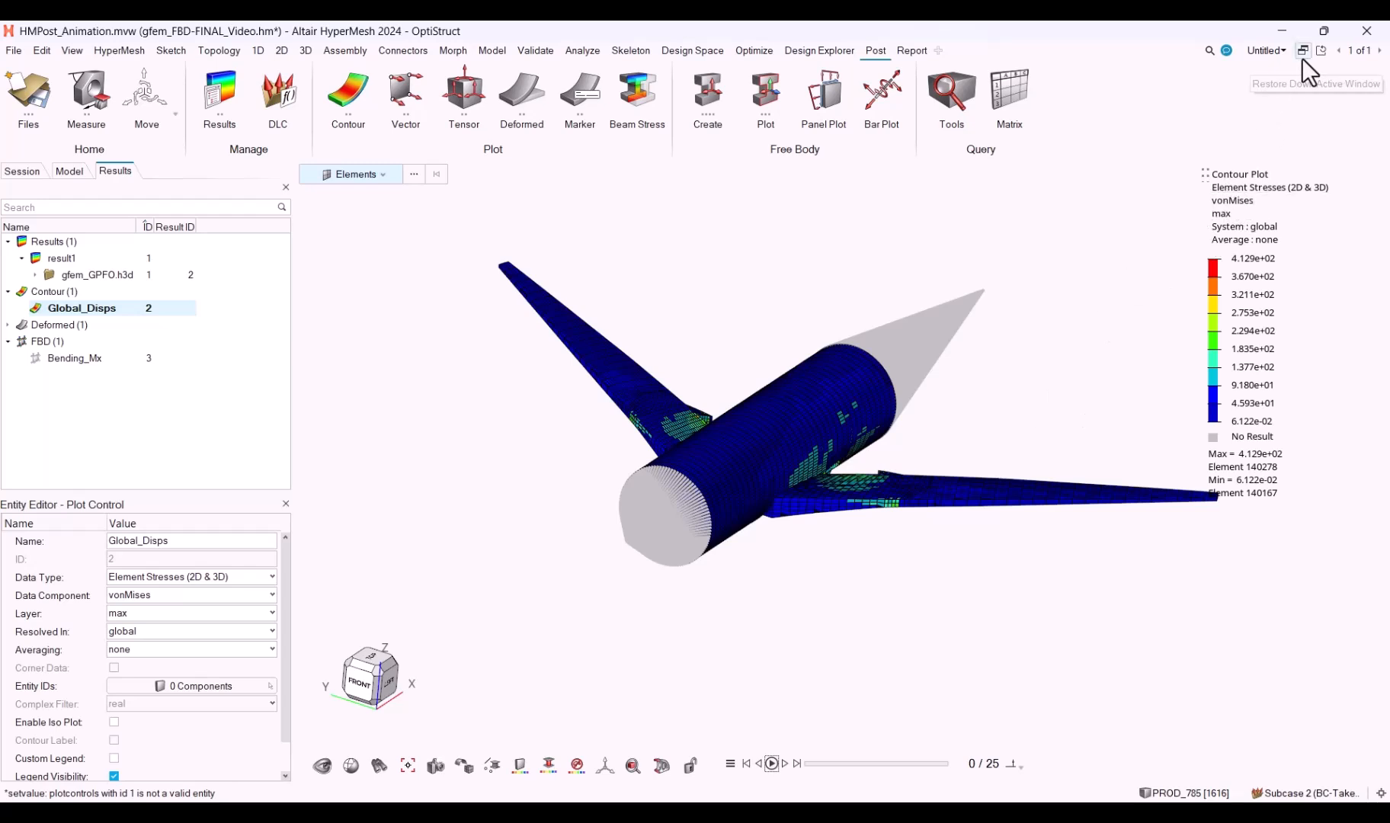
# Maximize the Cradle eigen-mode window, play its mode-shape animation and expand Results > result1 to list the modes.
pyautogui.click(1303, 50)
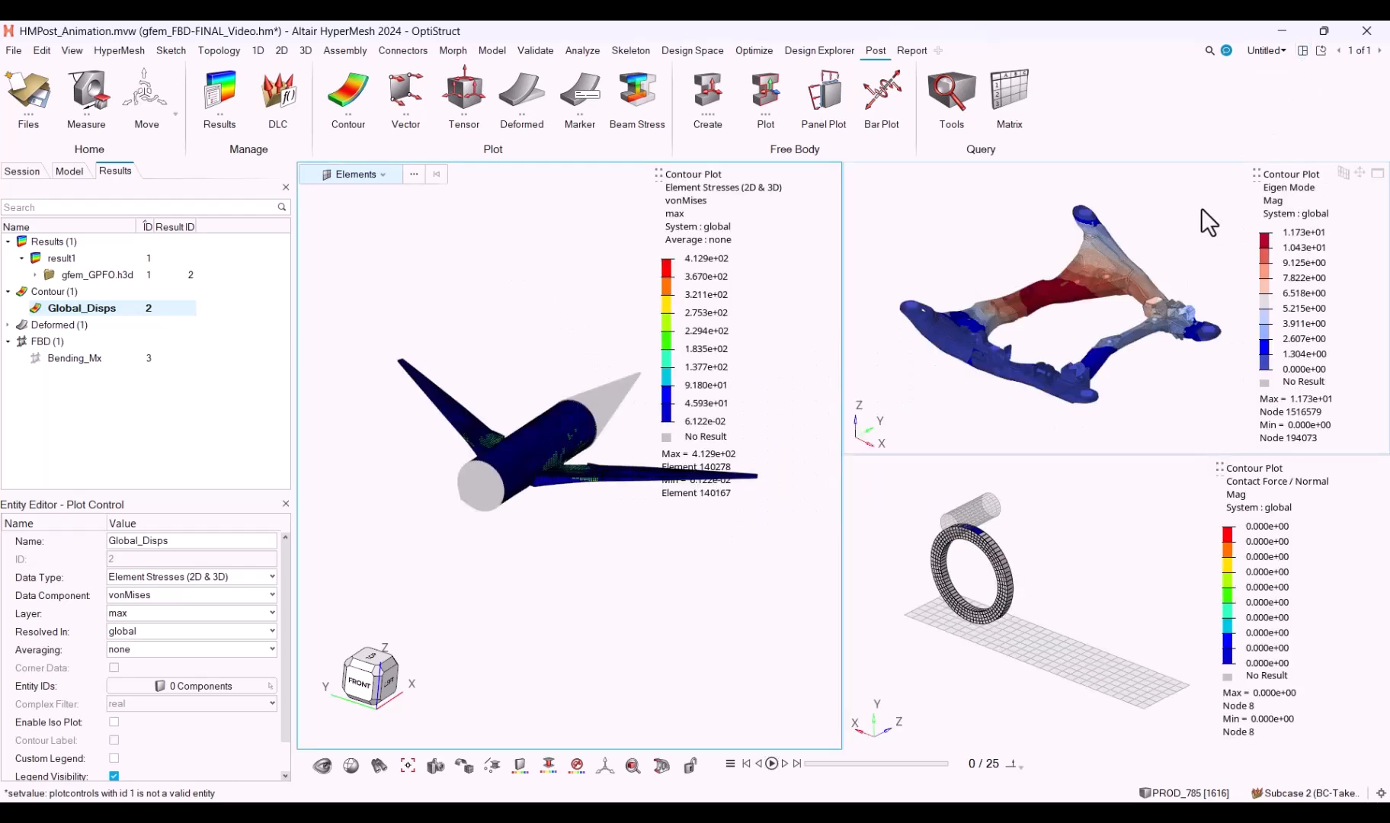
pyautogui.click(785, 764)
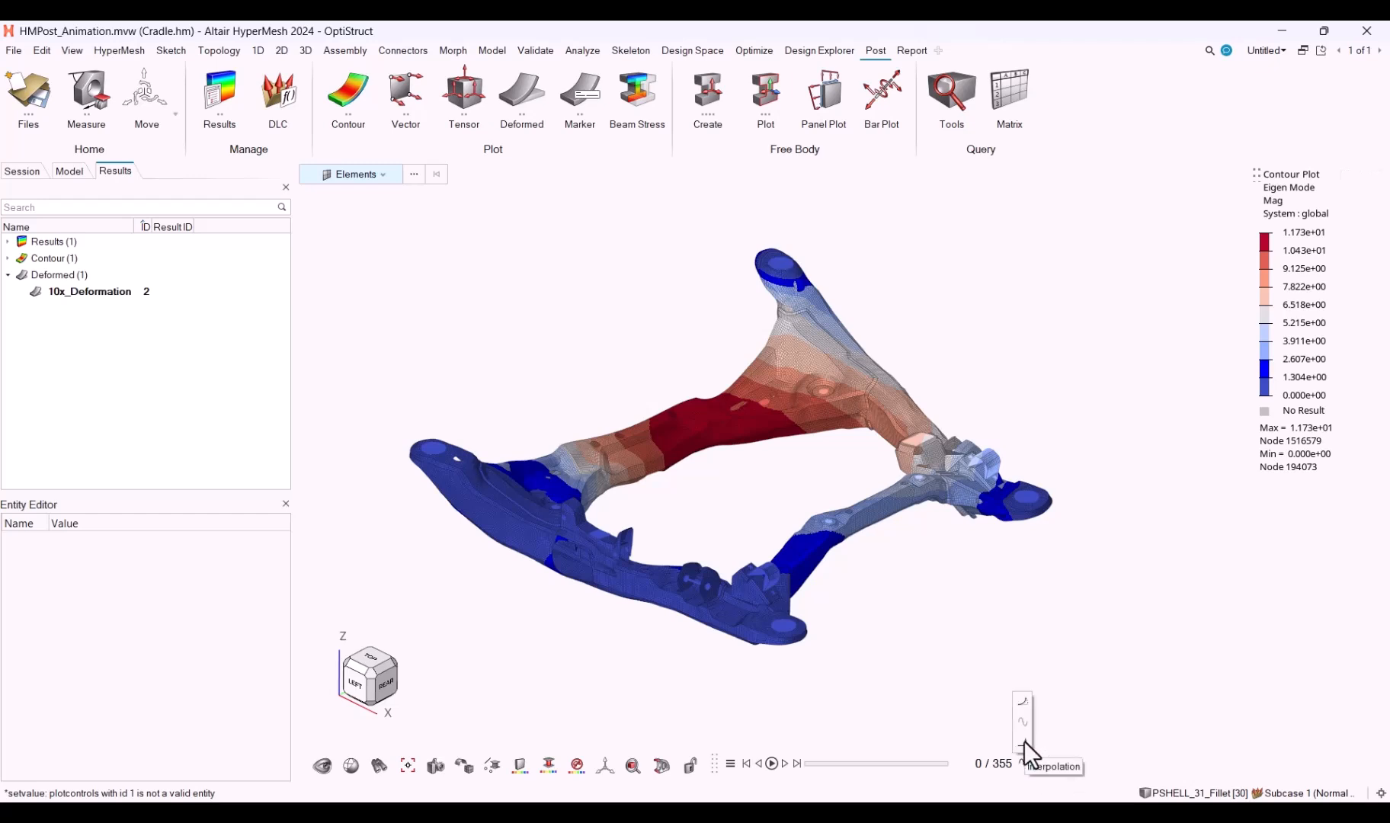
pyautogui.moveTo(965, 720)
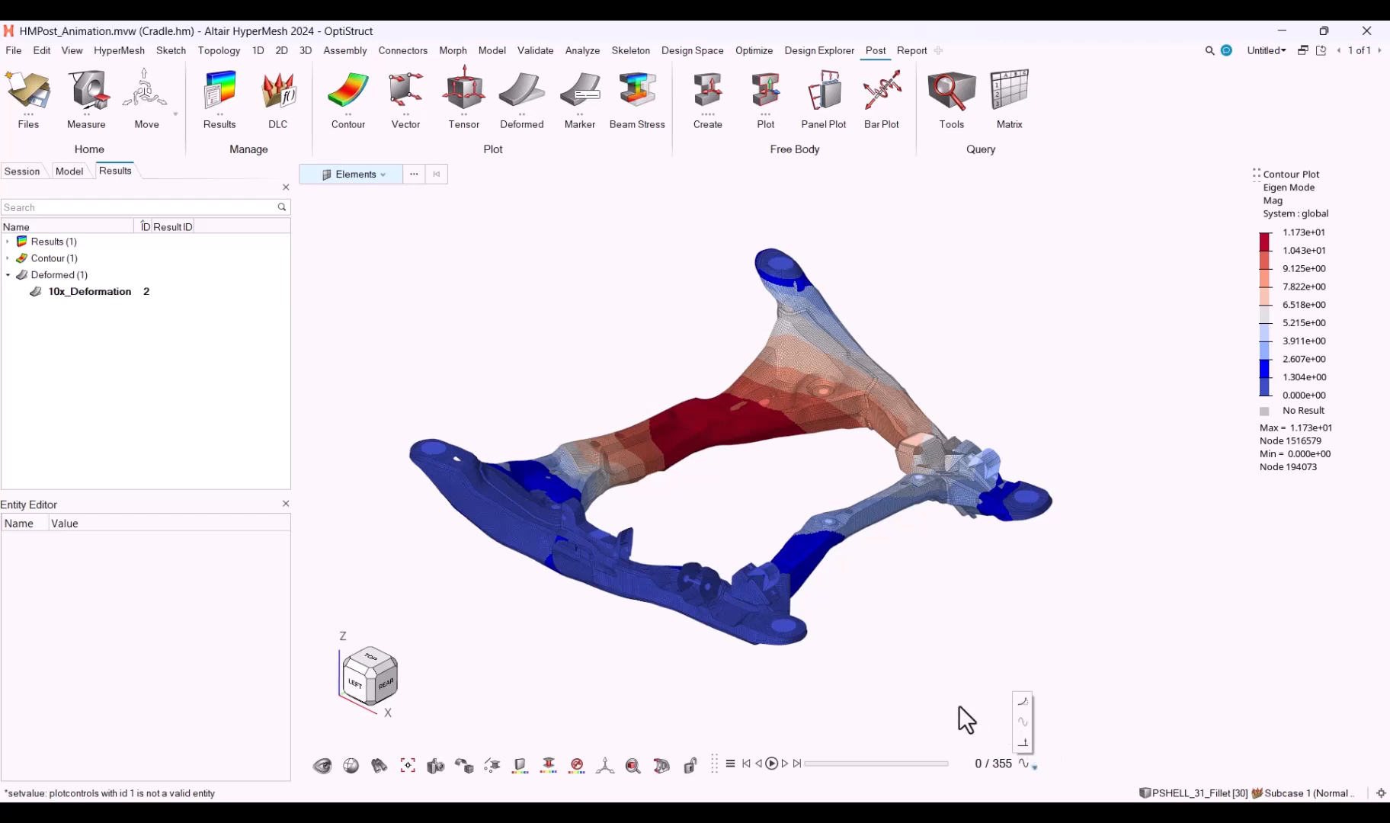
pyautogui.moveTo(811, 533)
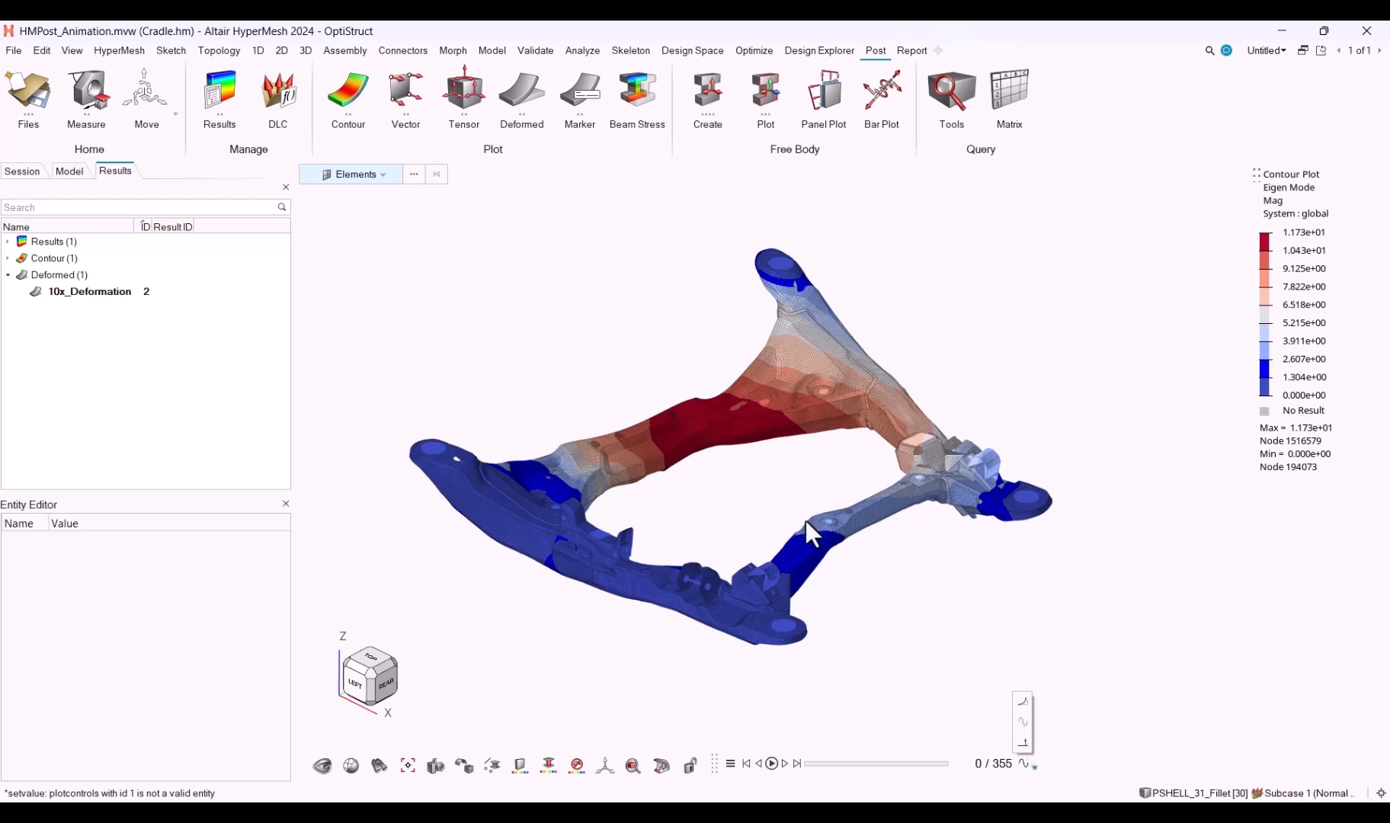
pyautogui.moveTo(808, 532)
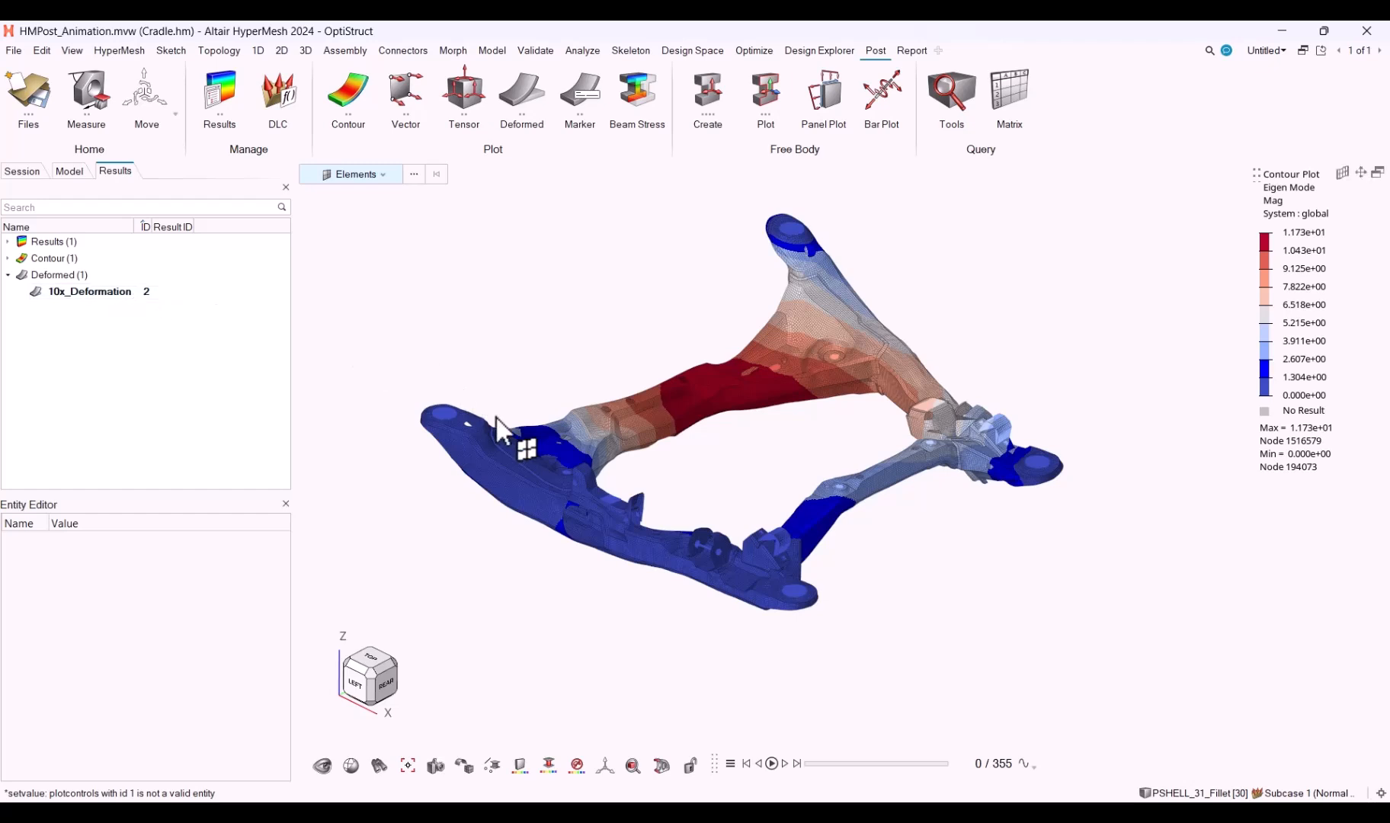
pyautogui.click(770, 768)
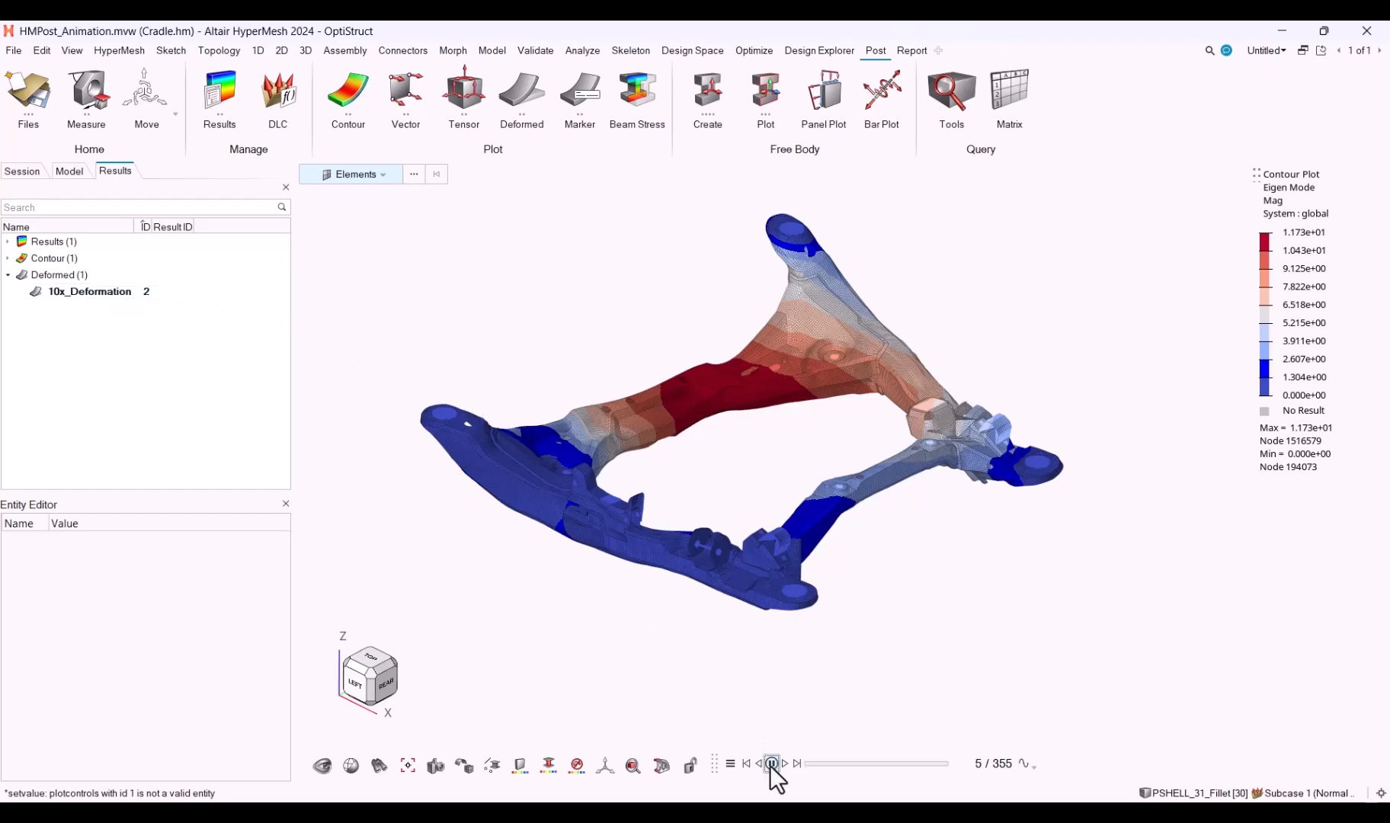
pyautogui.click(769, 769)
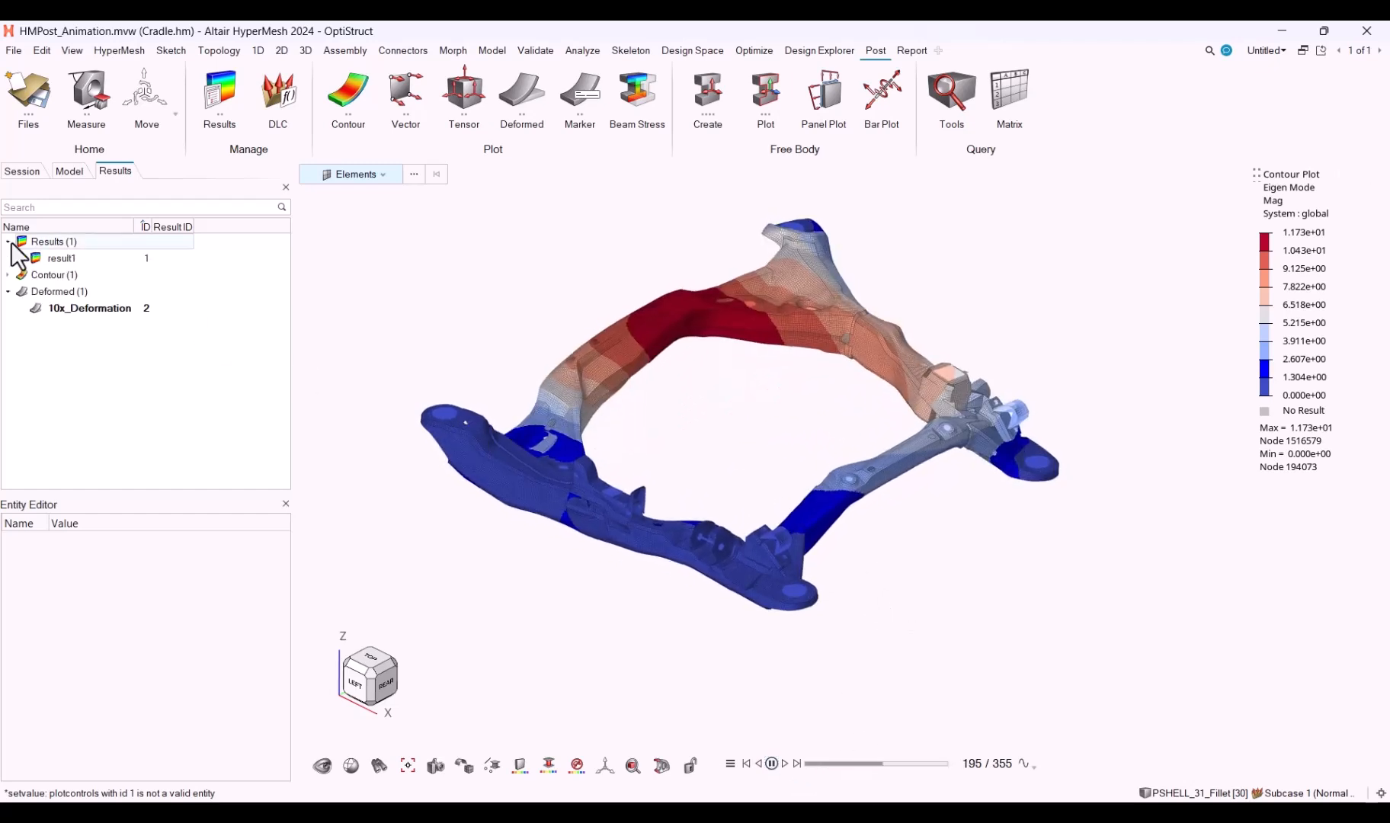
pyautogui.click(21, 258)
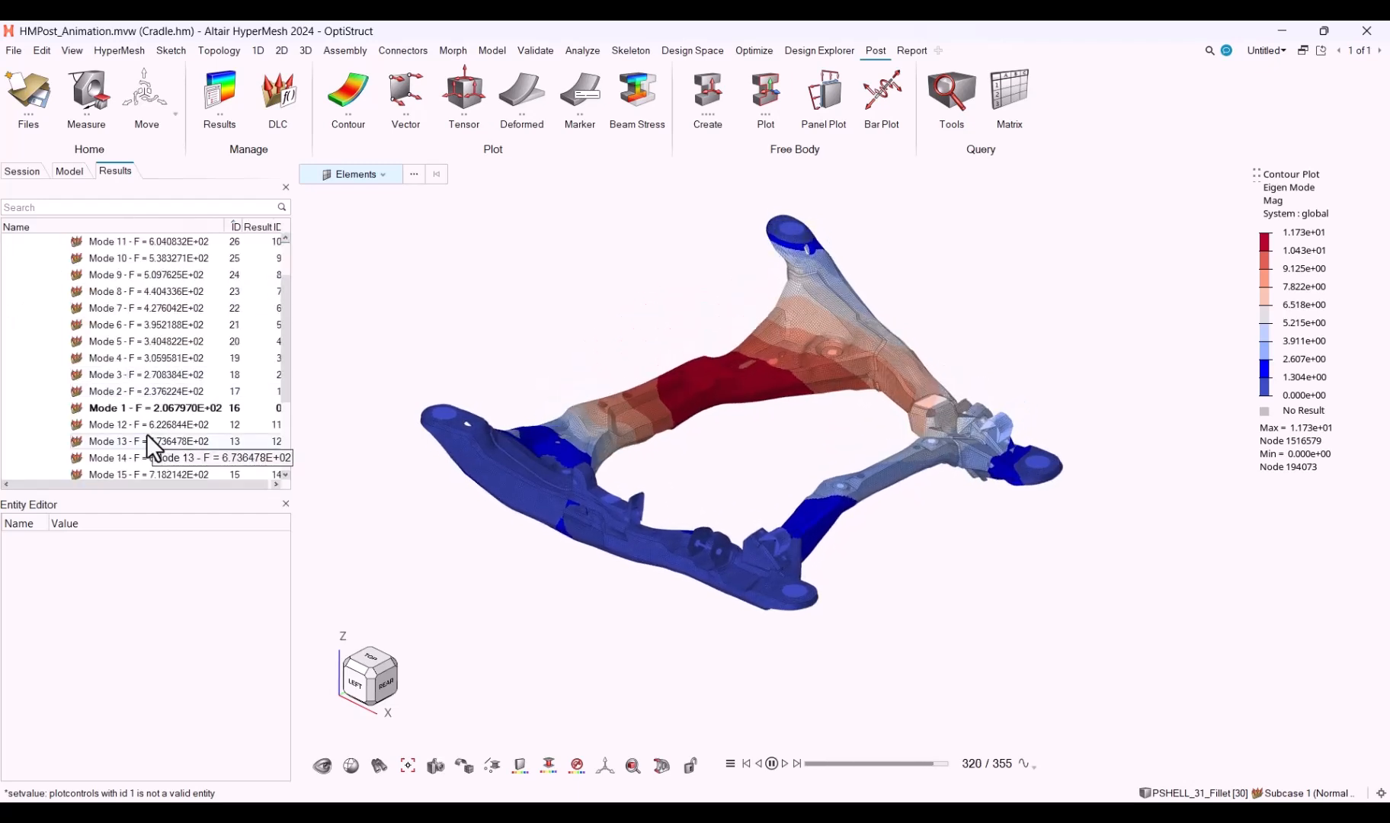
# Display the cradle's Mode 12 shape, pause it, and restore the tiled layout of all three result windows.
pyautogui.rightClick(148, 423)
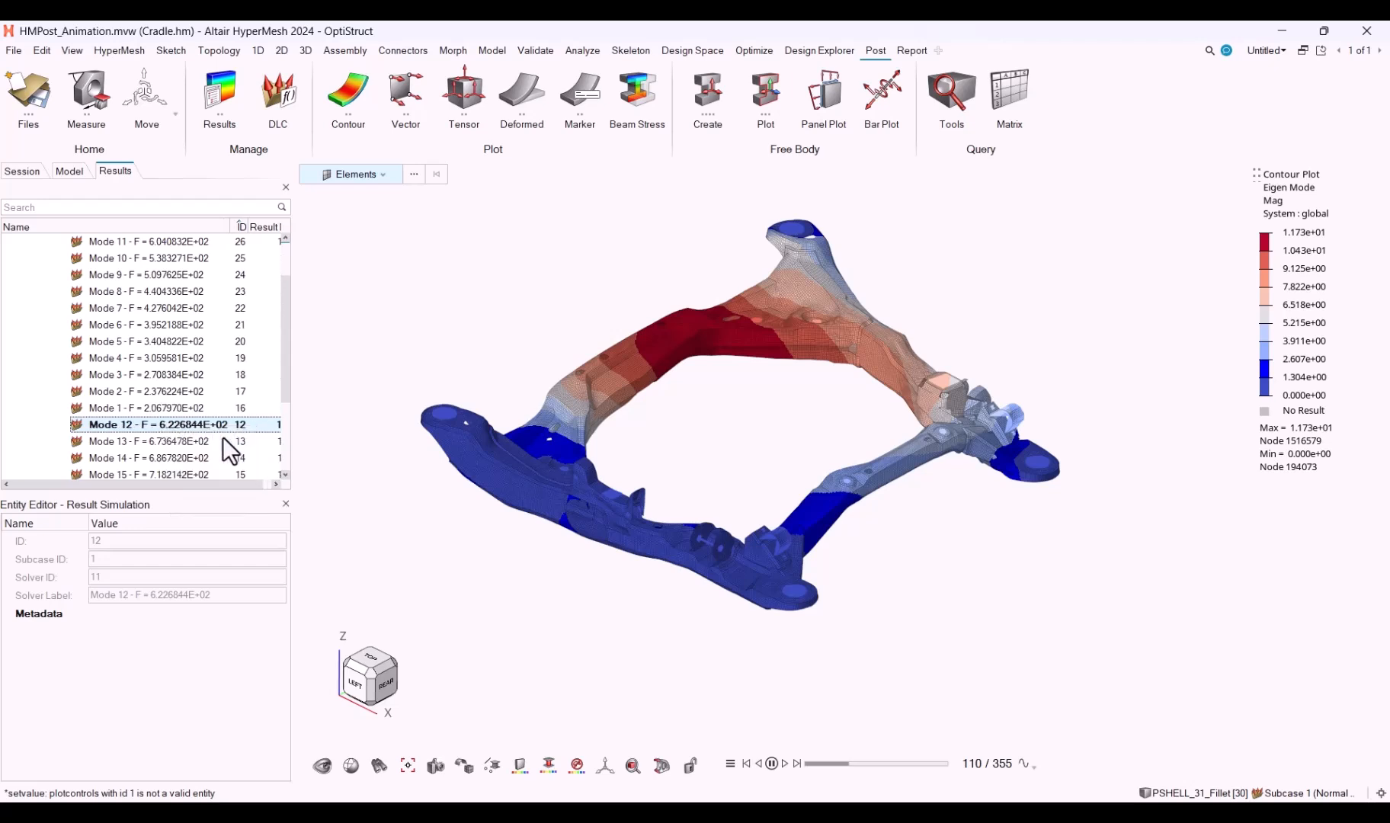
pyautogui.click(784, 764)
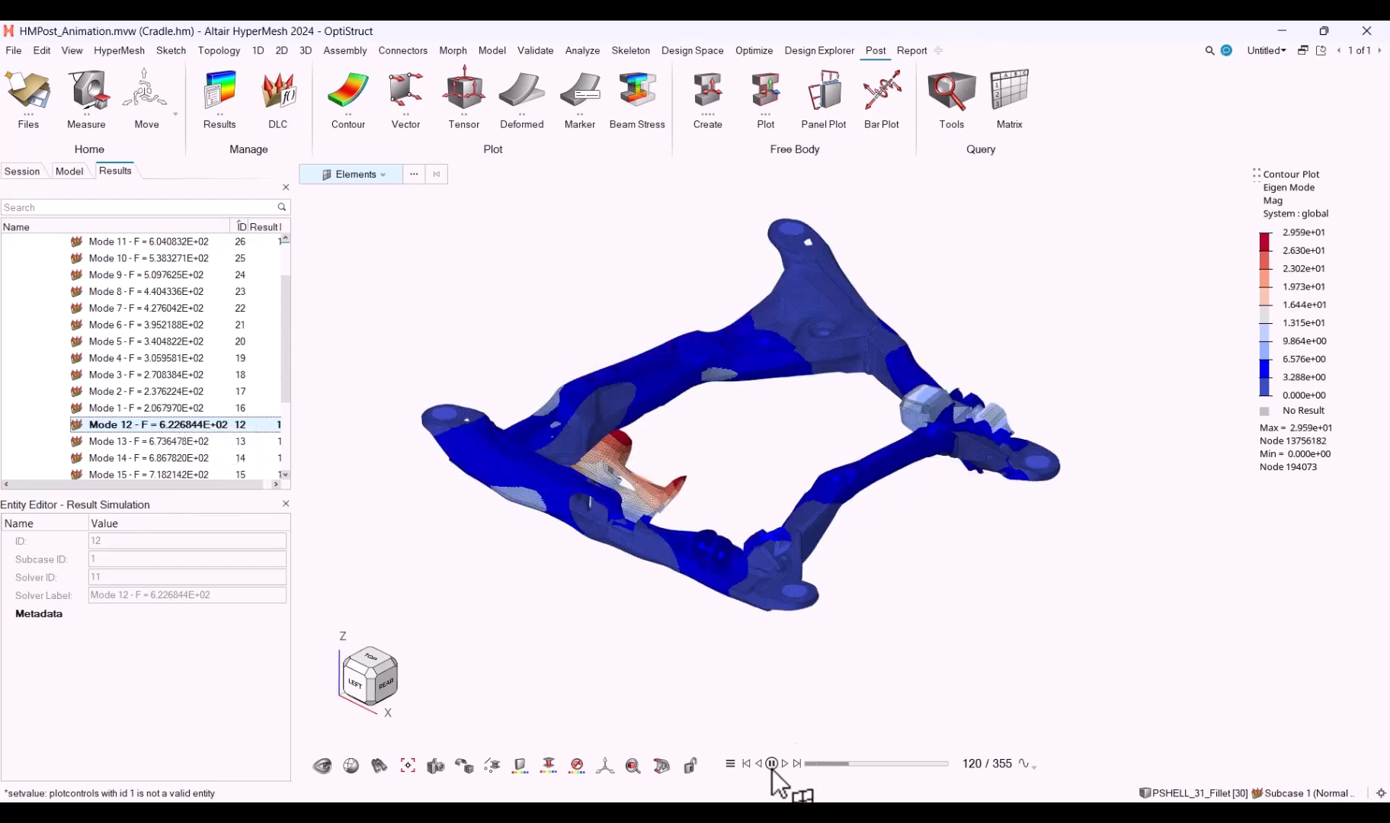
pyautogui.click(783, 762)
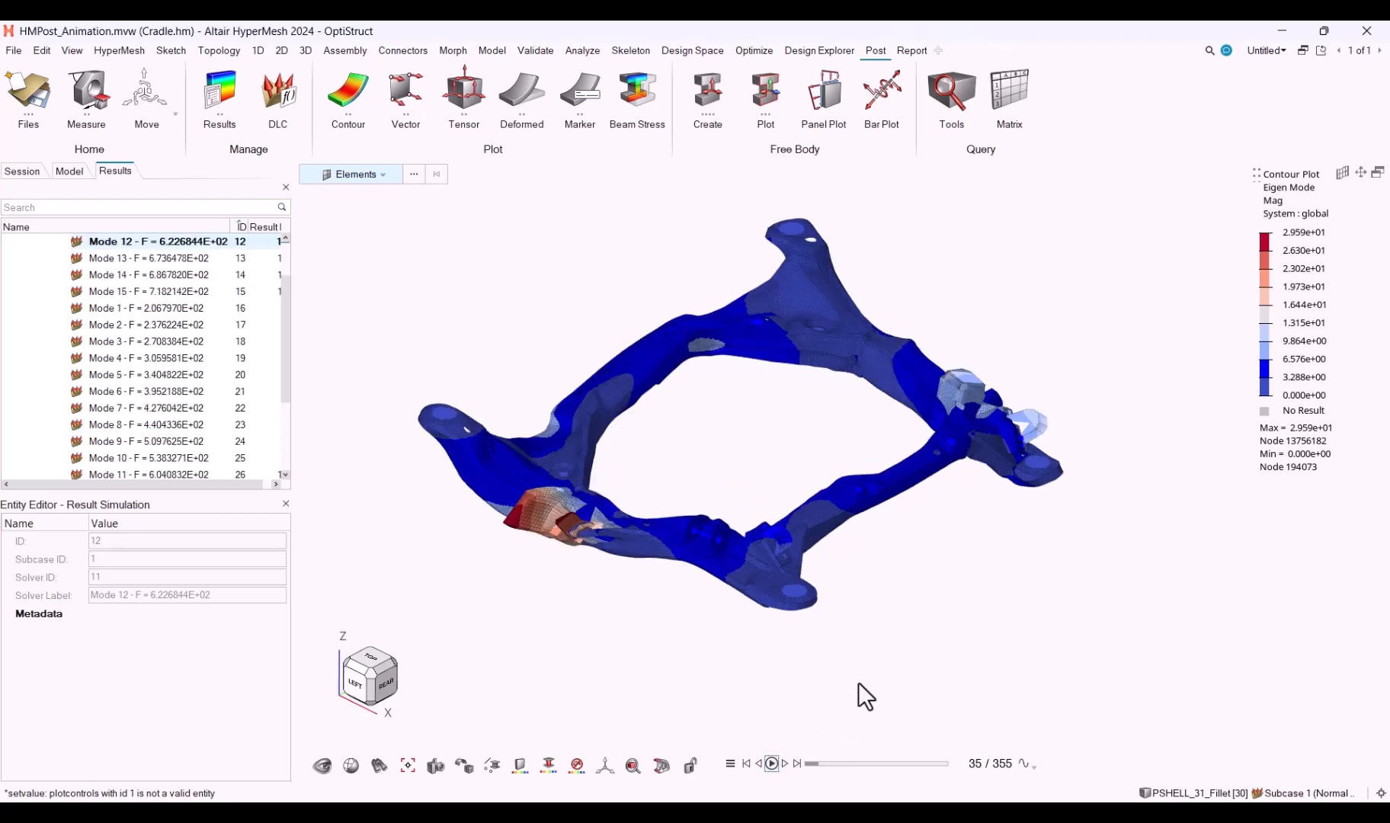
pyautogui.moveTo(1029, 512)
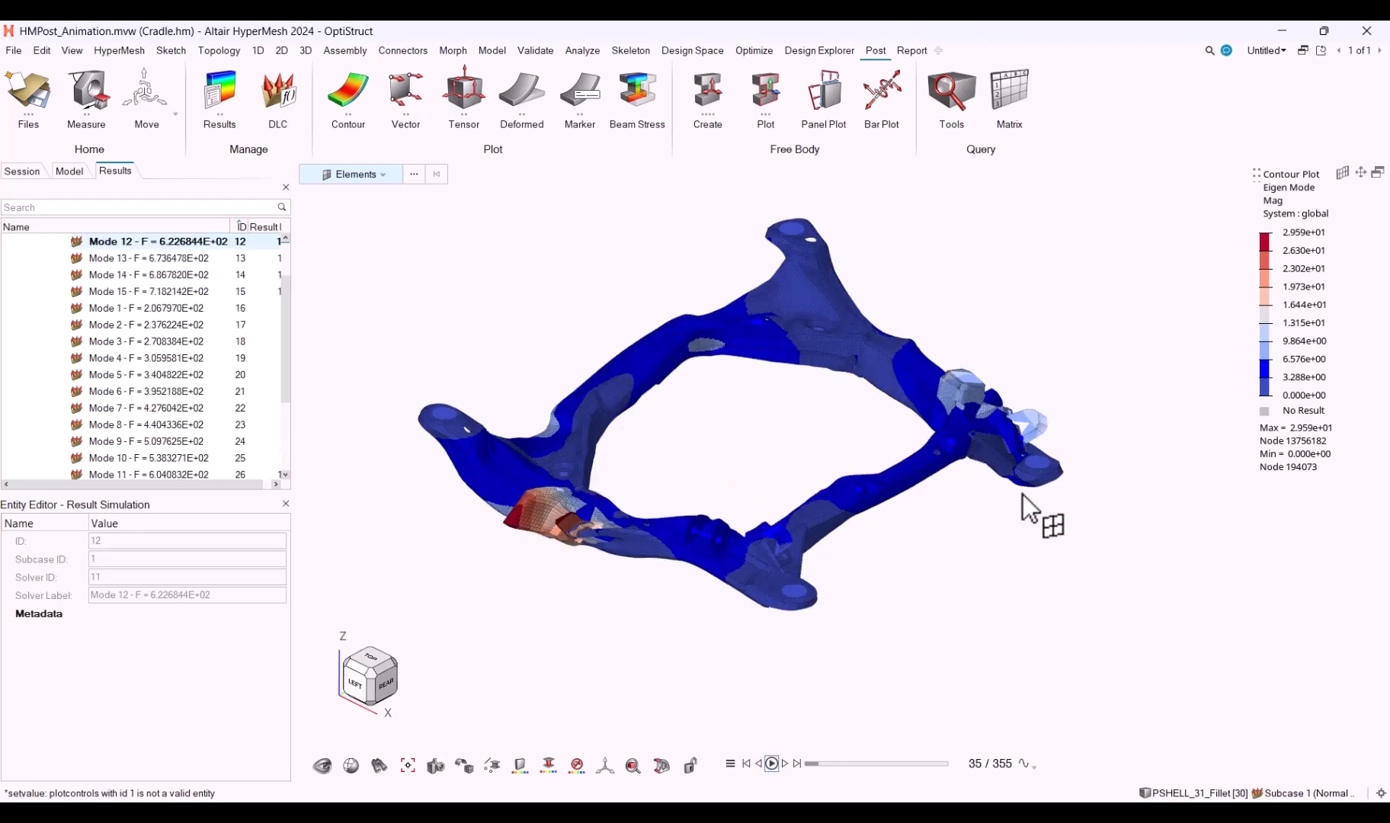
pyautogui.click(1303, 51)
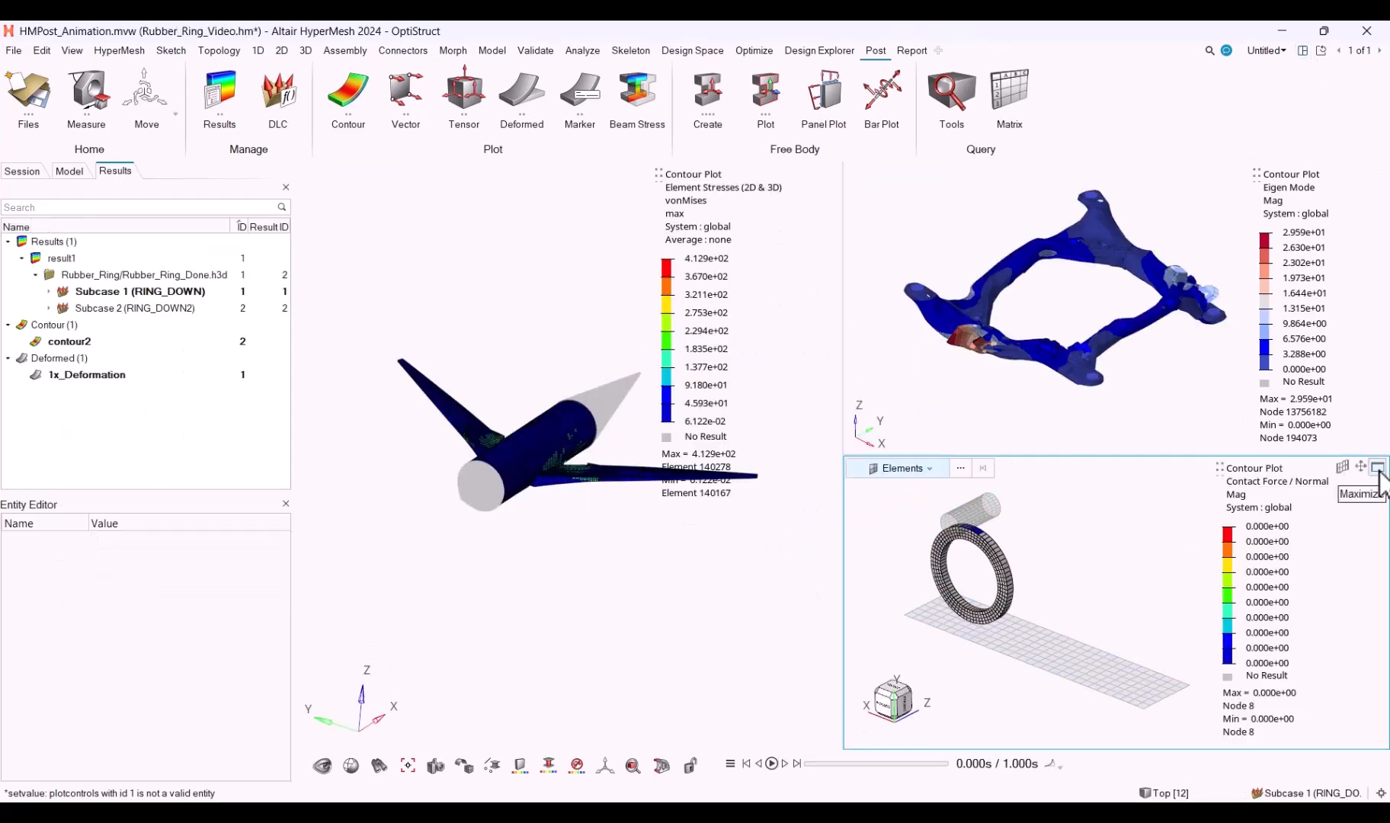
# Enlarge the rubber-ring contact-force window, play the Subcase 1 (RING_DOWN) animation and choose its Playback mode.
pyautogui.click(1376, 468)
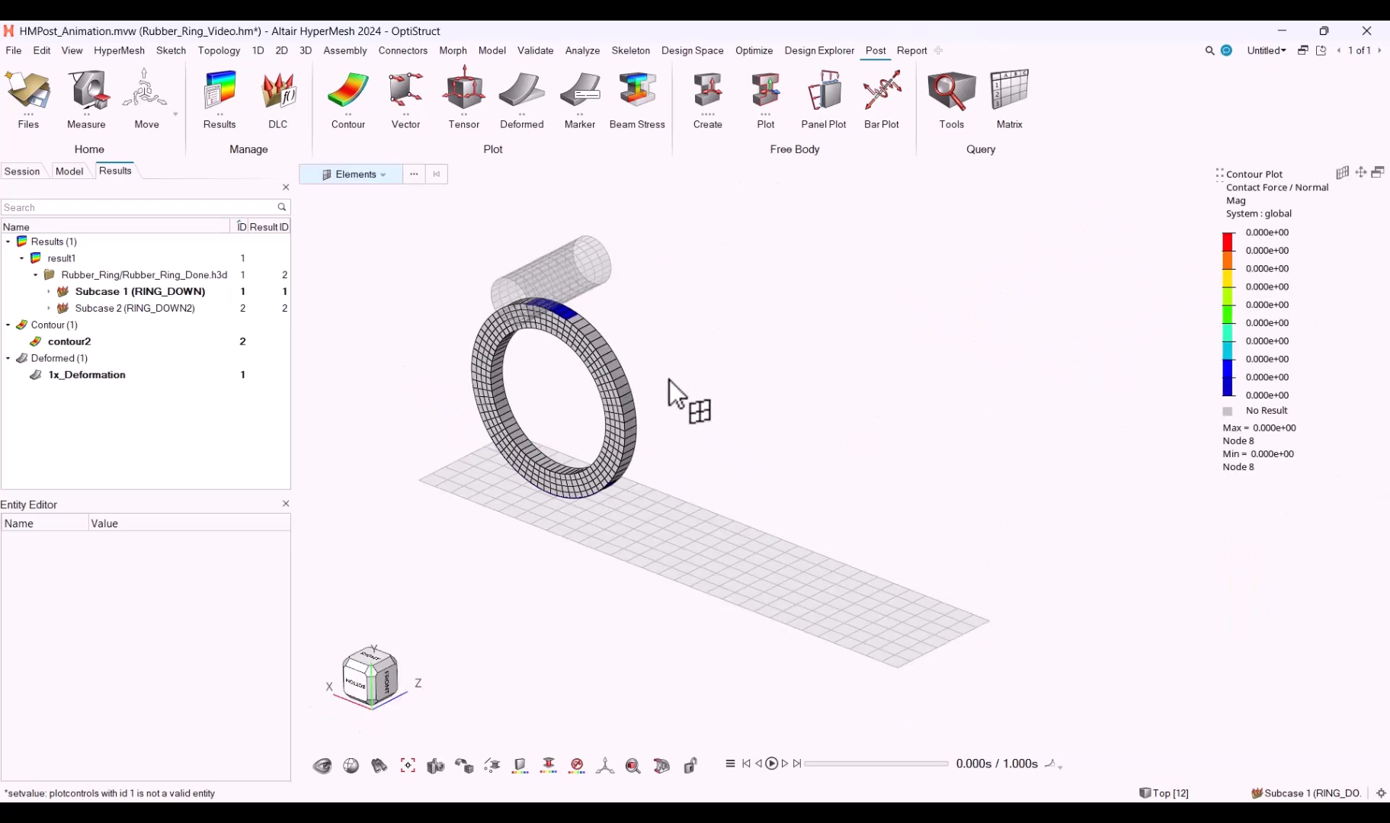
pyautogui.moveTo(1041, 702)
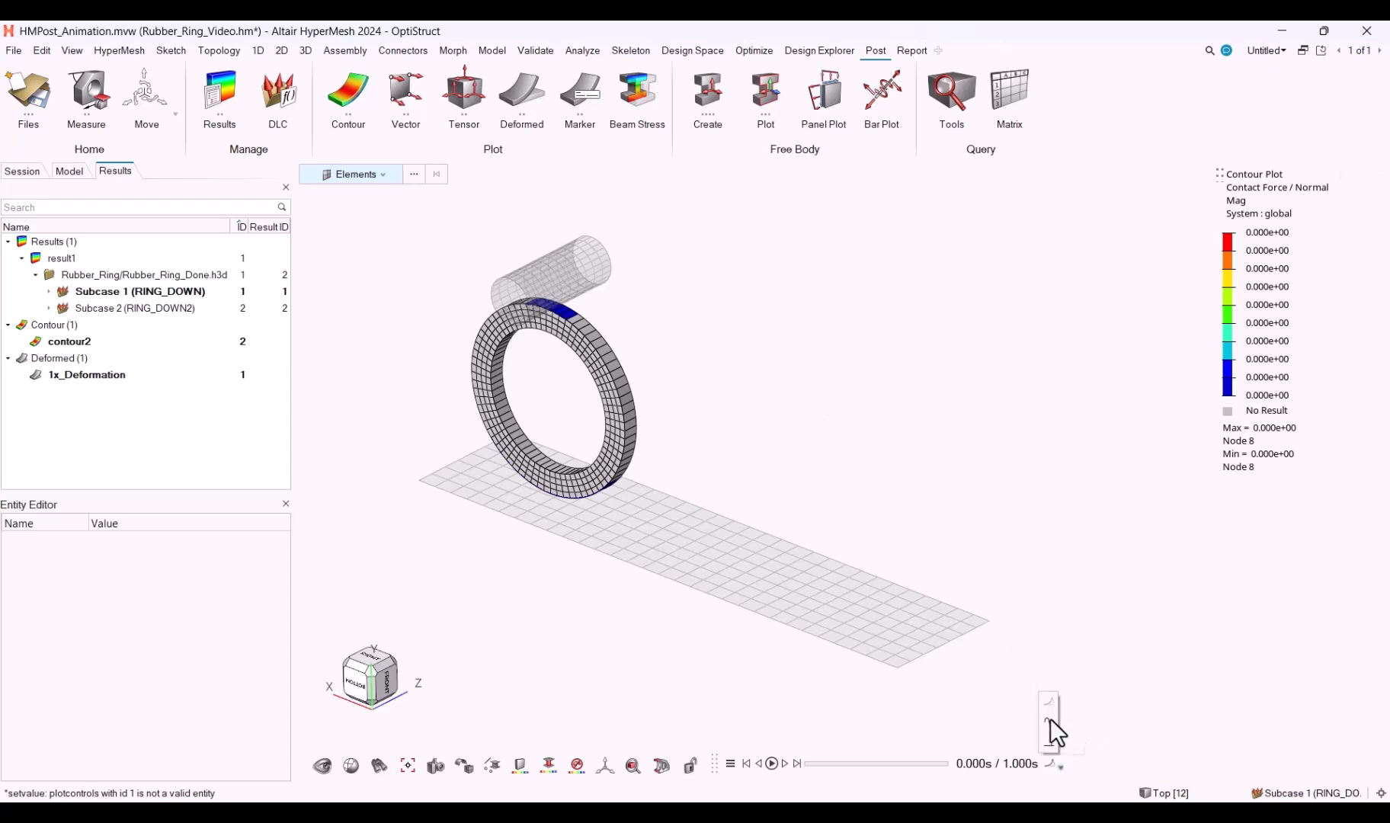
pyautogui.moveTo(969, 598)
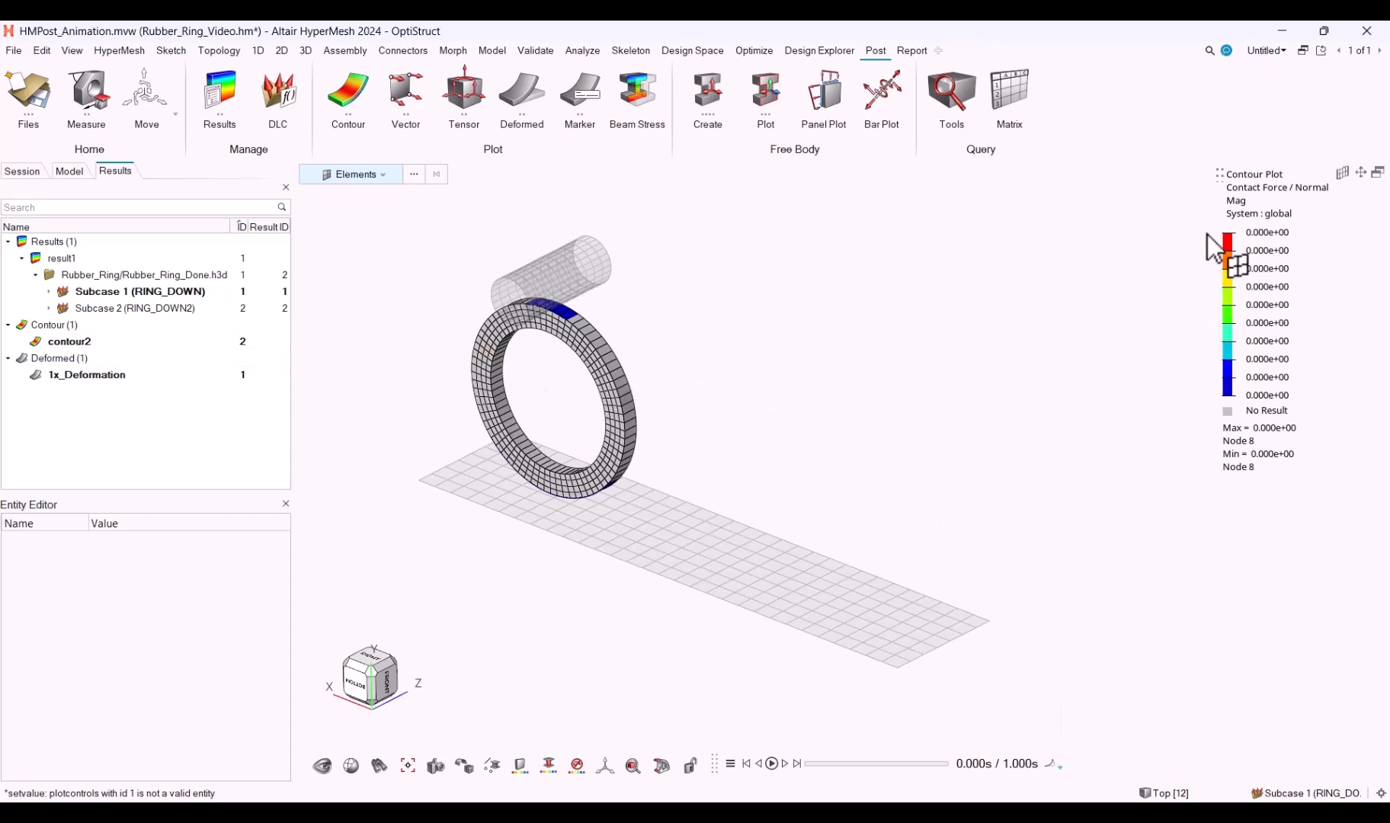
pyautogui.moveTo(716, 781)
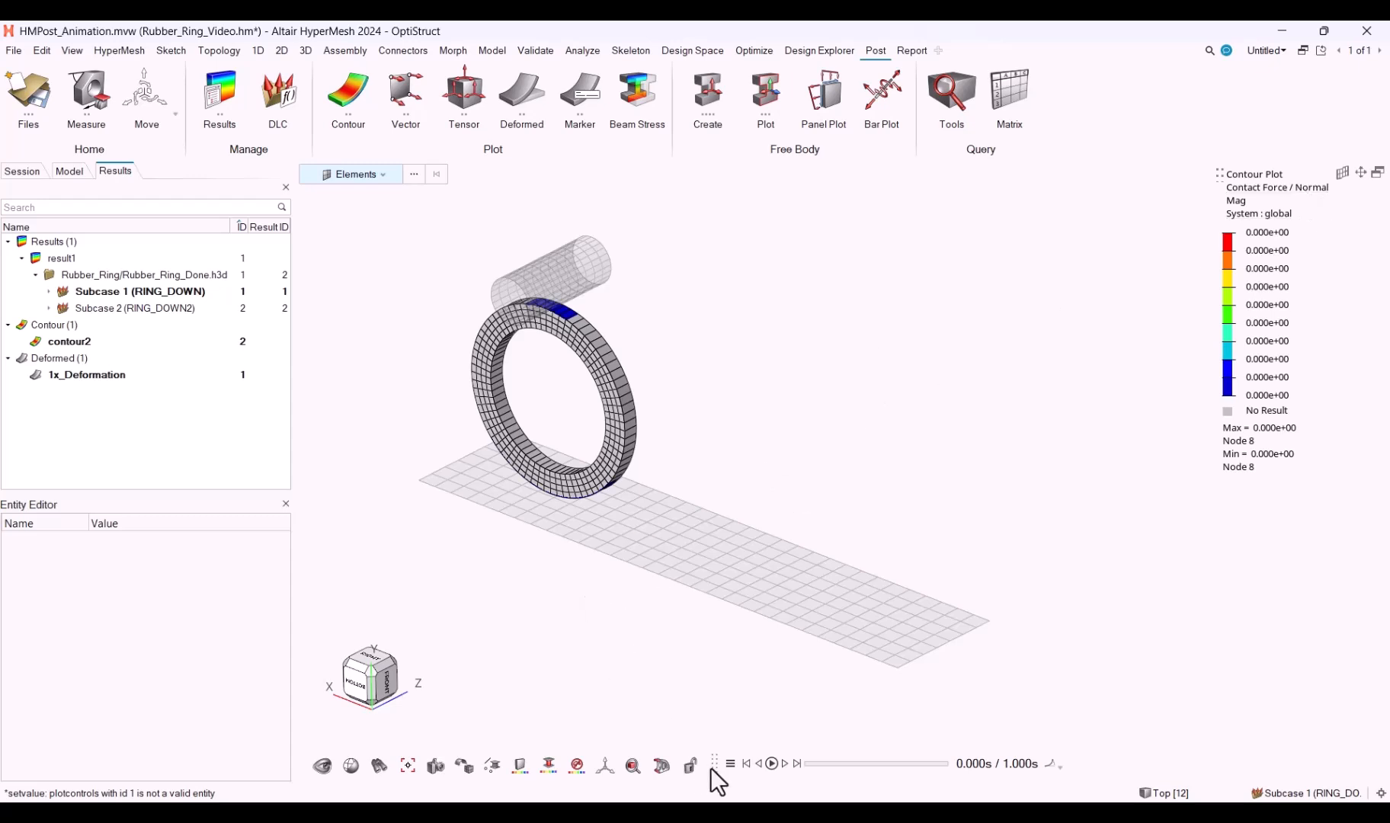
pyautogui.click(770, 779)
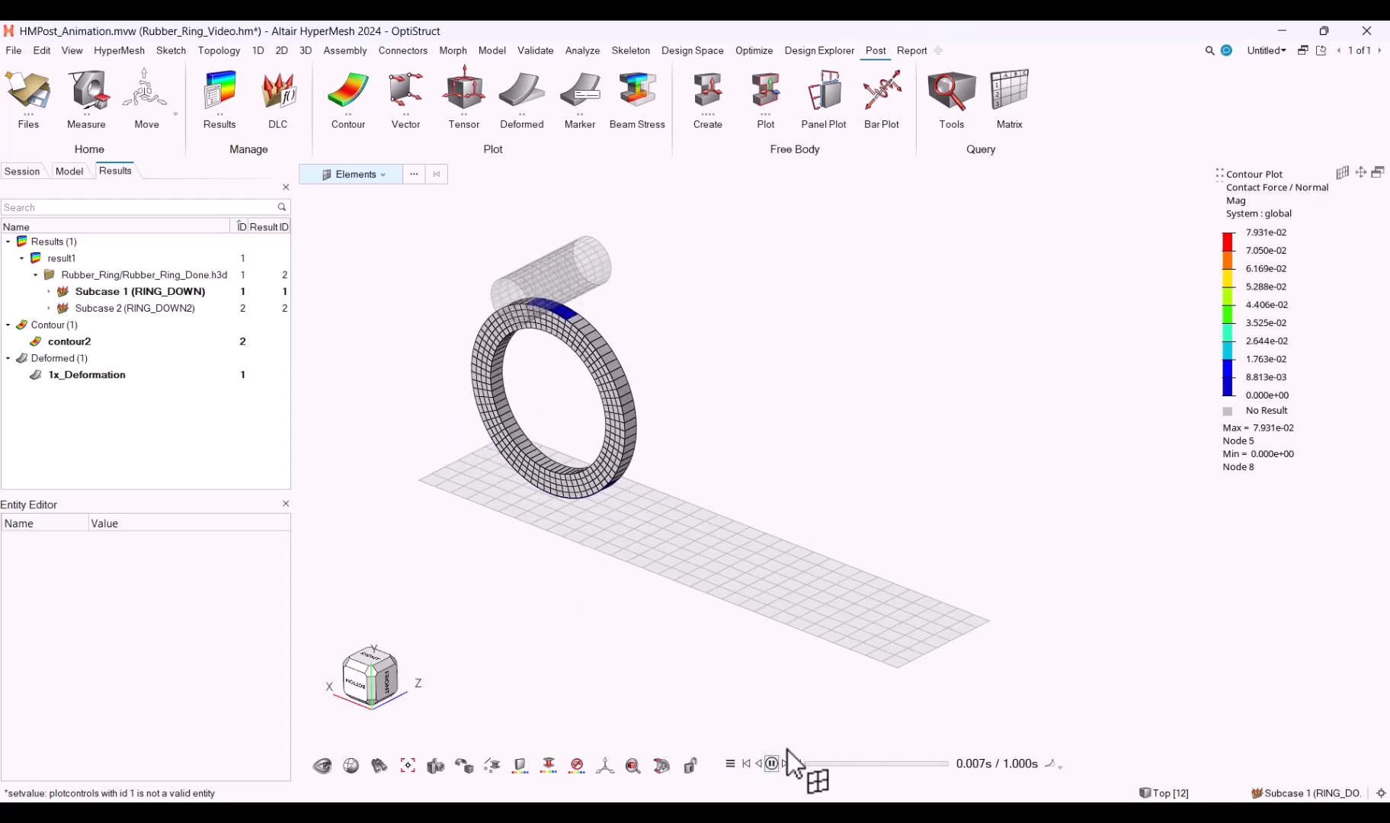
pyautogui.click(769, 770)
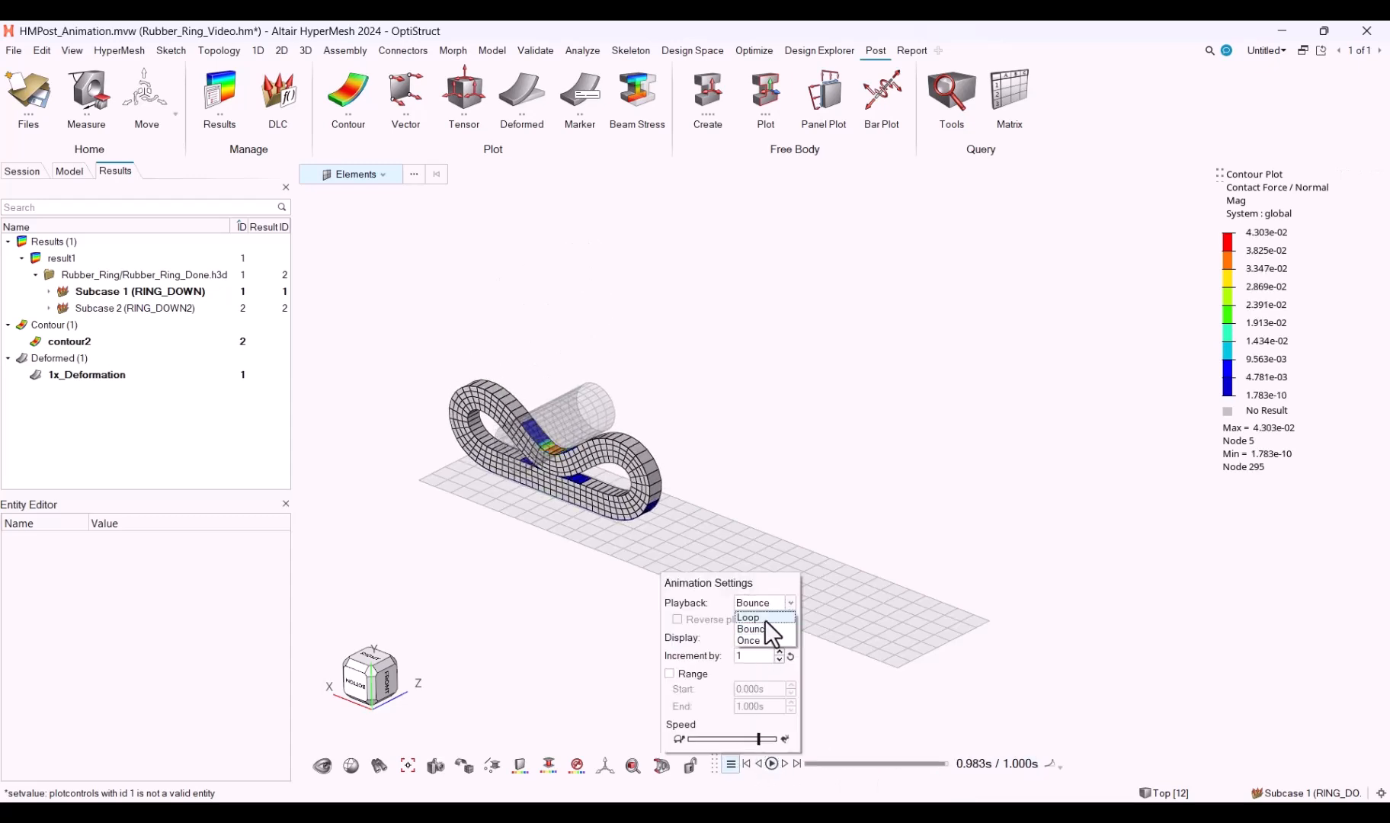
pyautogui.click(749, 619)
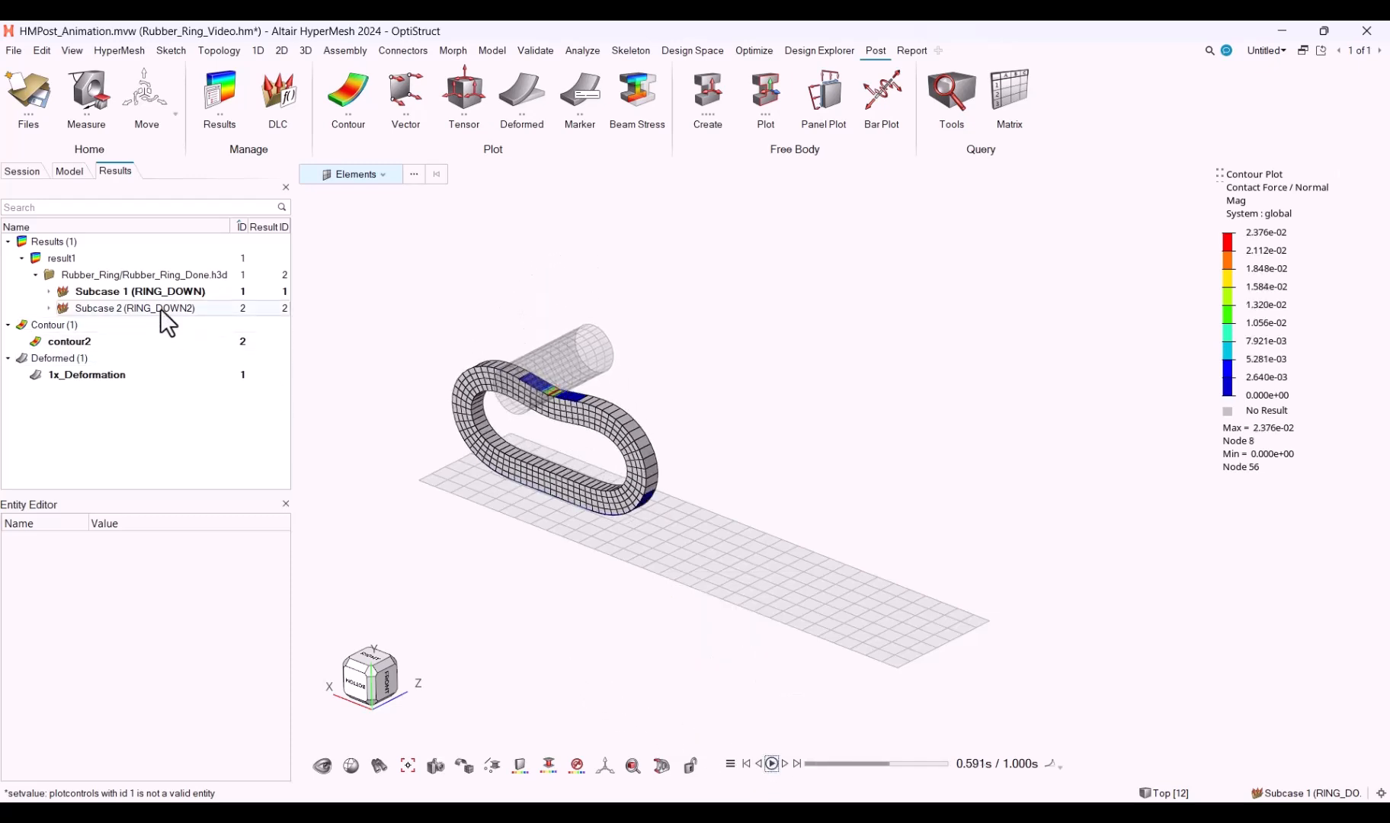
# Make Subcase 2 (RING_DOWN2) current, set Playback to Loop and play its contact-force animation.
pyautogui.rightClick(132, 308)
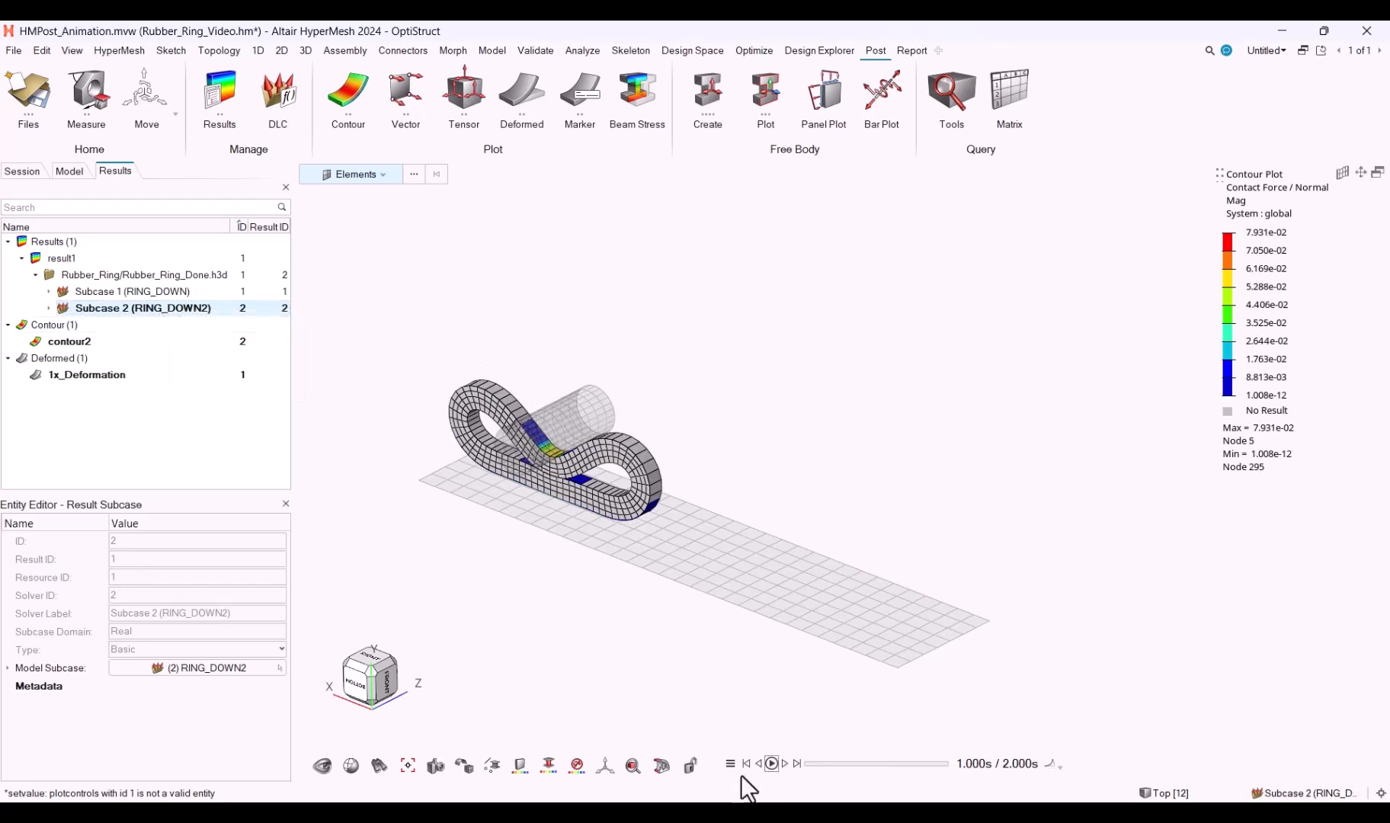
pyautogui.click(729, 764)
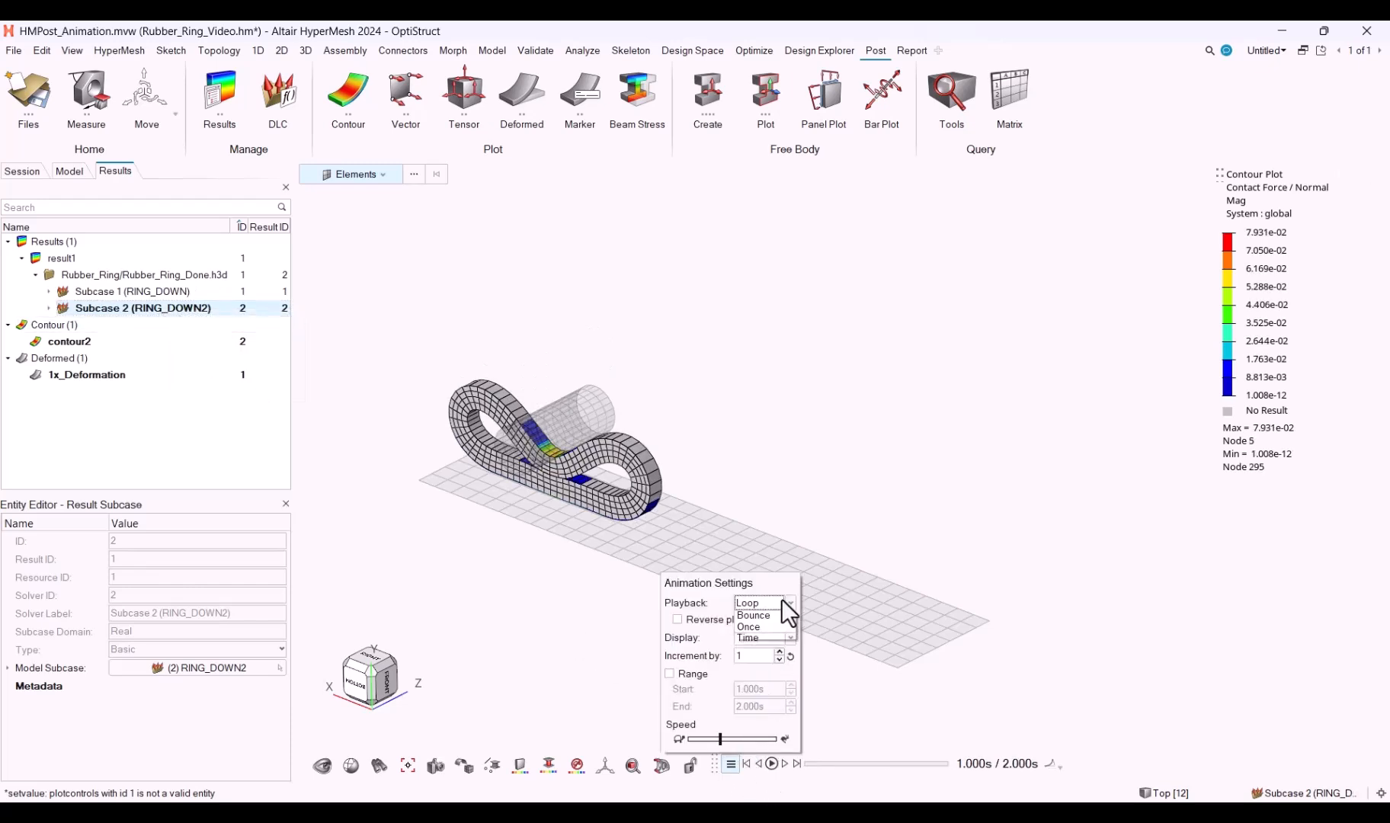
pyautogui.click(753, 614)
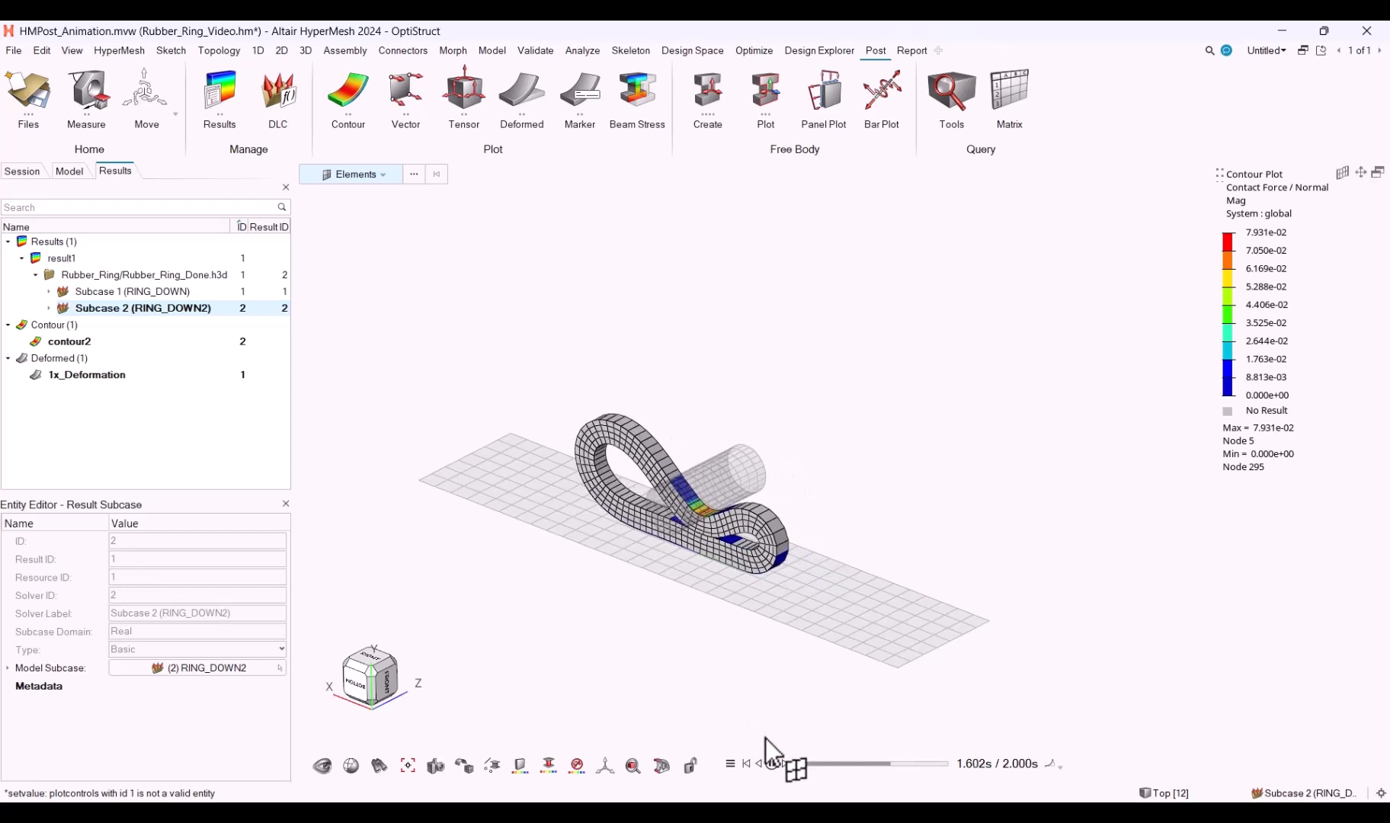
pyautogui.click(759, 770)
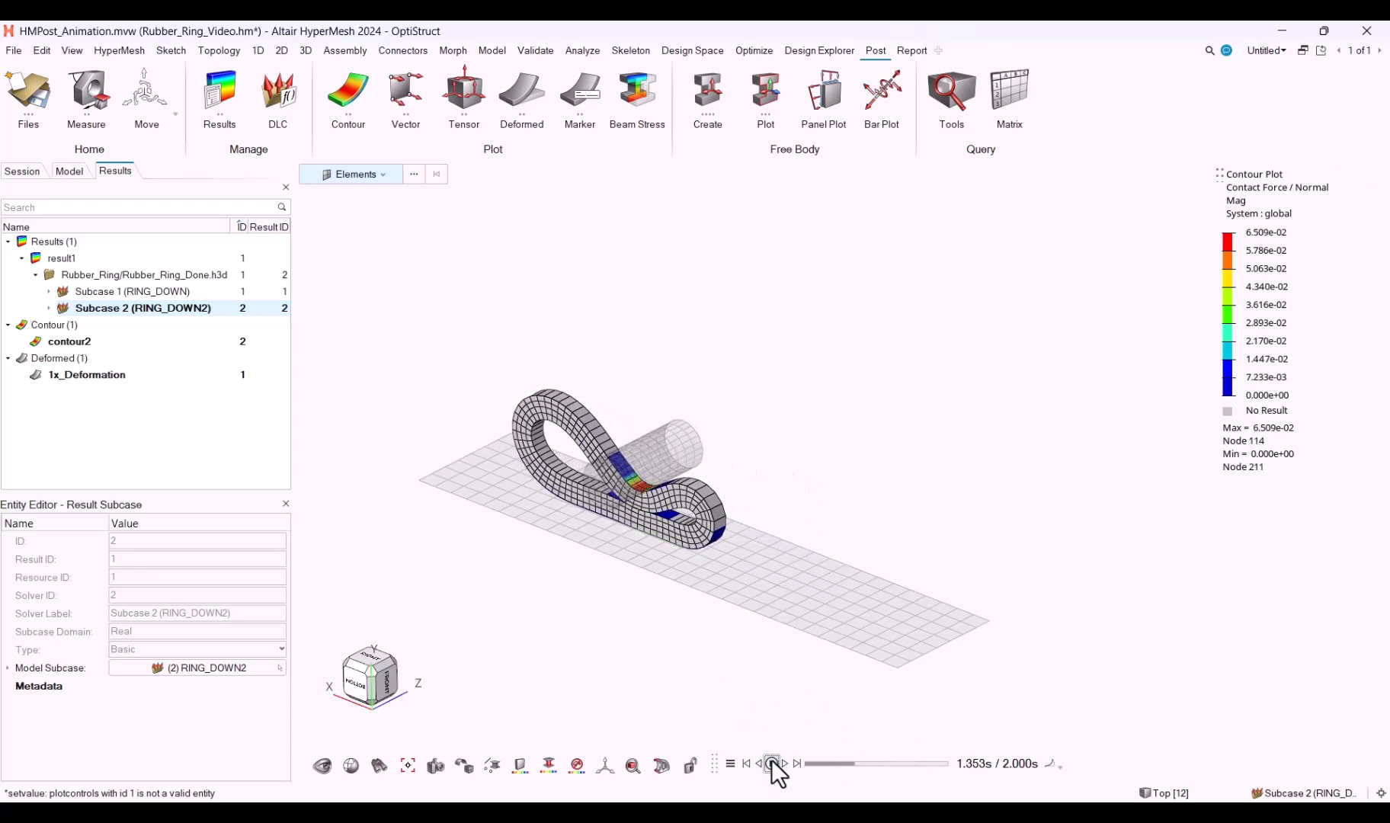
# Bring up a new empty HyperView page with no model loaded.
pyautogui.click(770, 764)
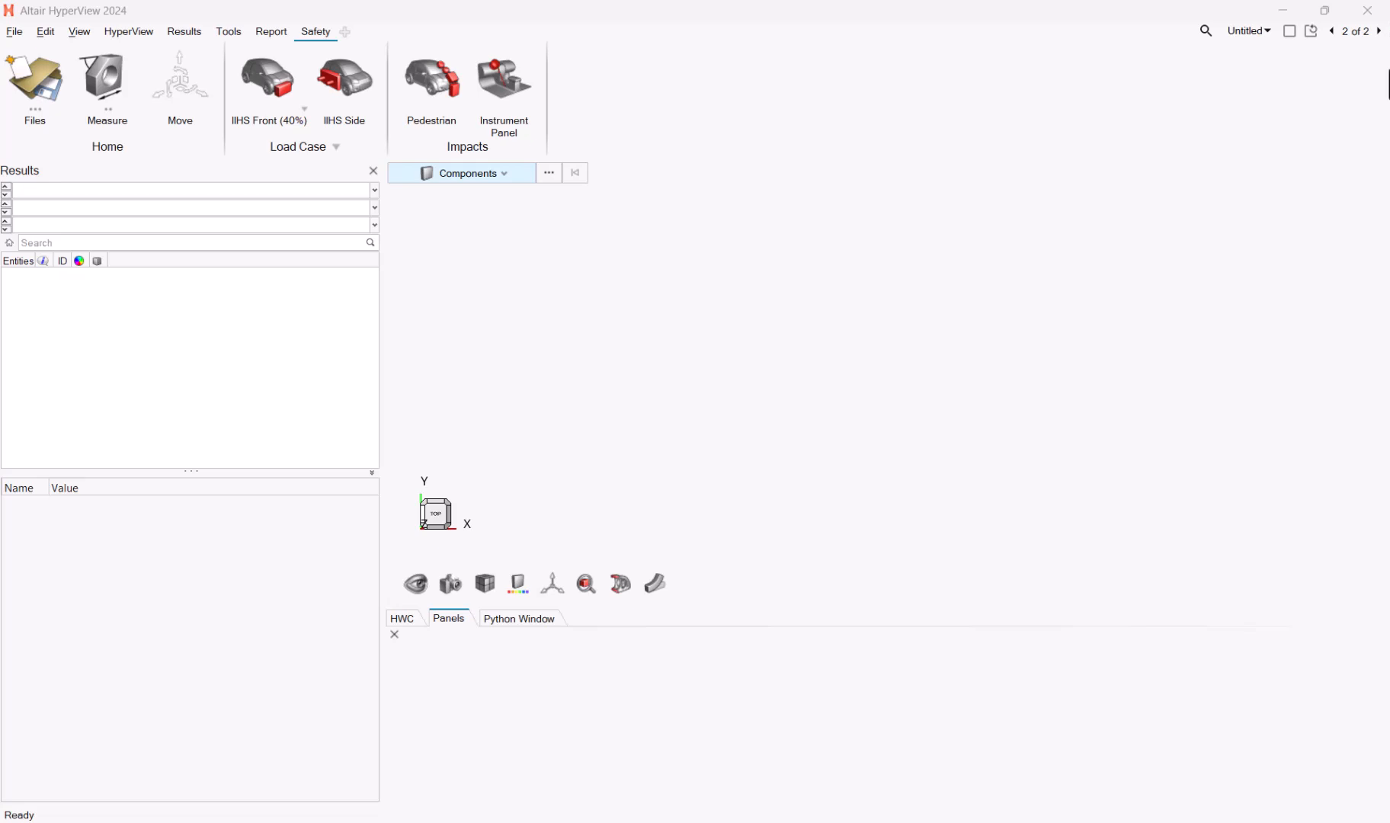
pyautogui.moveTo(1382, 82)
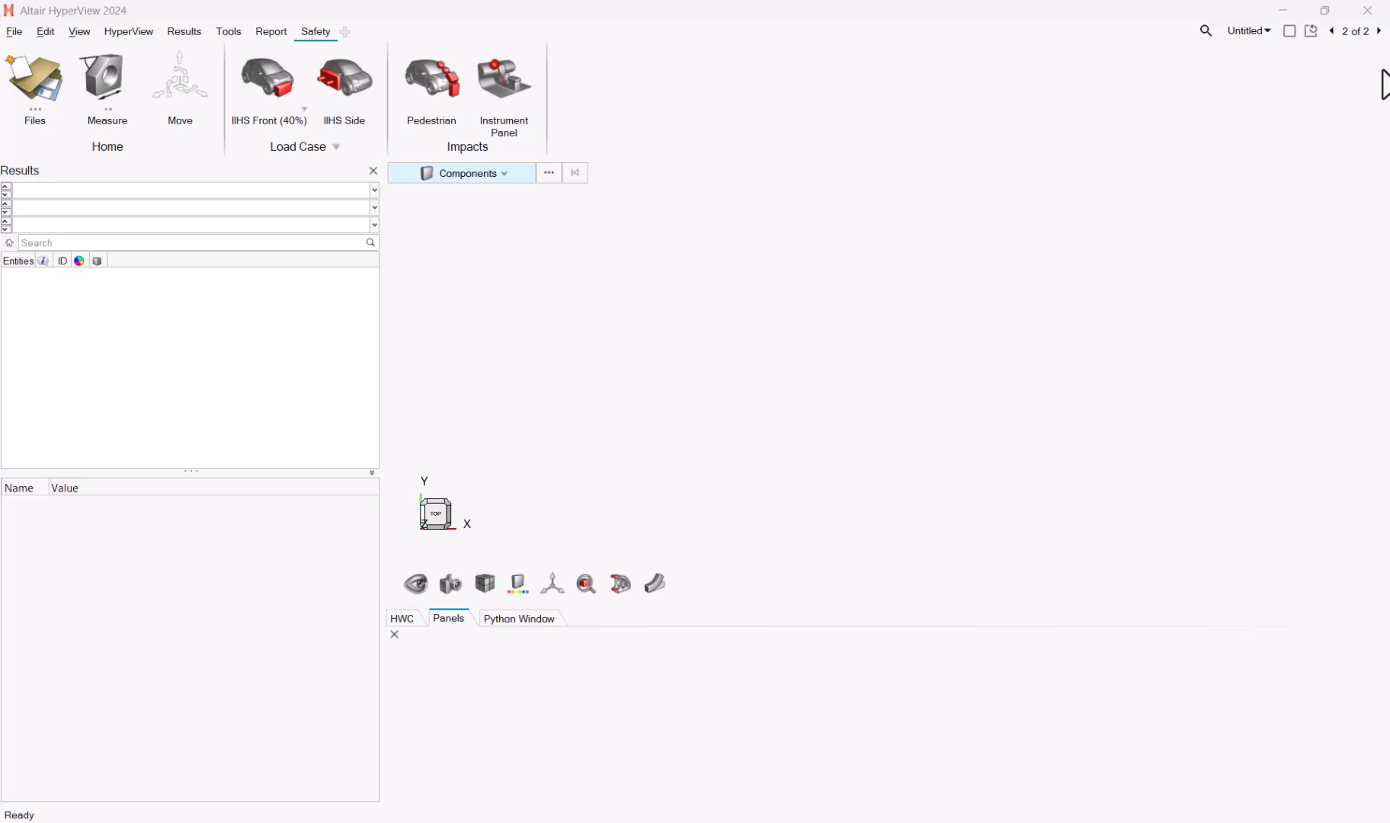
pyautogui.moveTo(1327, 148)
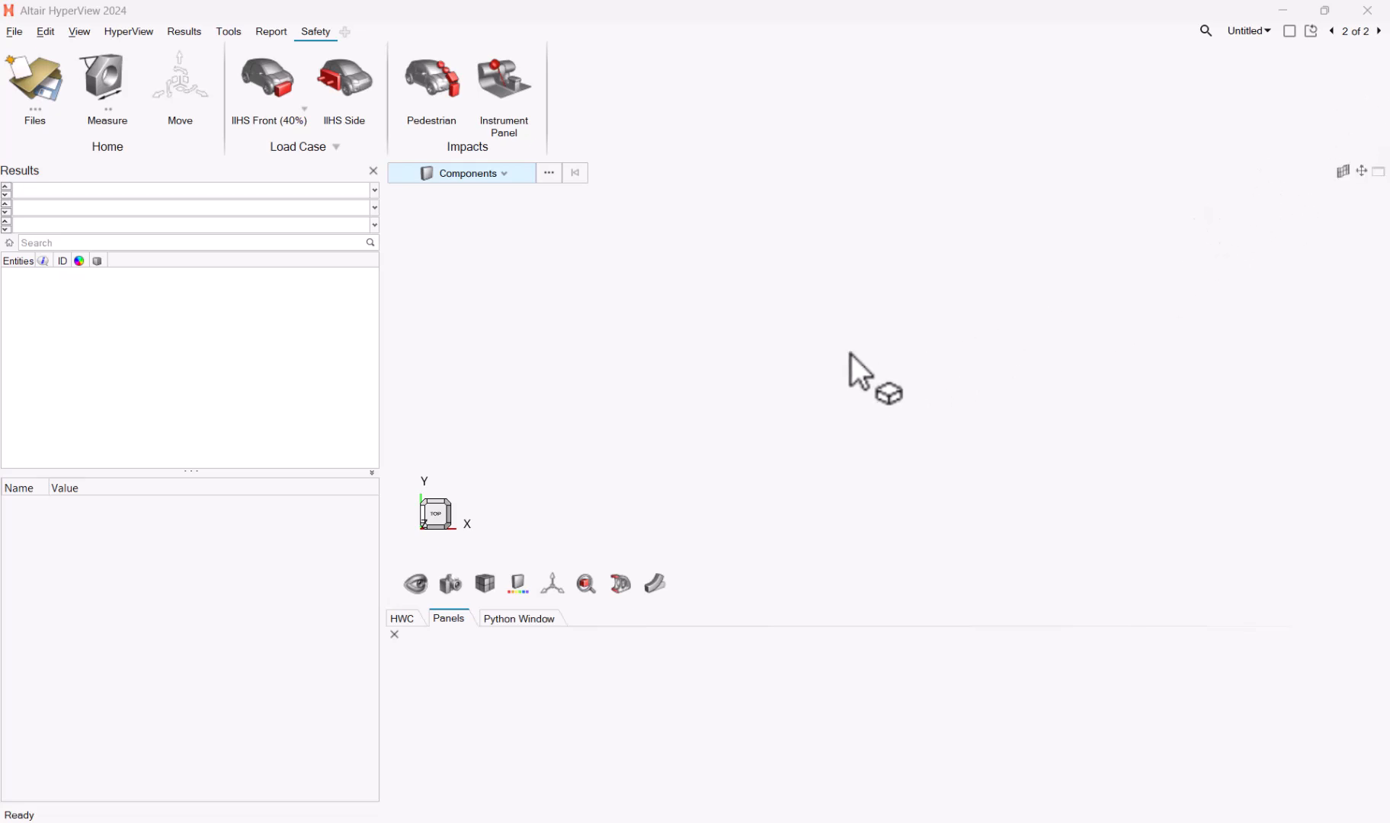
pyautogui.moveTo(166, 210)
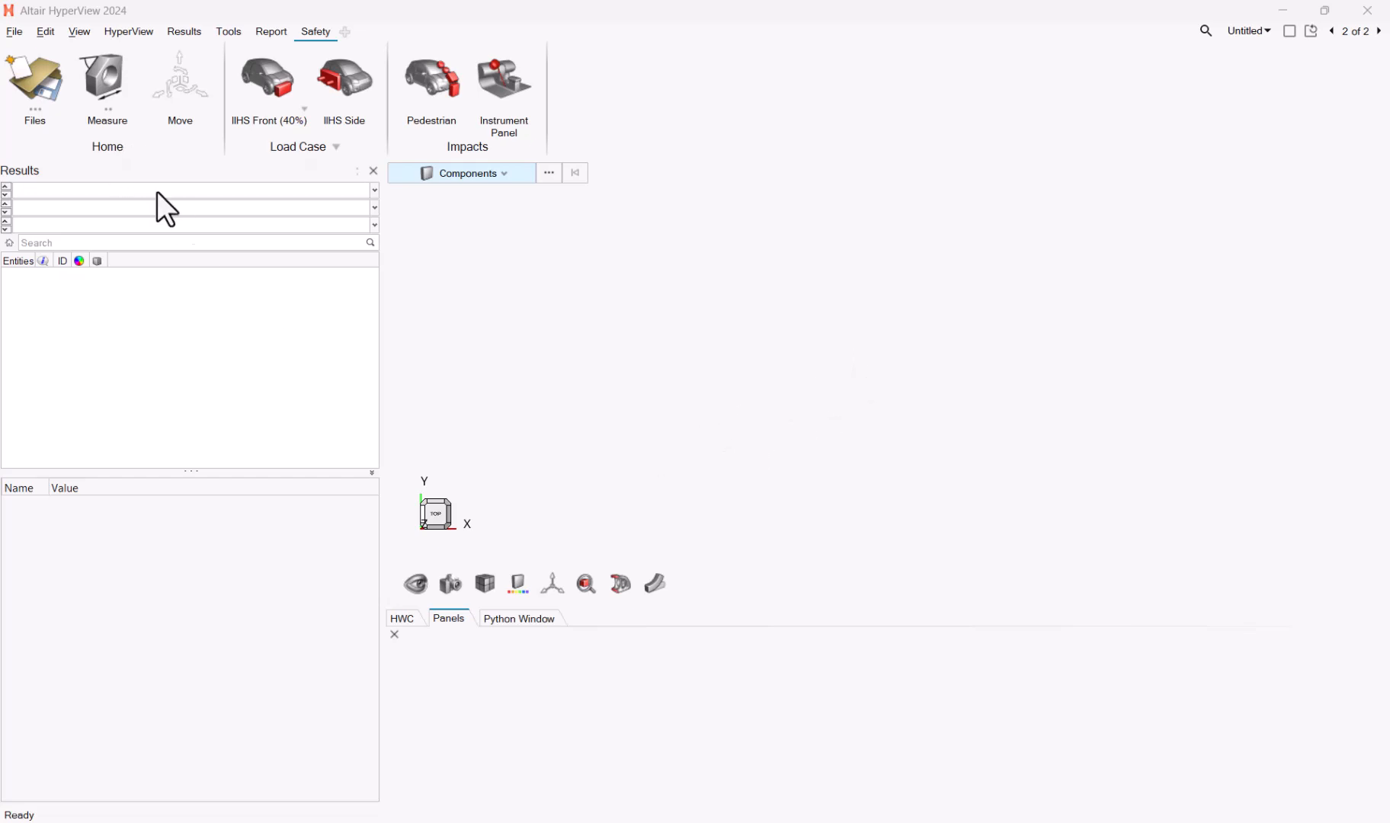
# Load the bullet_corner.h3d model together with its results.
pyautogui.click(33, 84)
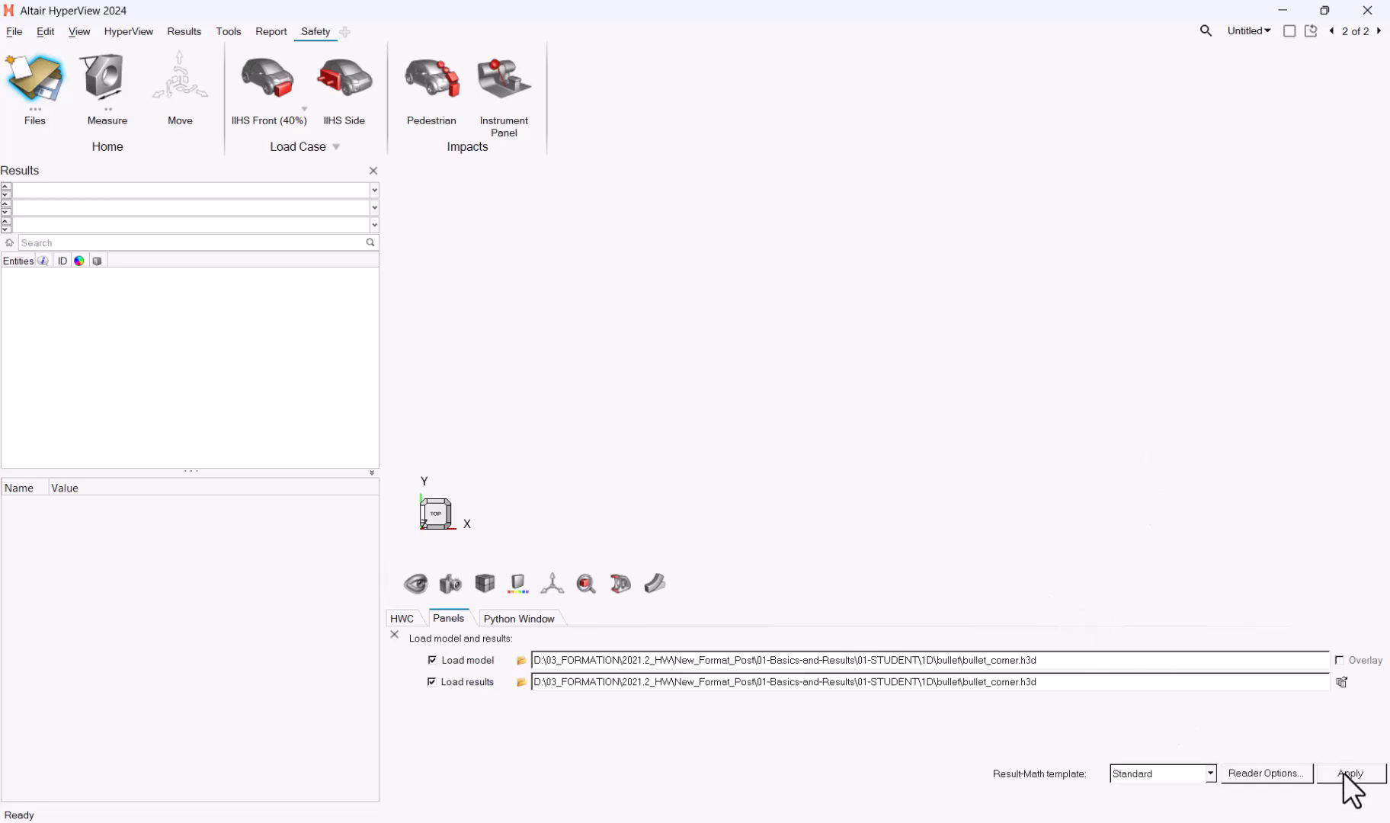
pyautogui.click(1349, 773)
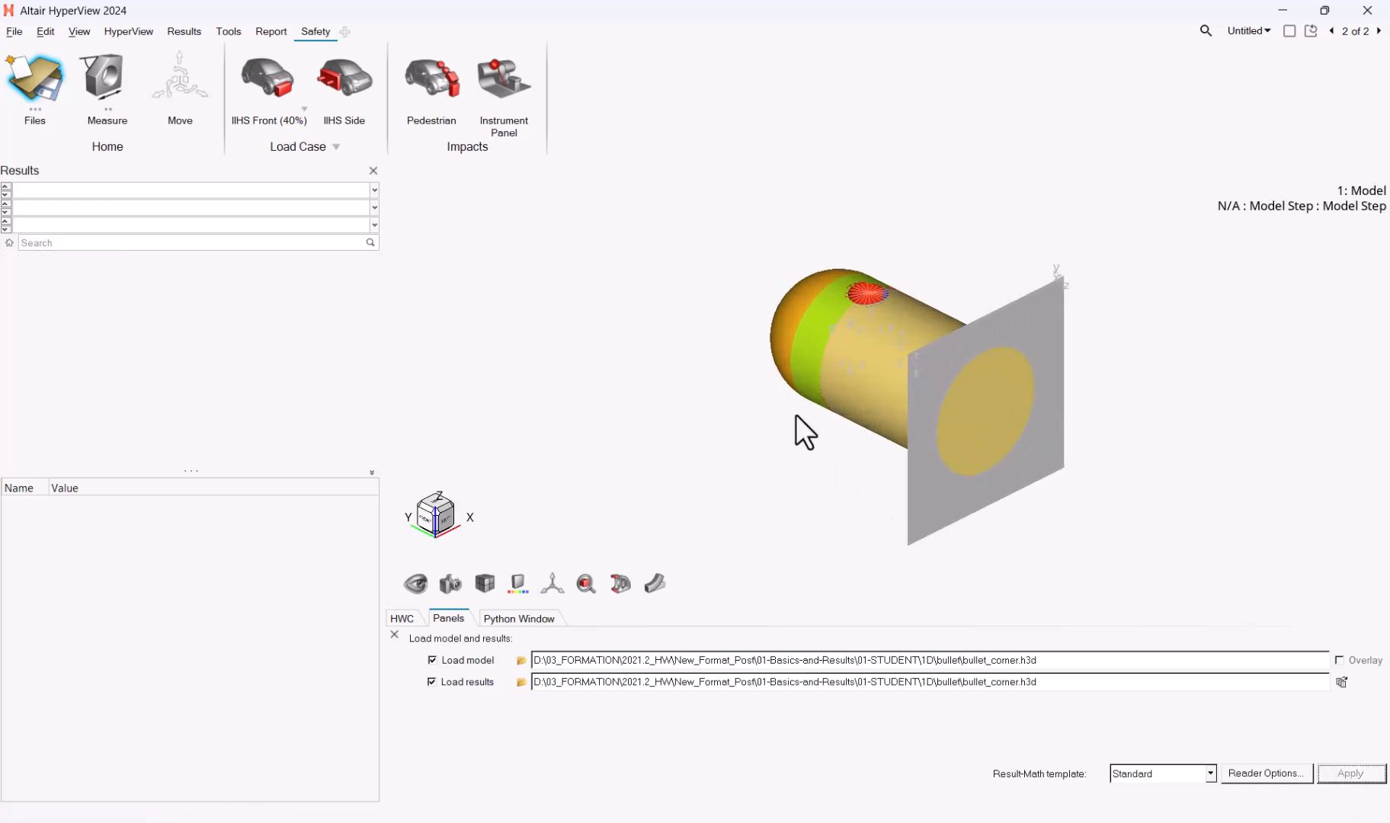
pyautogui.click(1349, 773)
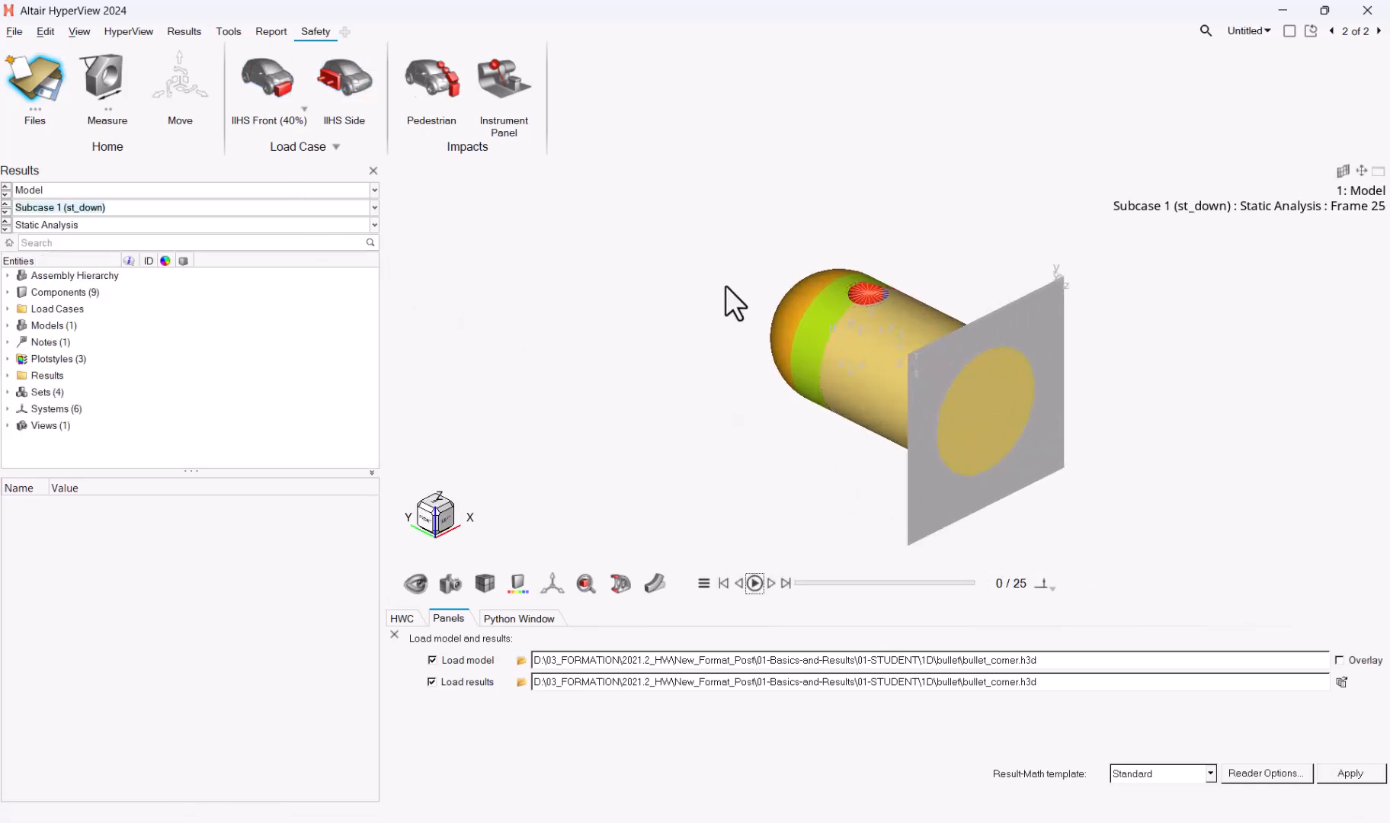
# Apply a von Mises element stress contour from the Results plotting tools.
pyautogui.click(128, 31)
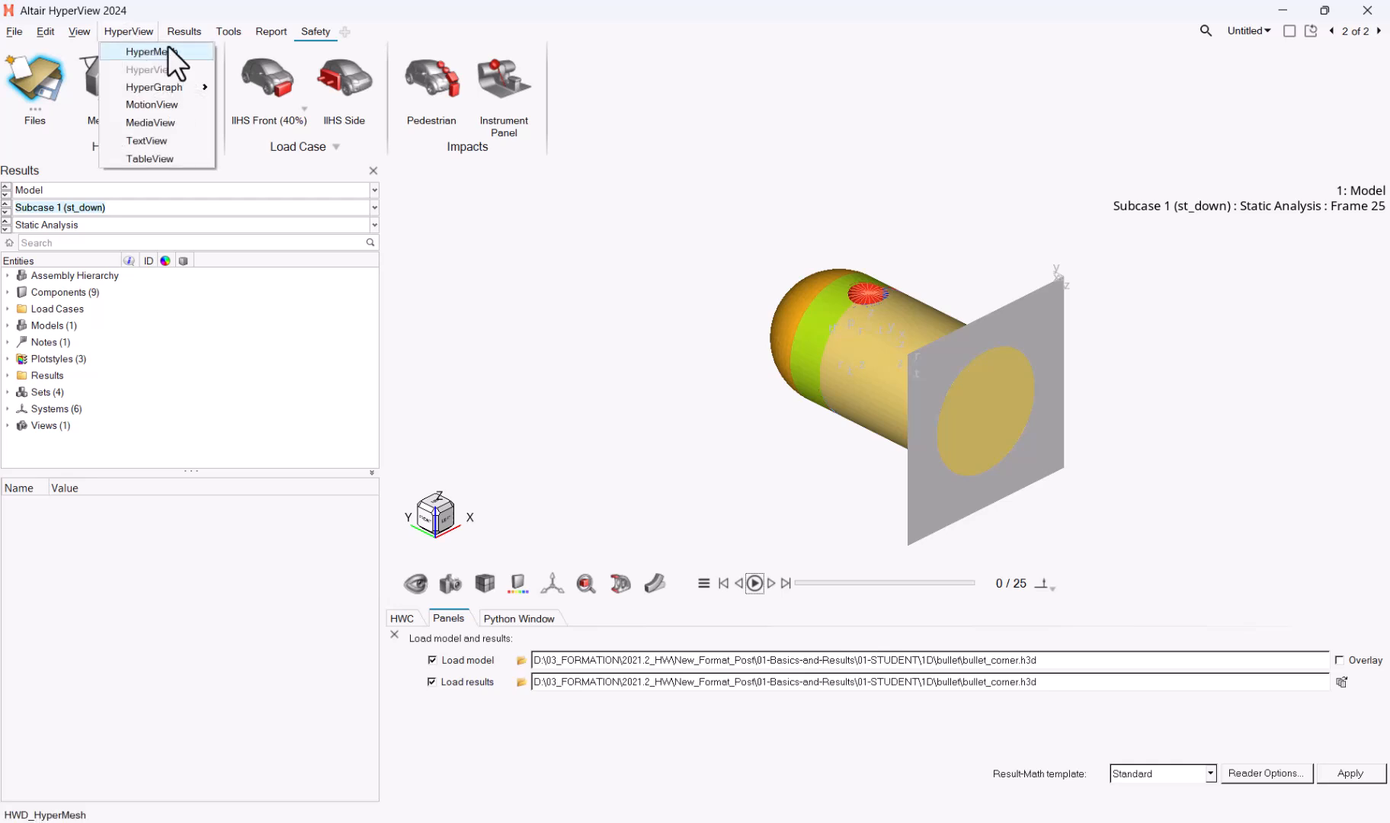
pyautogui.click(183, 30)
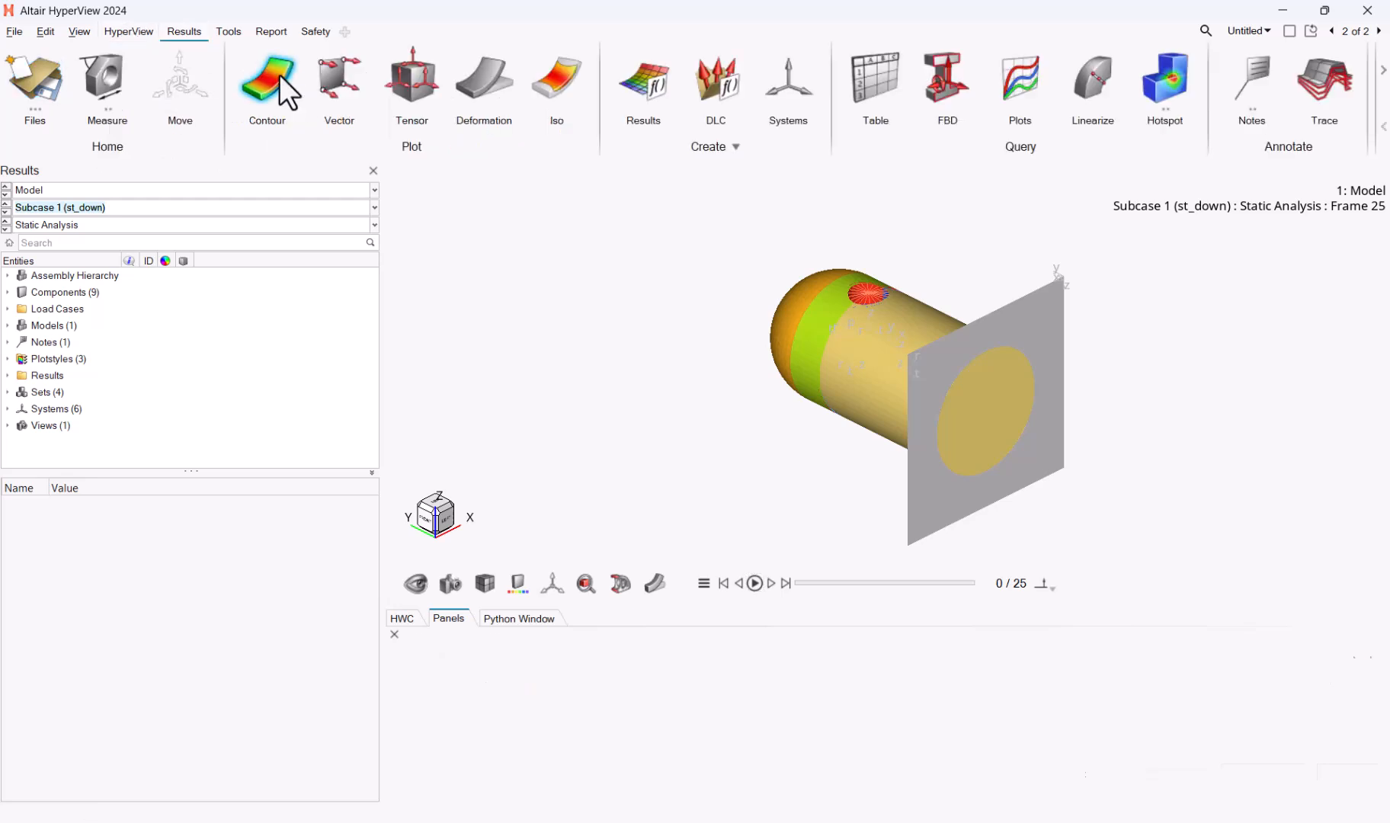
pyautogui.click(267, 84)
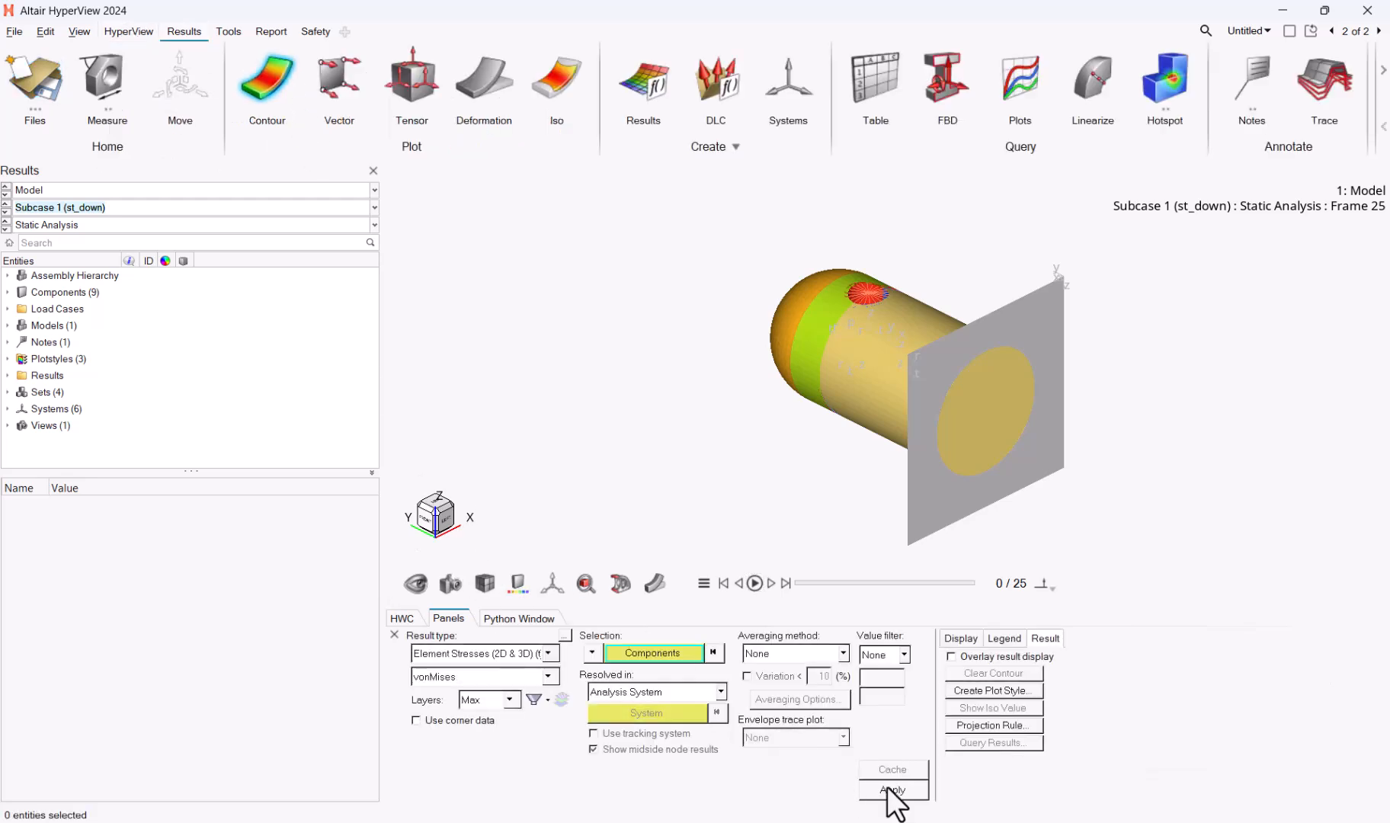
pyautogui.click(892, 790)
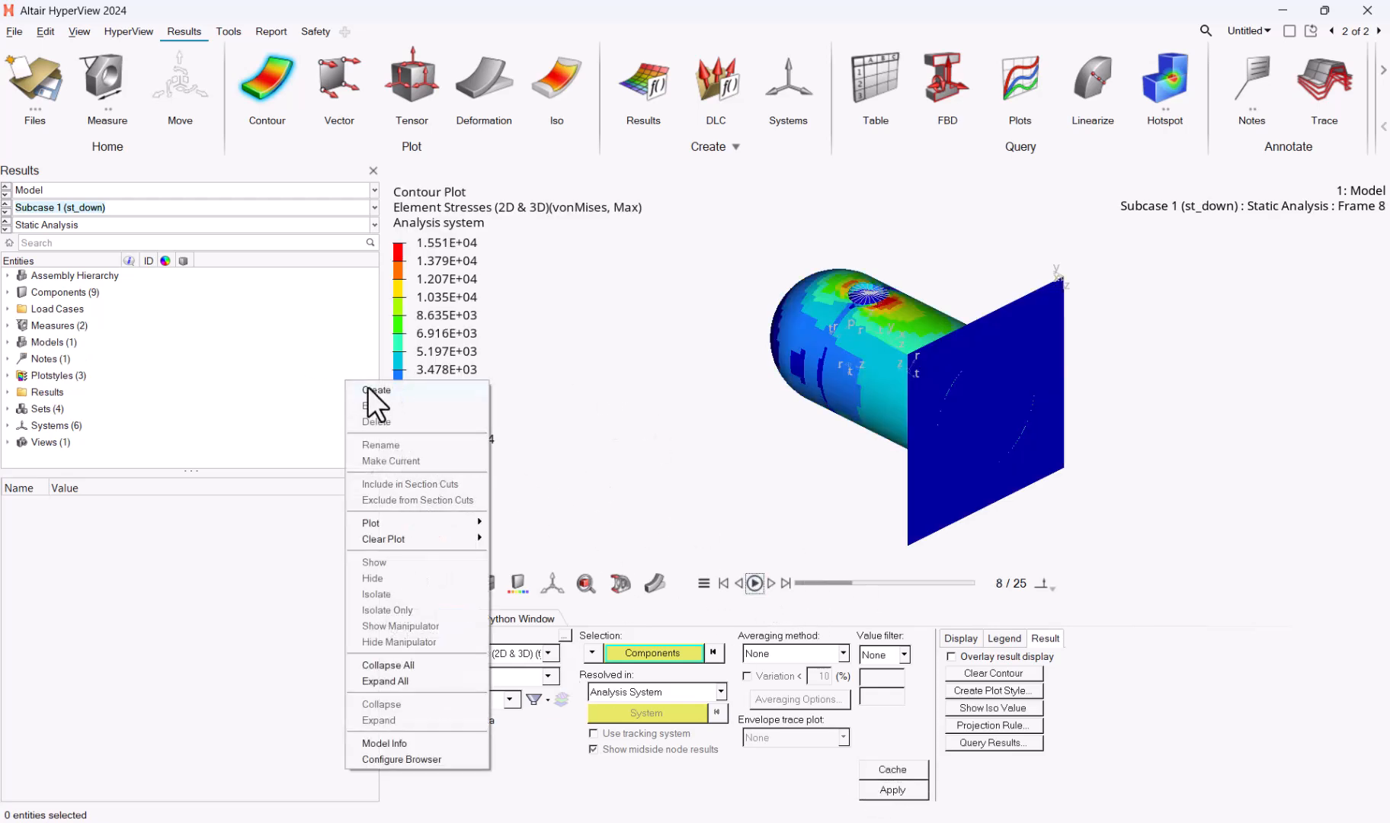
pyautogui.moveTo(377, 391)
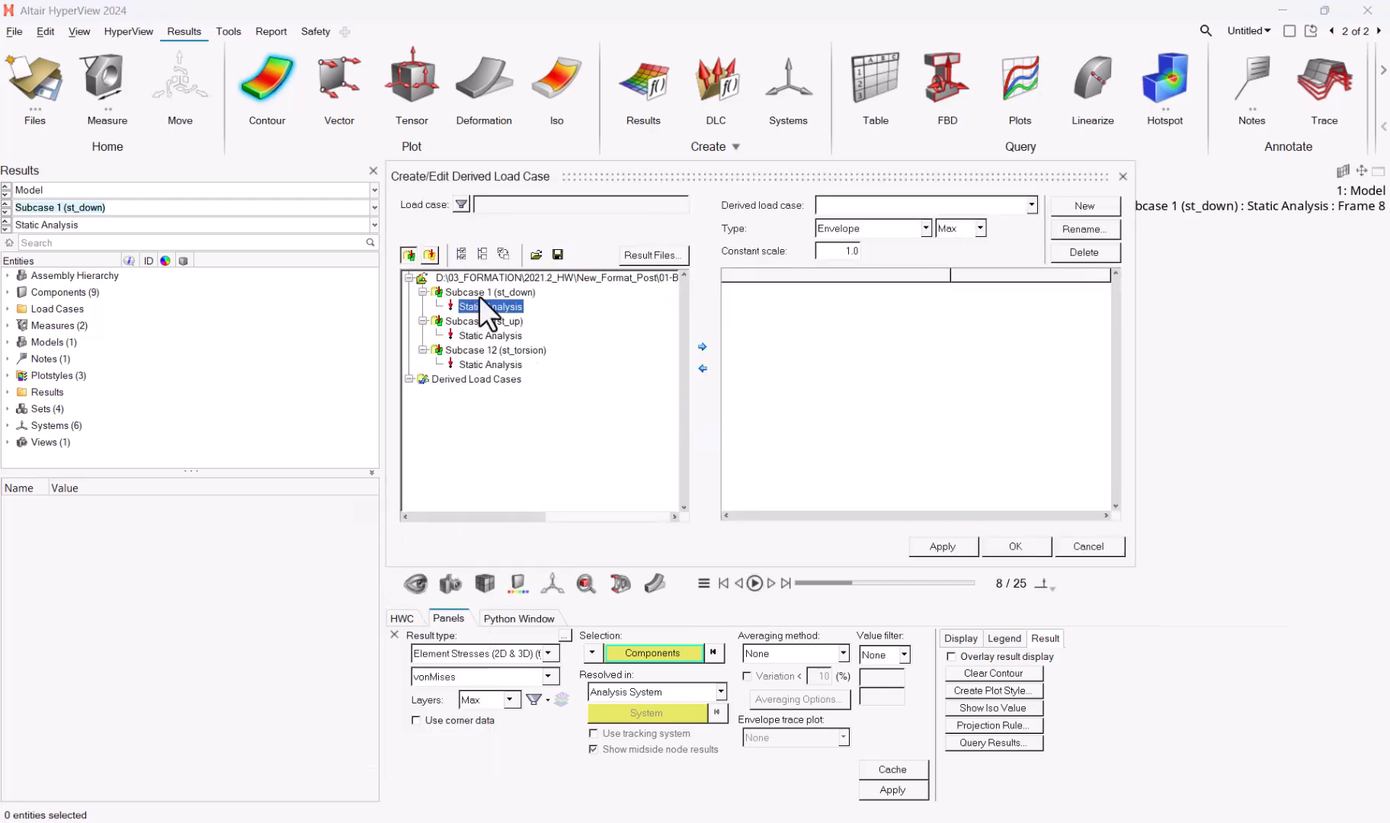
# Create Derived Load Case 13 as an Envelope Max of Subcases 1, 2 and 12 and browse the load case list.
pyautogui.click(1082, 206)
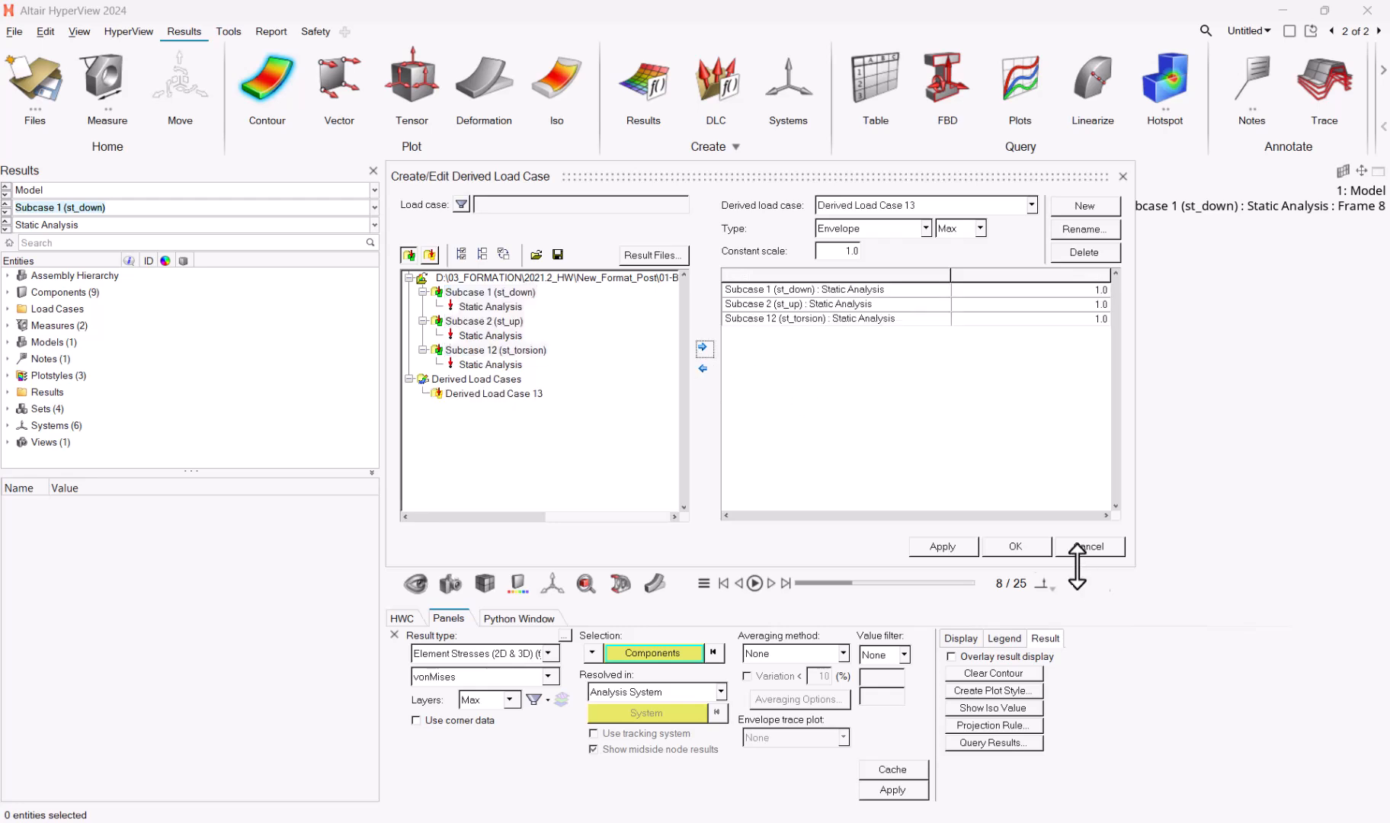
pyautogui.click(1089, 545)
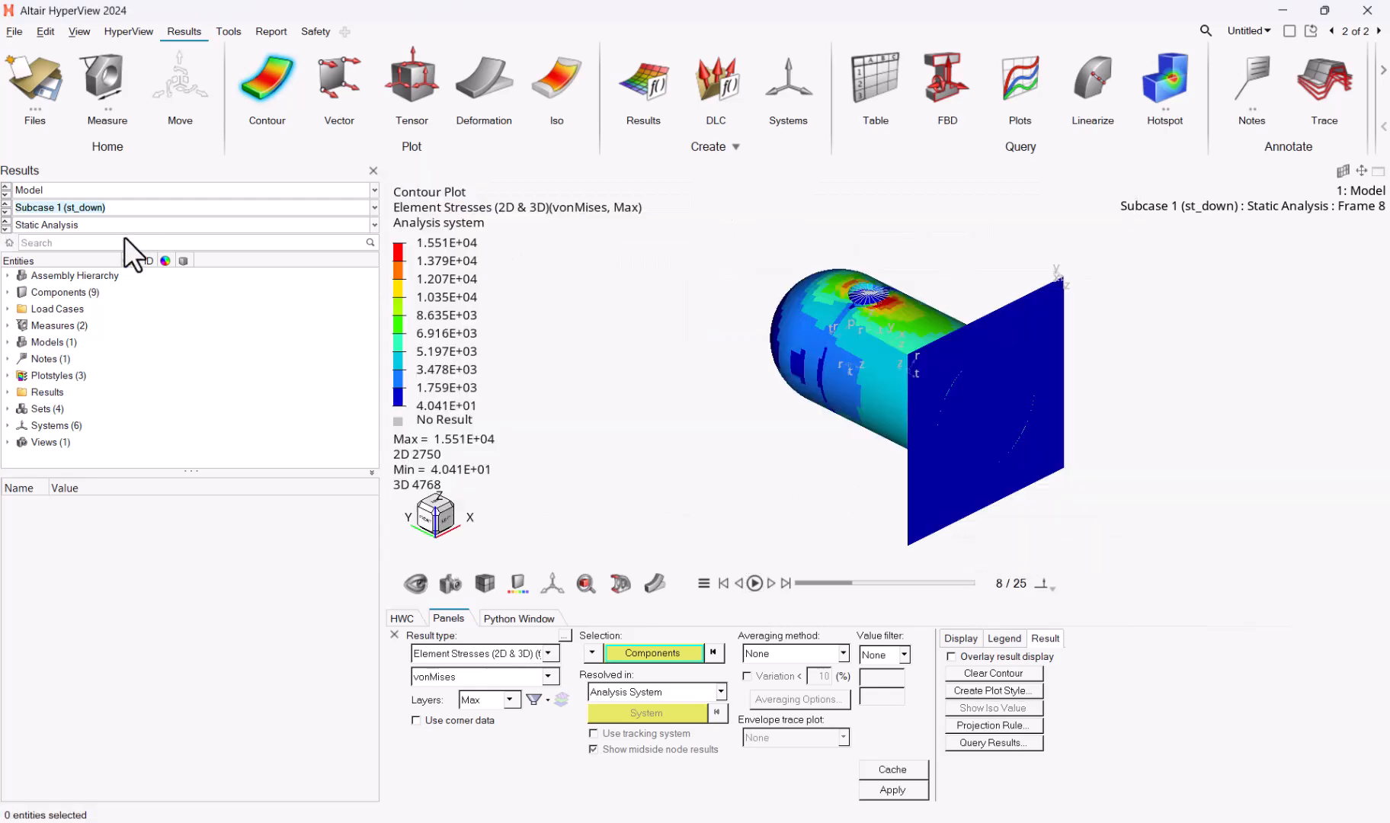
pyautogui.click(374, 207)
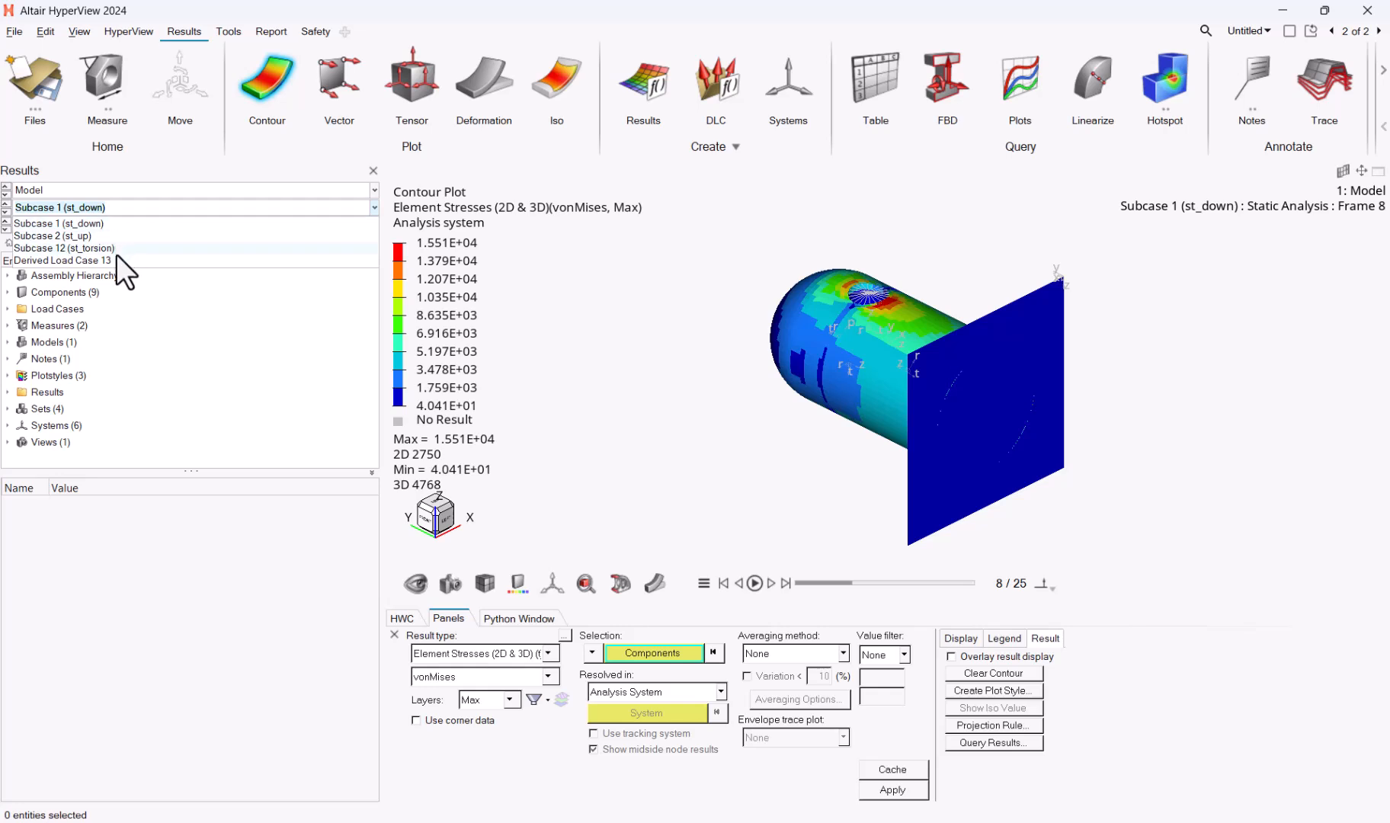
pyautogui.click(64, 248)
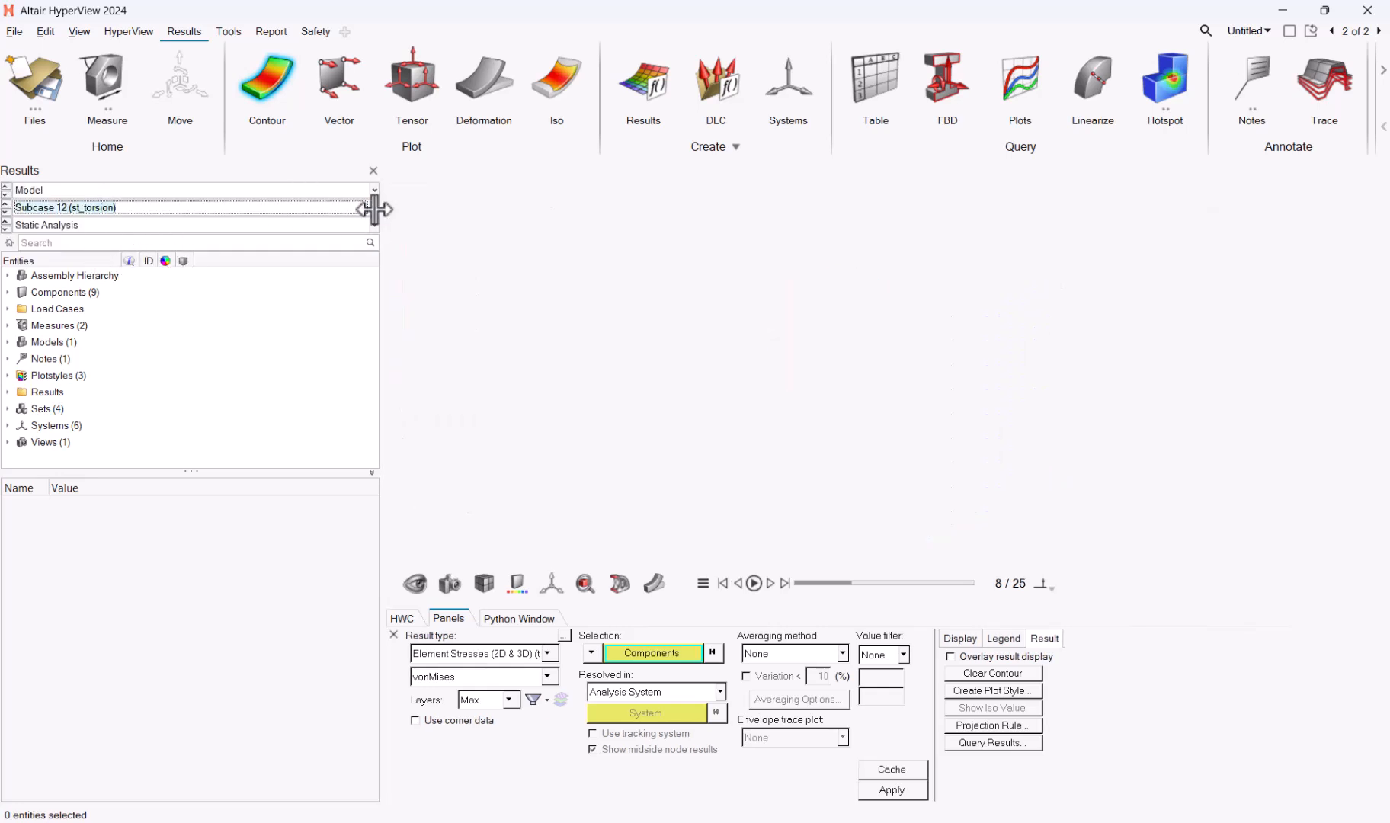
pyautogui.click(374, 190)
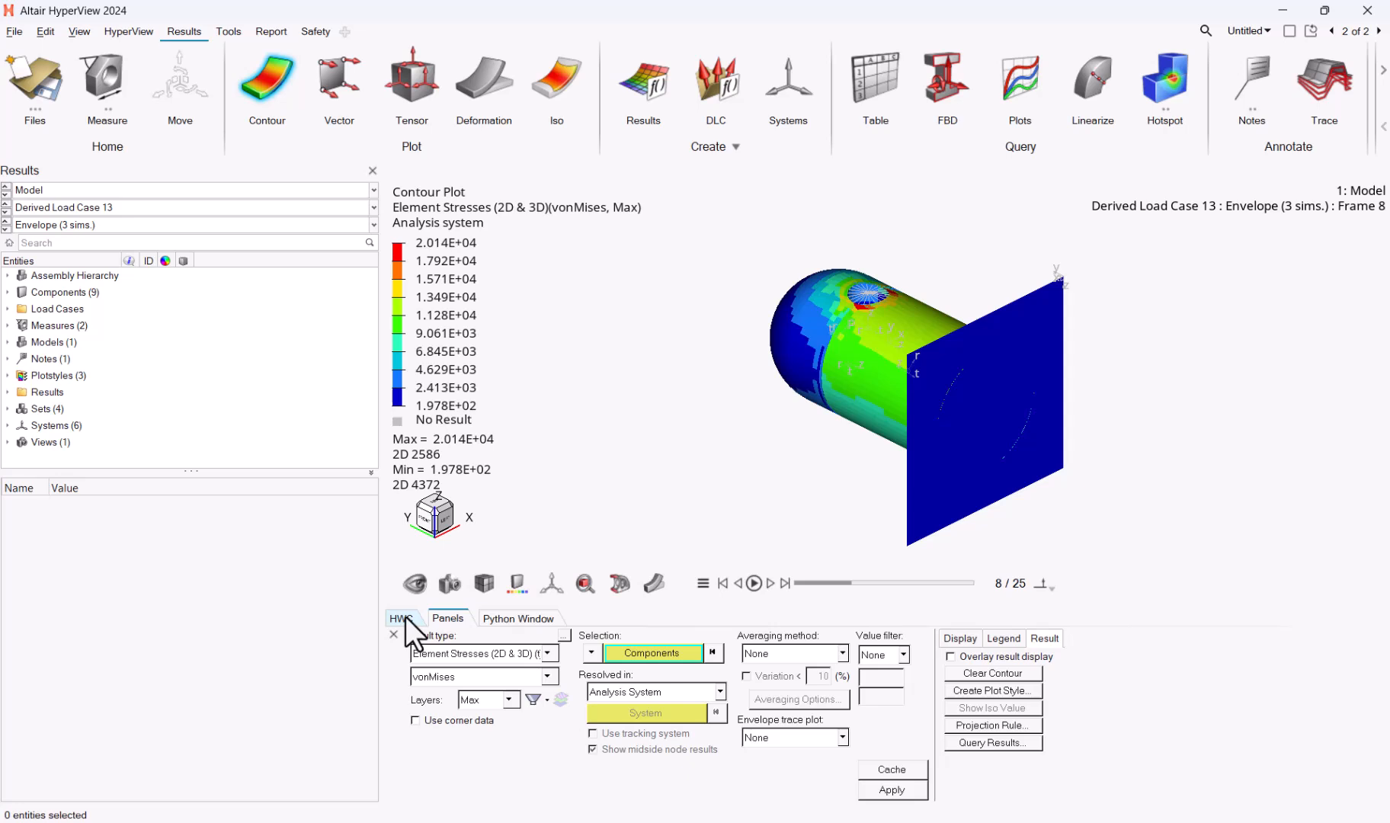
# Show the HWC command history, select all recorded commands and start a new session.
pyautogui.click(401, 619)
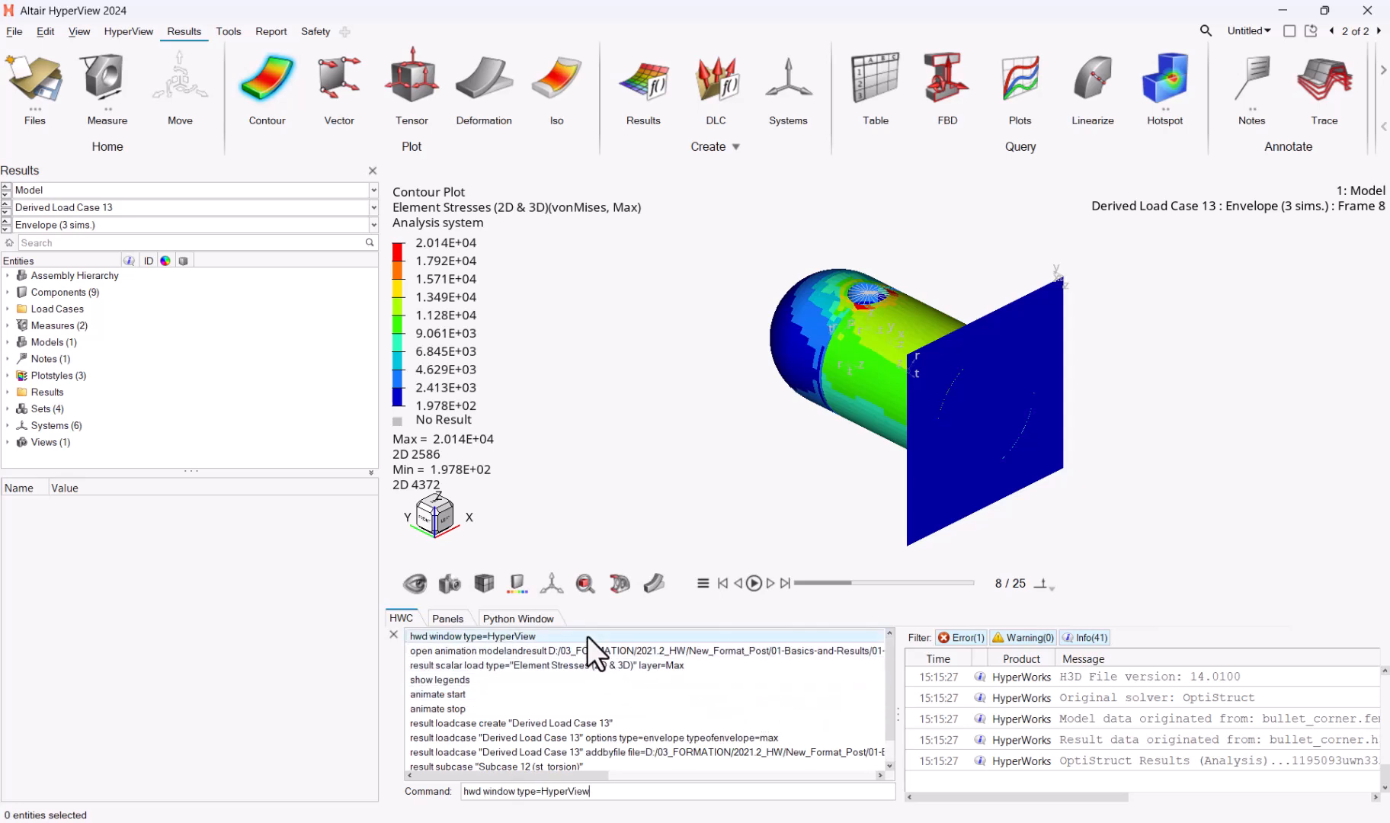
pyautogui.moveTo(892, 713)
pyautogui.write('result subcase "Derived Load Case 13"')
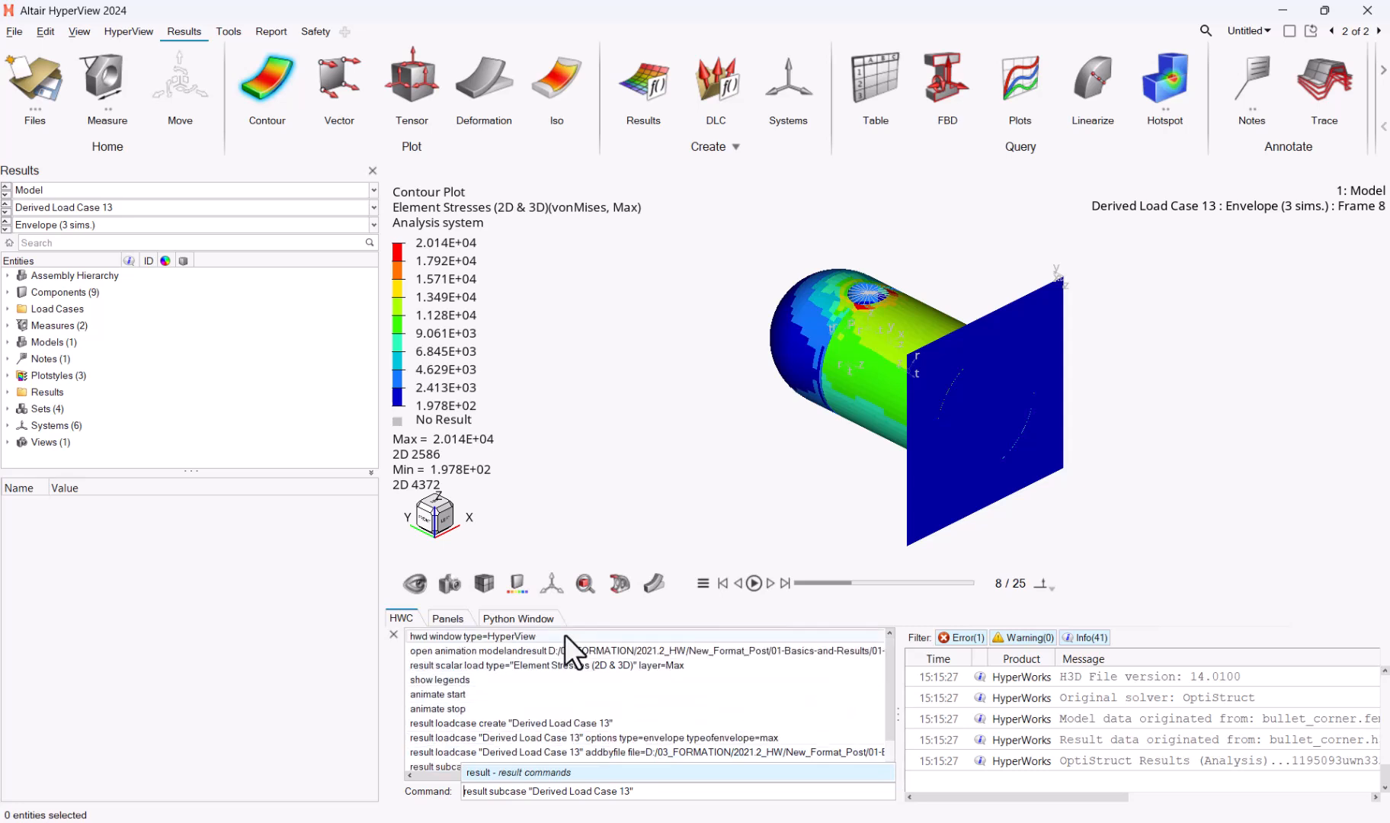
pyautogui.rightClick(567, 651)
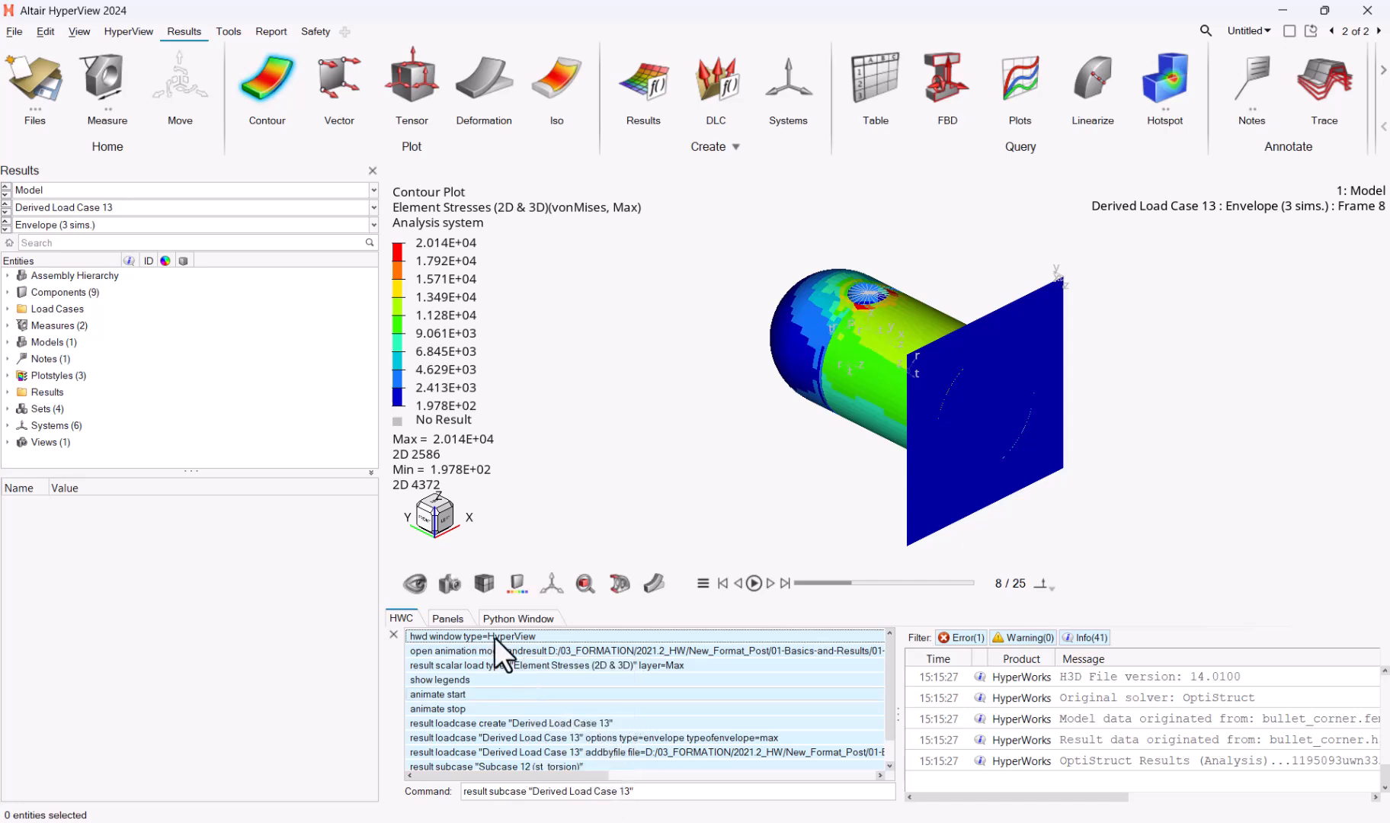
pyautogui.click(14, 30)
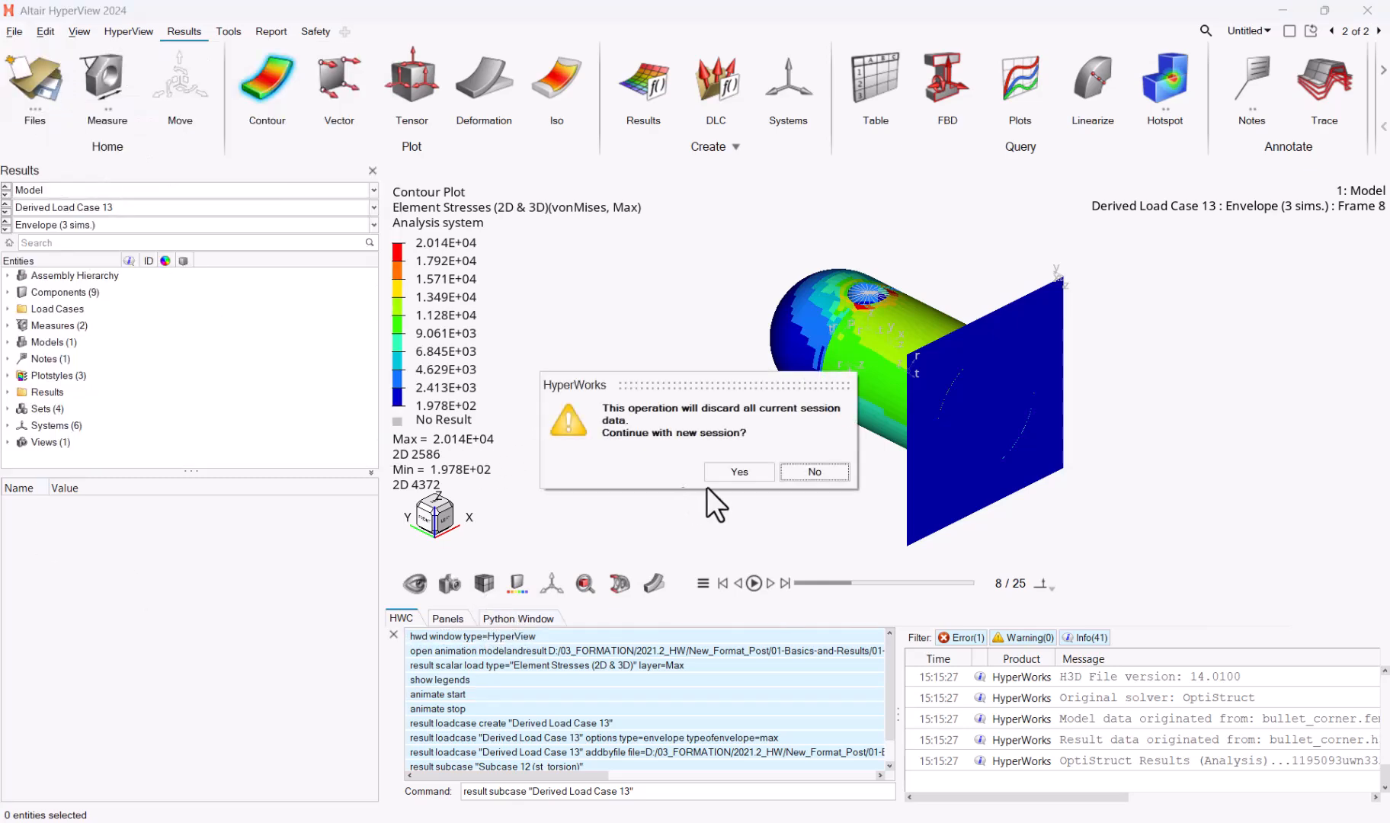
# Discard the current session and switch between the Python console and command tabs.
pyautogui.click(738, 471)
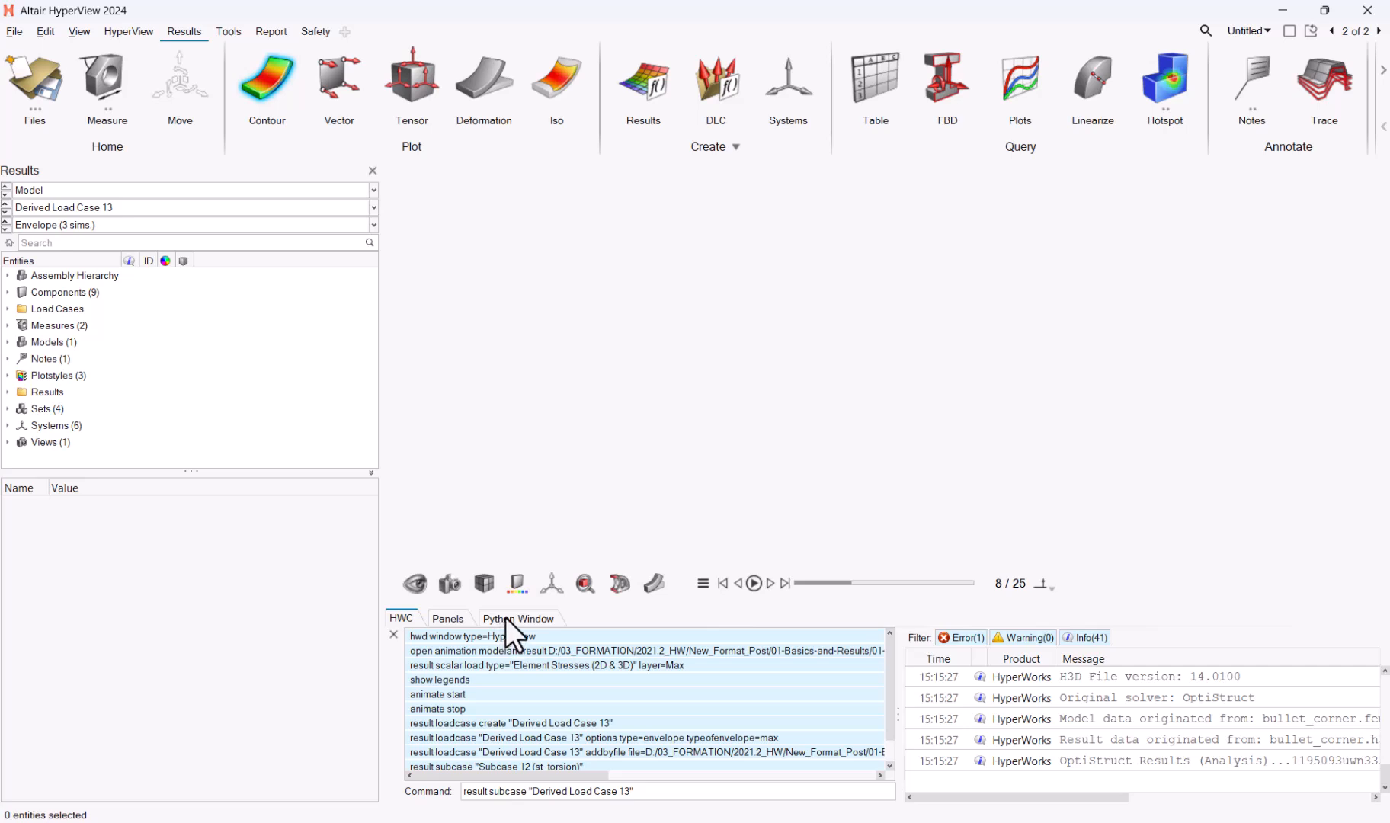
pyautogui.click(518, 619)
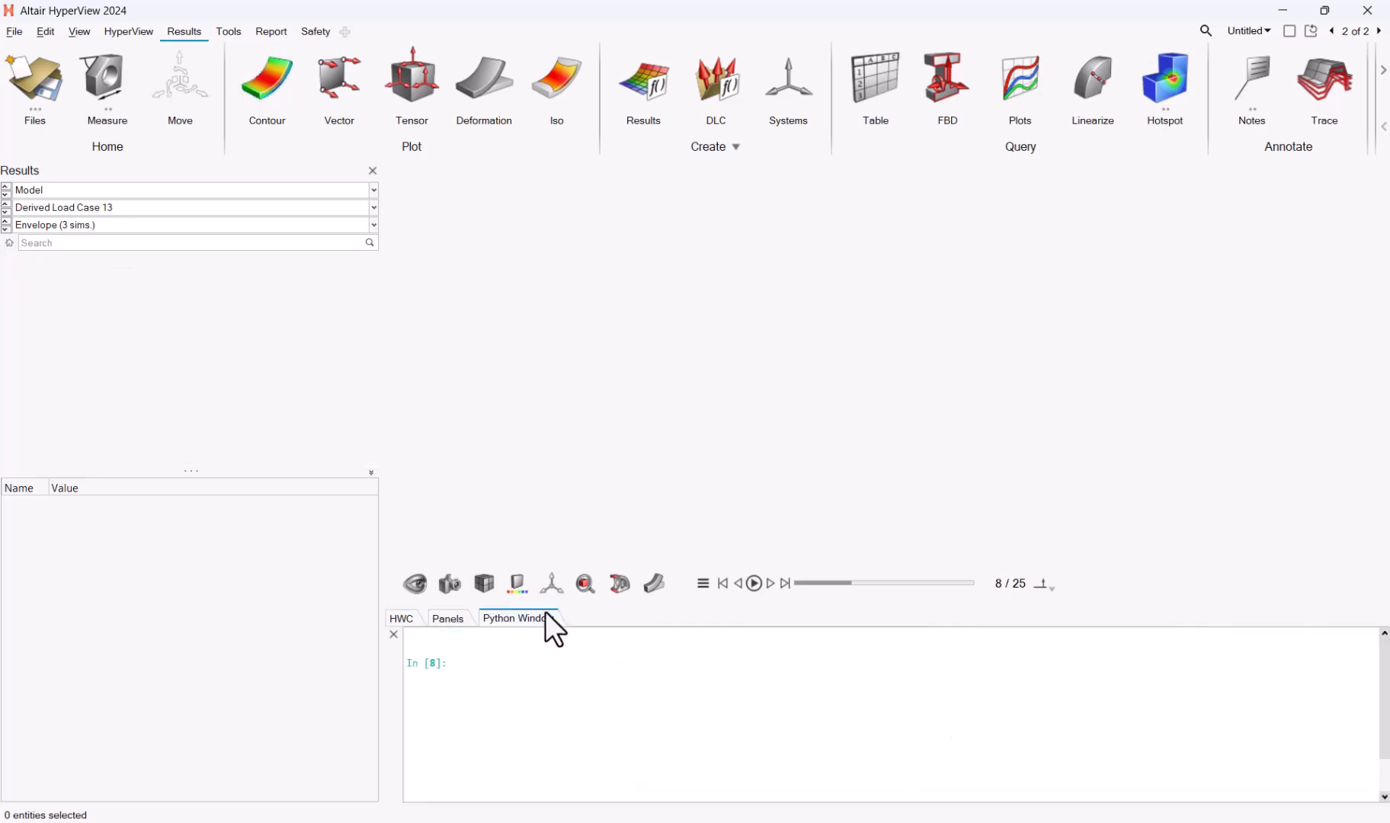
pyautogui.click(446, 619)
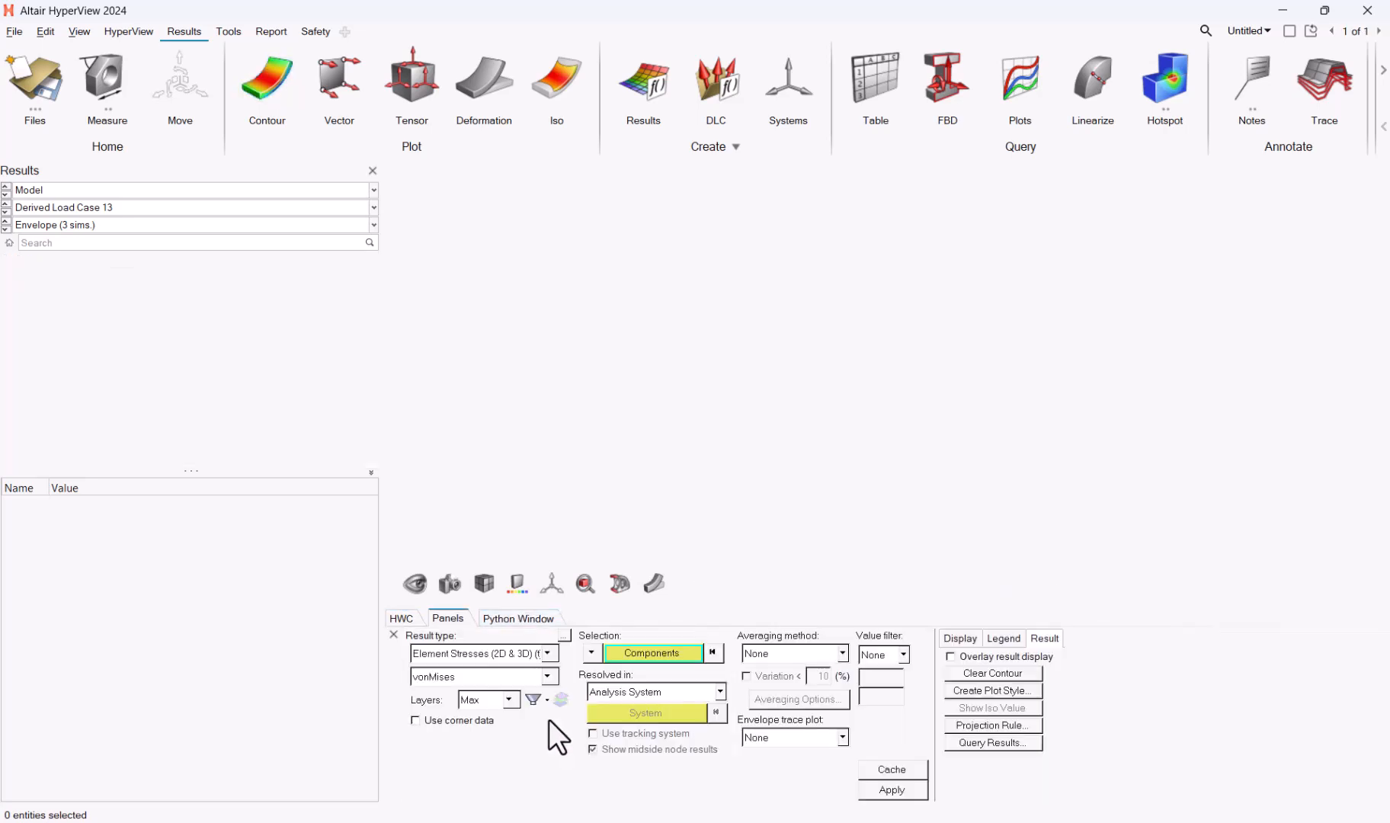
pyautogui.click(518, 619)
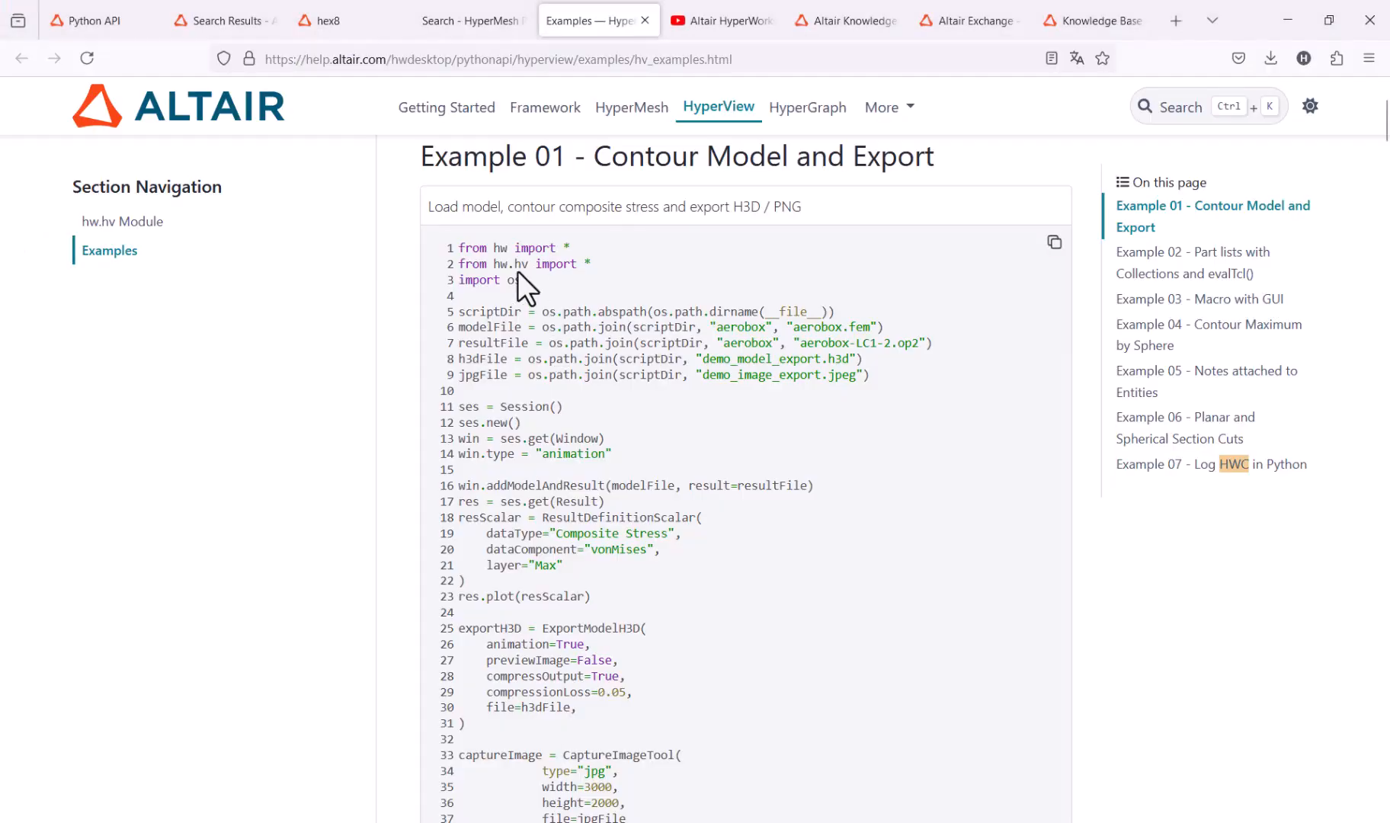
# Run the example's three hw import lines, then copy the logged HWC commands to Python and replay them.
pyautogui.moveTo(460, 247); pyautogui.dragTo(522, 279)
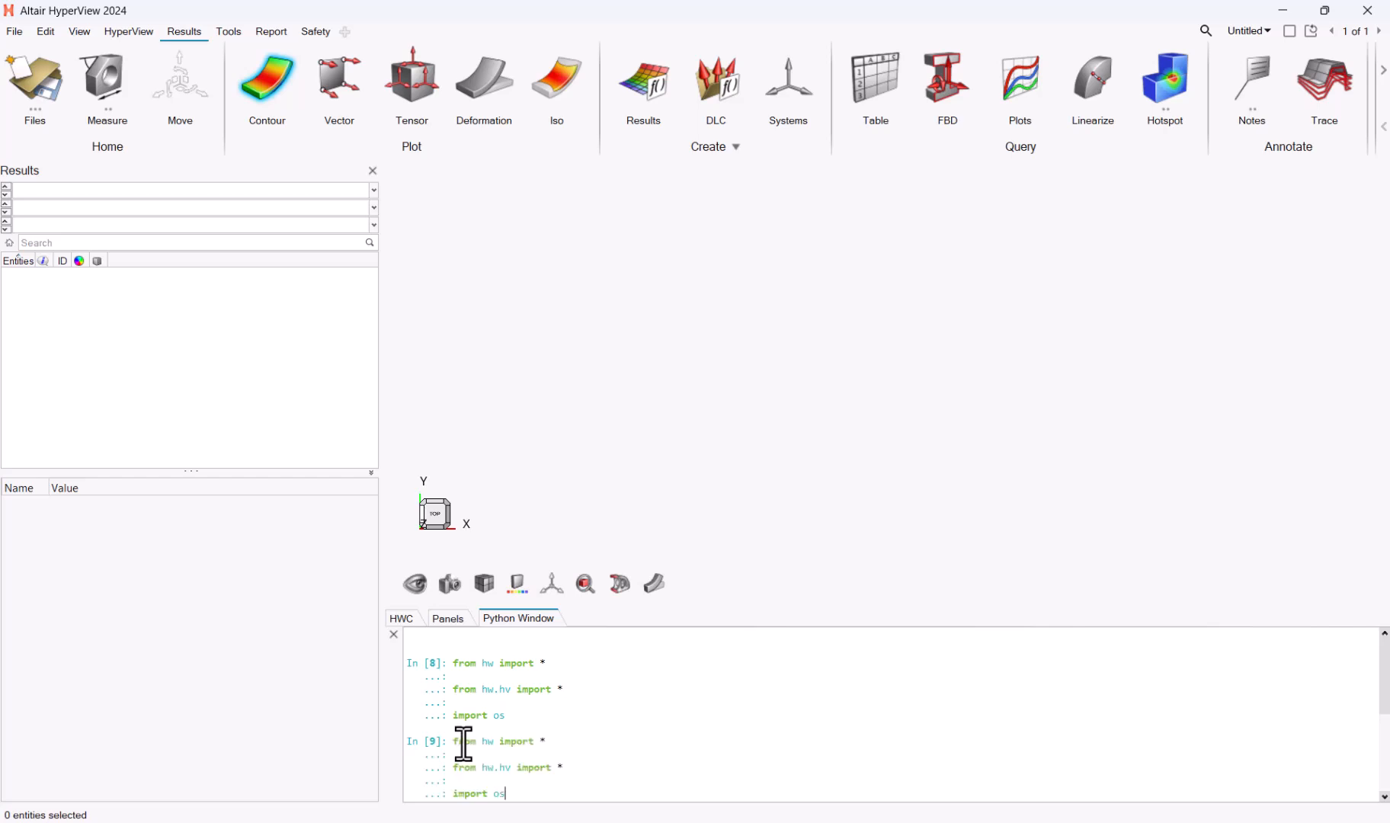
pyautogui.press('enter')
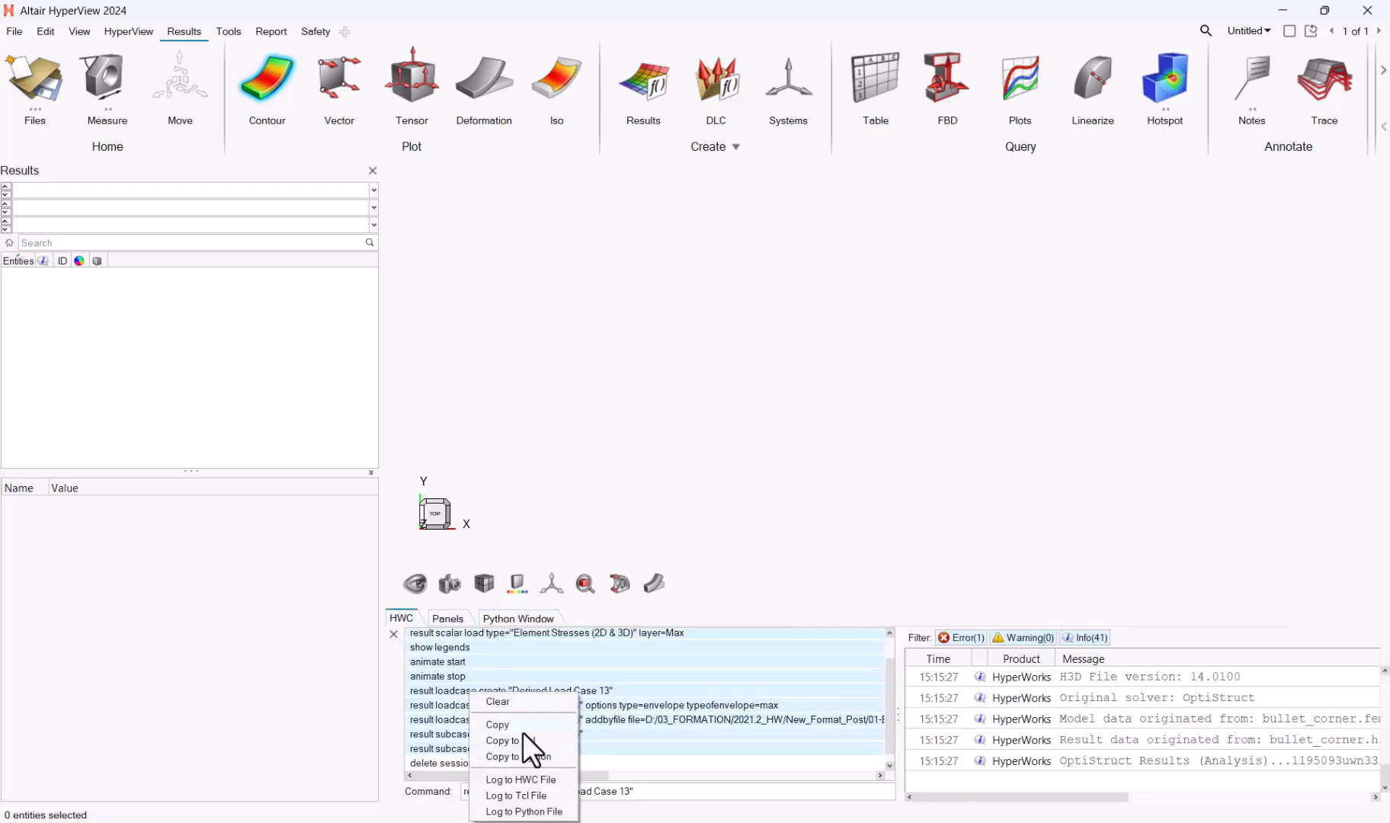
pyautogui.click(518, 619)
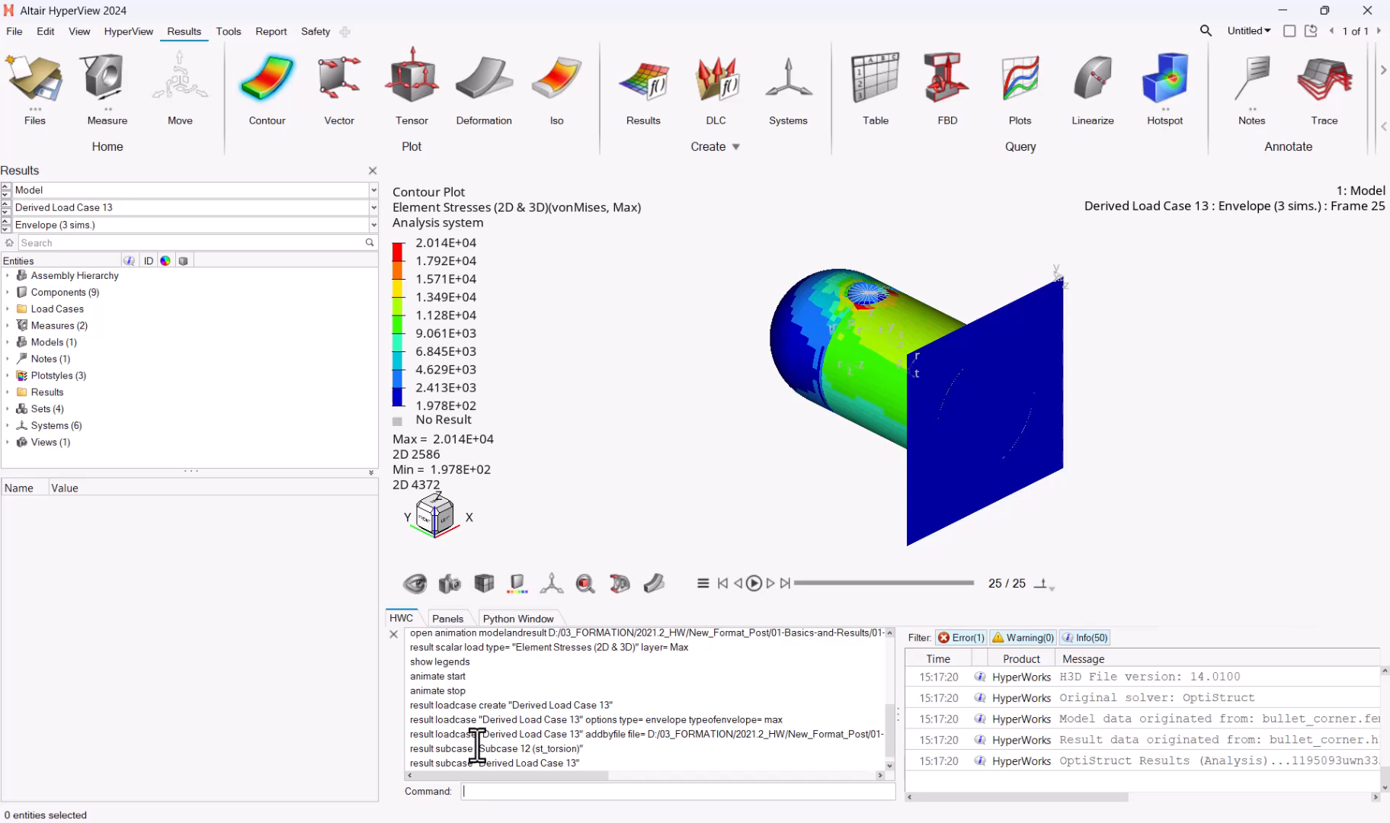
# Return to the Python API help and move into the HyperMesh section.
pyautogui.click(128, 31)
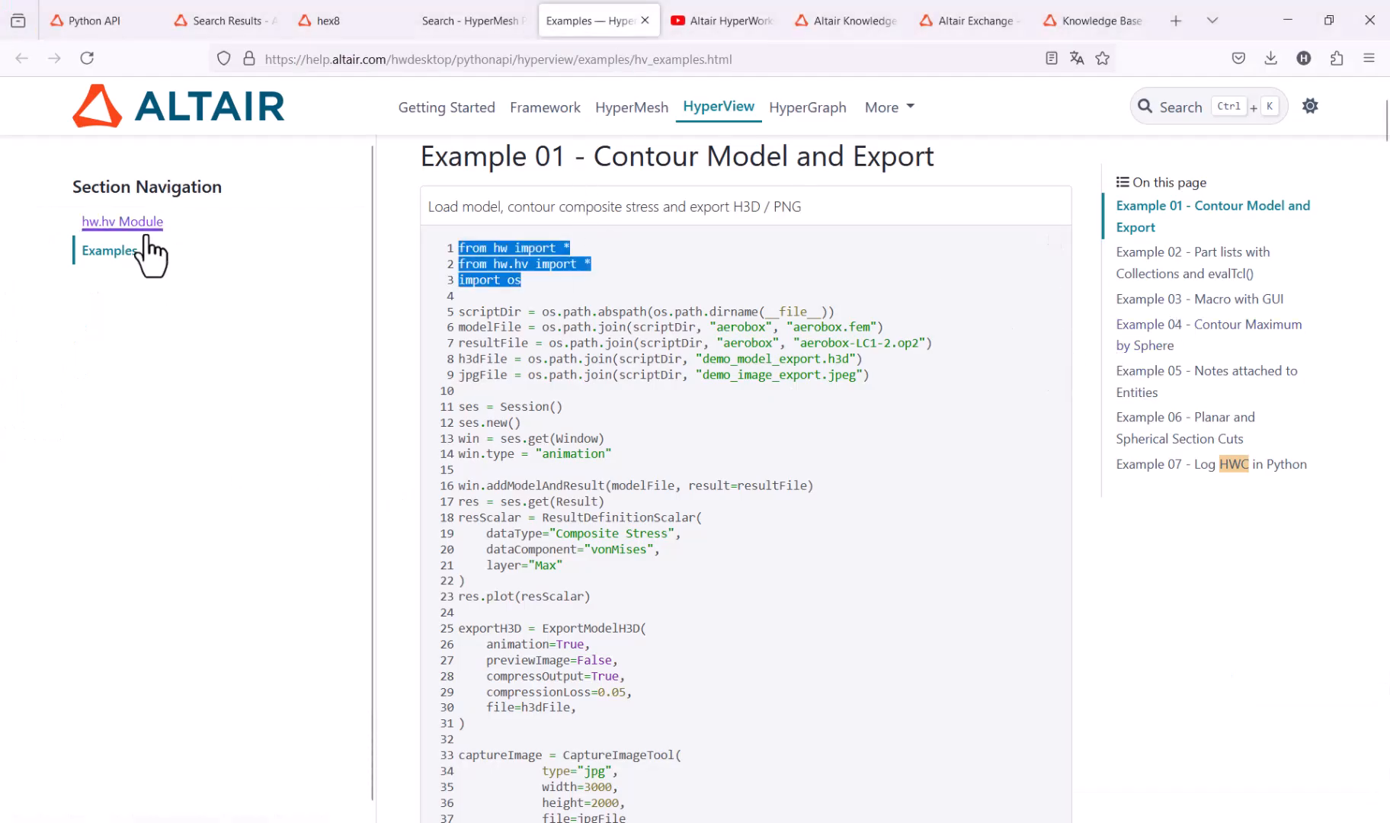
pyautogui.click(110, 250)
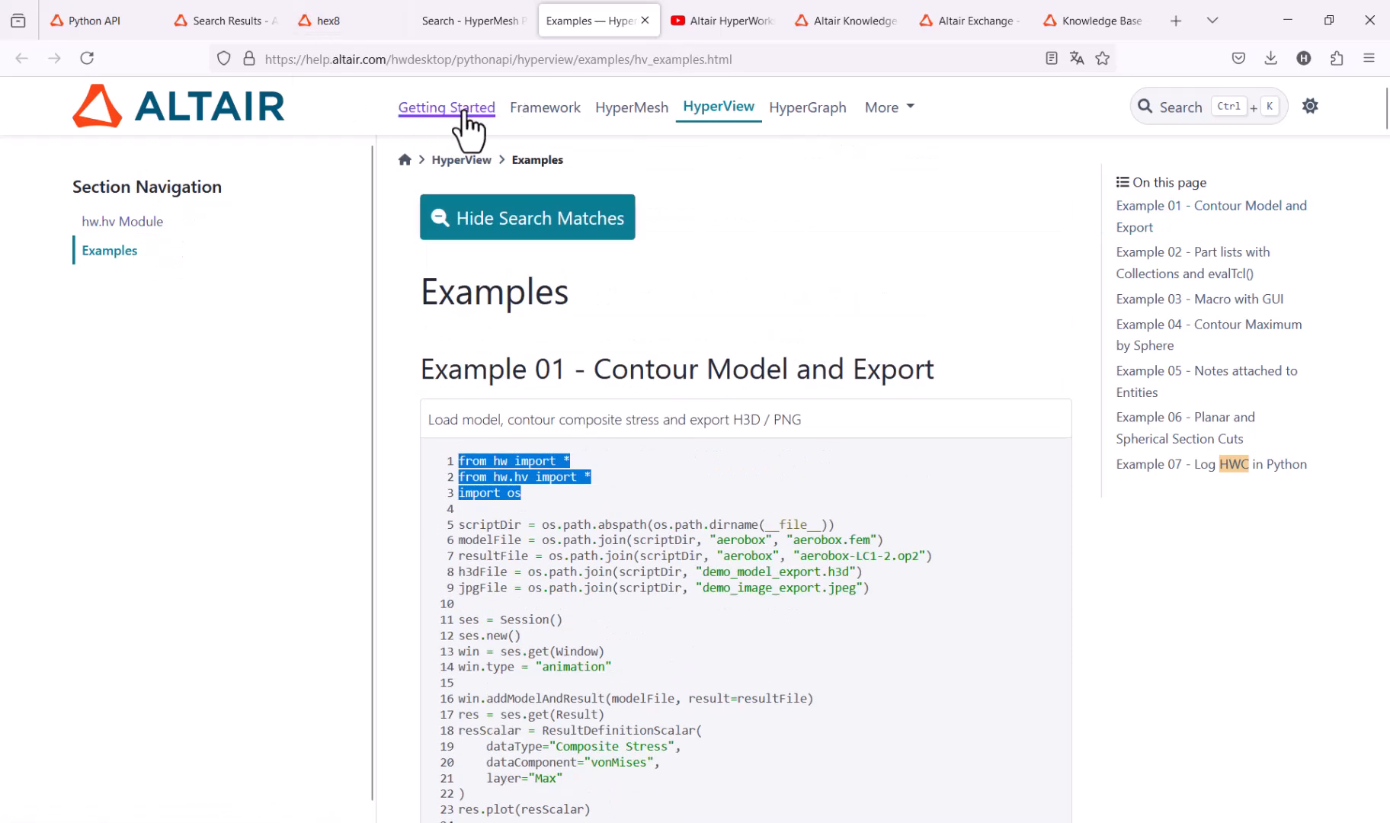
pyautogui.click(632, 107)
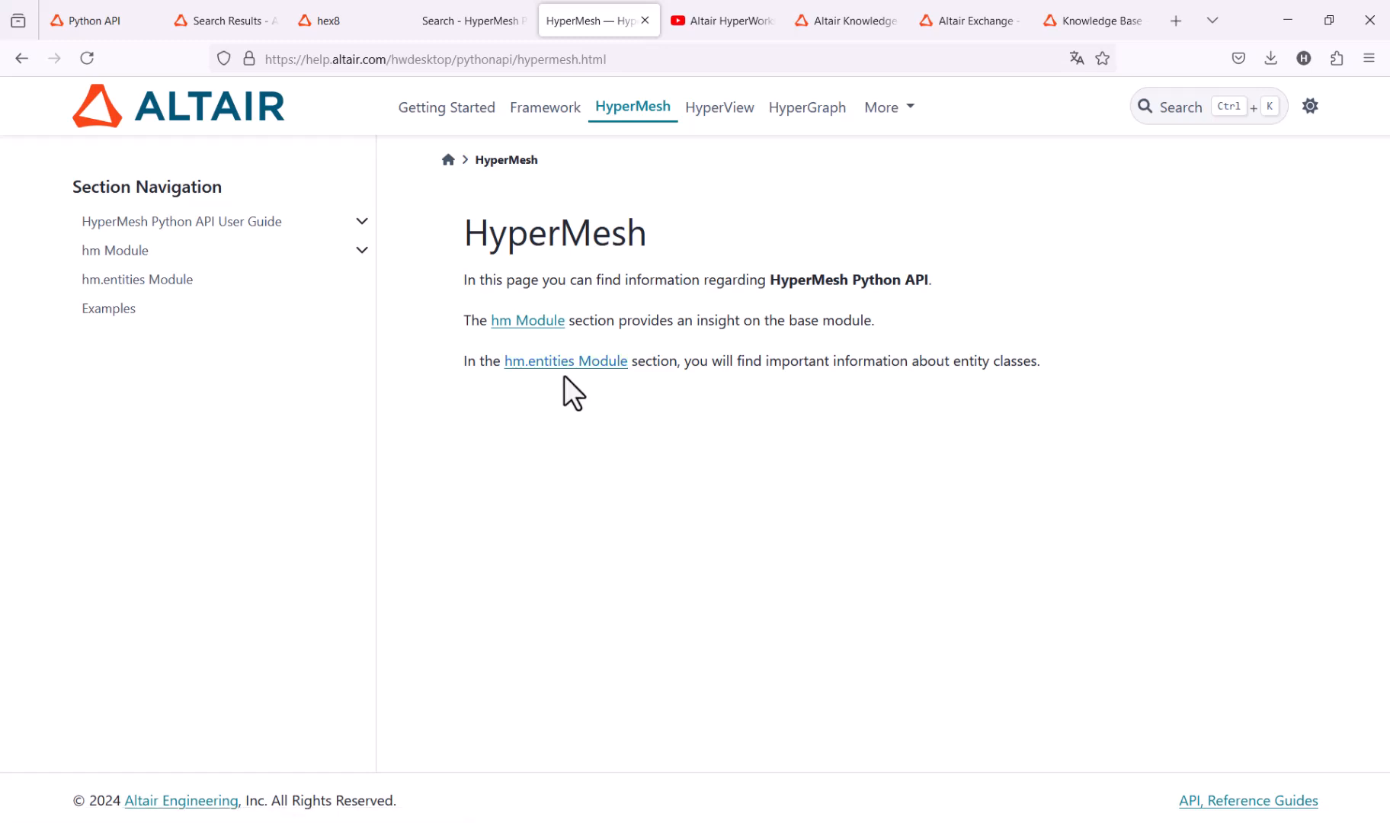
pyautogui.moveTo(564, 362)
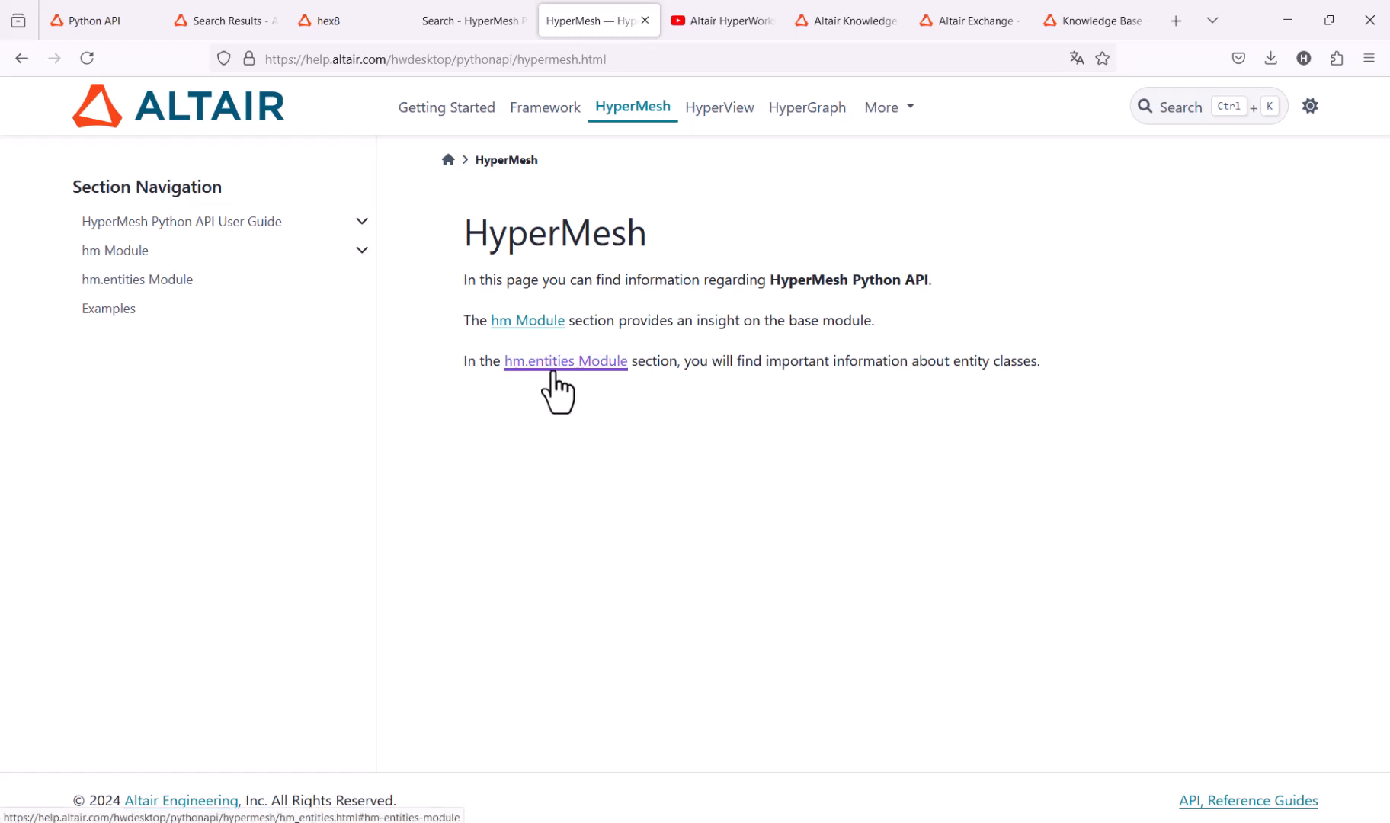
# Show the HyperMesh Python examples page, then move to the Altair HyperWorks How-To channel.
pyautogui.click(108, 308)
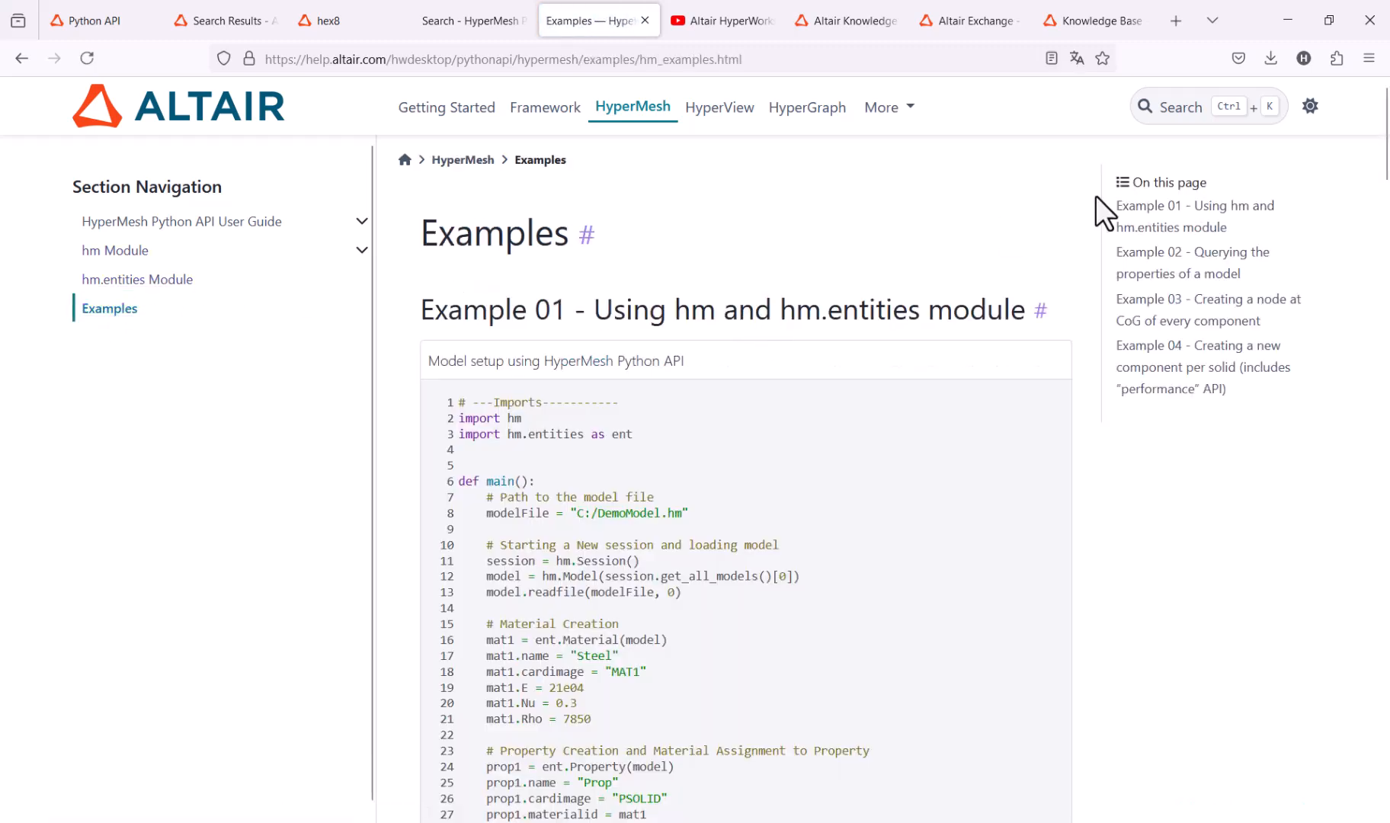
pyautogui.moveTo(1045, 239)
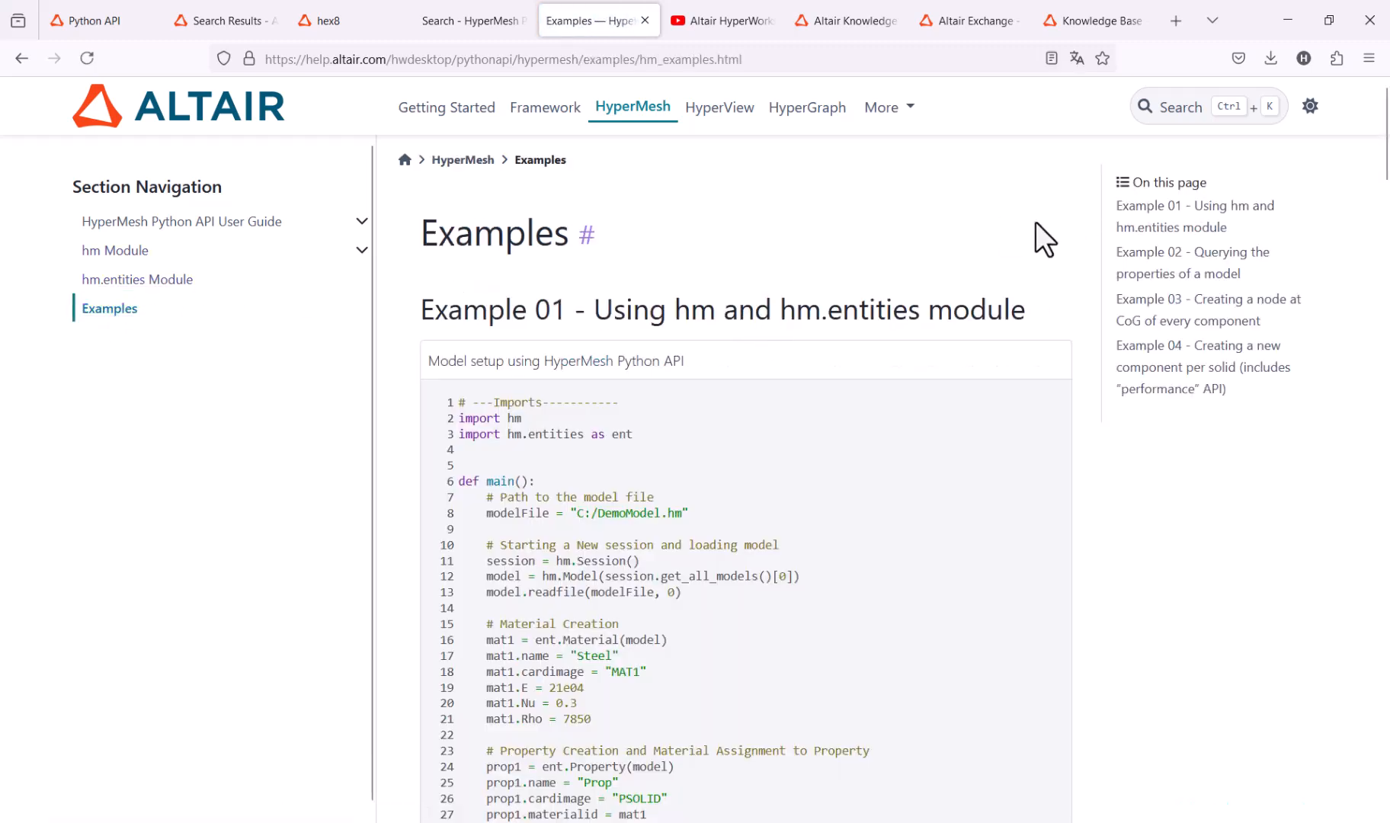
pyautogui.click(110, 308)
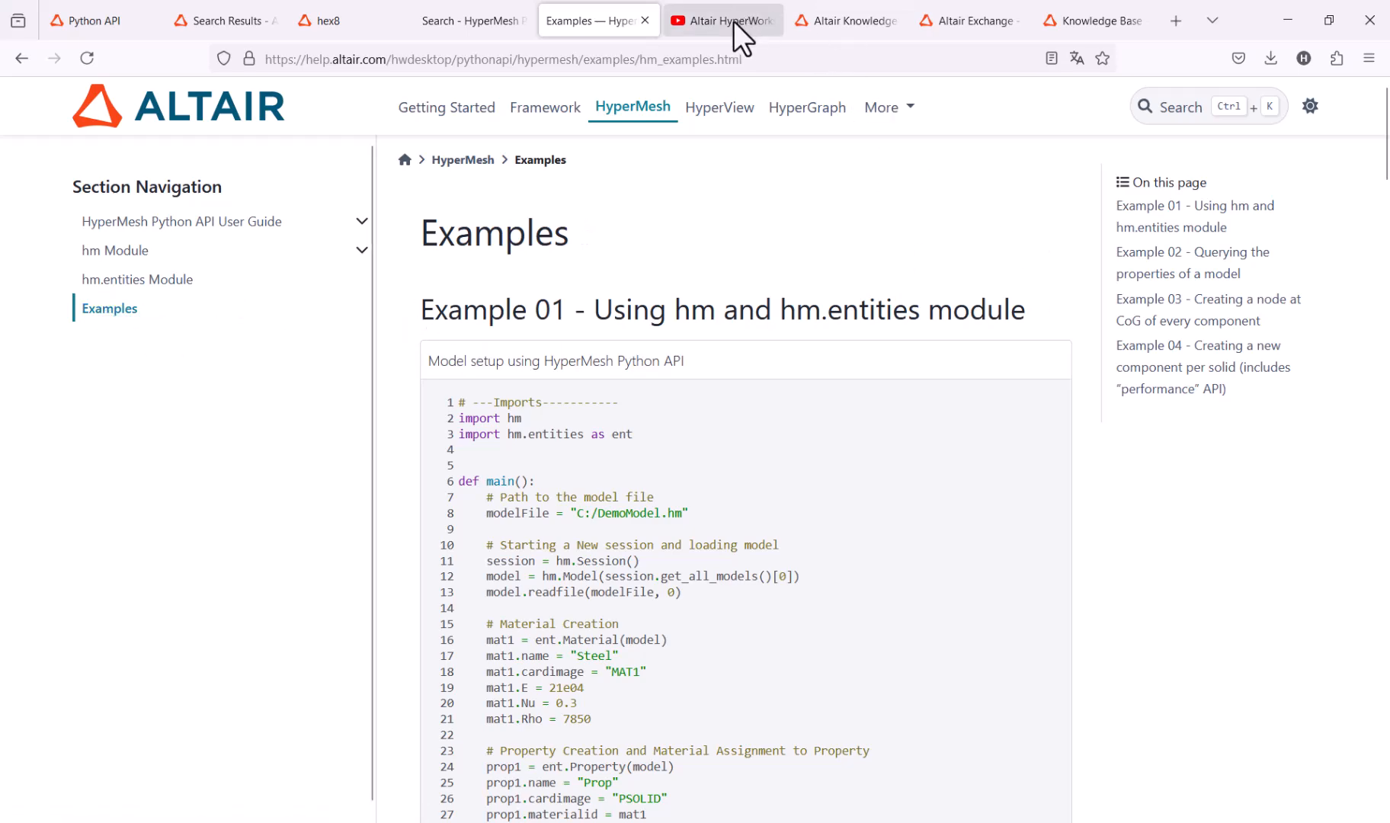
pyautogui.click(719, 20)
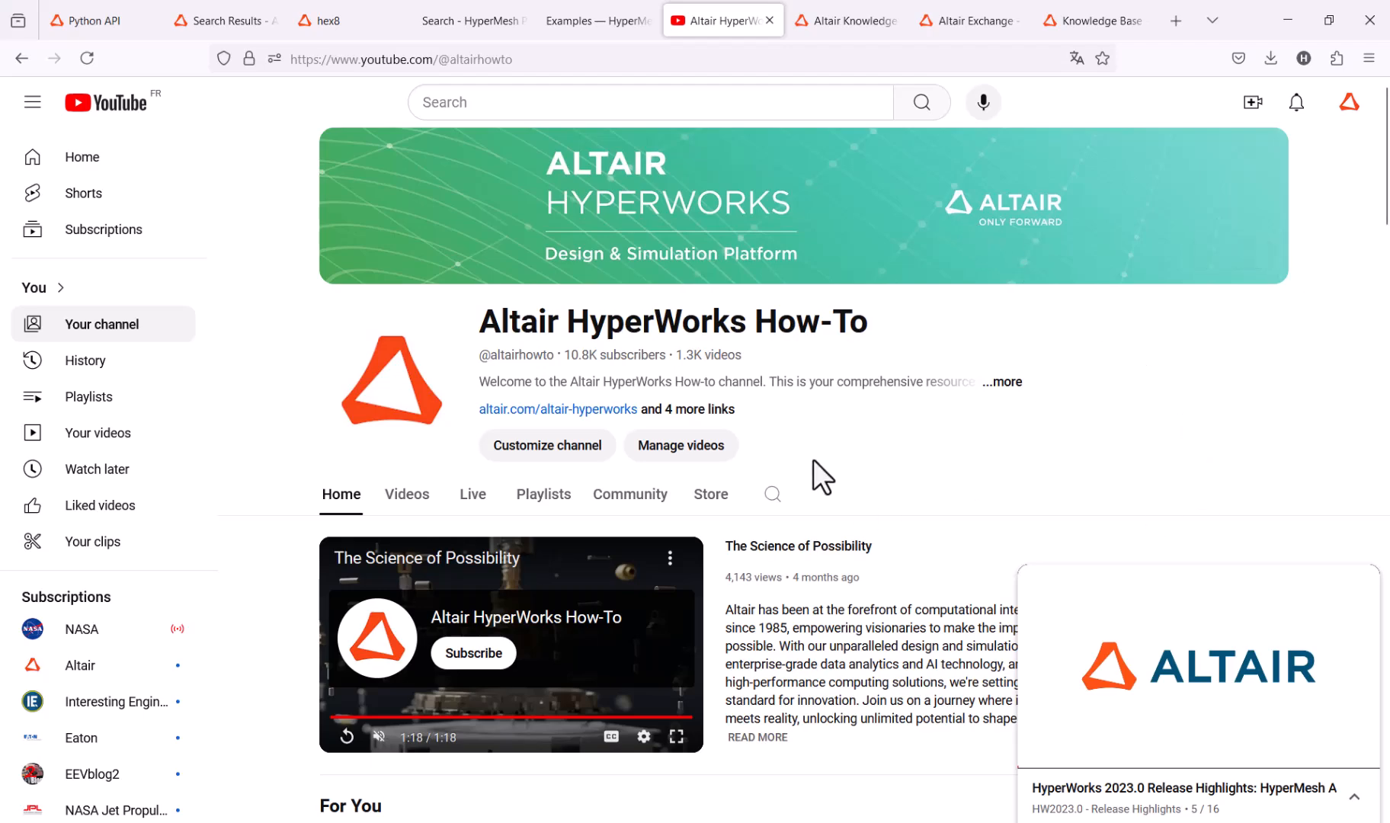
# Open the Python Automation playlist from the channel home, then move to the Altair Community knowledge base.
pyautogui.scroll(-3)
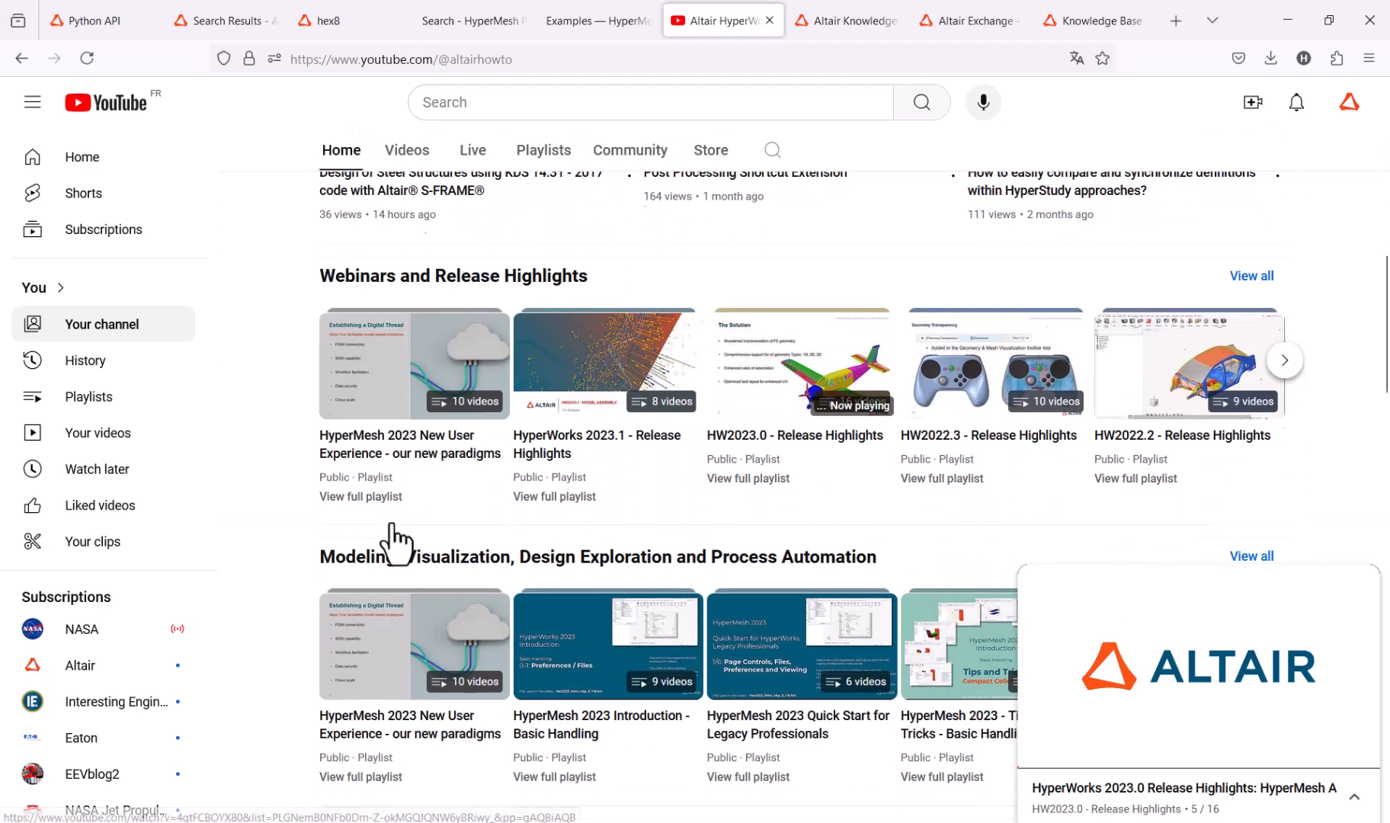
pyautogui.scroll(-3)
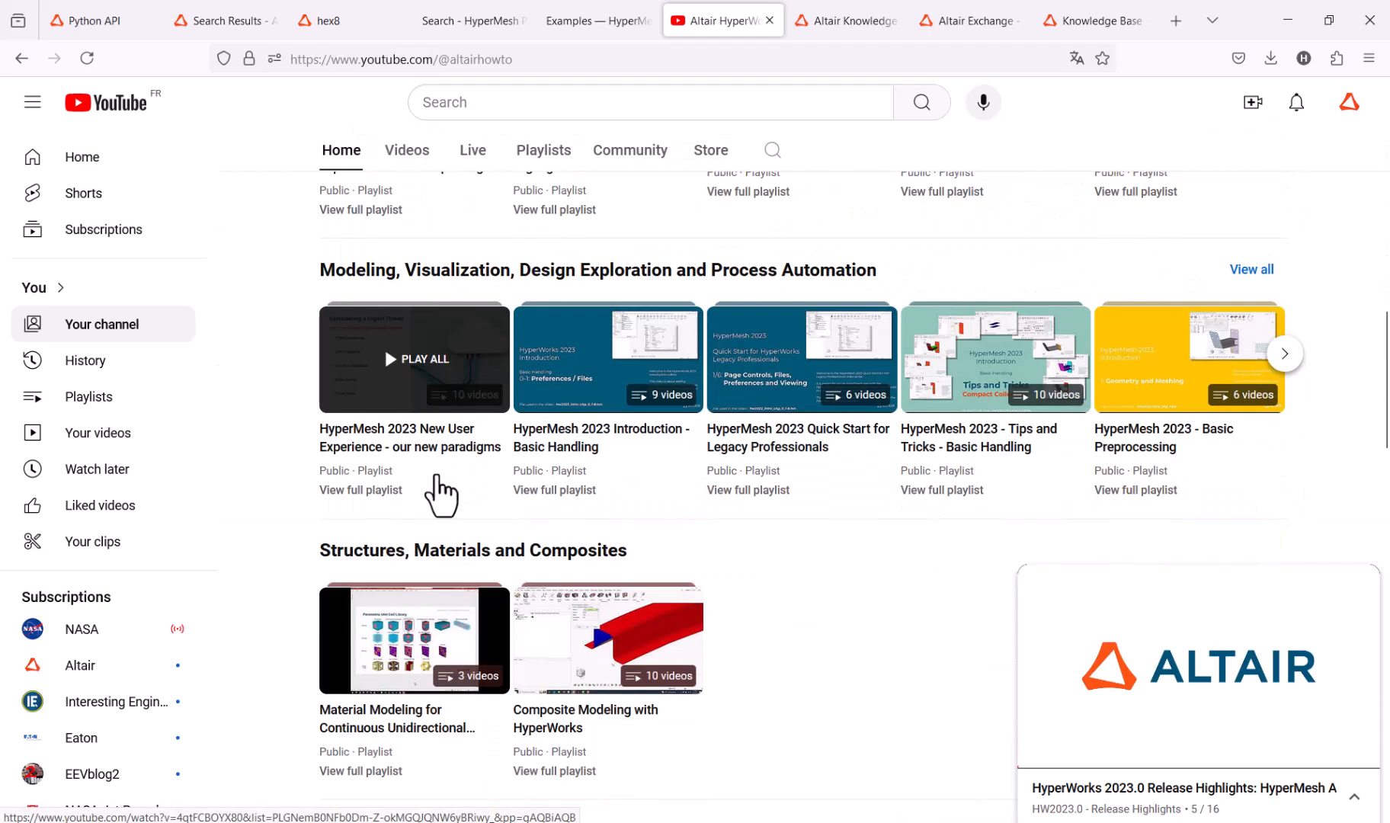
pyautogui.scroll(-3)
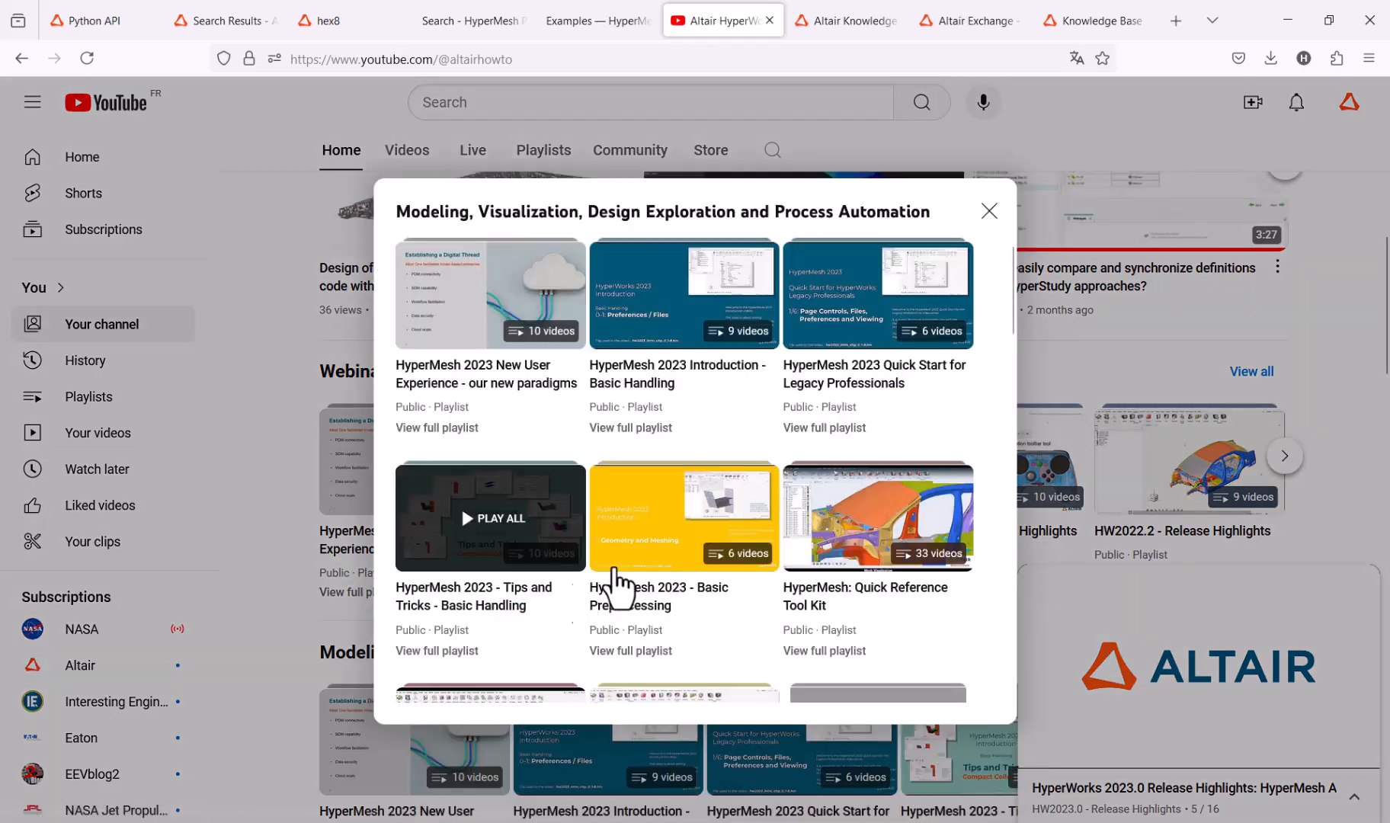
pyautogui.scroll(-3)
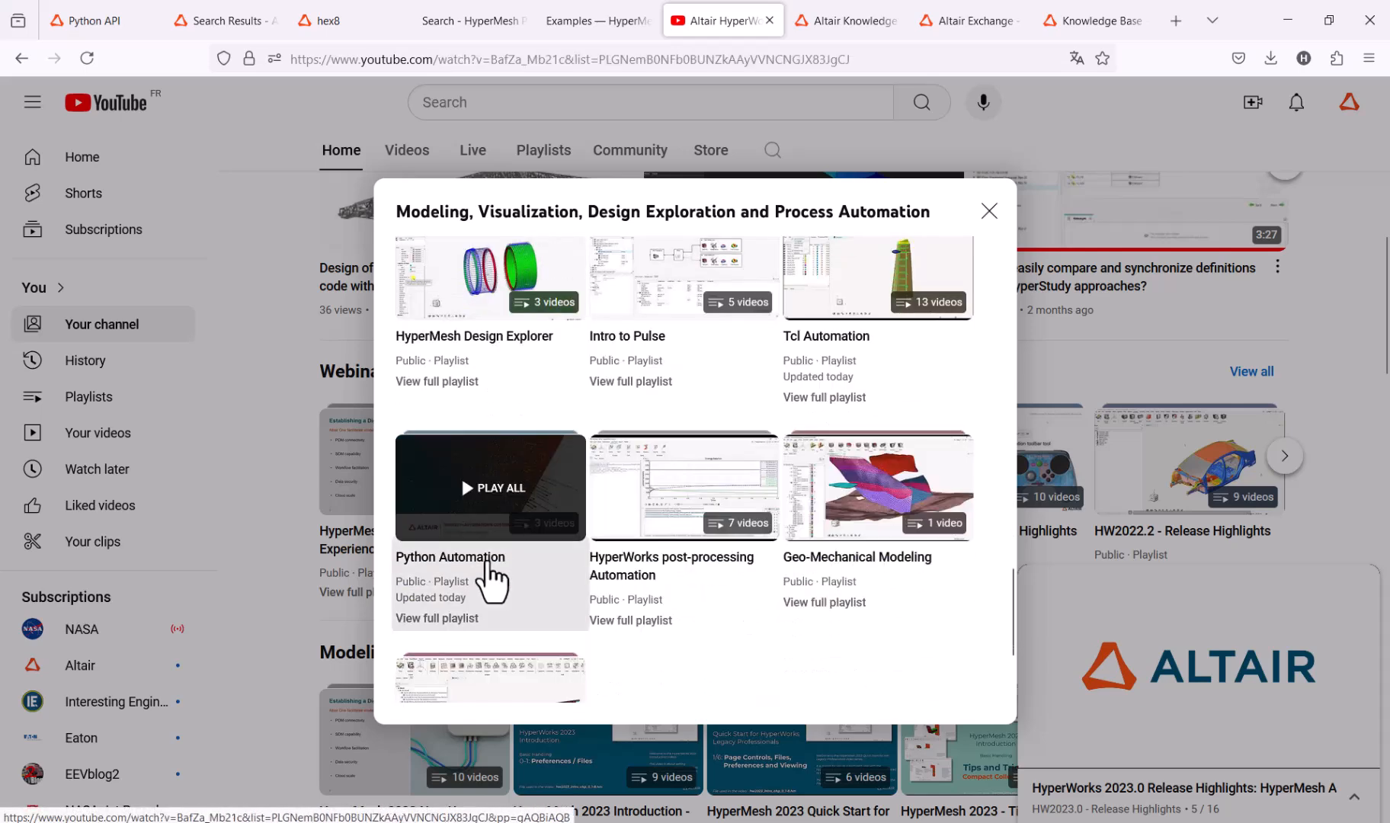
pyautogui.click(497, 488)
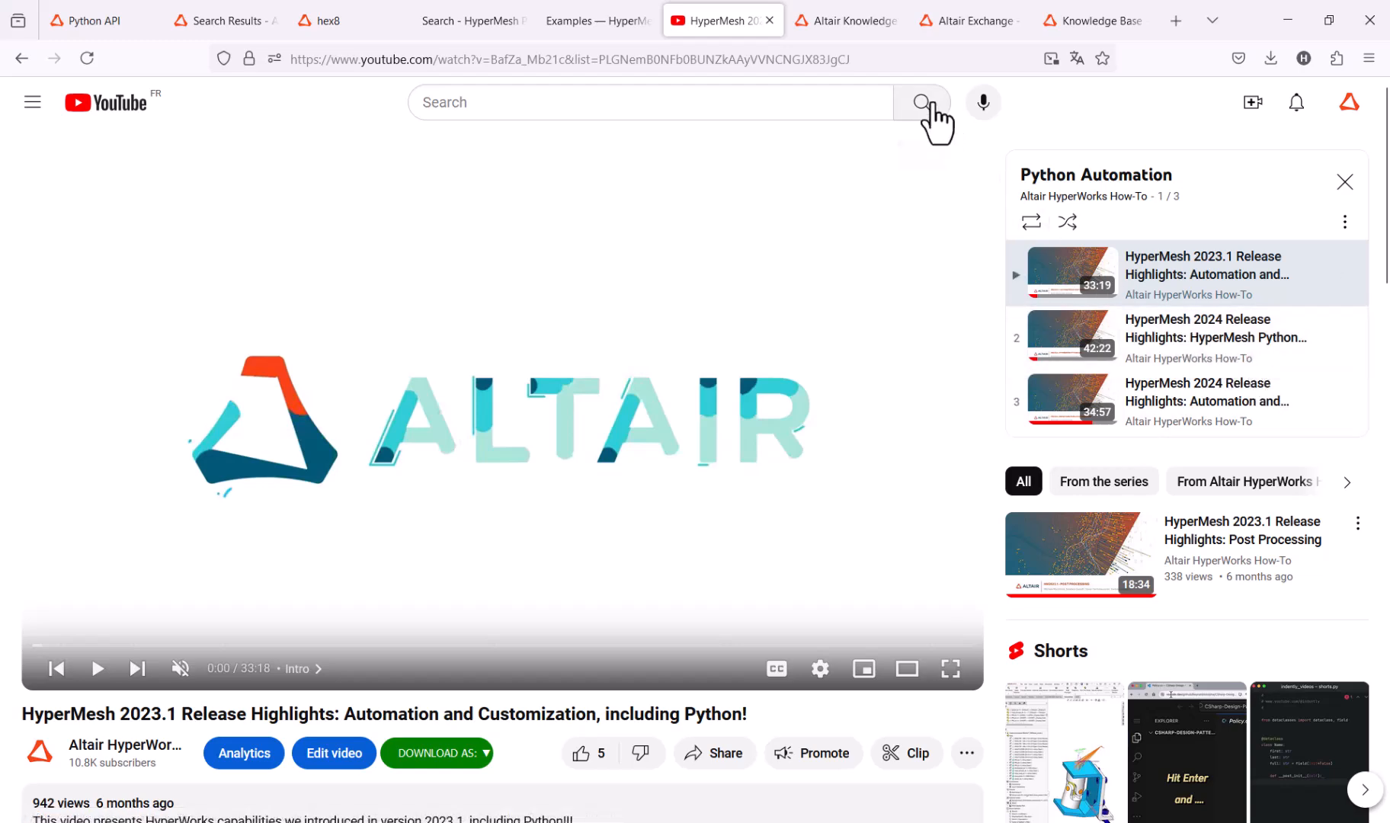
pyautogui.click(845, 20)
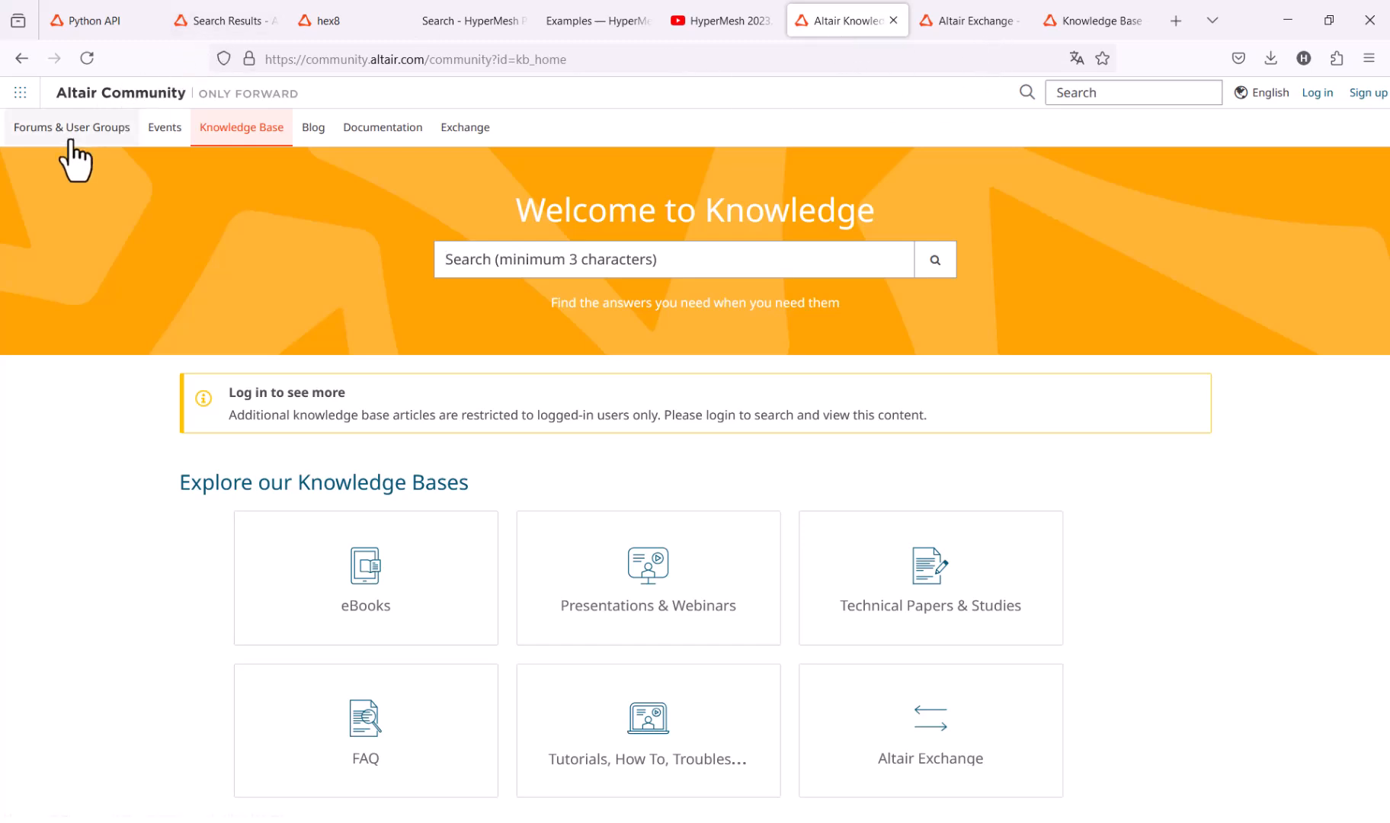
# Reach the HyperWorks Scripts & Customizations forum through Forums & User Groups.
pyautogui.click(72, 126)
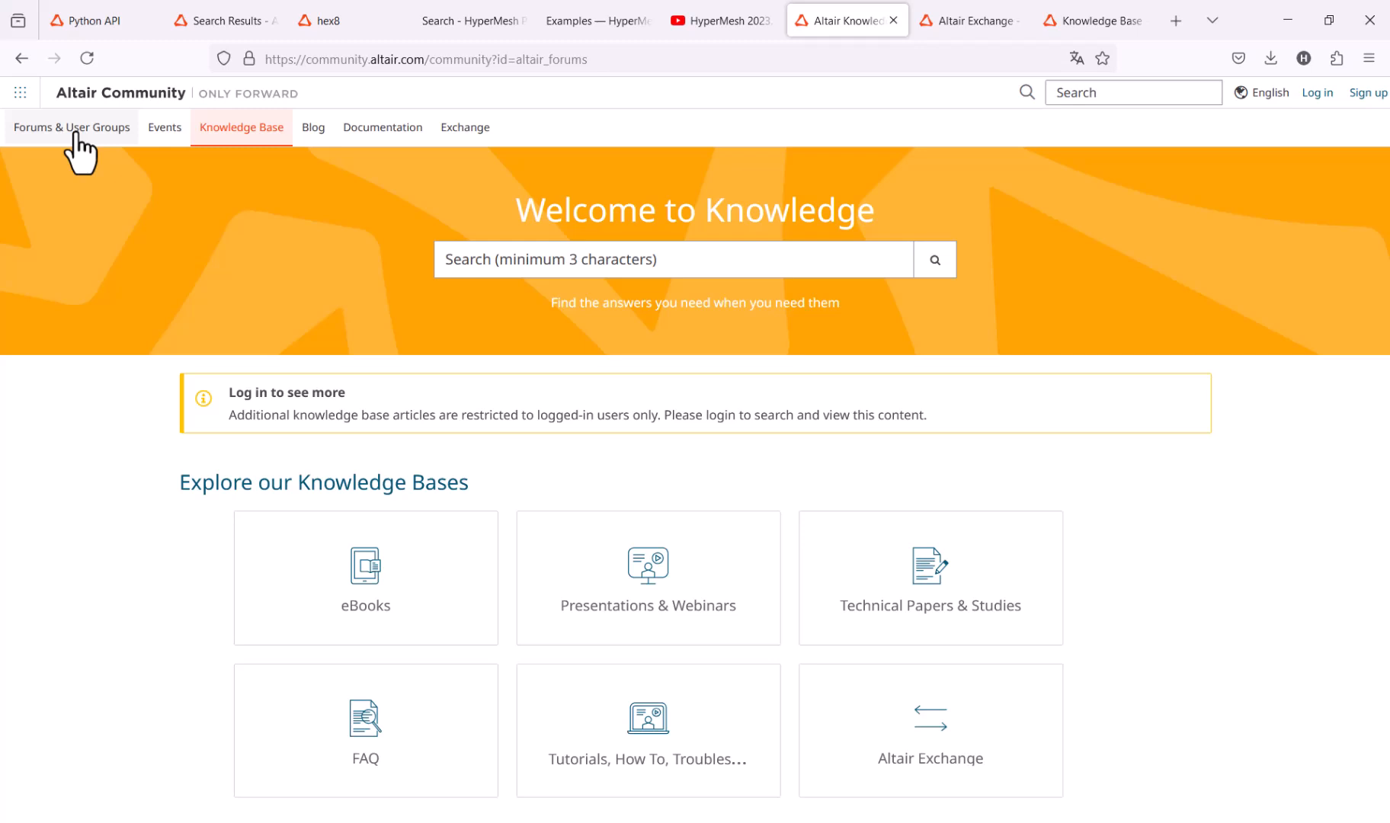
pyautogui.click(72, 126)
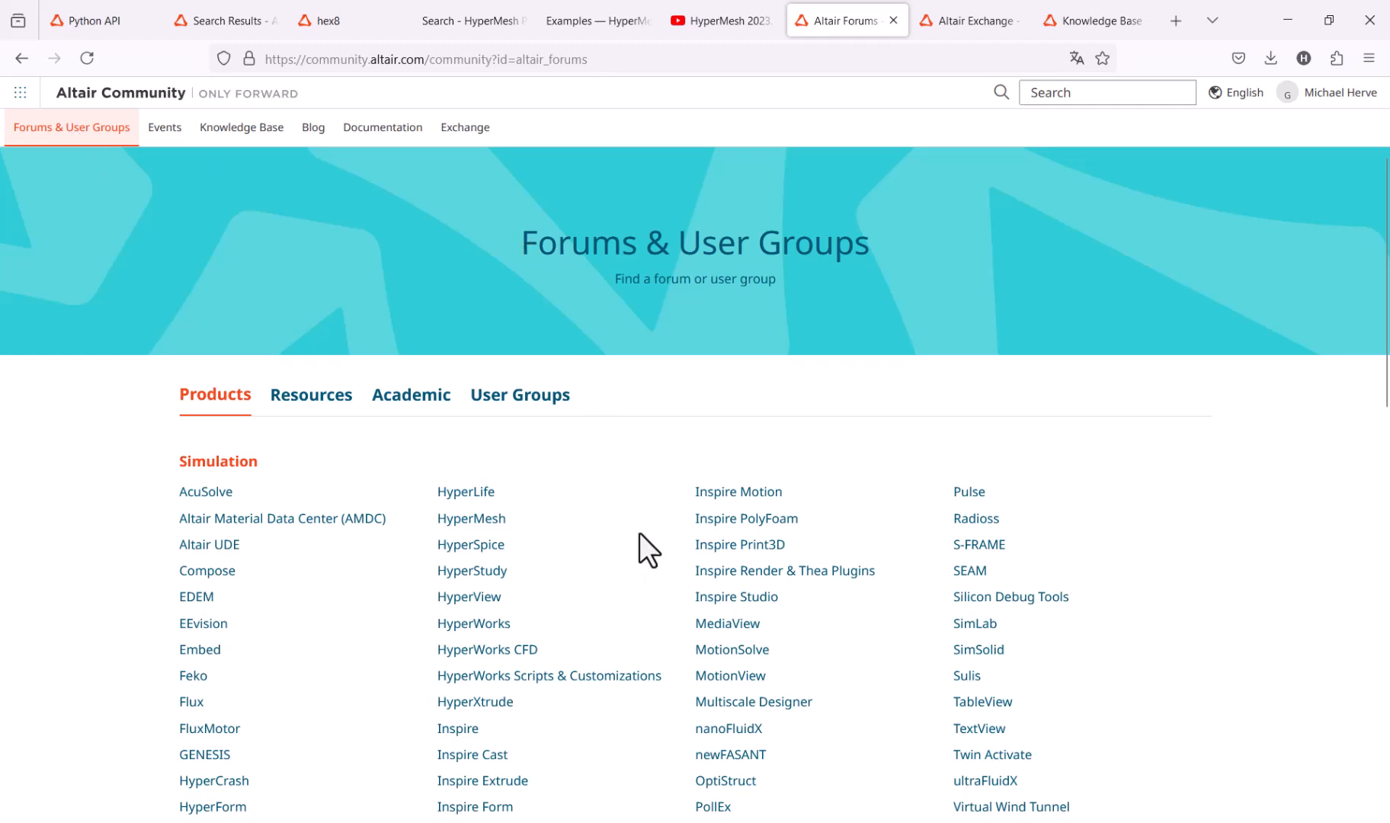
pyautogui.click(549, 675)
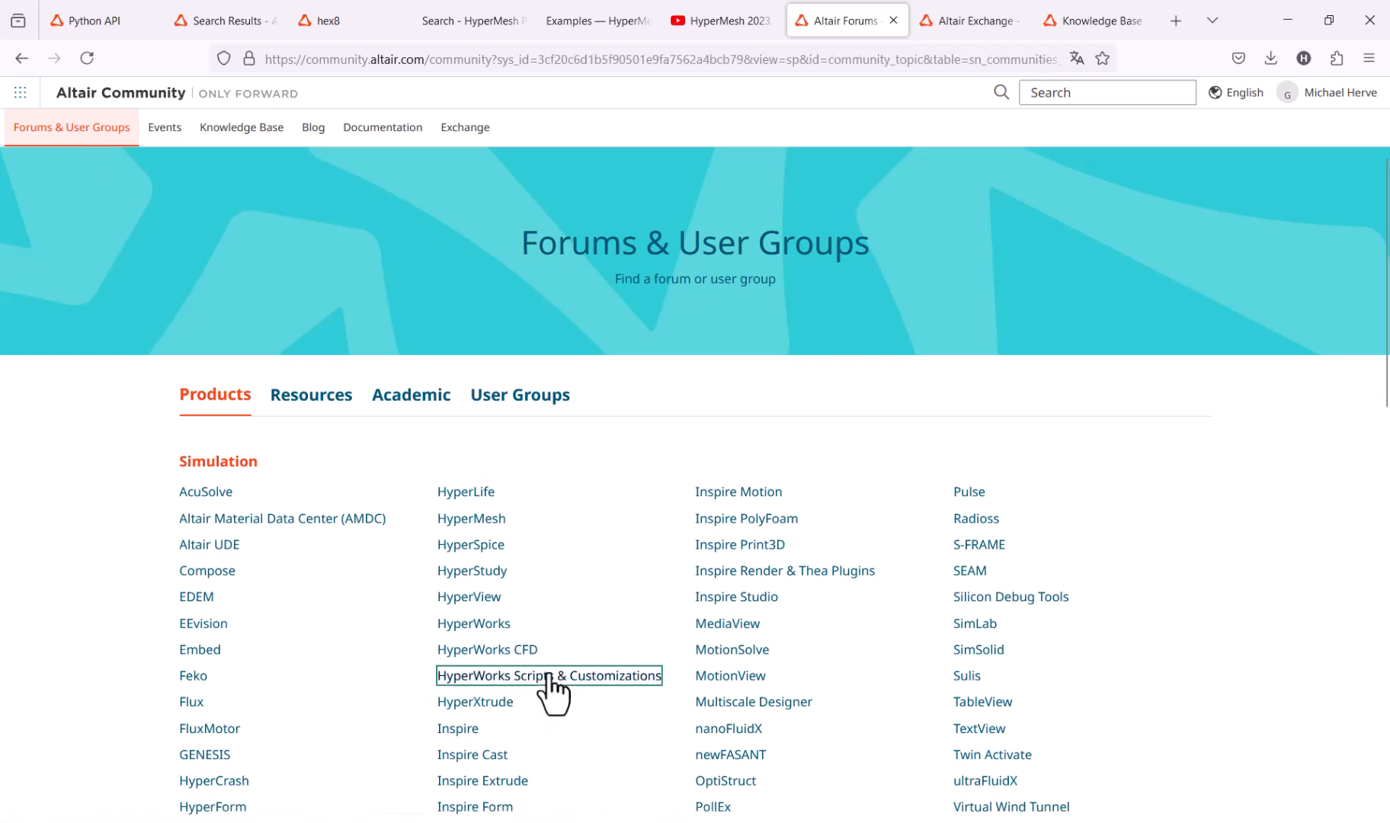
pyautogui.click(547, 675)
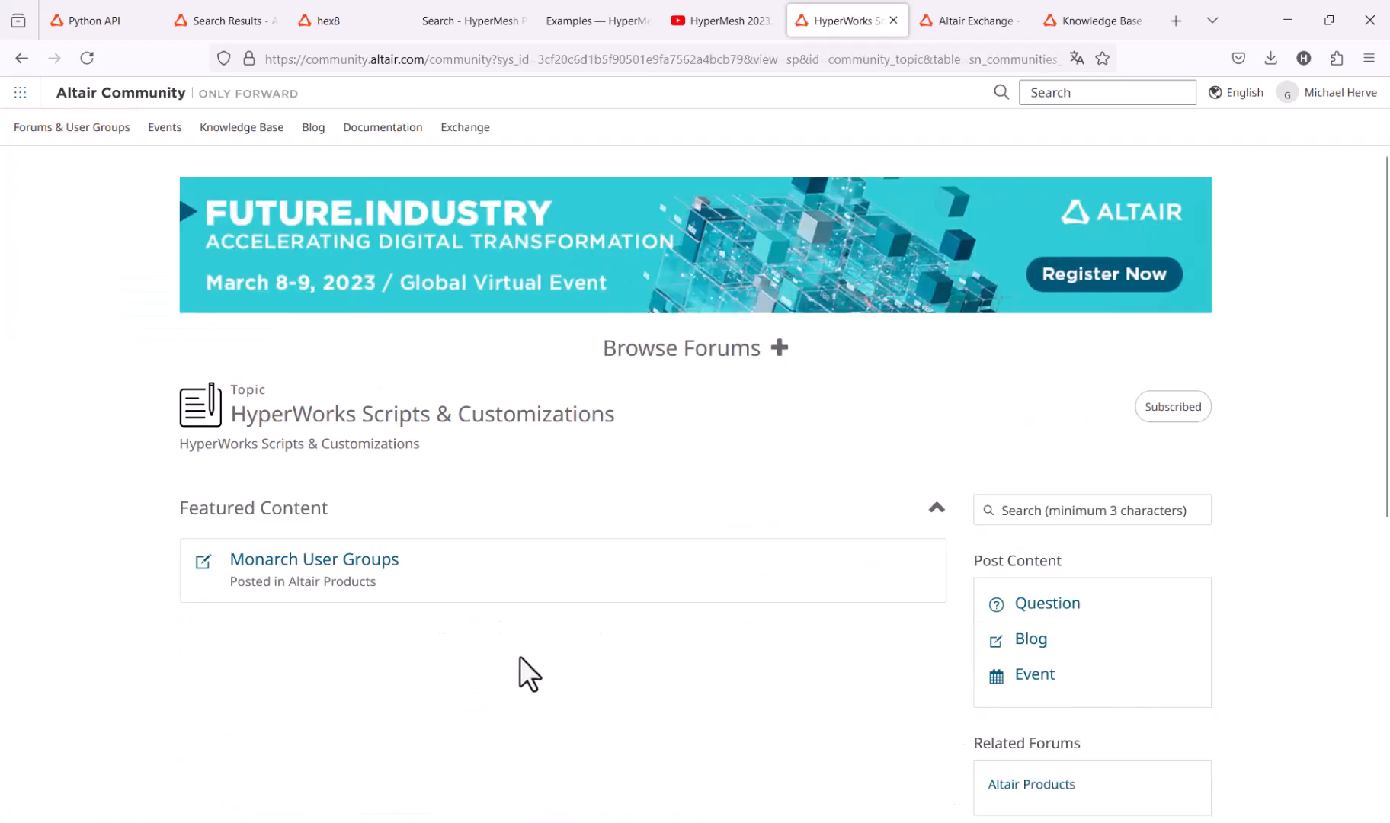
# Browse the forum's recent questions, then move to the FAQ - Python for HyperMesh article.
pyautogui.scroll(-3)
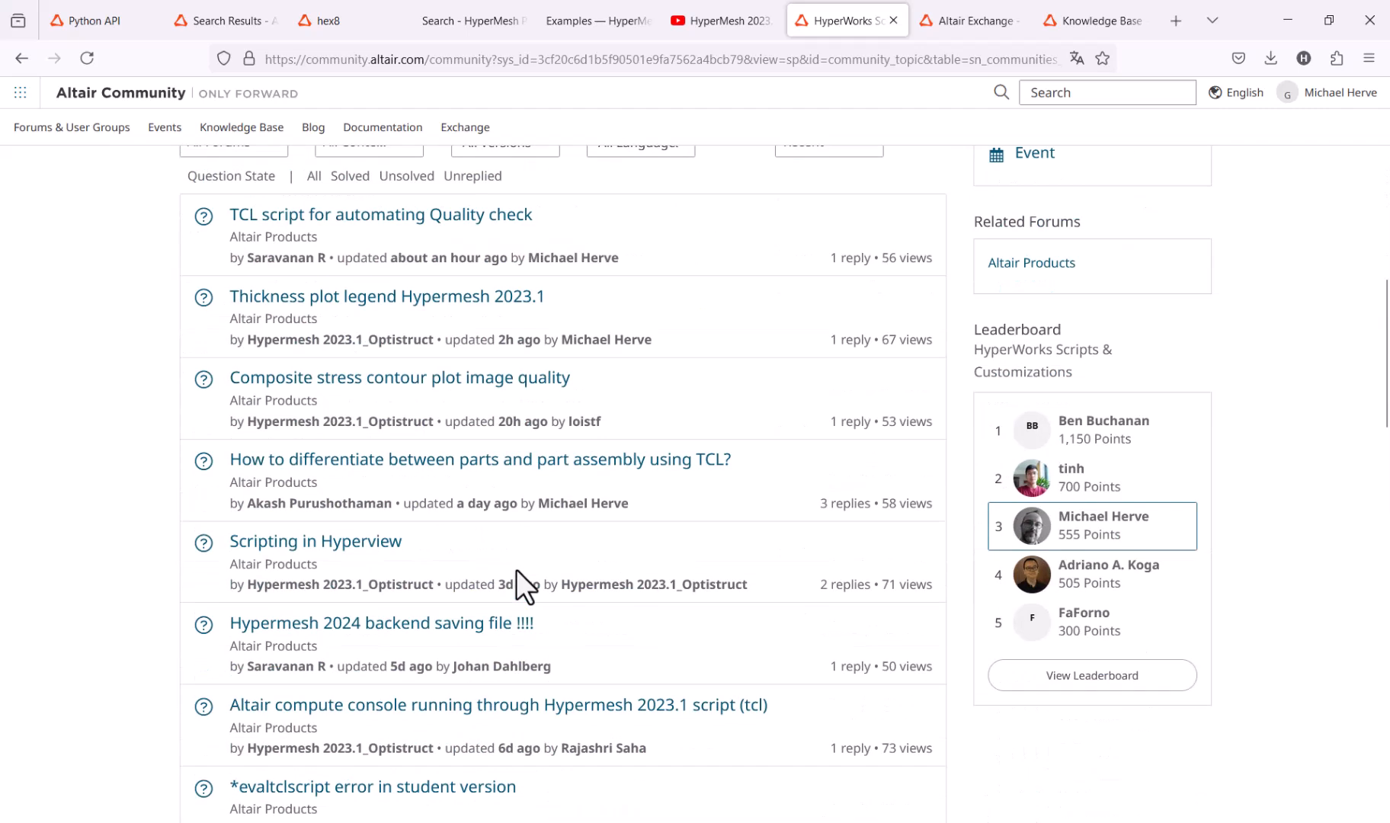
pyautogui.scroll(3)
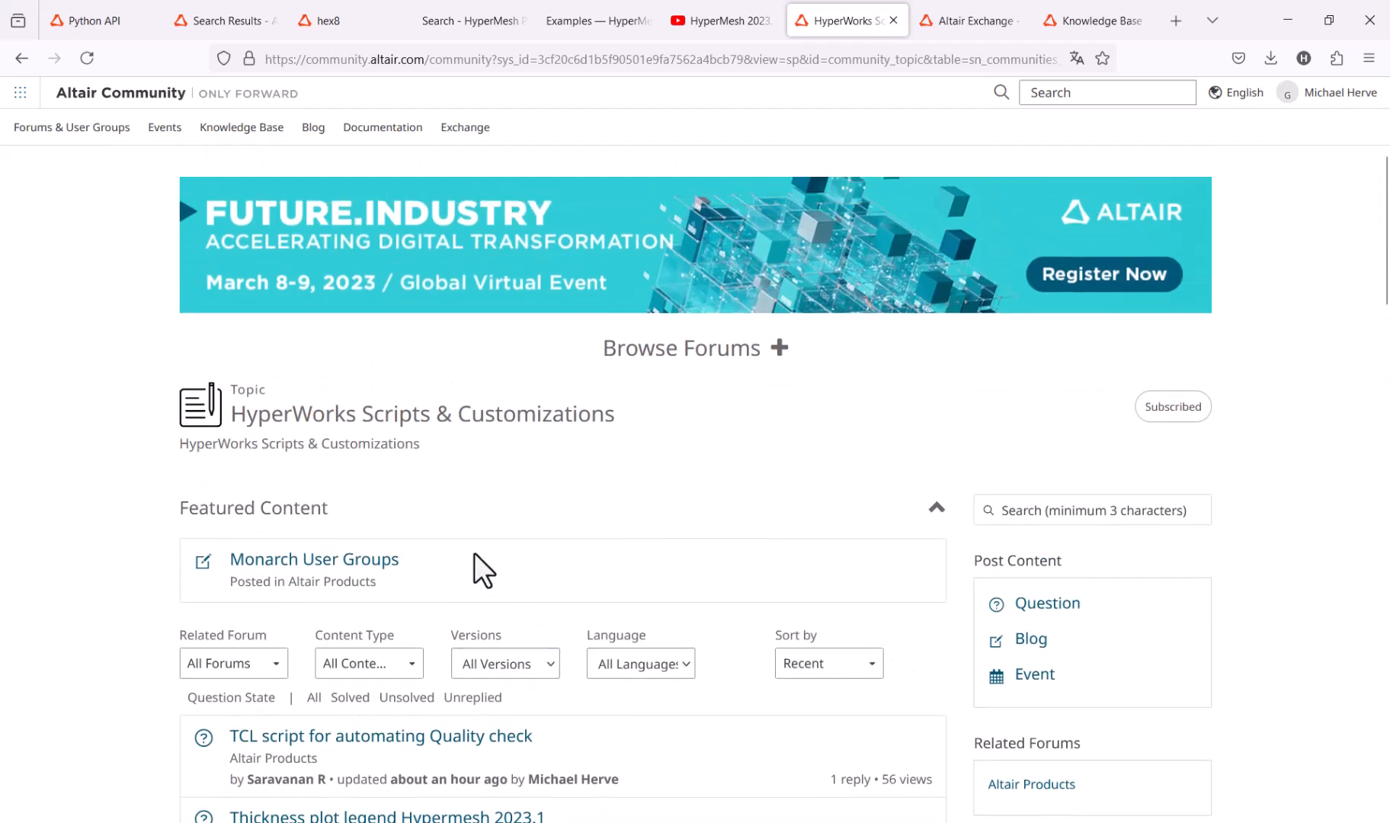
pyautogui.moveTo(527, 556)
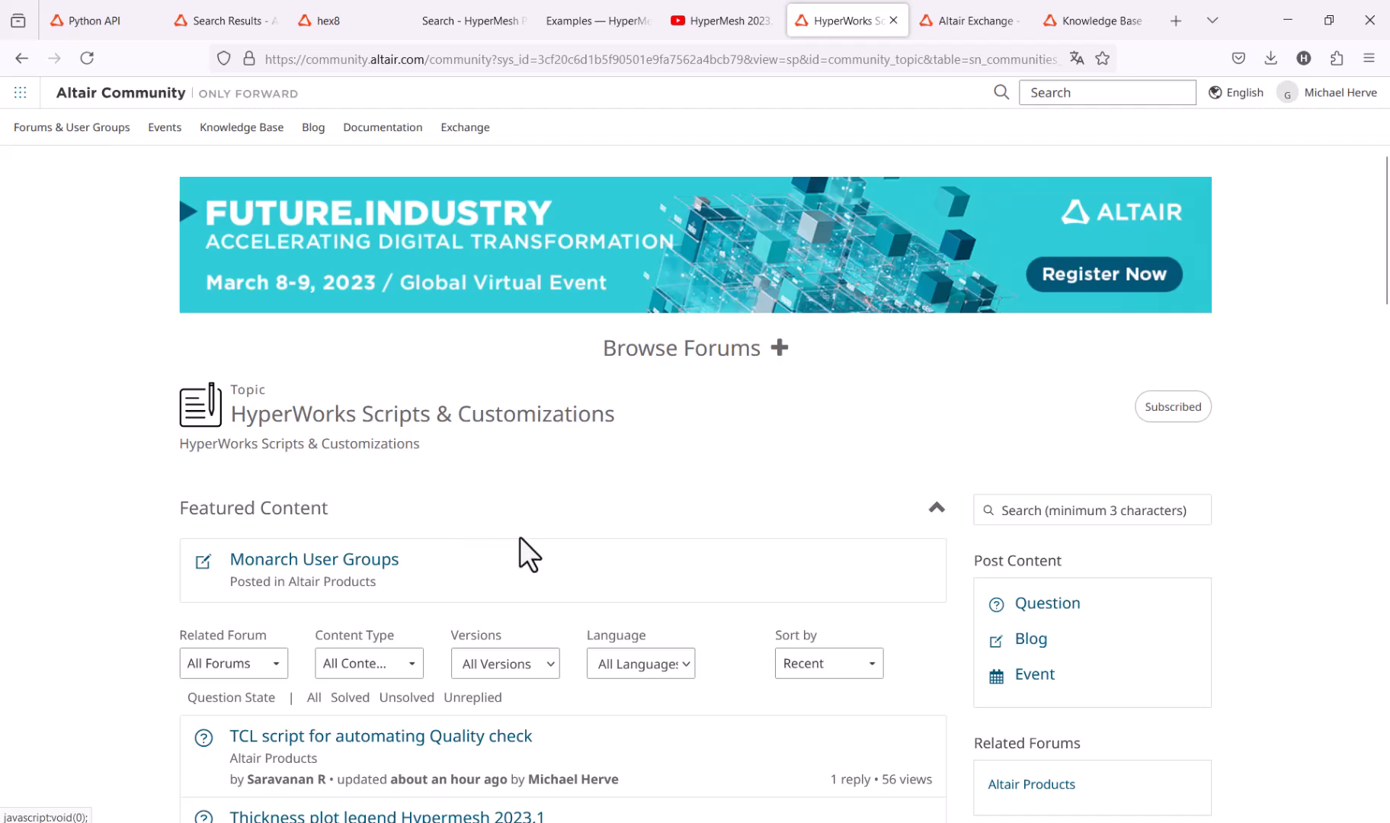
pyautogui.moveTo(1099, 20)
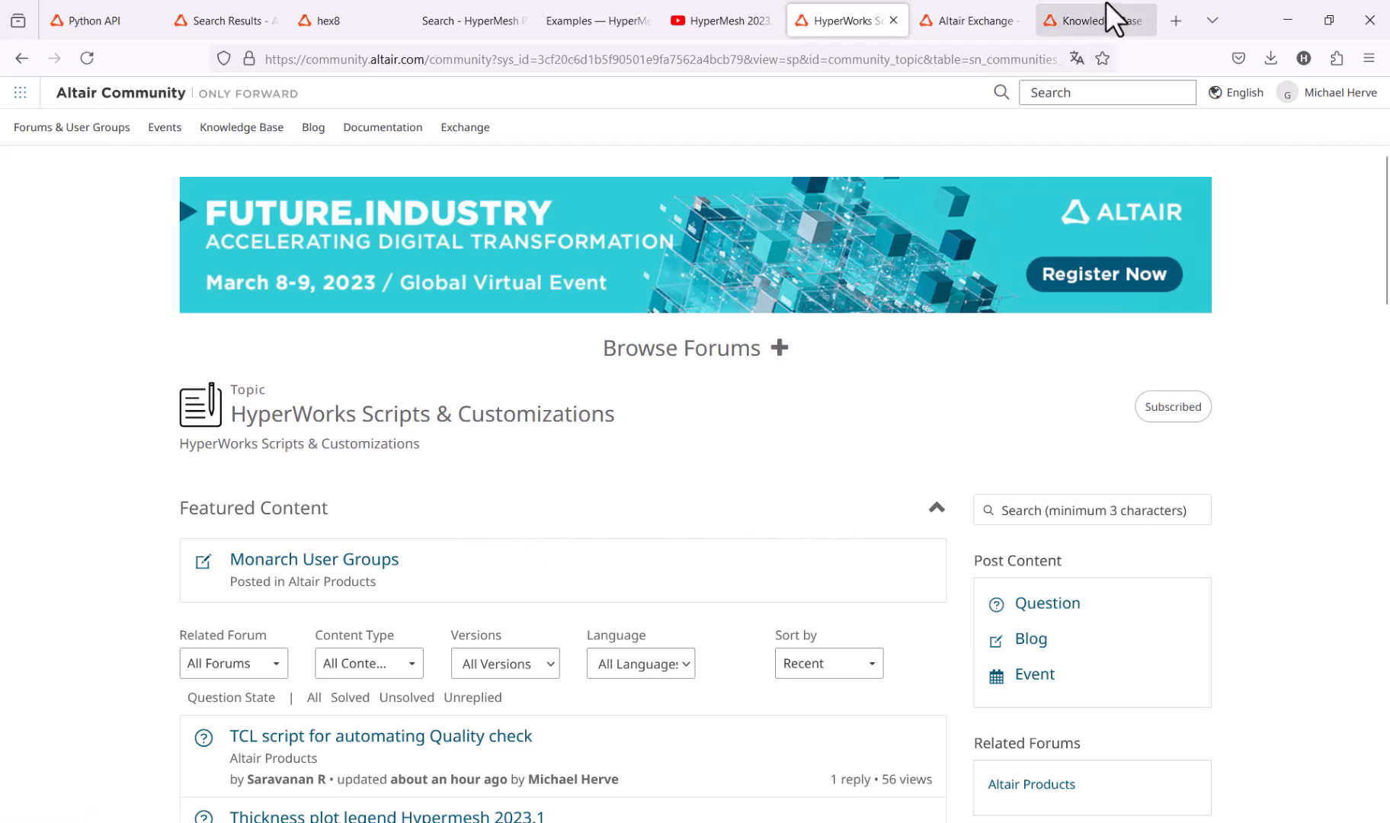
pyautogui.click(1090, 20)
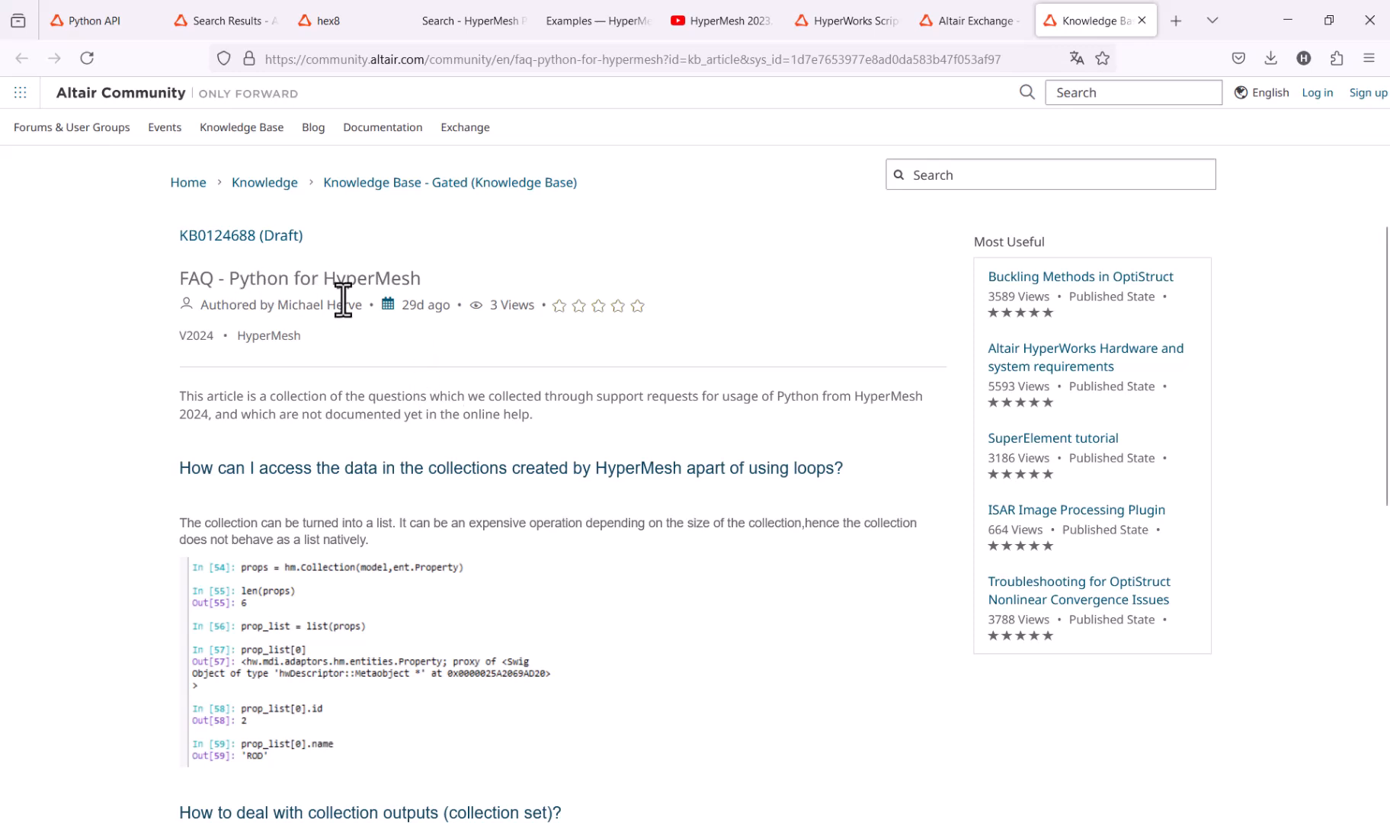
pyautogui.moveTo(456, 402)
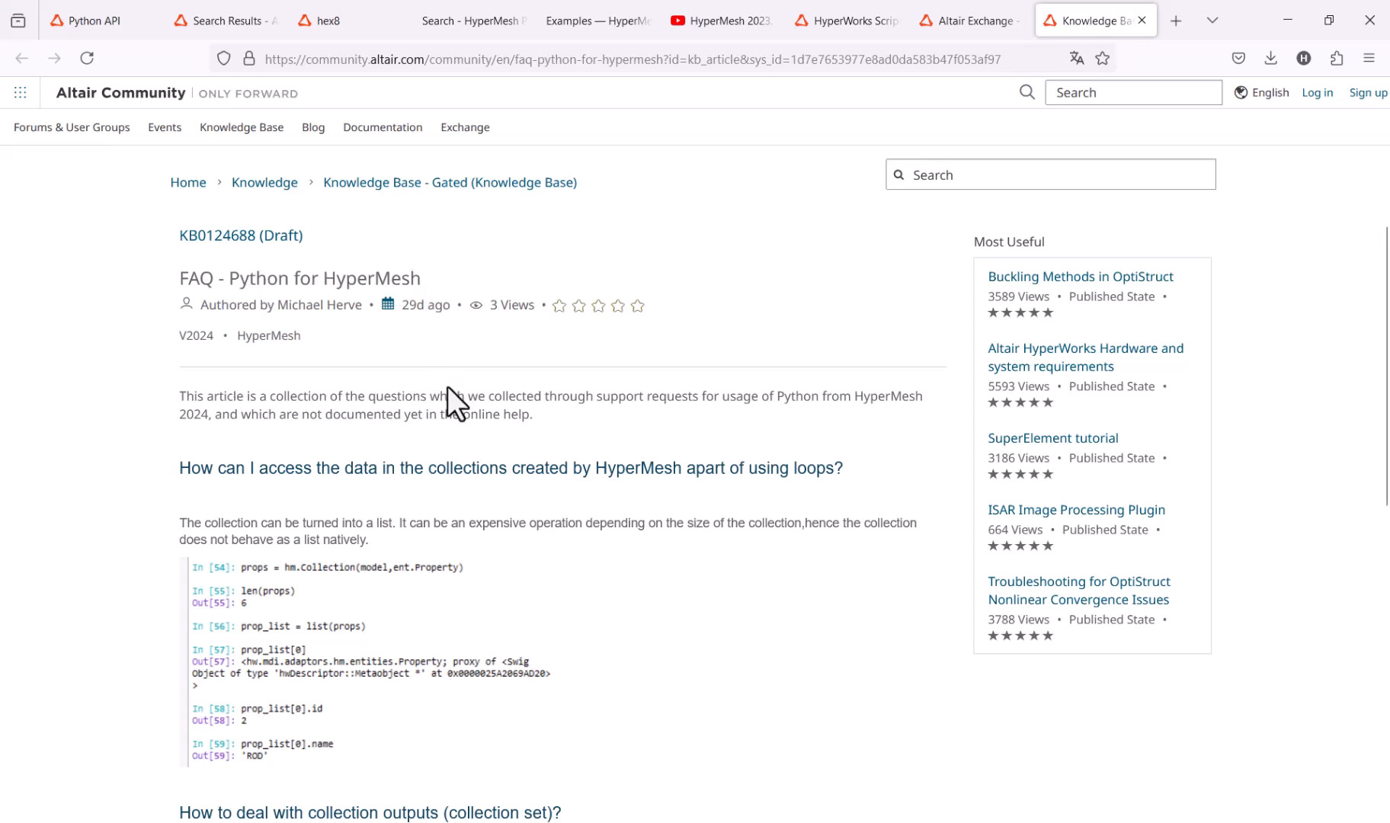
# Read through the FAQ - Python for HyperMesh article to its findmark issue entry.
pyautogui.scroll(-3)
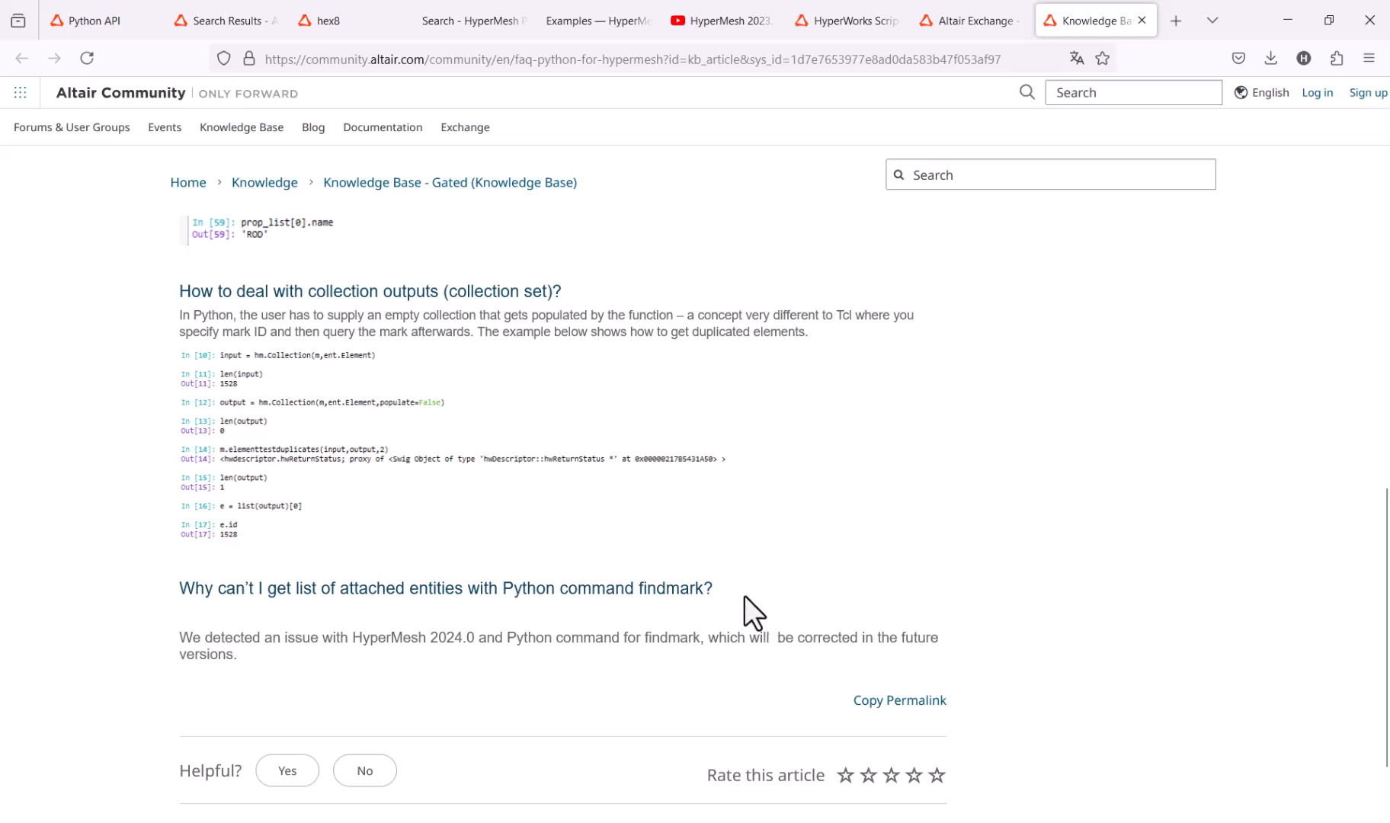
pyautogui.moveTo(739, 574)
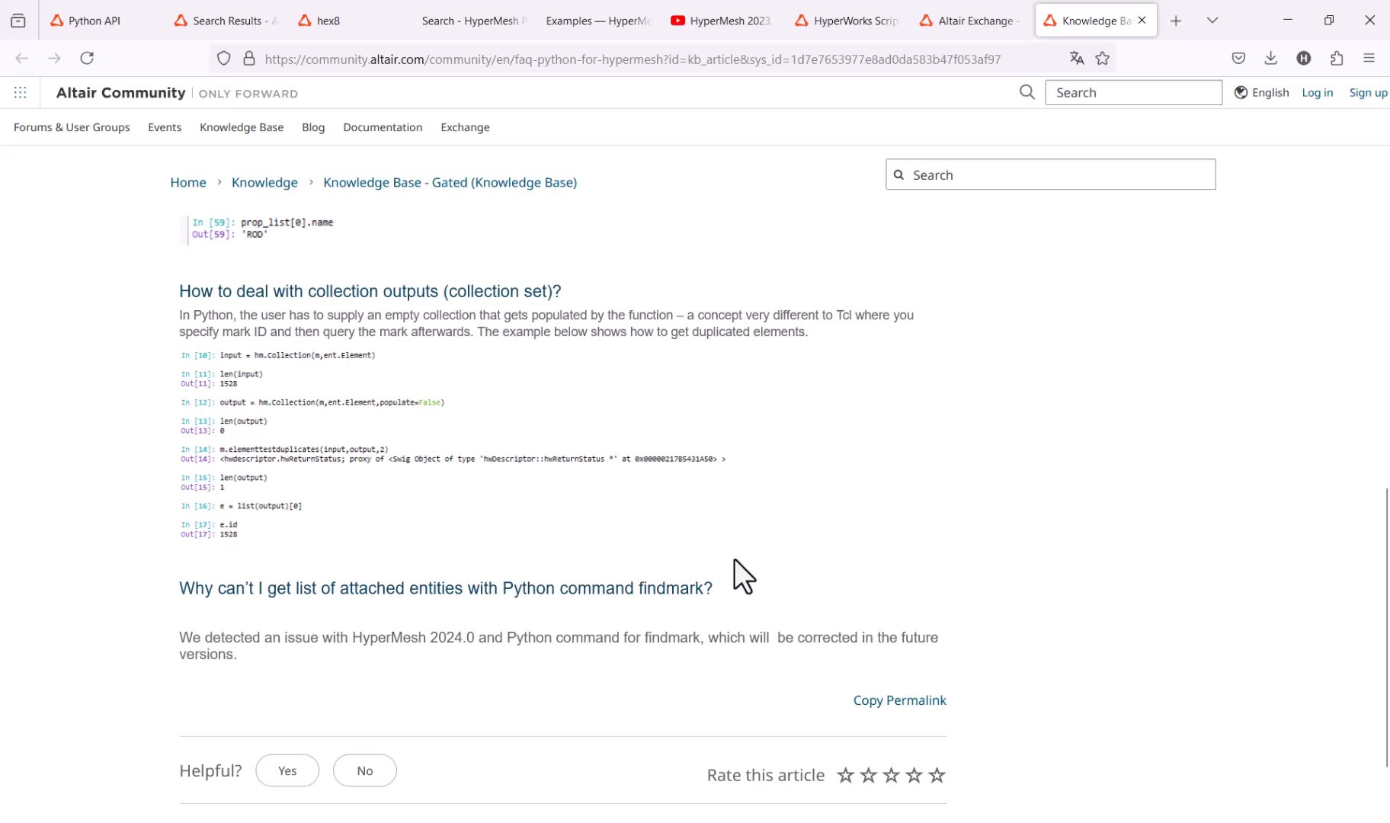